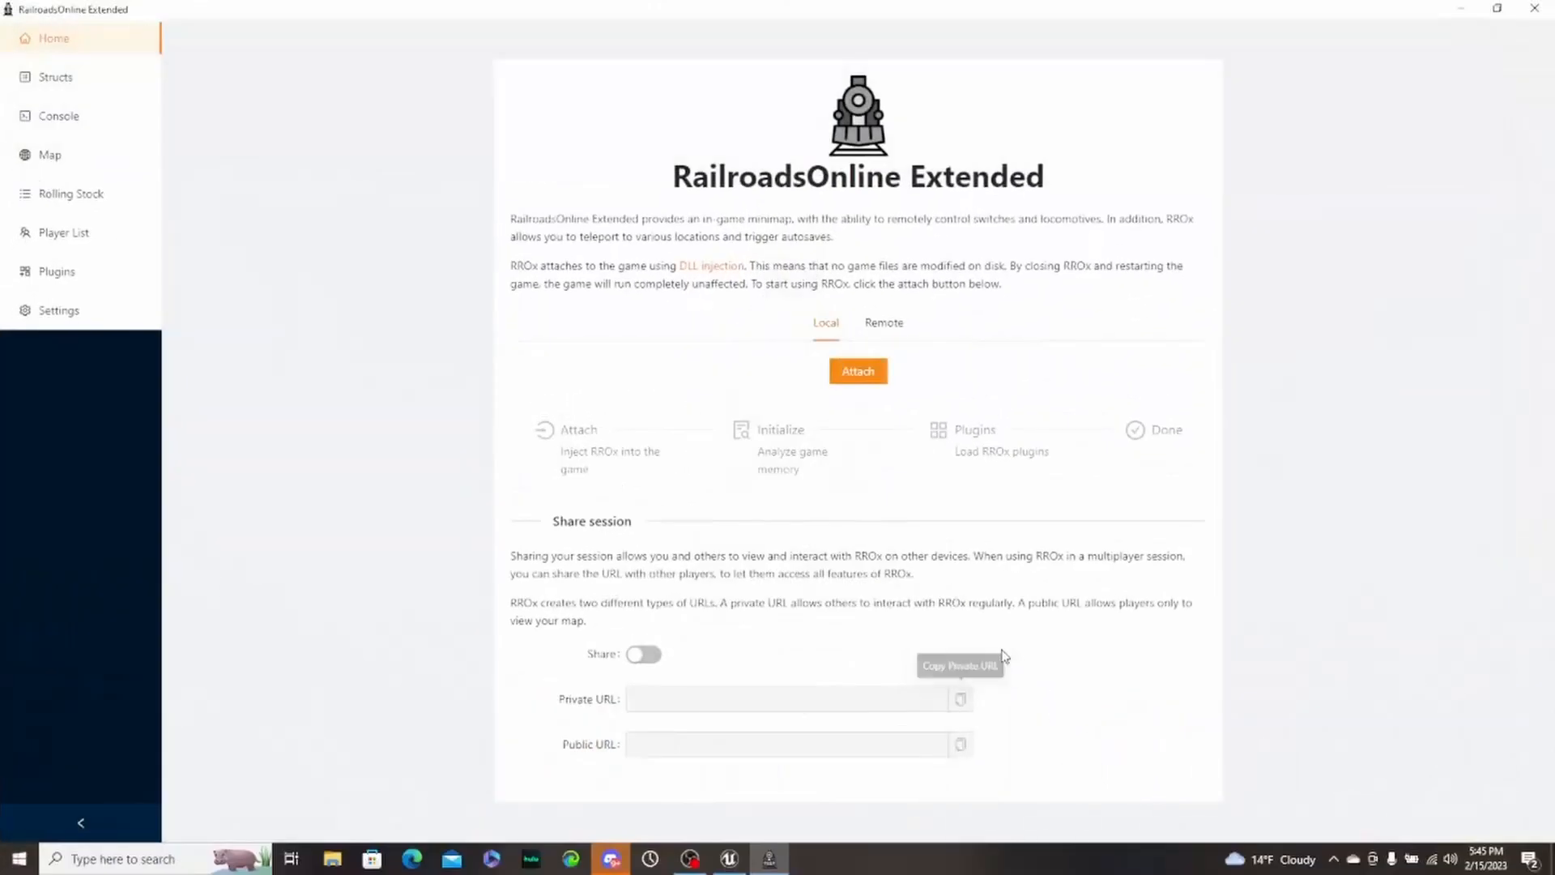
{"action": "mouse_move", "coordinate": [1002, 656]}
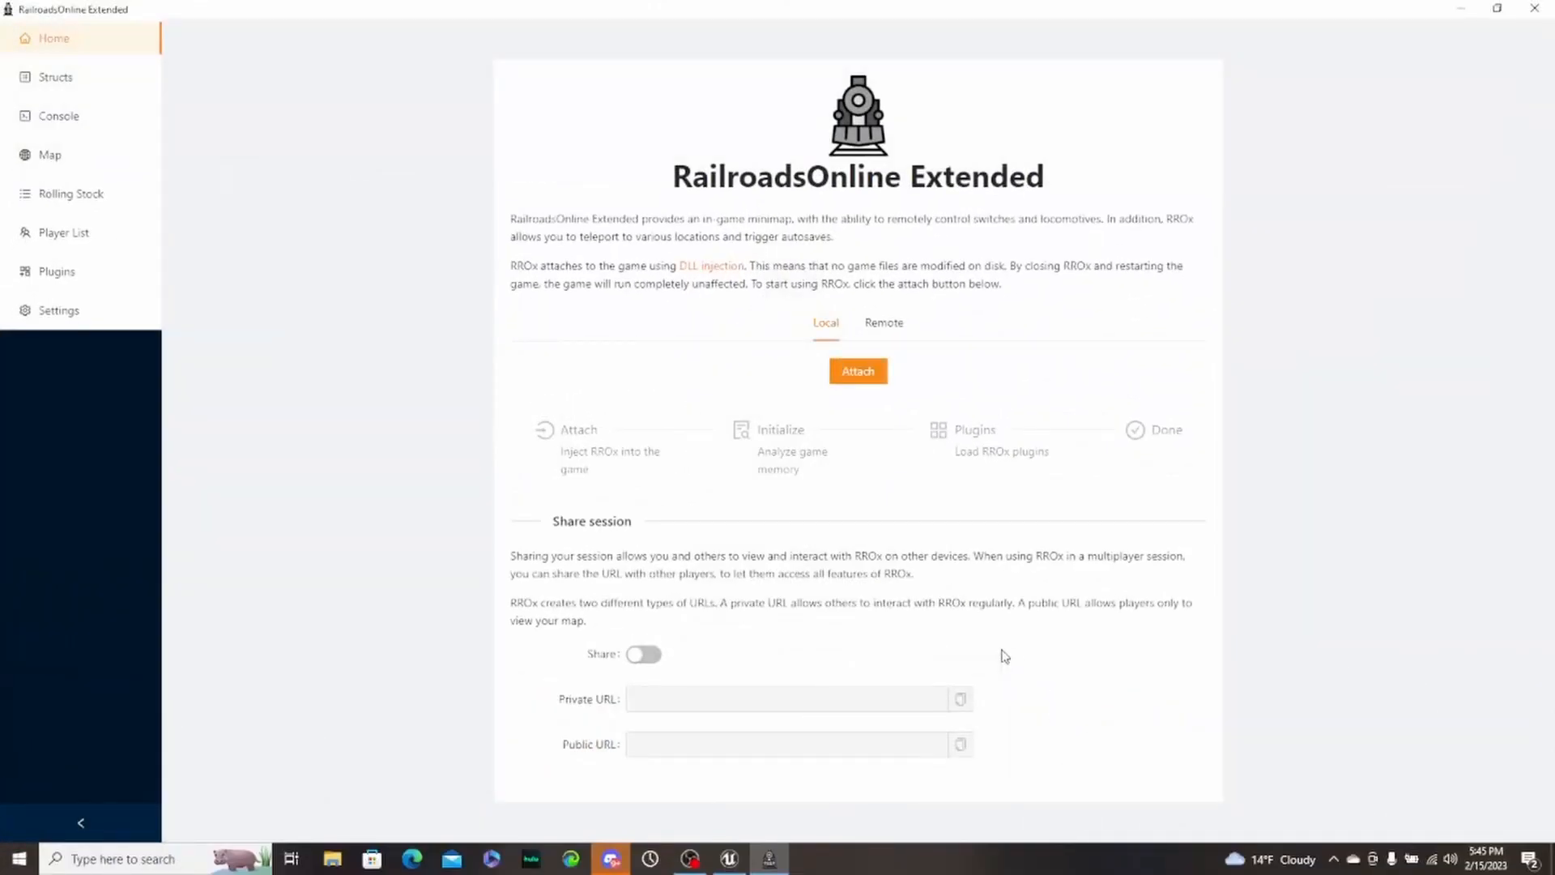
{"action": "mouse_move", "coordinate": [604, 423]}
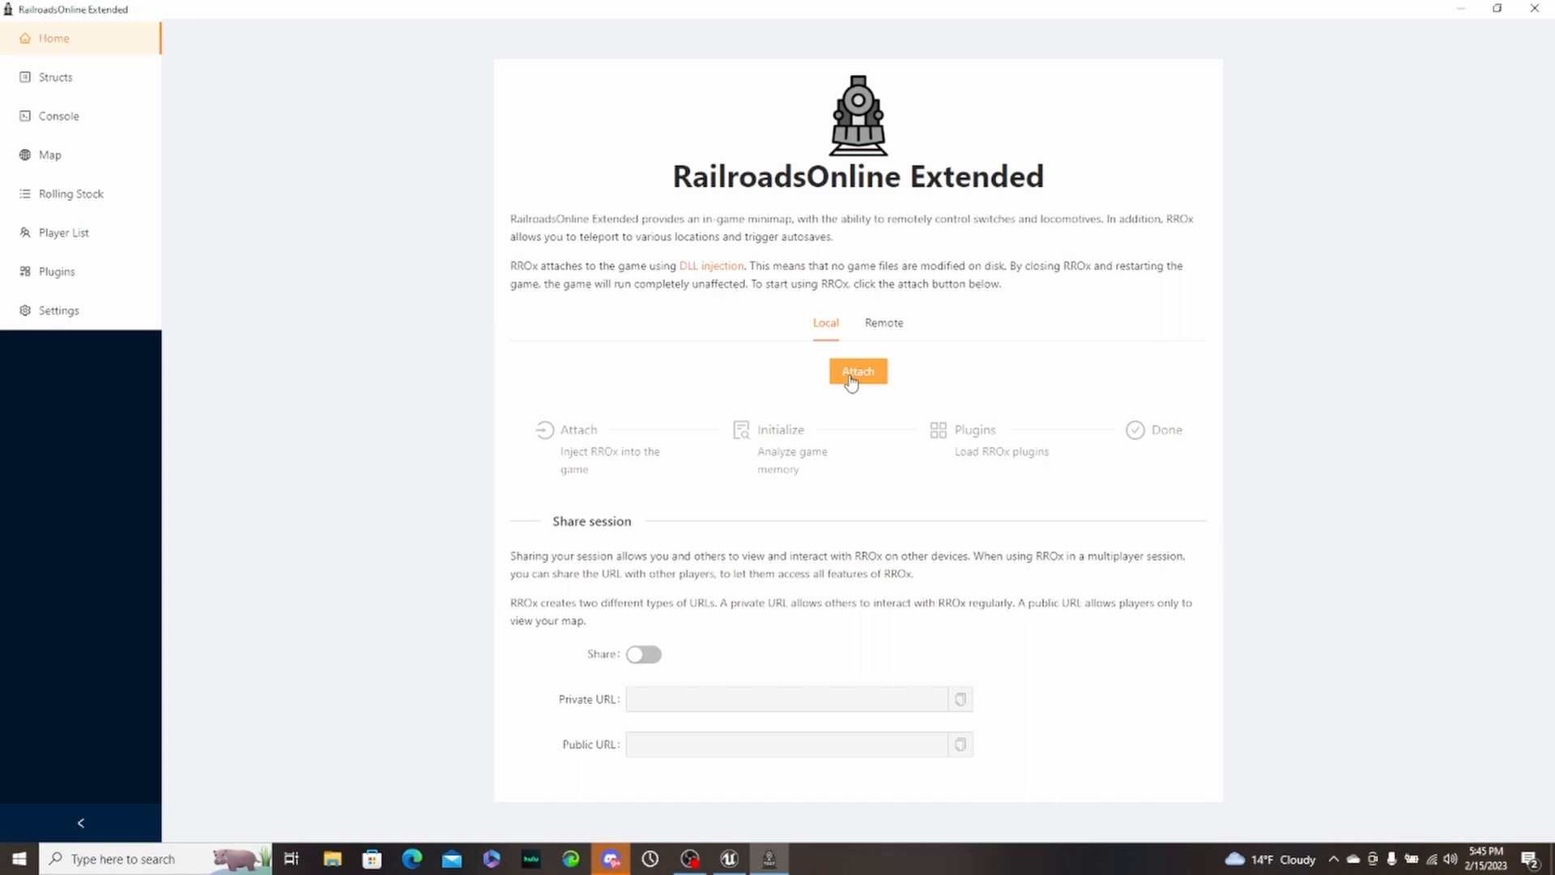
- Attach the tool to the running game so Attach, Initialize, Plugins and Done complete
{"action": "left_click", "coordinate": [857, 369]}
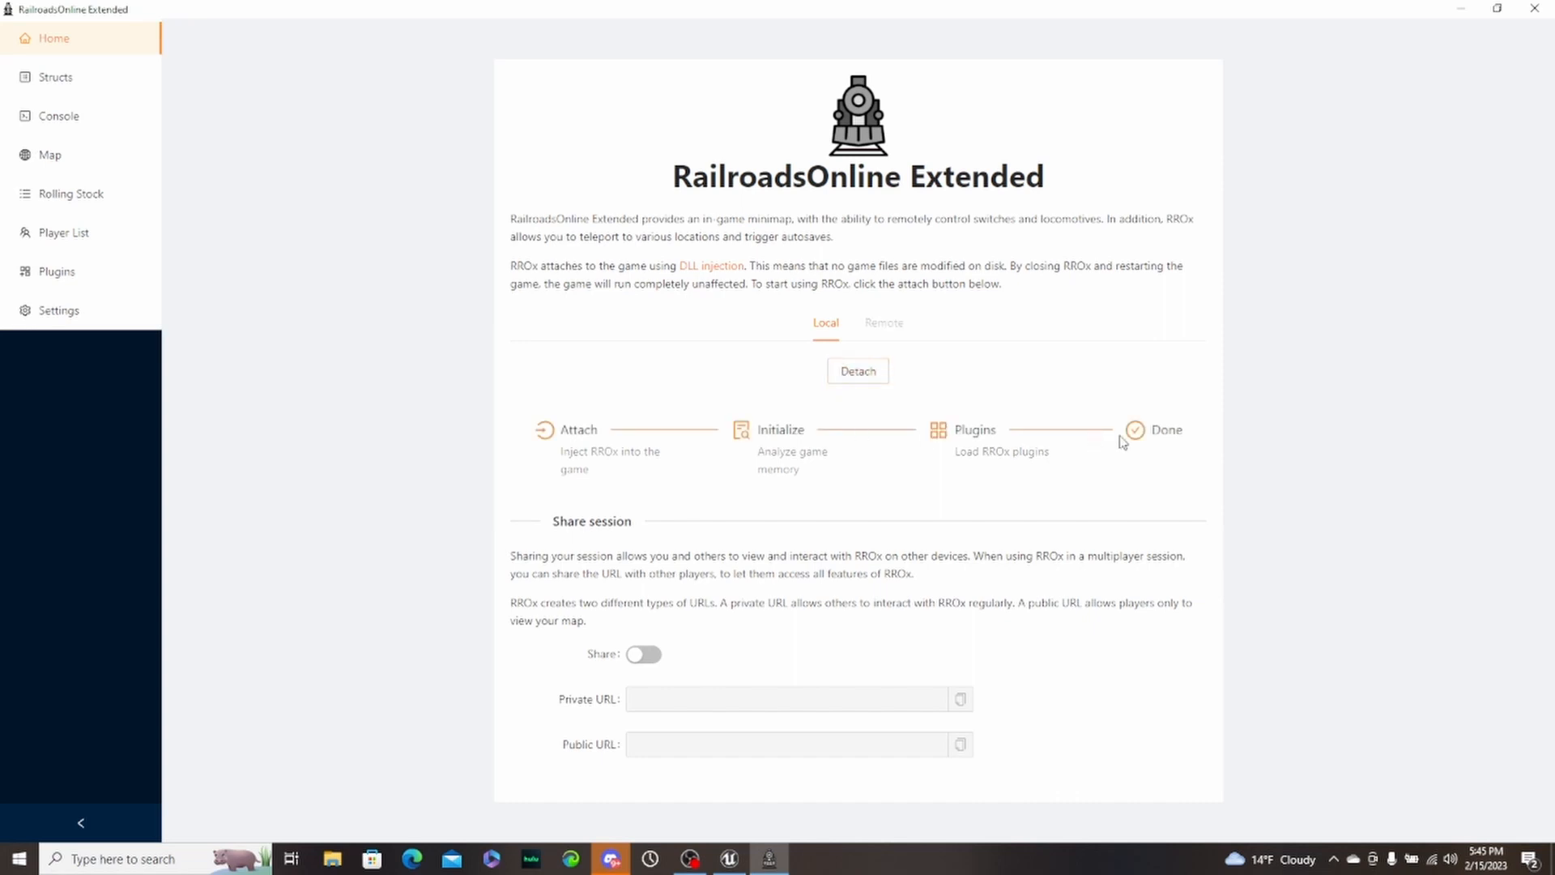
{"action": "mouse_move", "coordinate": [59, 117]}
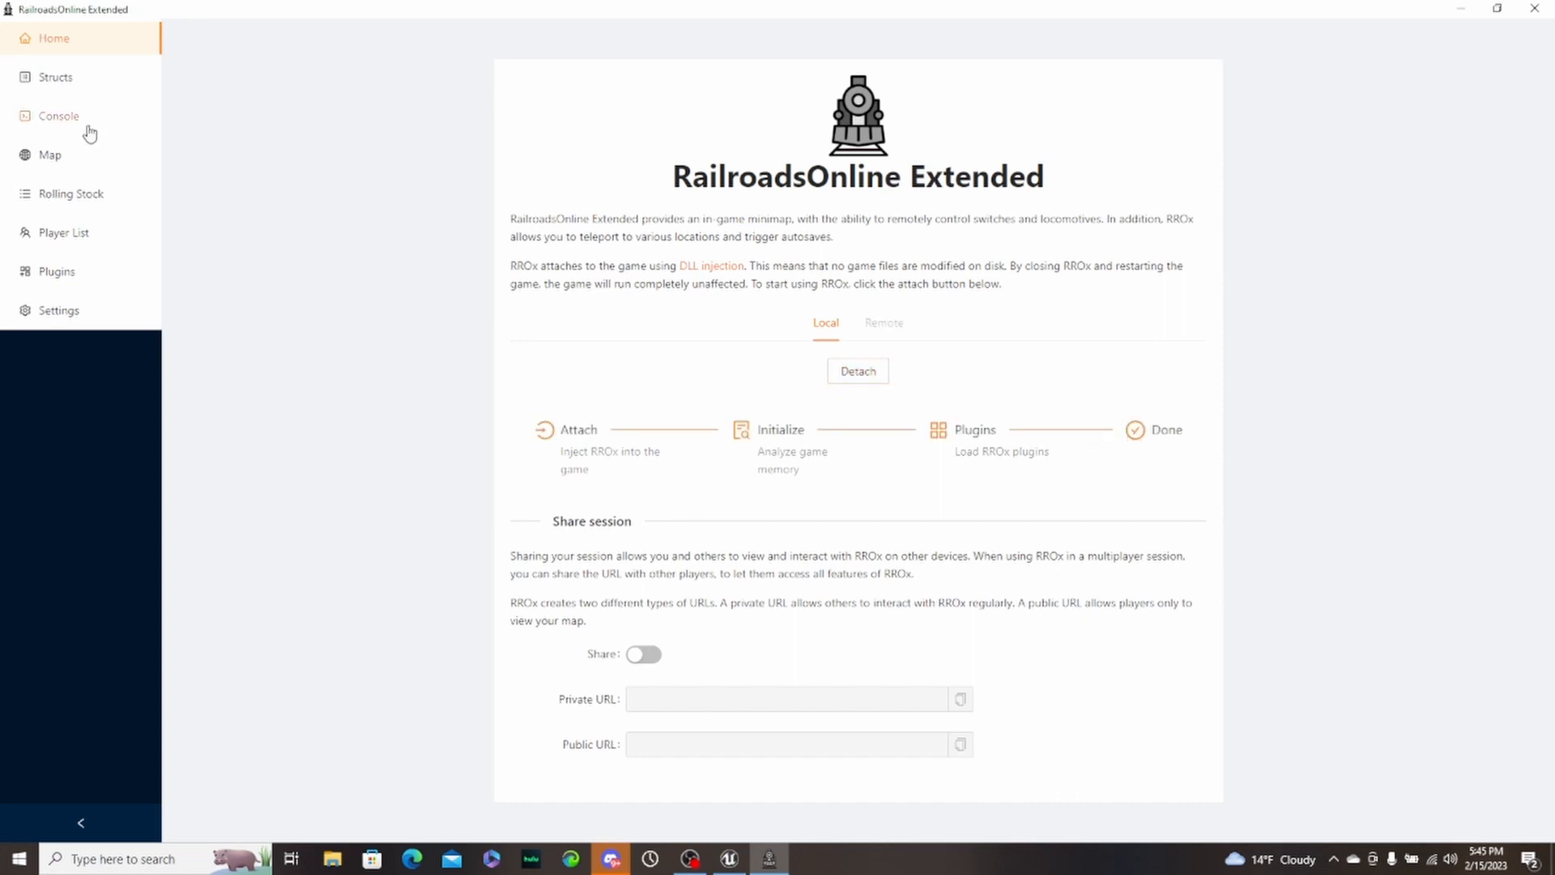
- Show the Map page and locate the rail yard with its surrounding track loop
{"action": "left_click", "coordinate": [50, 155]}
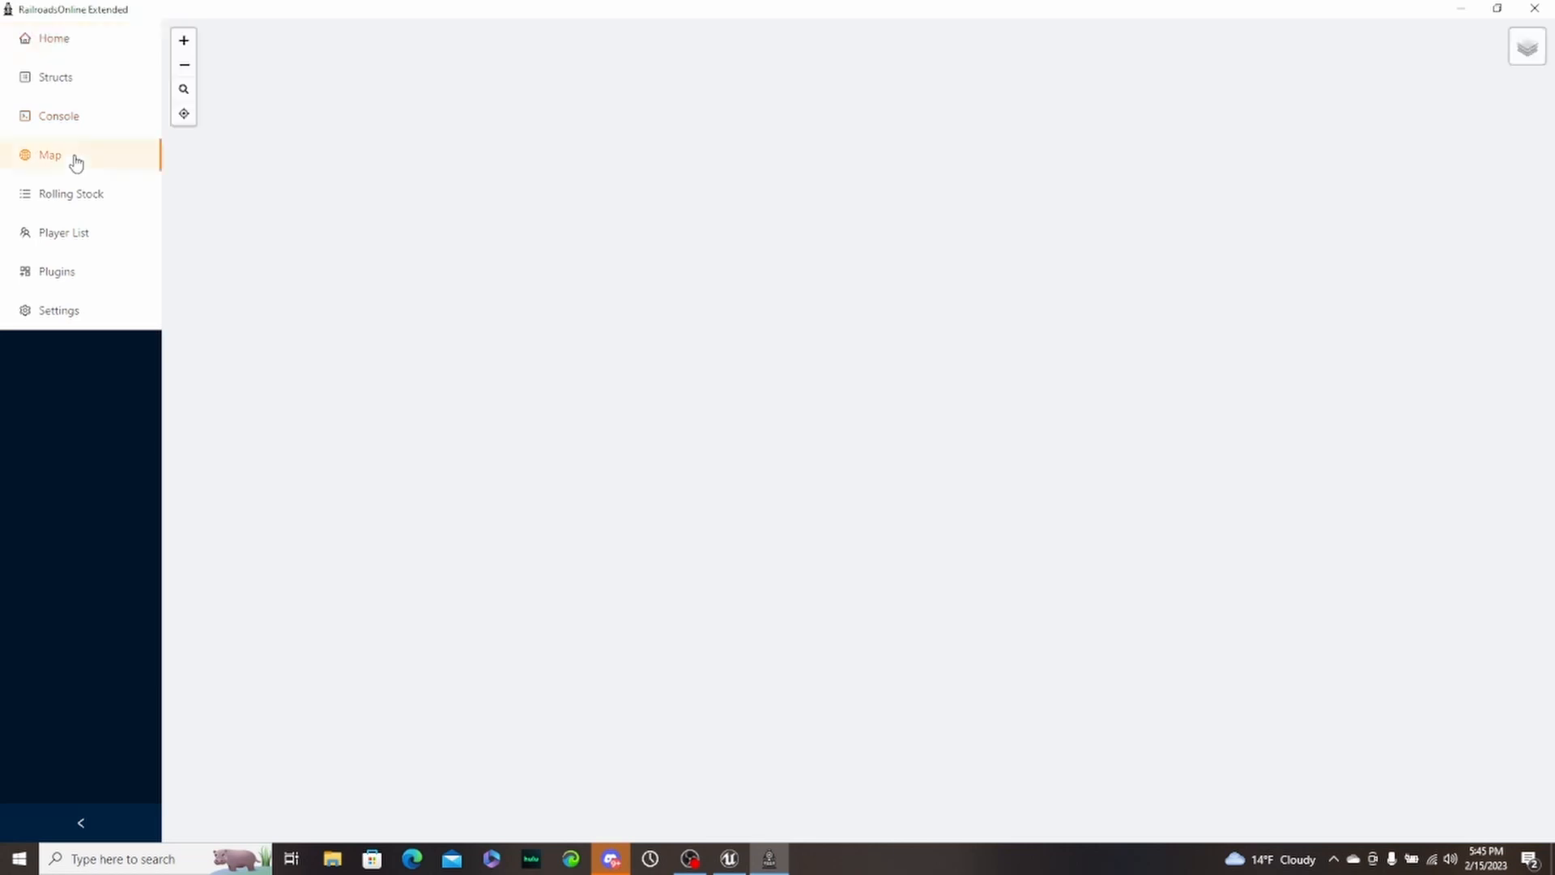
{"action": "left_click", "coordinate": [50, 156]}
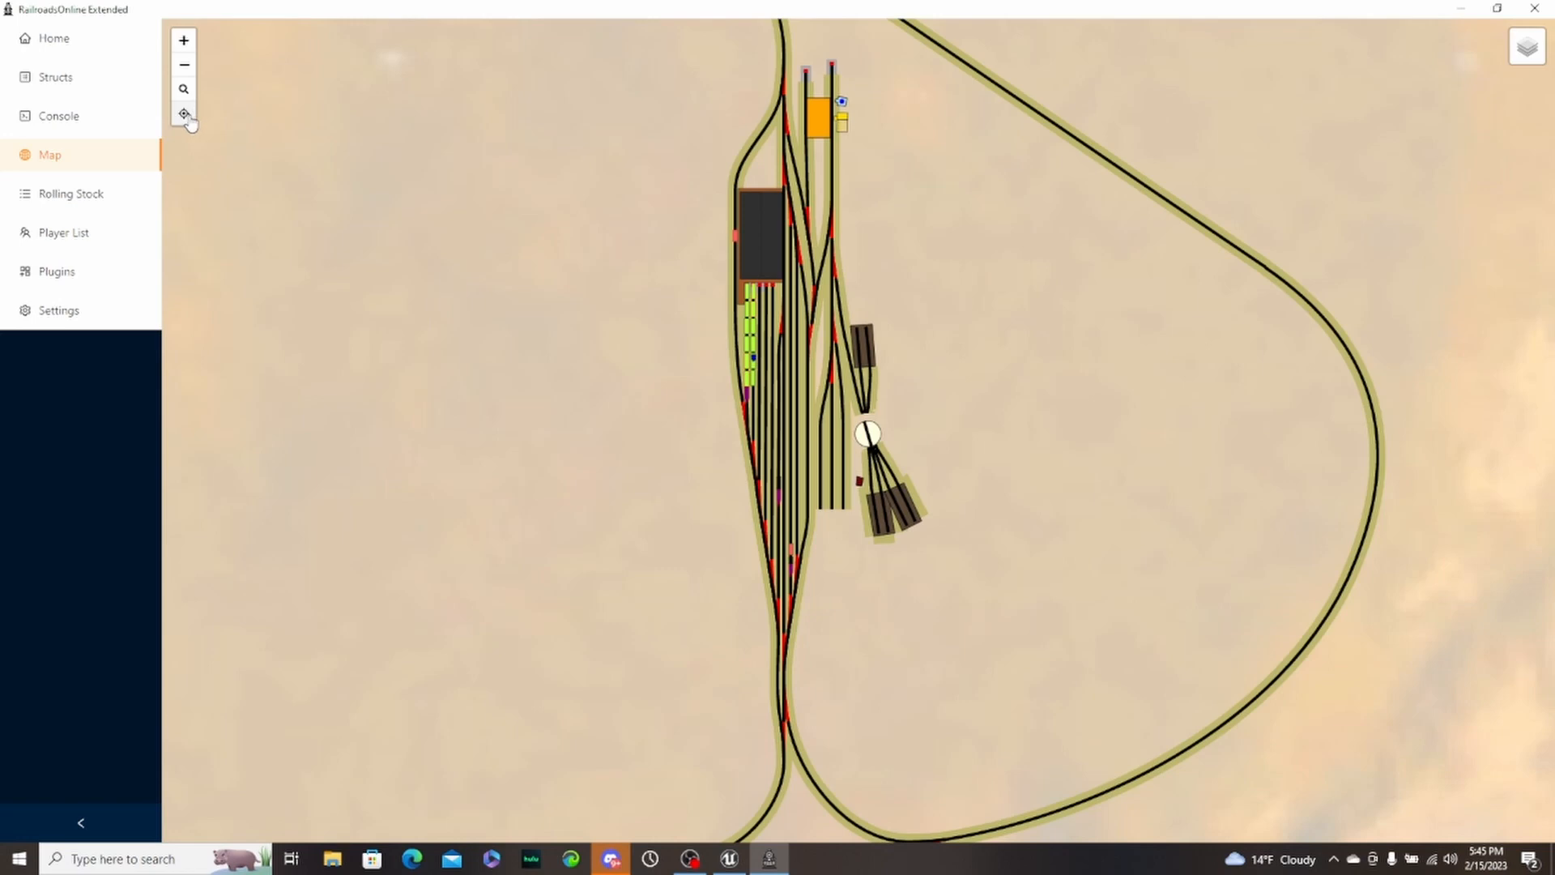
{"action": "mouse_move", "coordinate": [183, 114]}
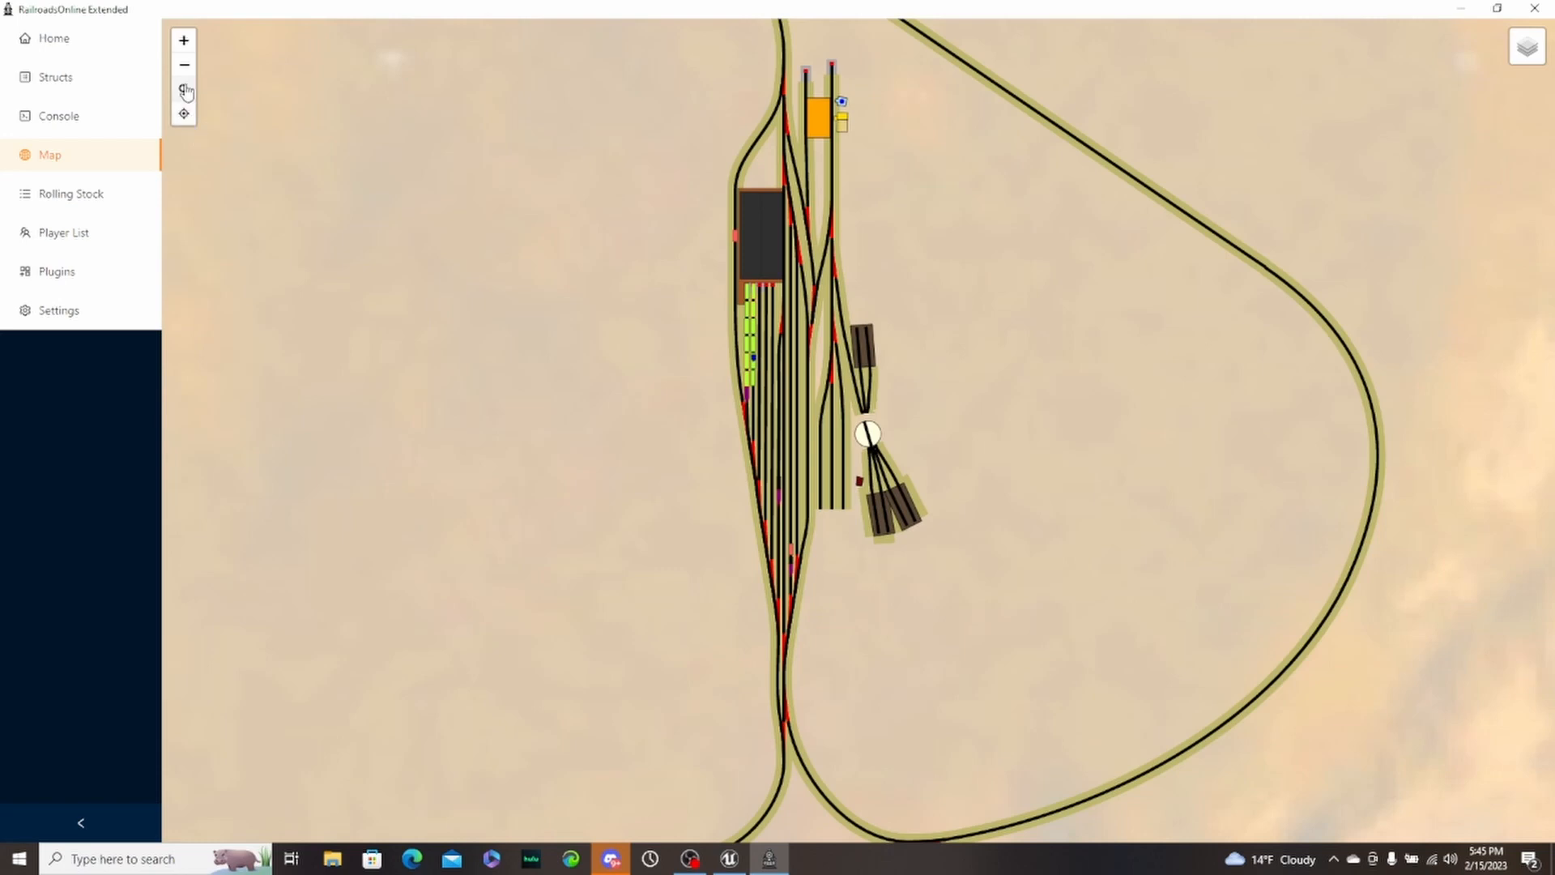
{"action": "mouse_move", "coordinate": [183, 89]}
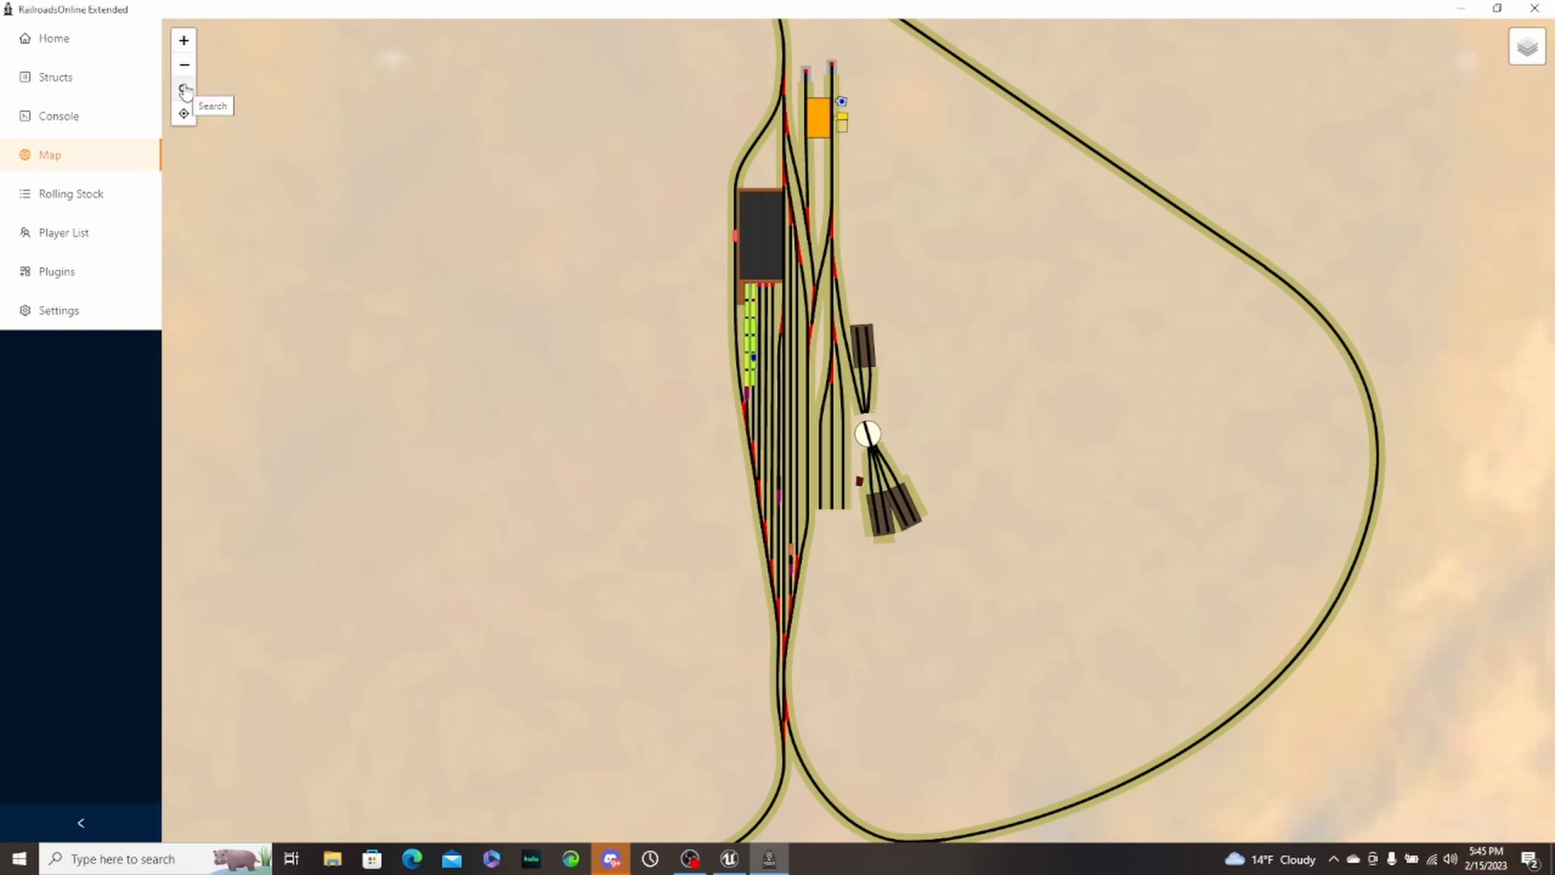
{"action": "mouse_move", "coordinate": [183, 65]}
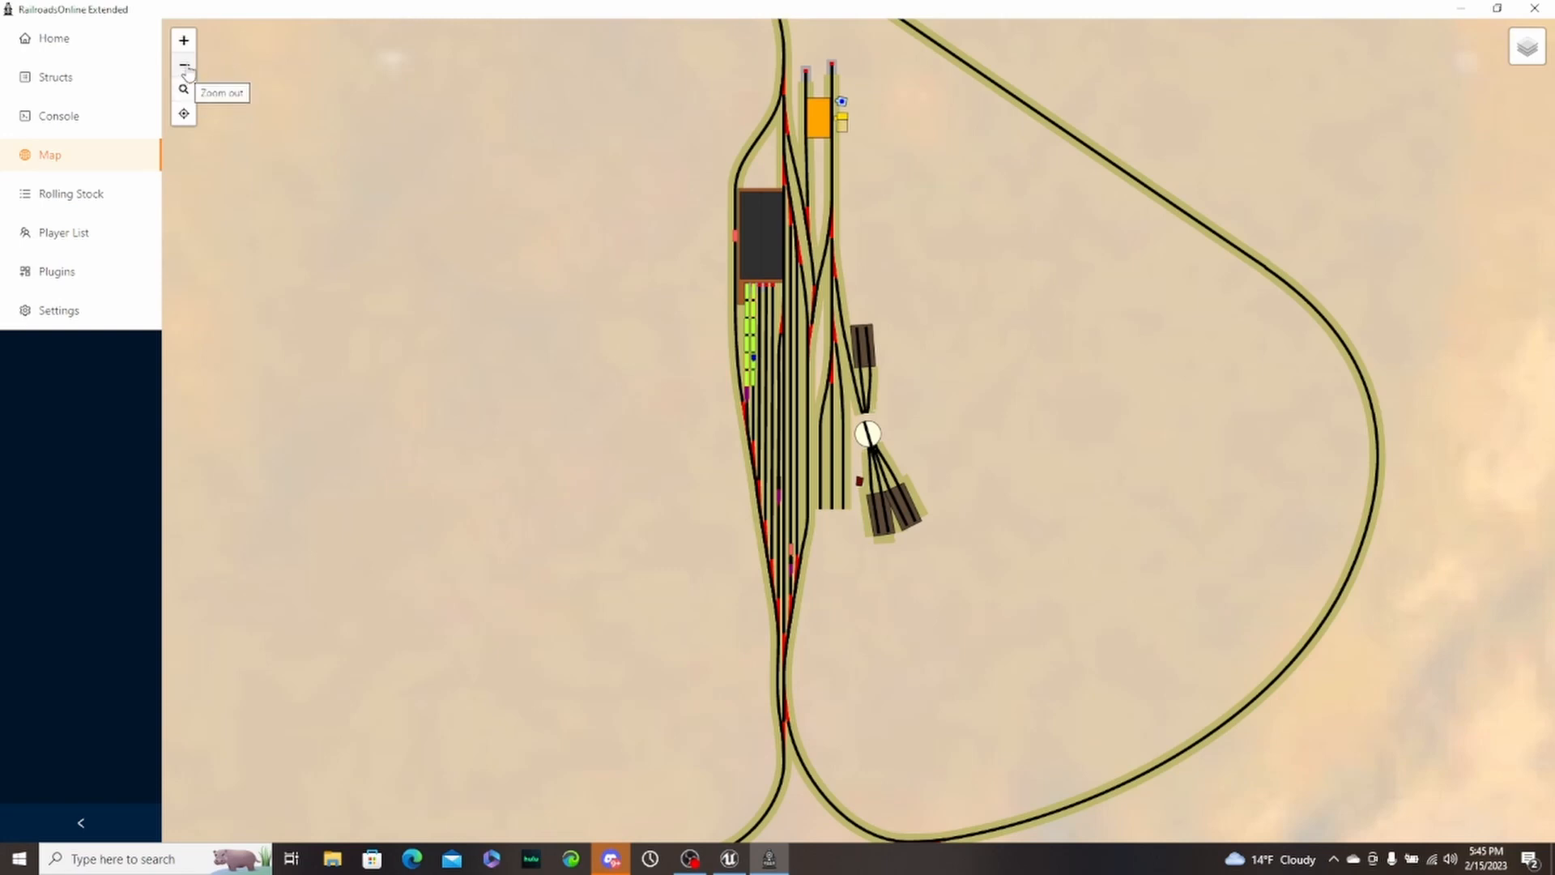
{"action": "mouse_move", "coordinate": [183, 39]}
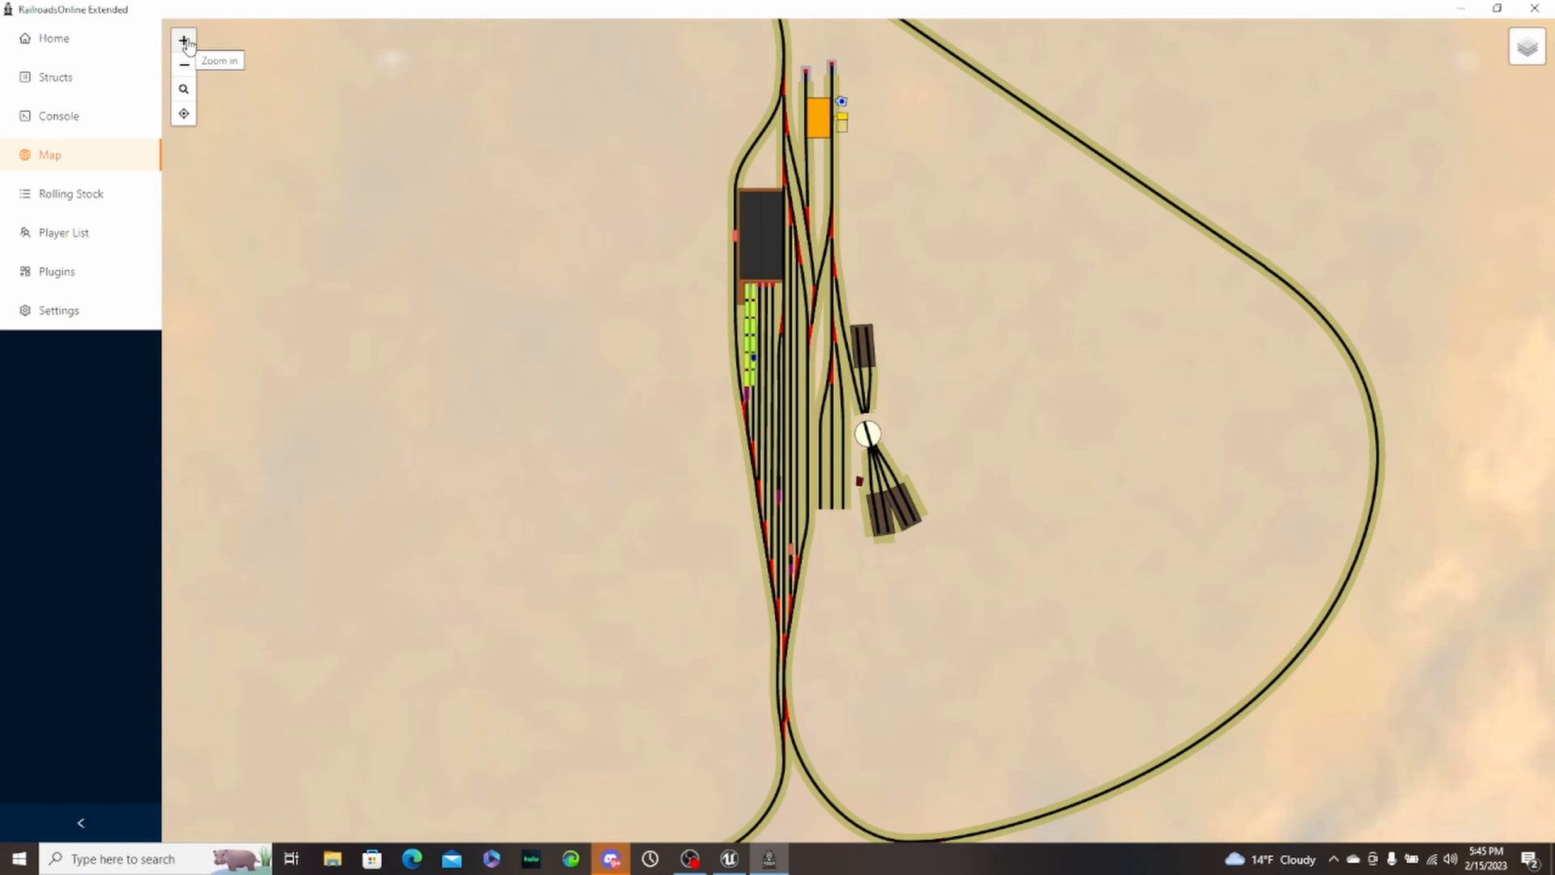
{"action": "mouse_move", "coordinate": [204, 109]}
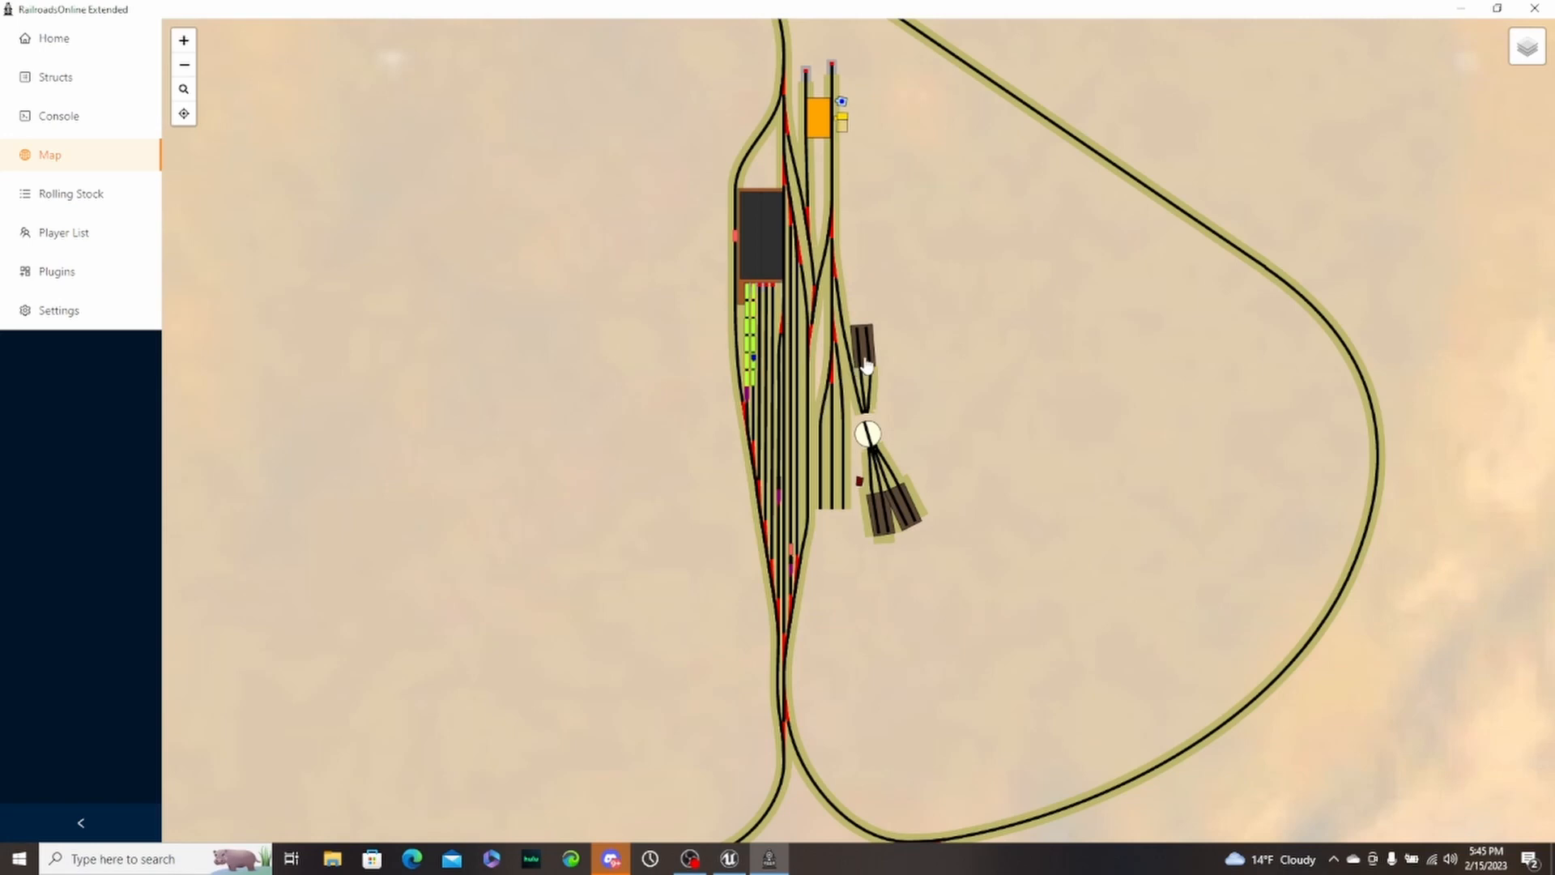
- Show the Firewood Depot's info window with its input prices and output stock levels
{"action": "left_click", "coordinate": [865, 357]}
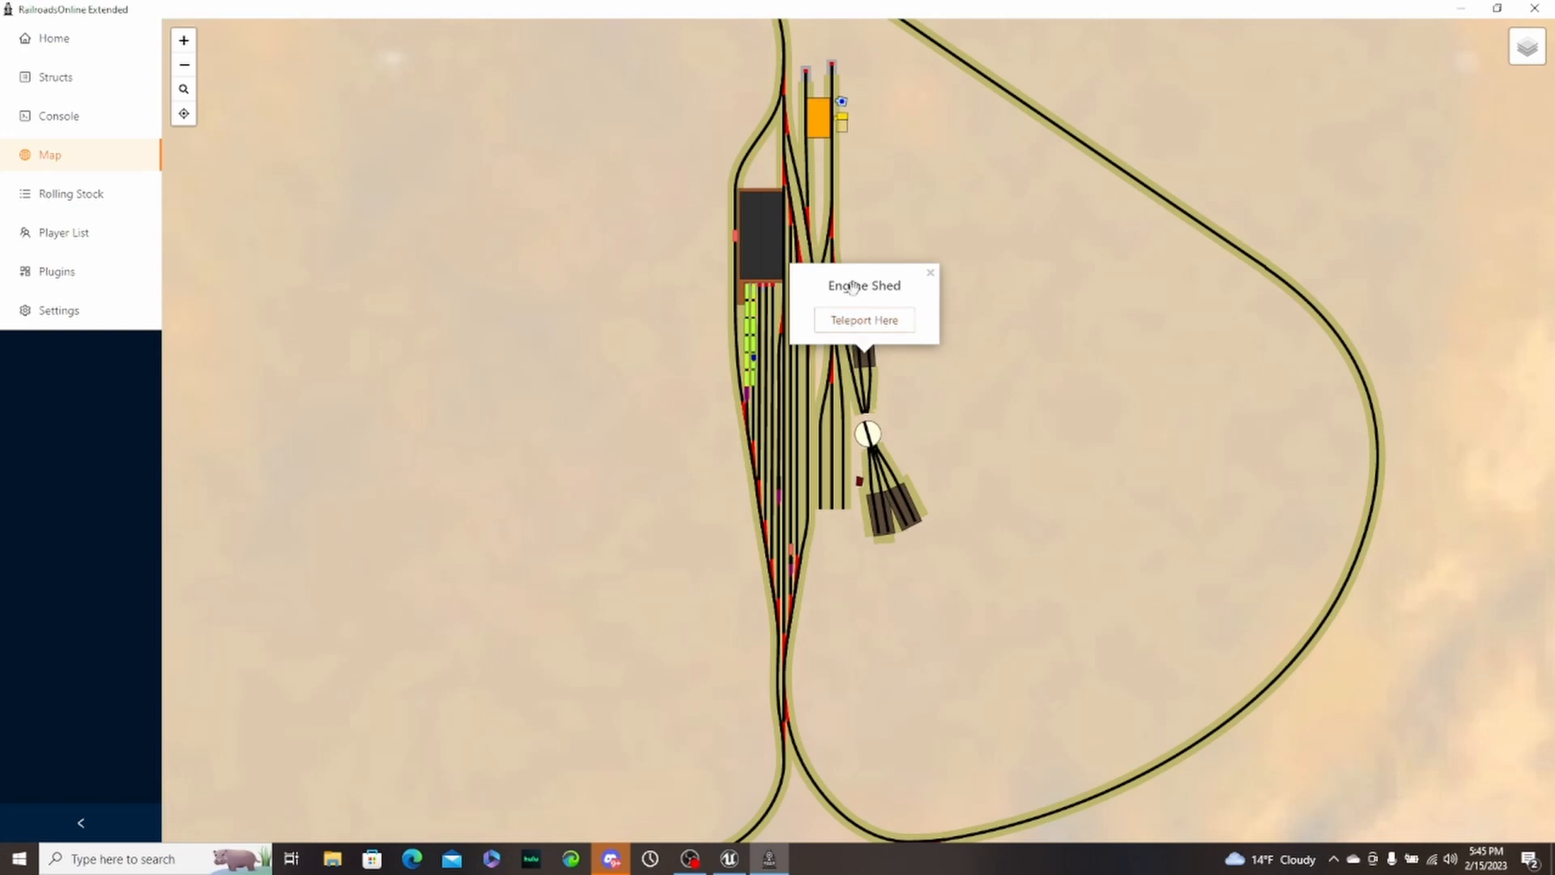
{"action": "mouse_move", "coordinate": [863, 319]}
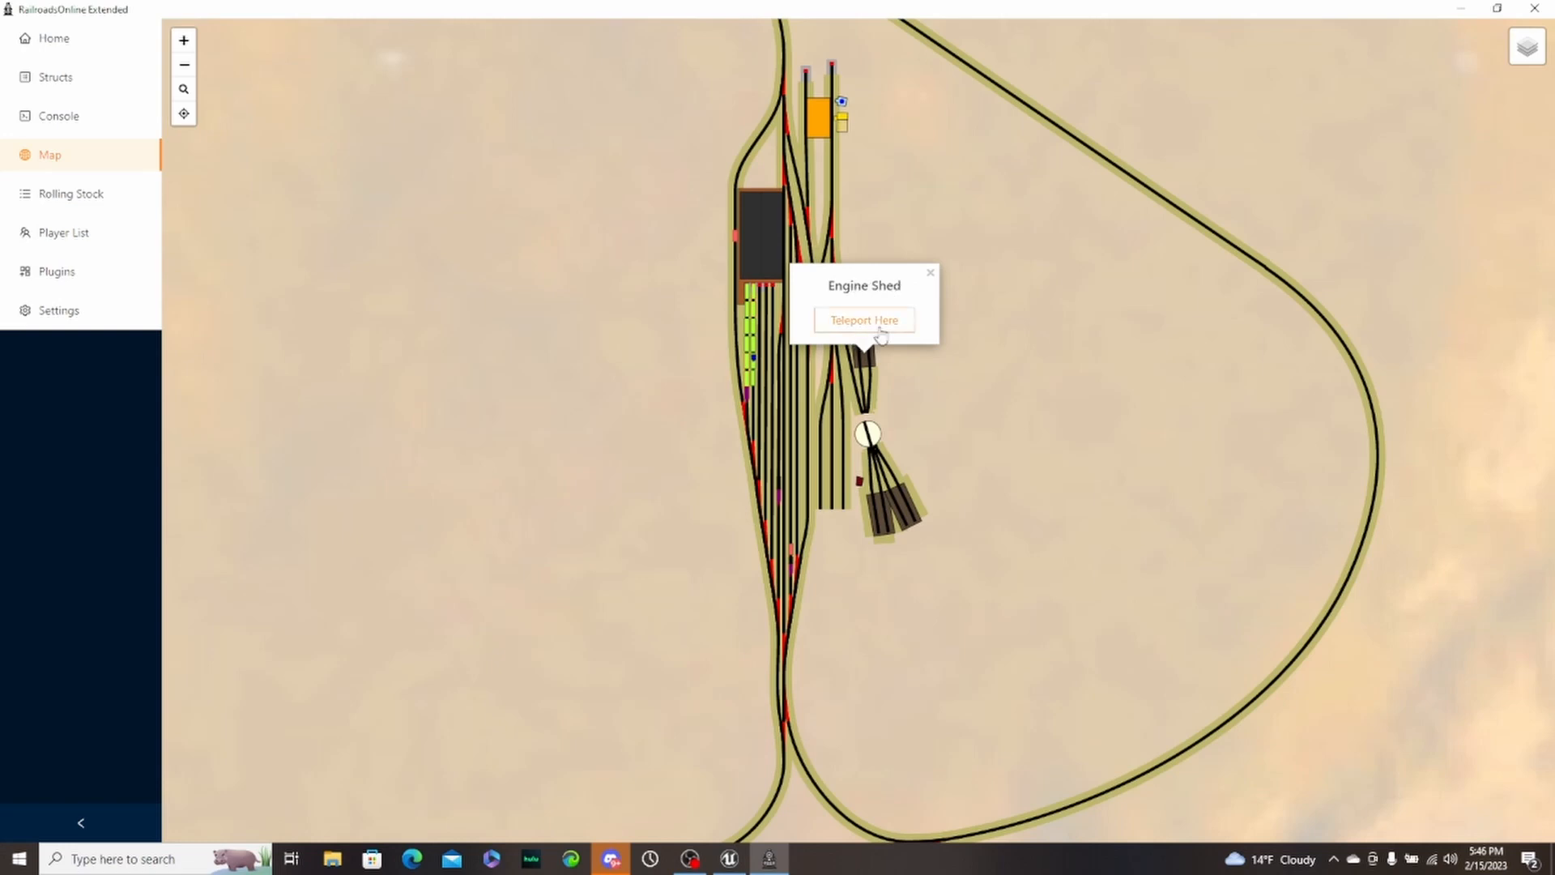
{"action": "mouse_move", "coordinate": [820, 123]}
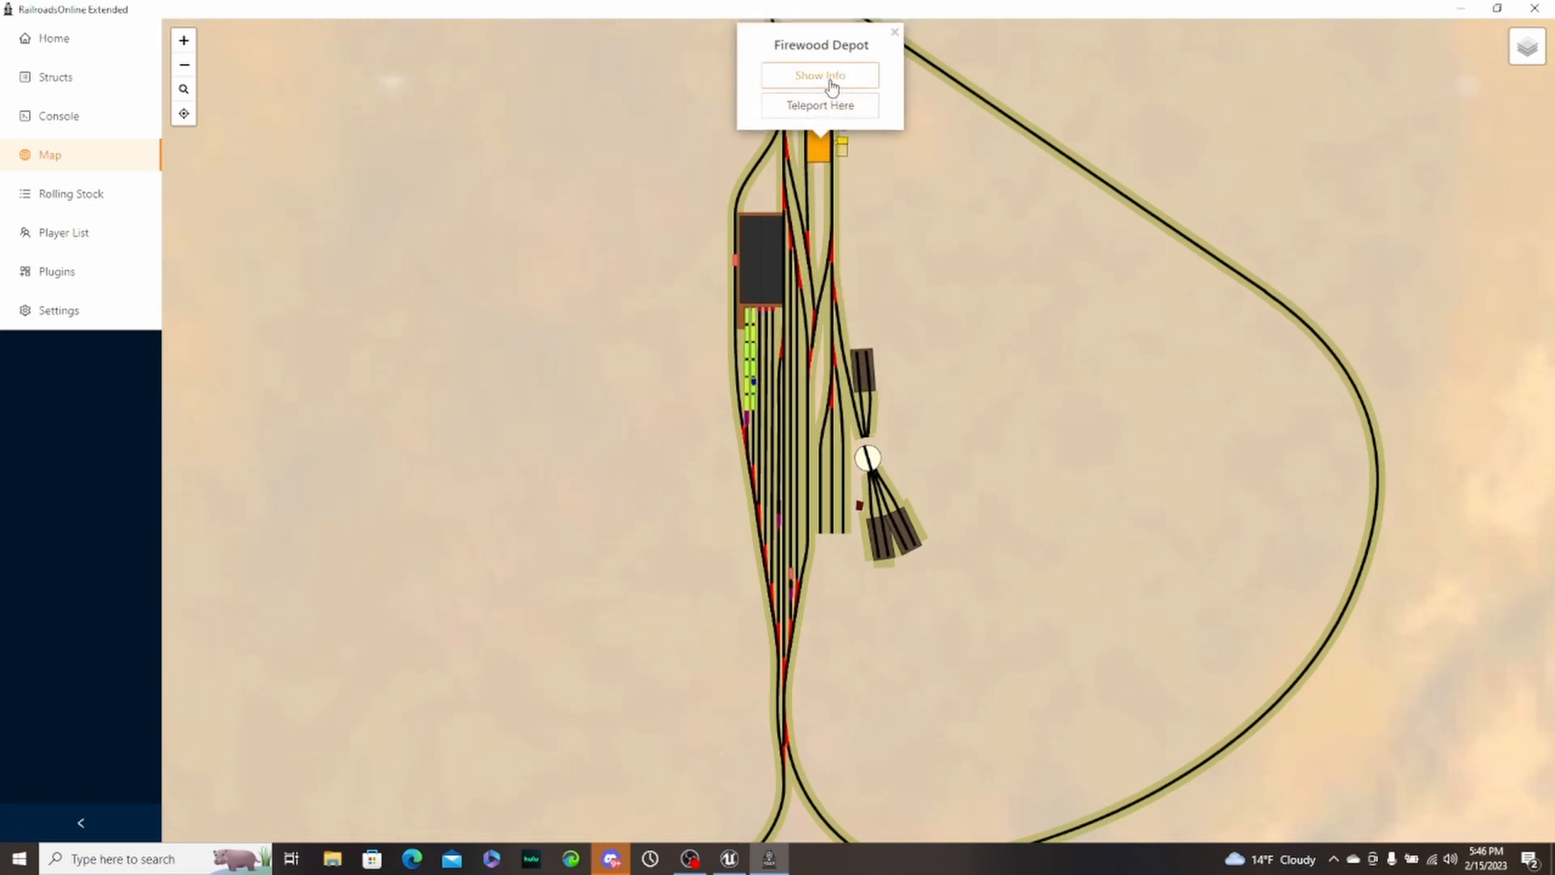
{"action": "left_click", "coordinate": [820, 76]}
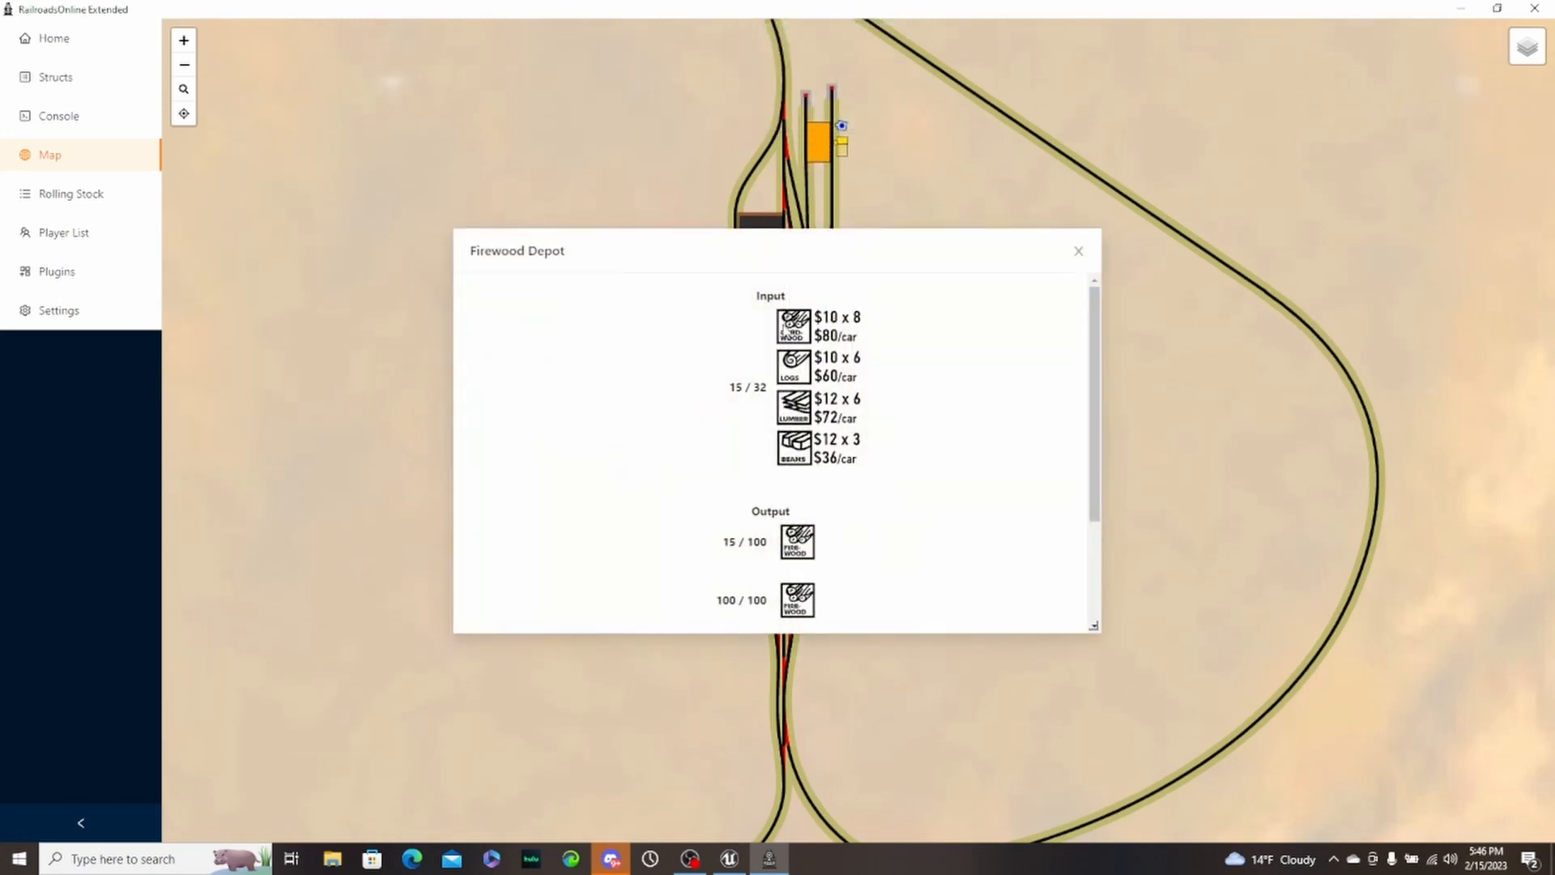
{"action": "mouse_move", "coordinate": [731, 401]}
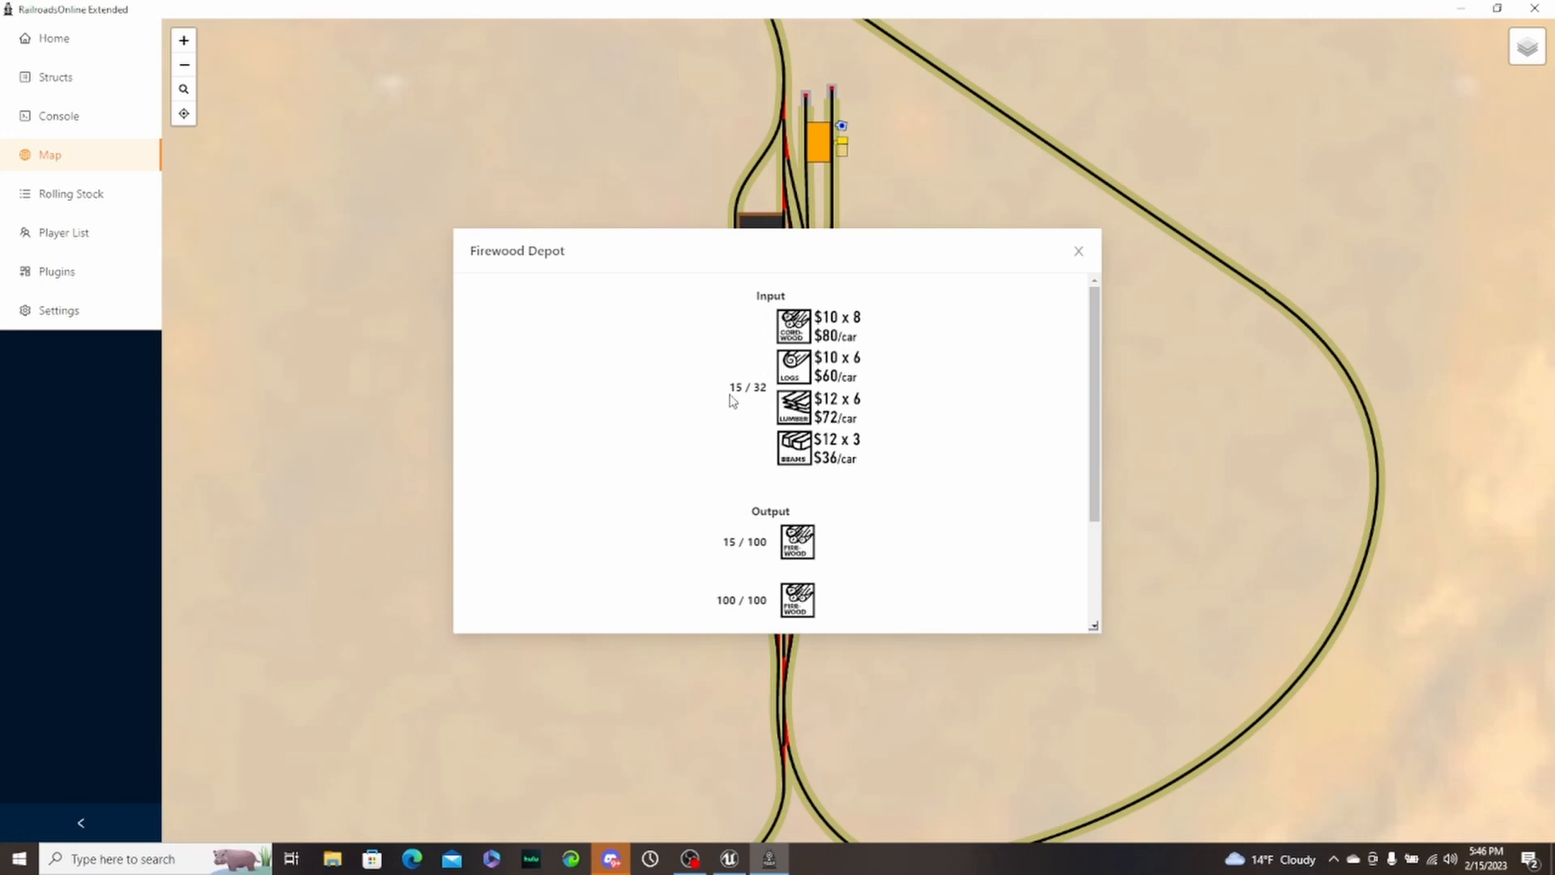
{"action": "mouse_move", "coordinate": [794, 472]}
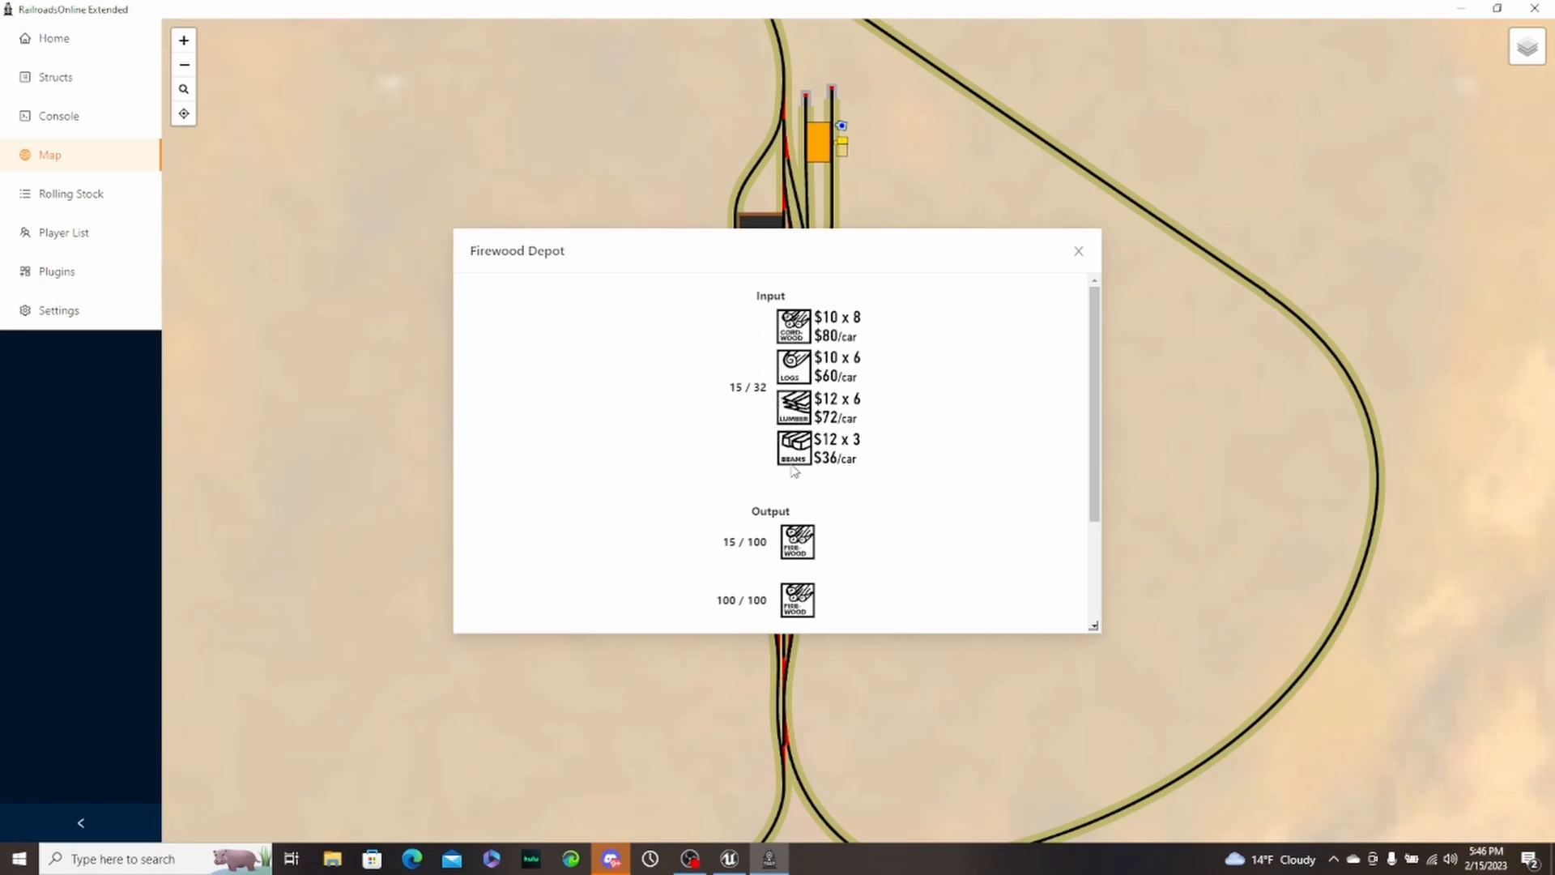
{"action": "mouse_move", "coordinate": [798, 369]}
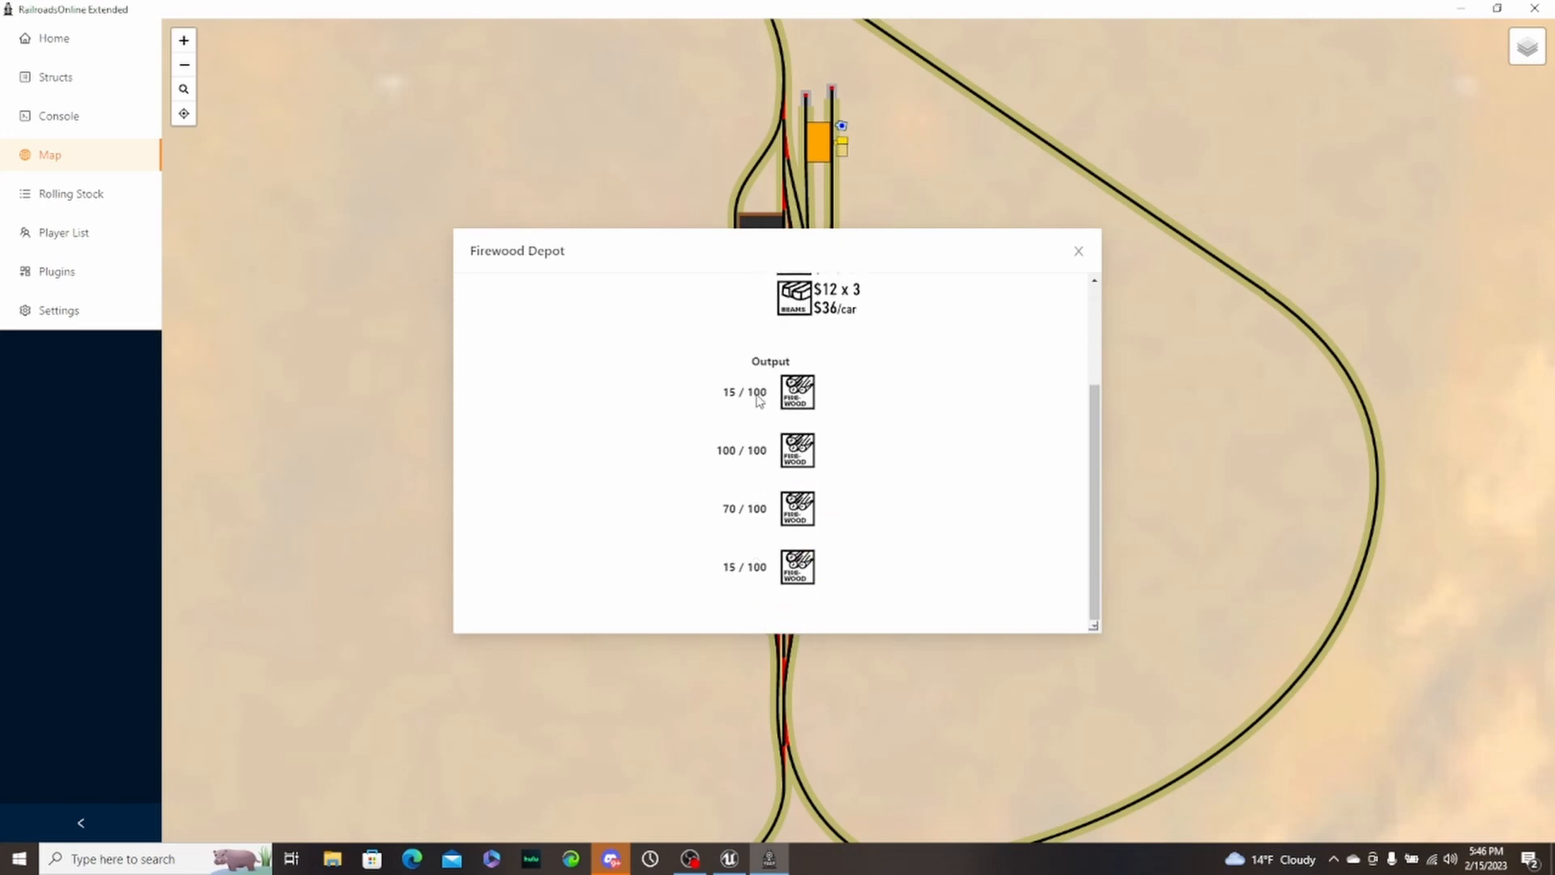
{"action": "mouse_move", "coordinate": [739, 523]}
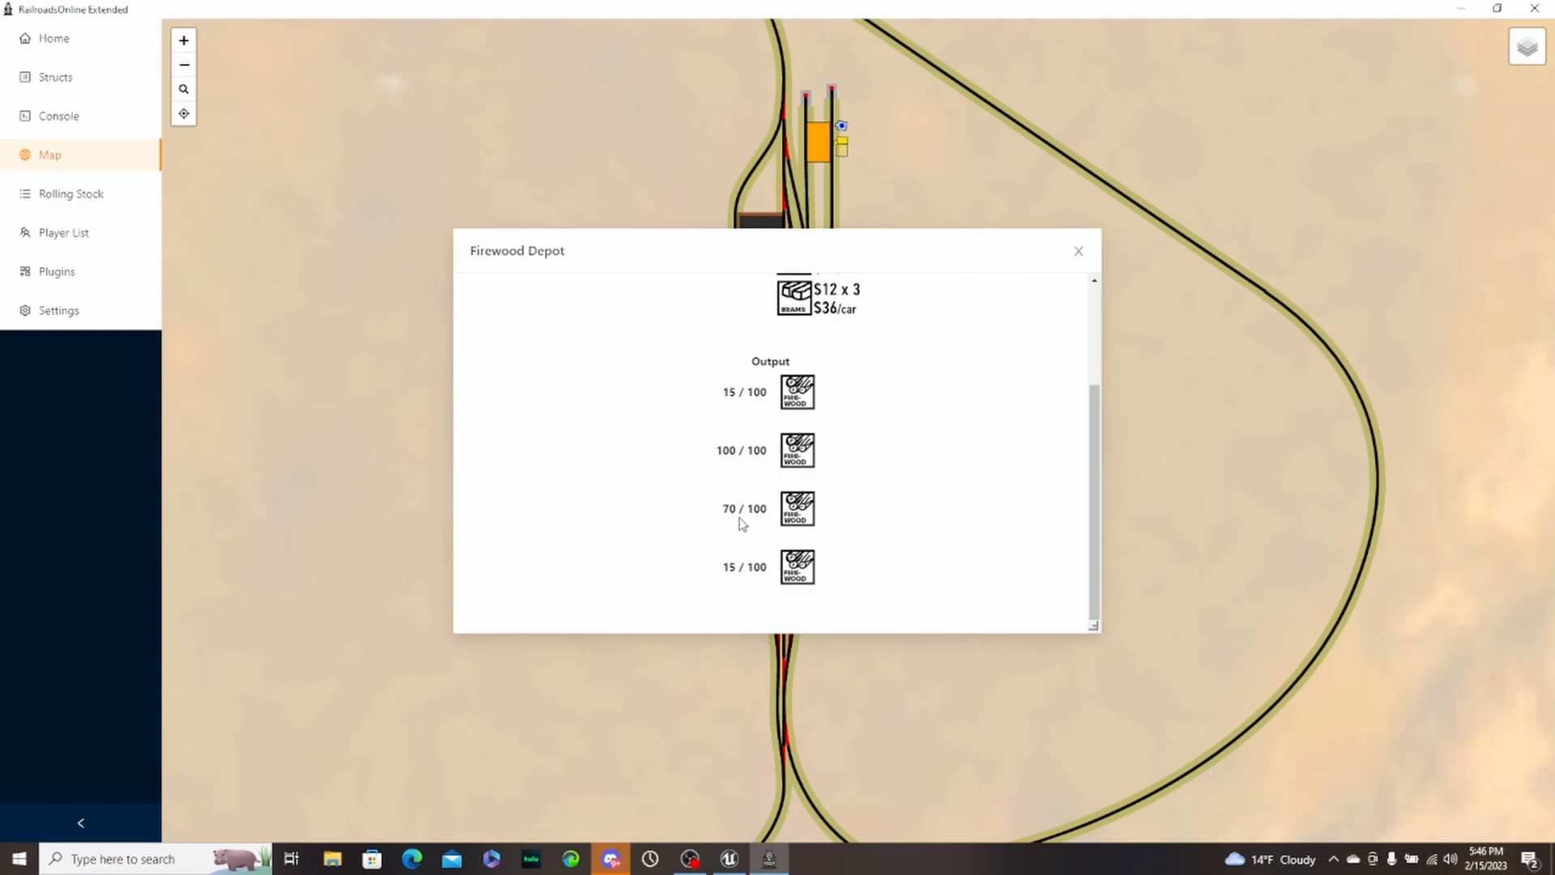
{"action": "mouse_move", "coordinate": [753, 577]}
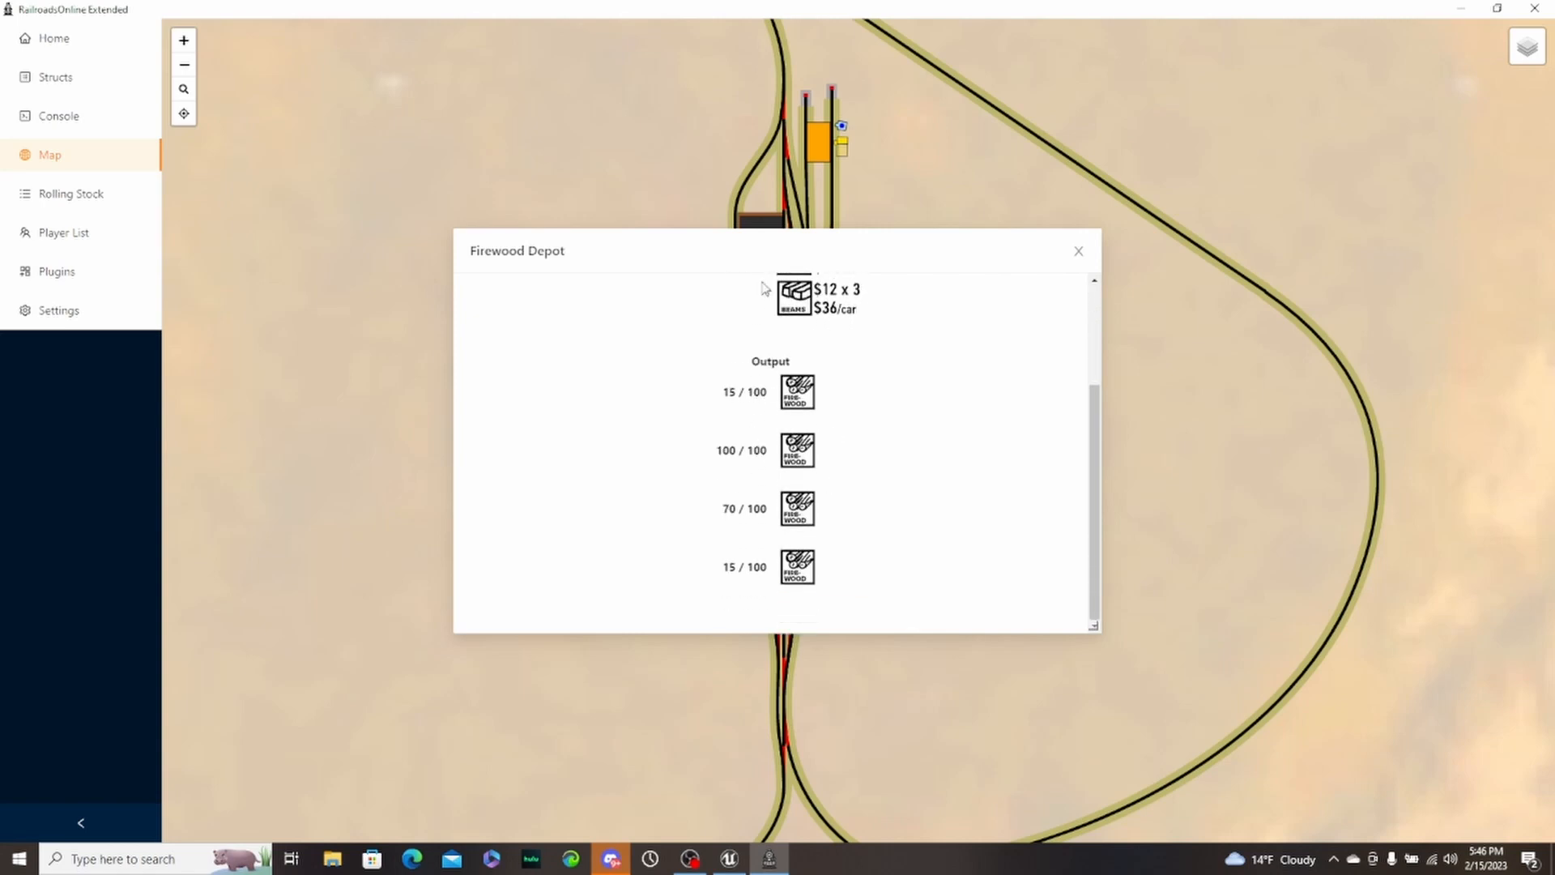
{"action": "mouse_move", "coordinate": [598, 311]}
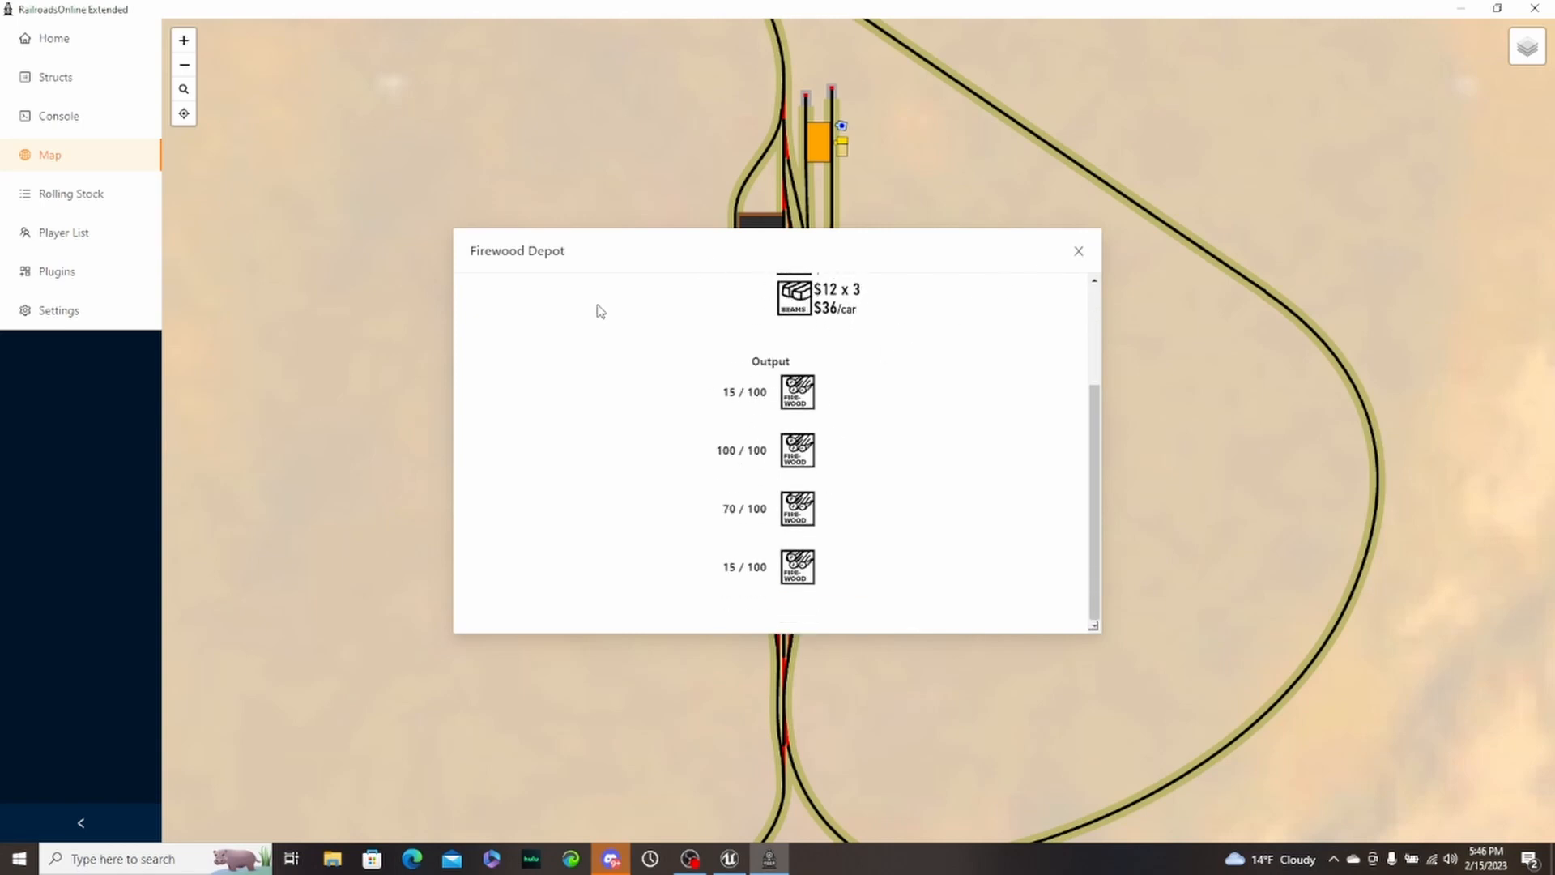
{"action": "mouse_move", "coordinate": [734, 484]}
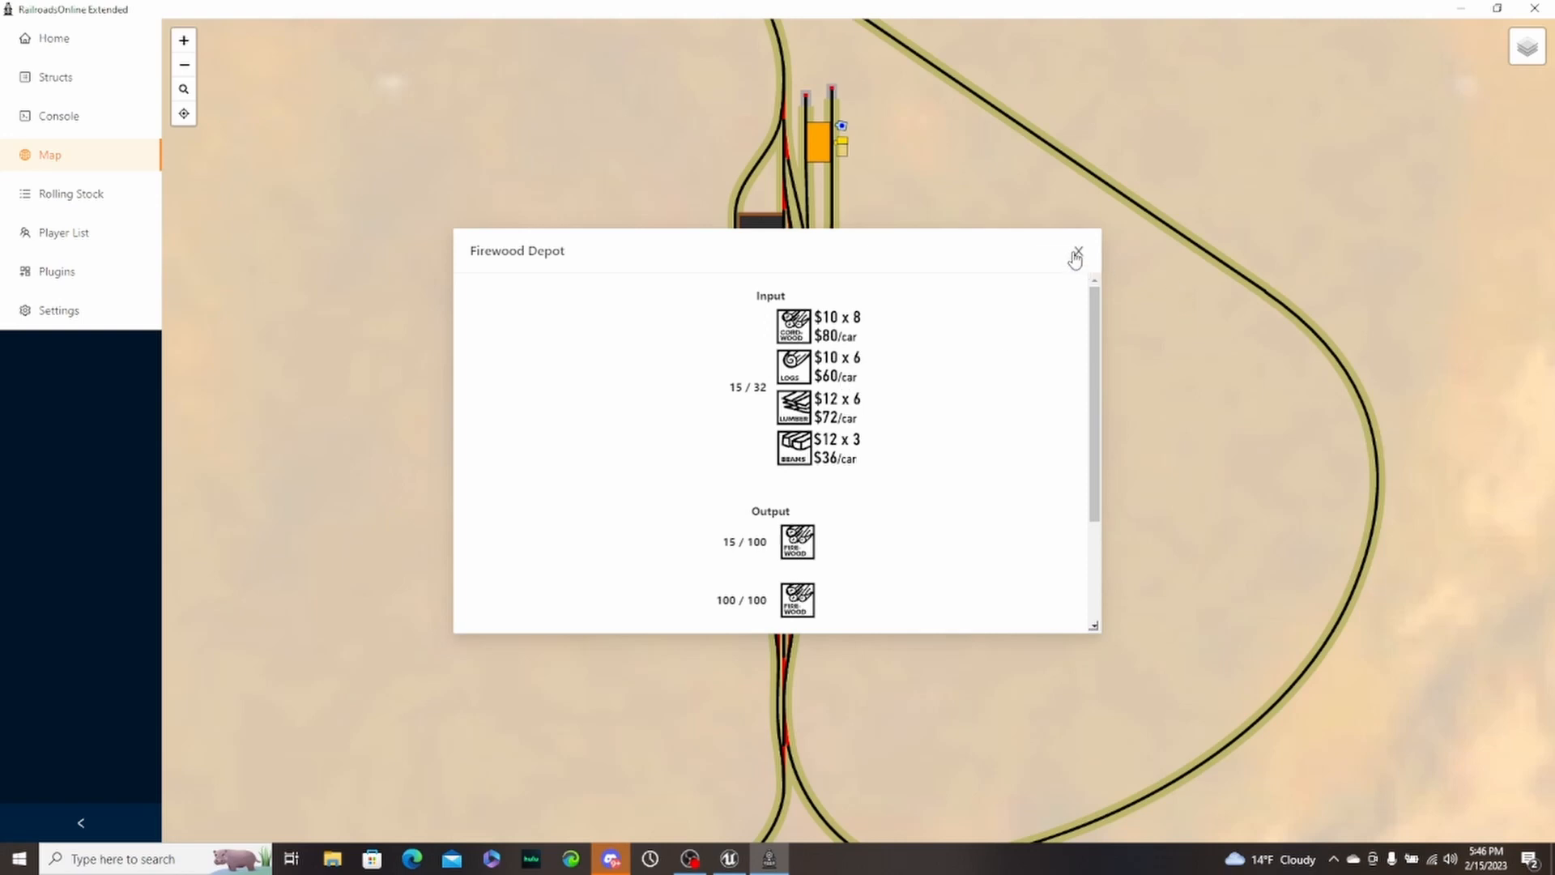
- Review the Freight Depot's input prices in its info window, then close it
{"action": "left_click", "coordinate": [1076, 251]}
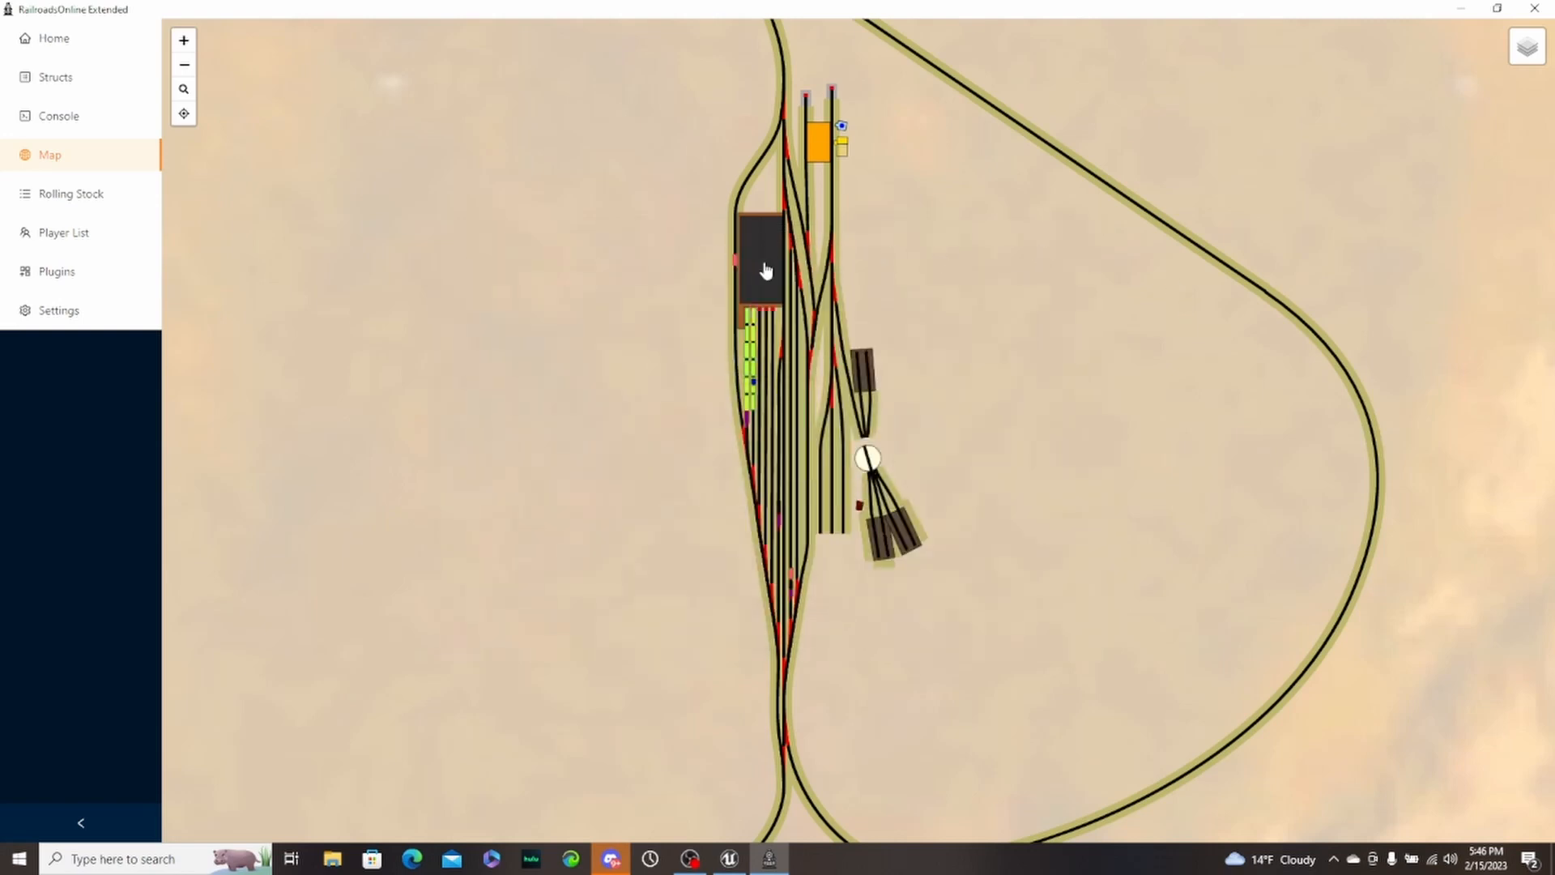
{"action": "left_click", "coordinate": [763, 267]}
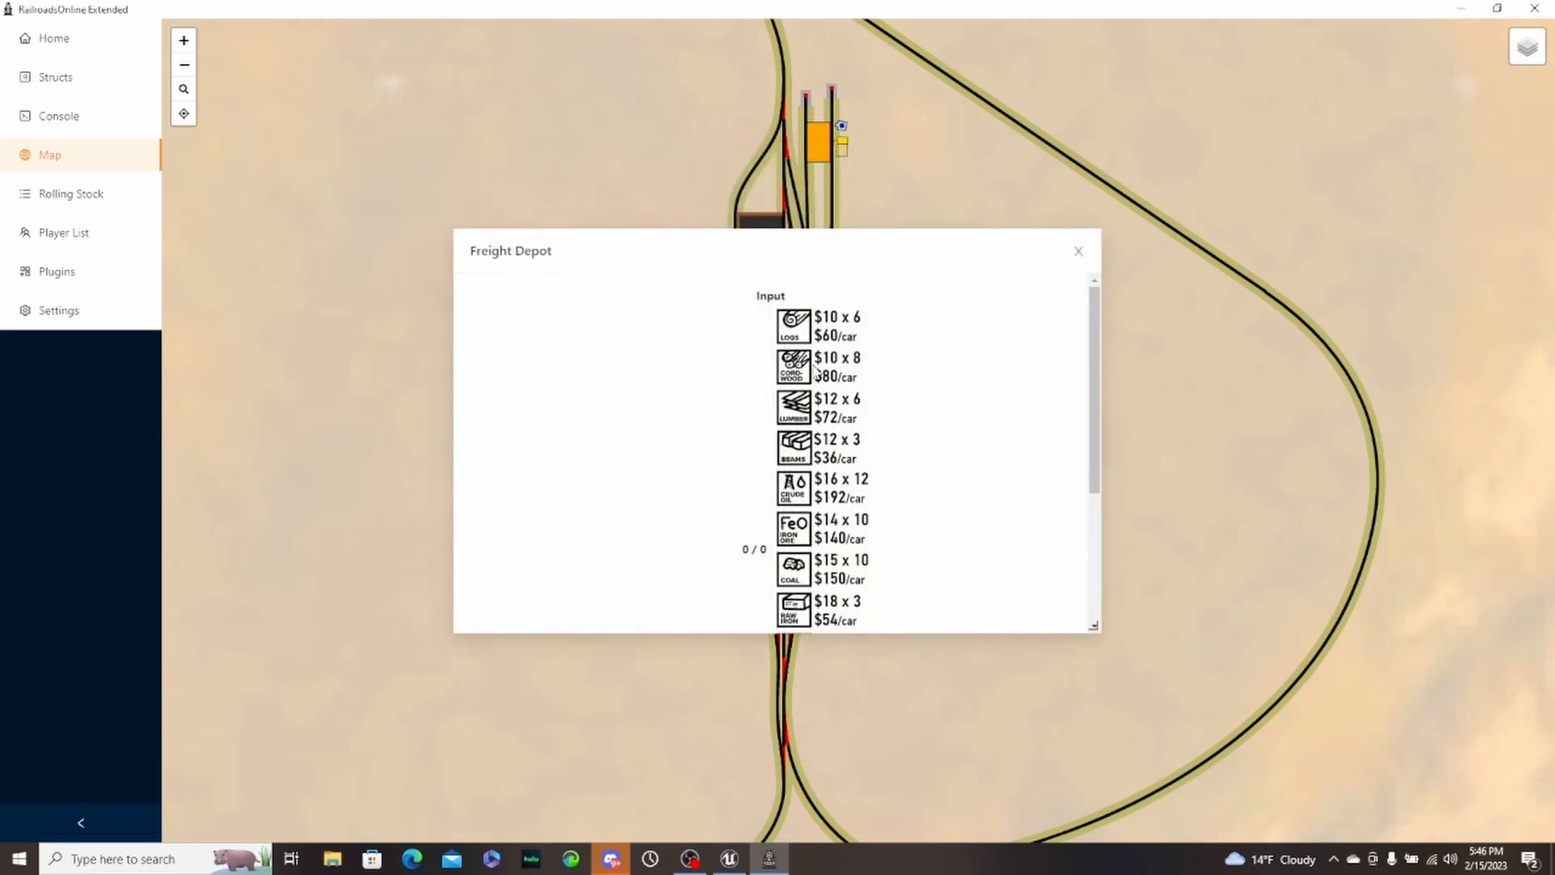
{"action": "scroll", "scroll_direction": "down", "scroll_amount": 3}
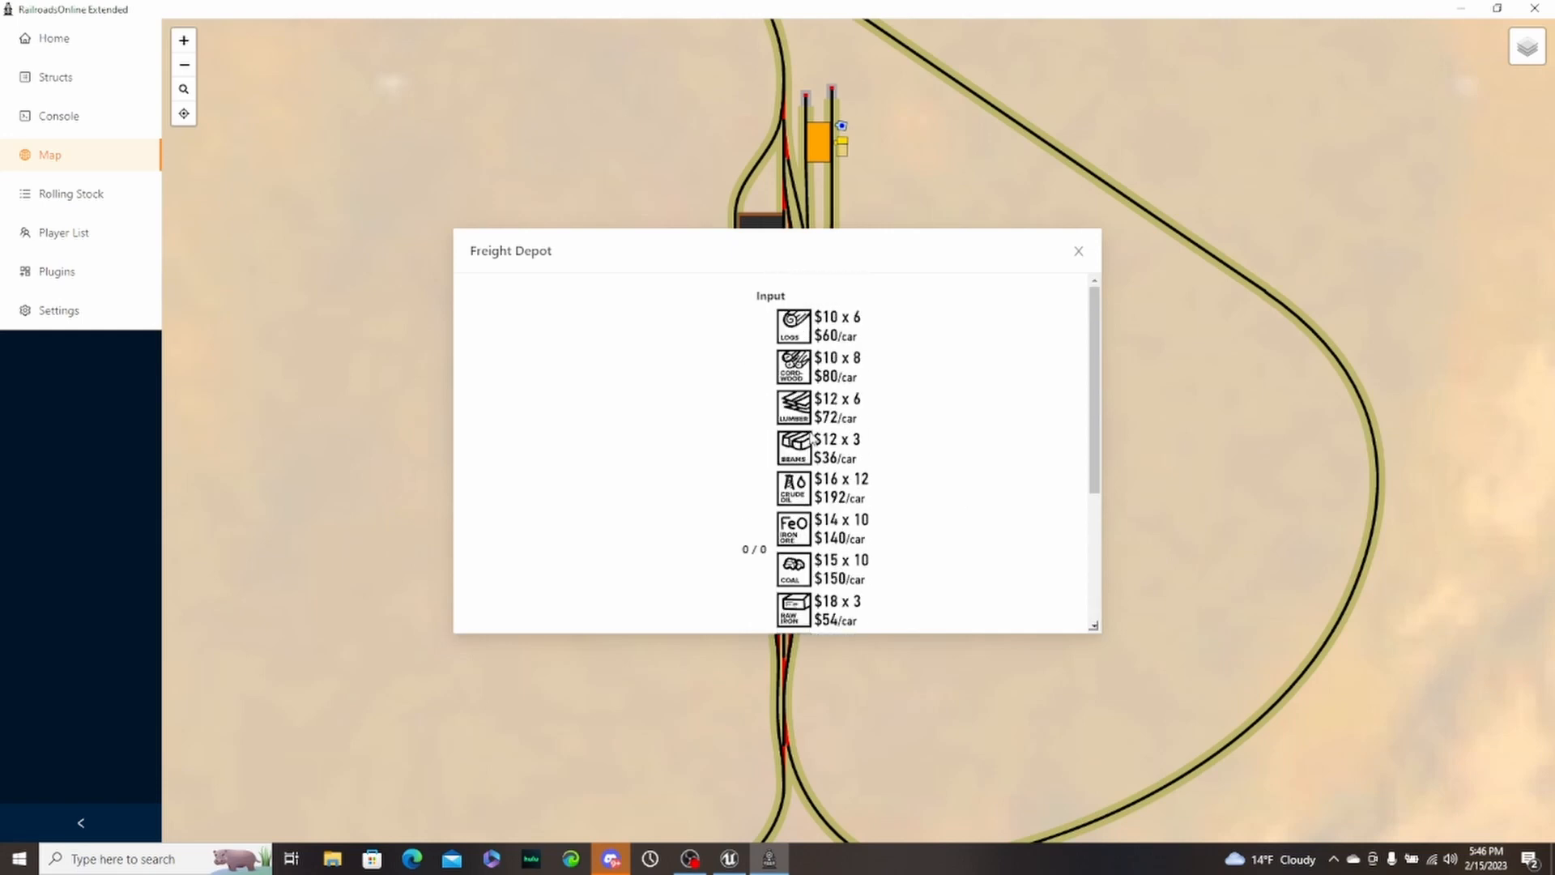
{"action": "scroll", "scroll_direction": "down", "scroll_amount": 3}
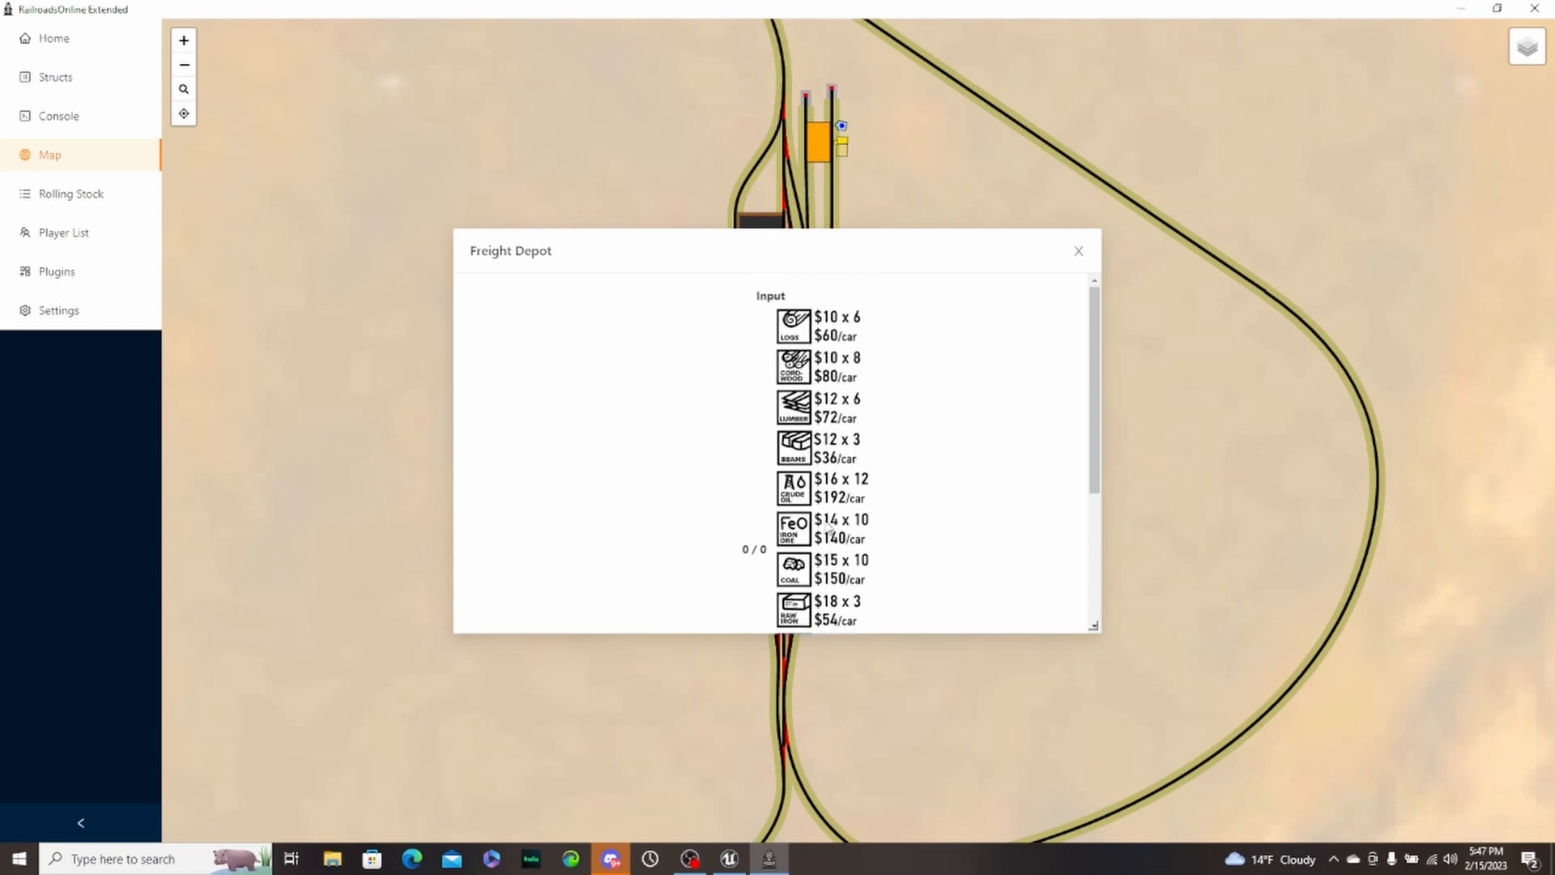
{"action": "left_click", "coordinate": [1079, 250]}
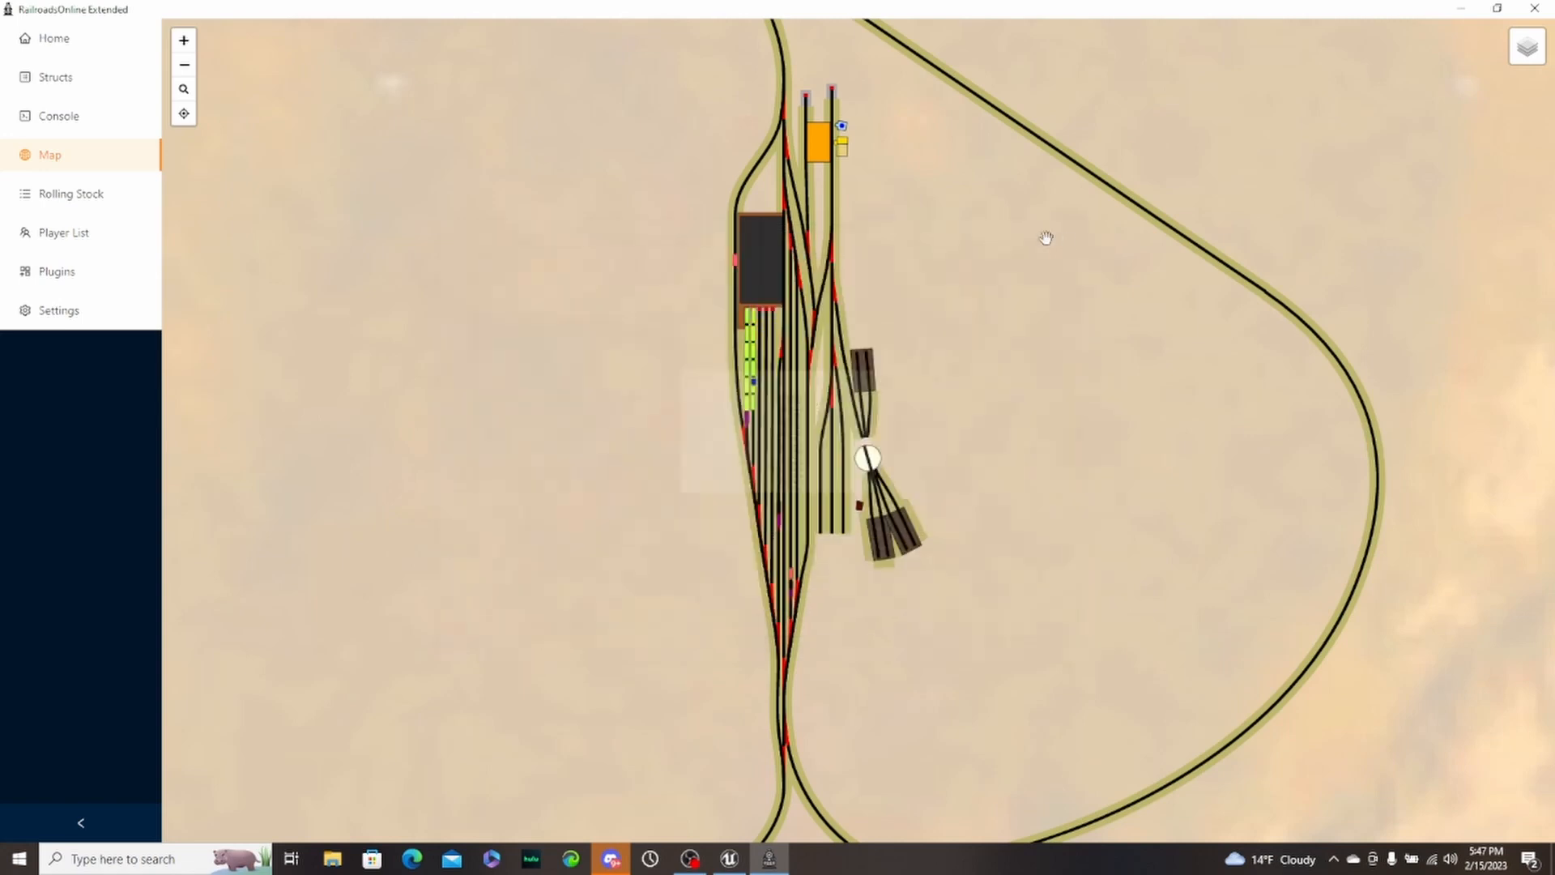
- Reopen the Firewood Depot's production details via Show Info and close them again
{"action": "left_click", "coordinate": [820, 140]}
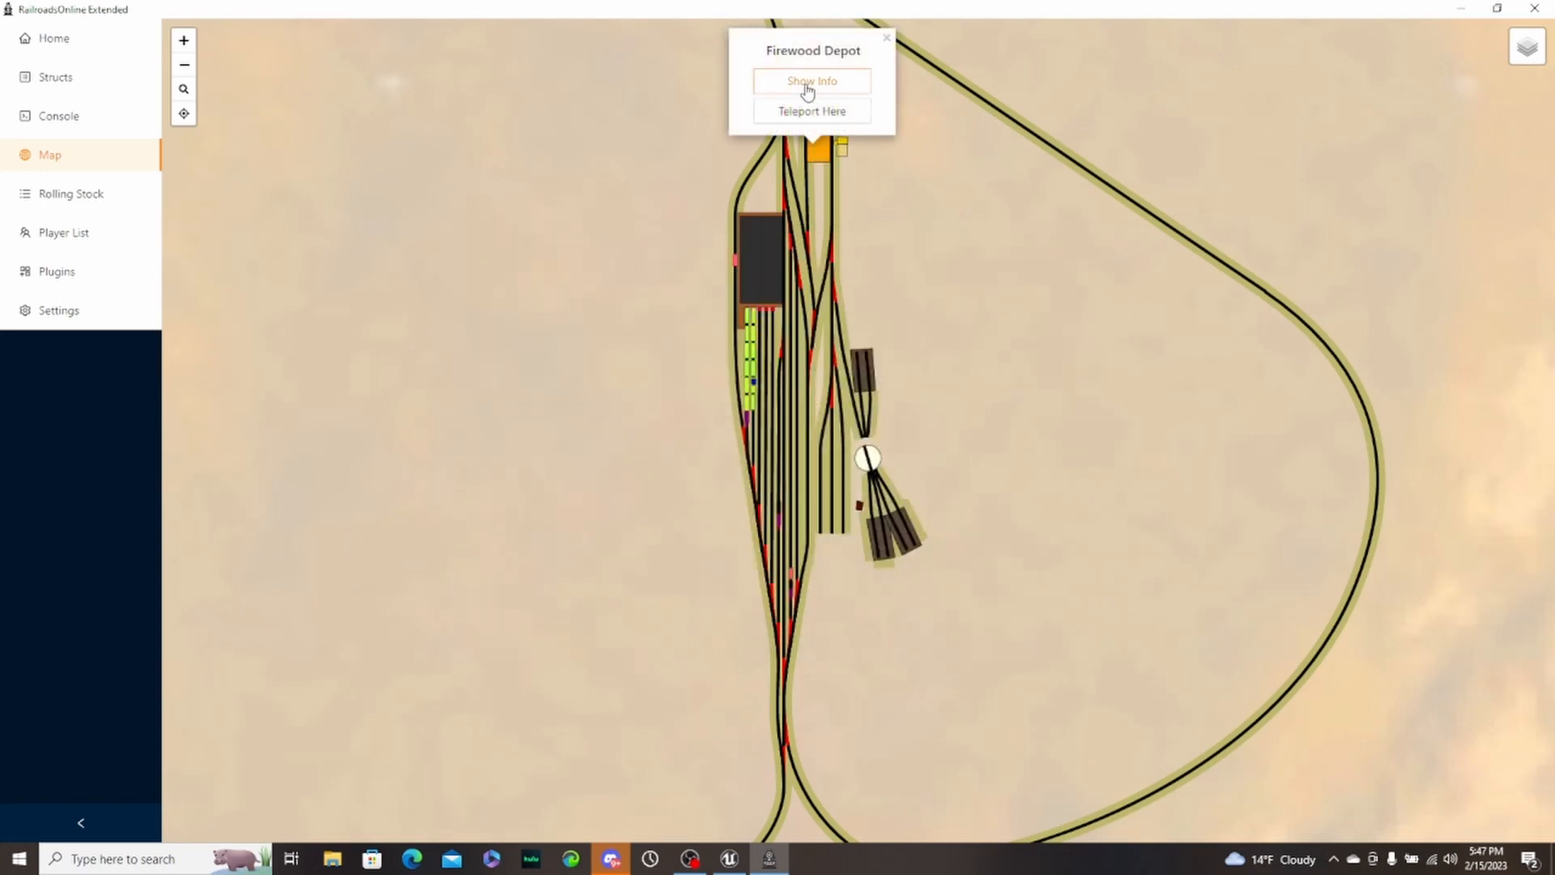
{"action": "left_click", "coordinate": [810, 81]}
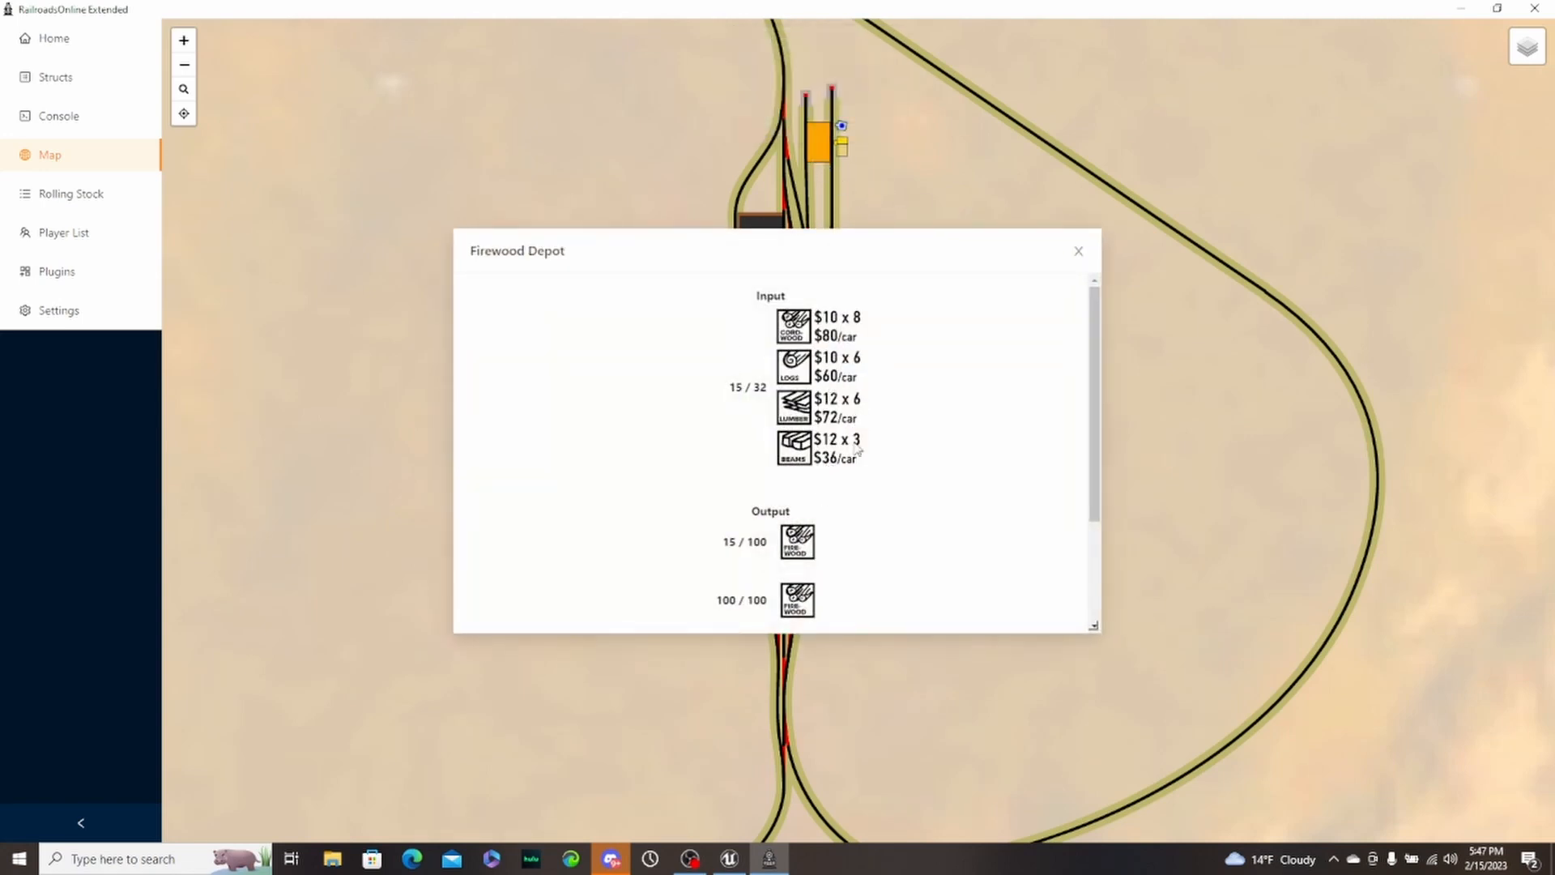
{"action": "left_click", "coordinate": [1078, 249]}
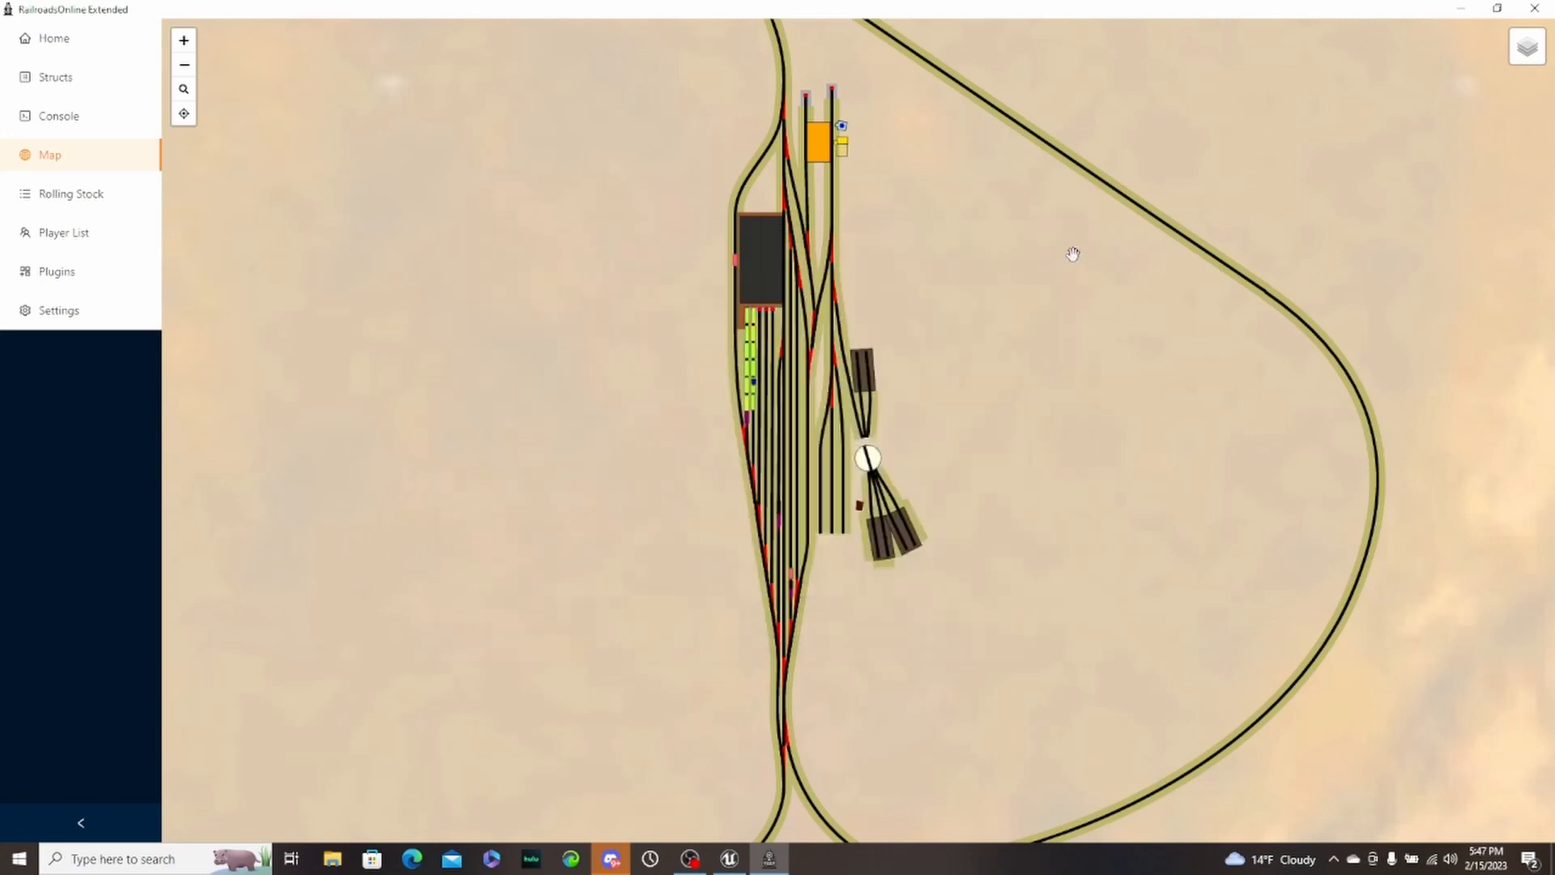
{"action": "mouse_move", "coordinate": [614, 393]}
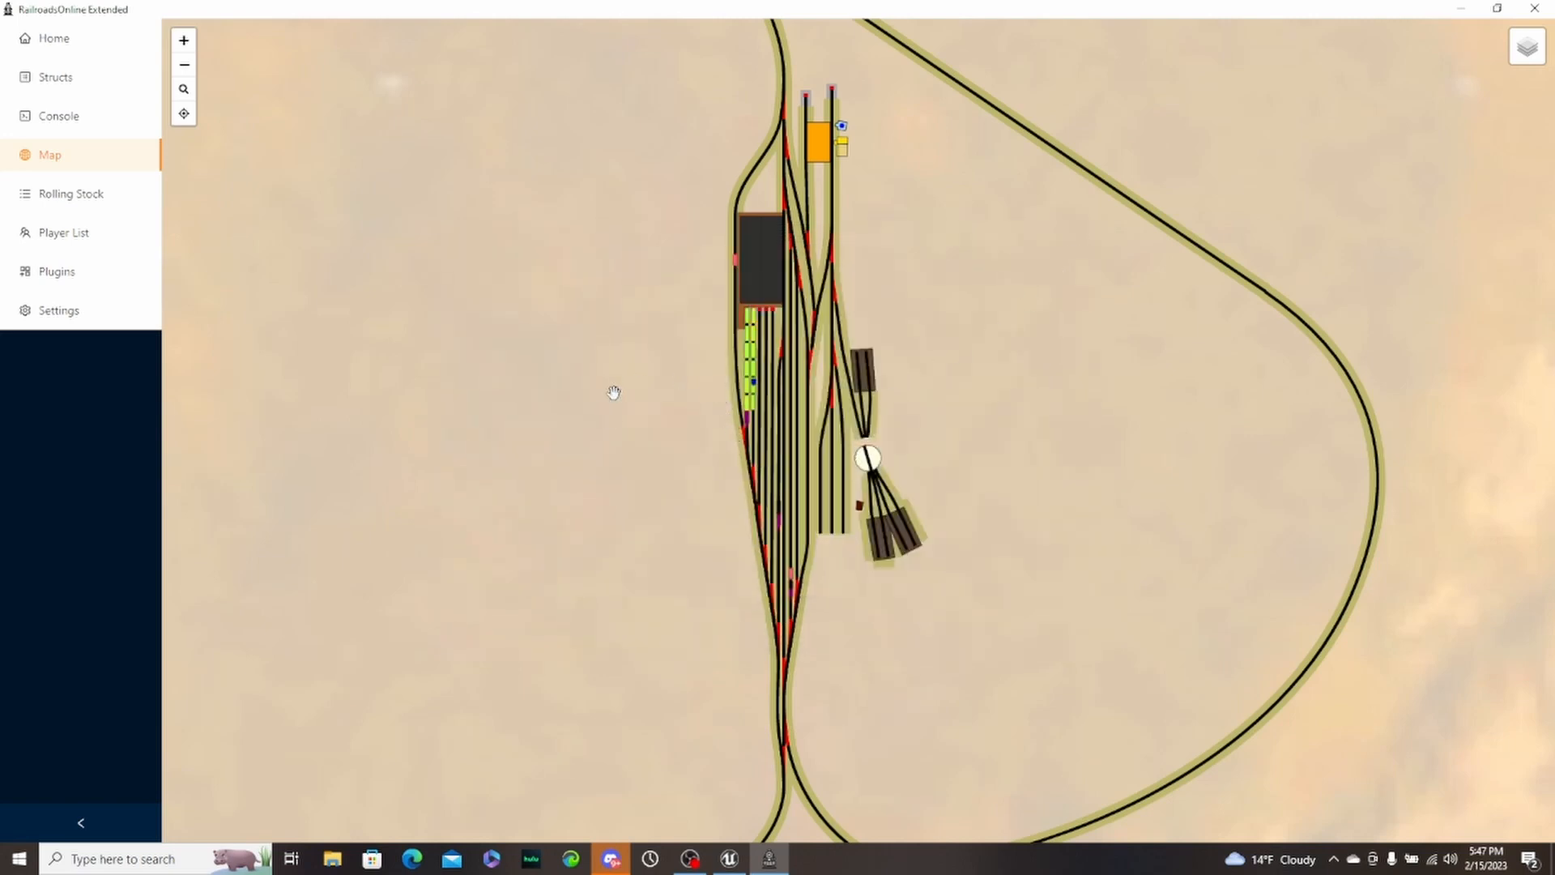
- Show the Sawmill's info window with log input and lumber and beam output levels
{"action": "scroll", "scroll_direction": "down", "scroll_amount": 3}
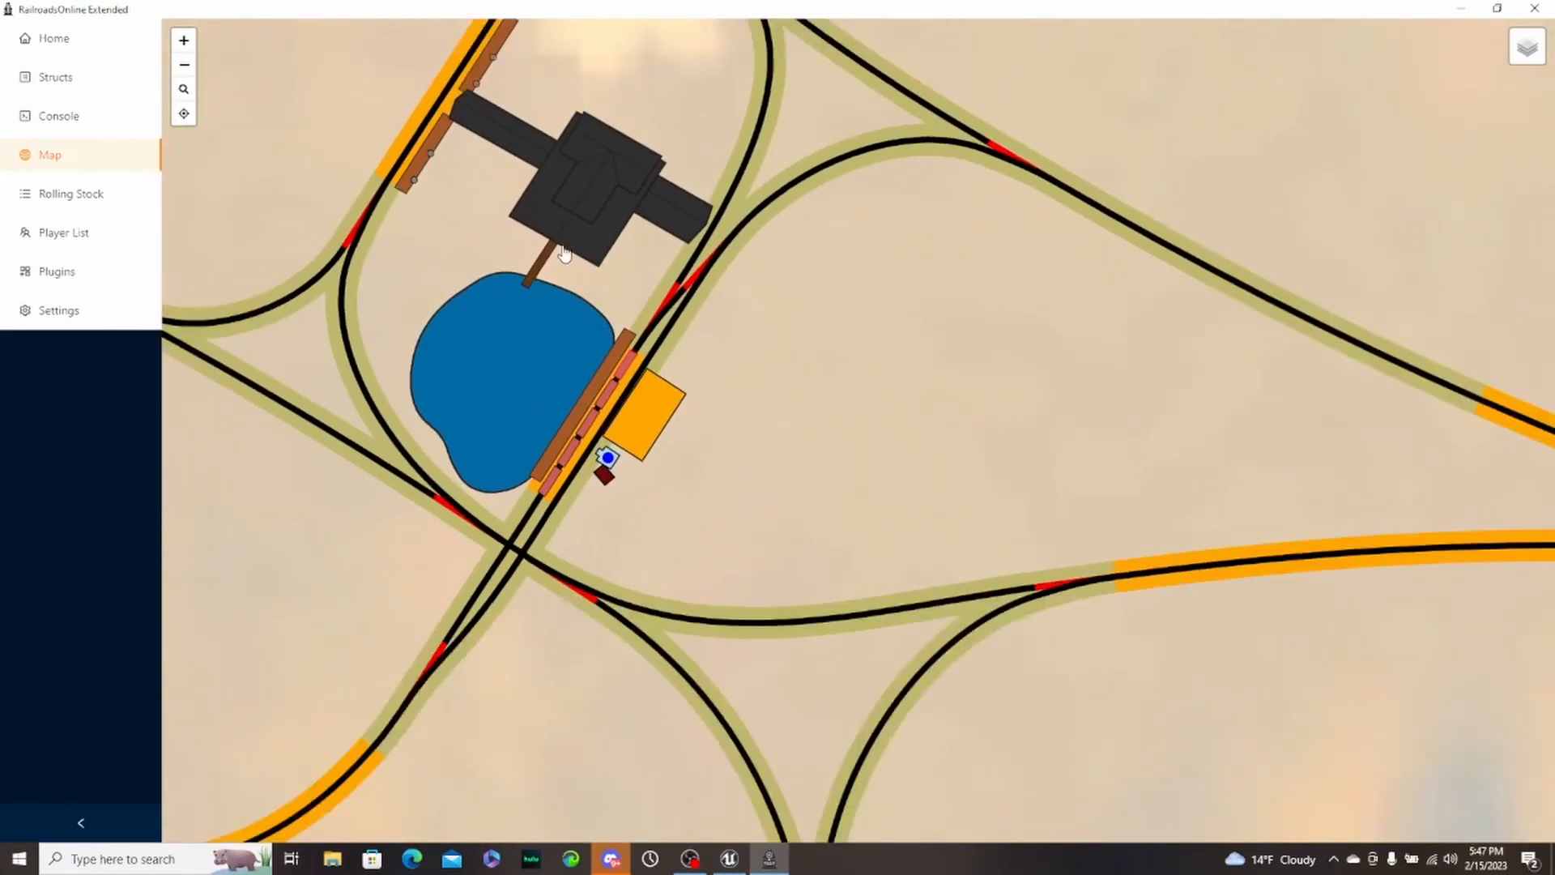
{"action": "left_click", "coordinate": [607, 459]}
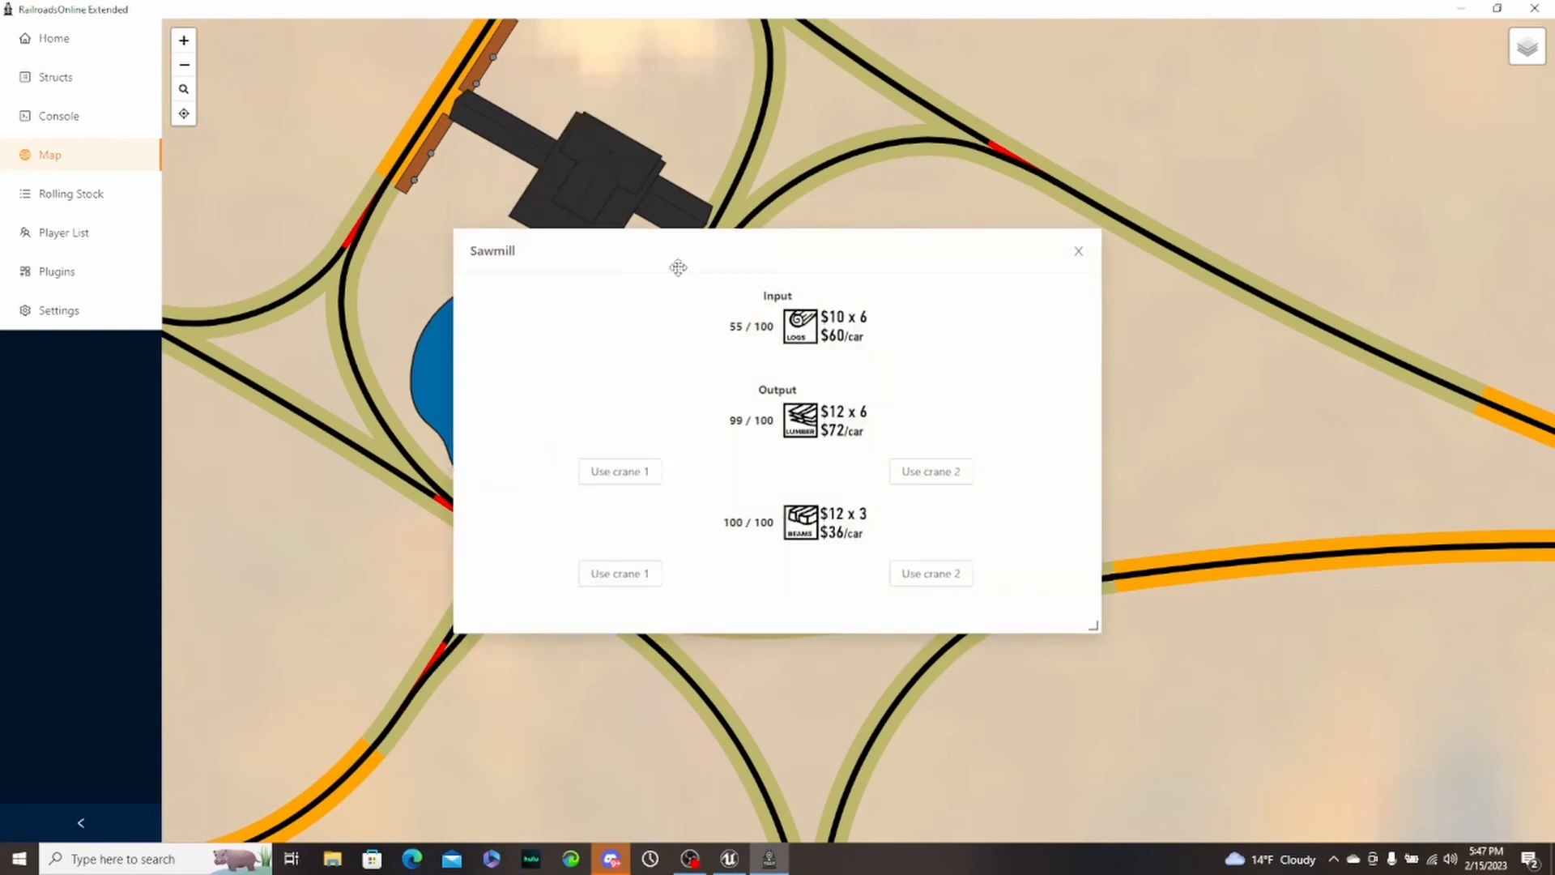
{"action": "mouse_move", "coordinate": [813, 498]}
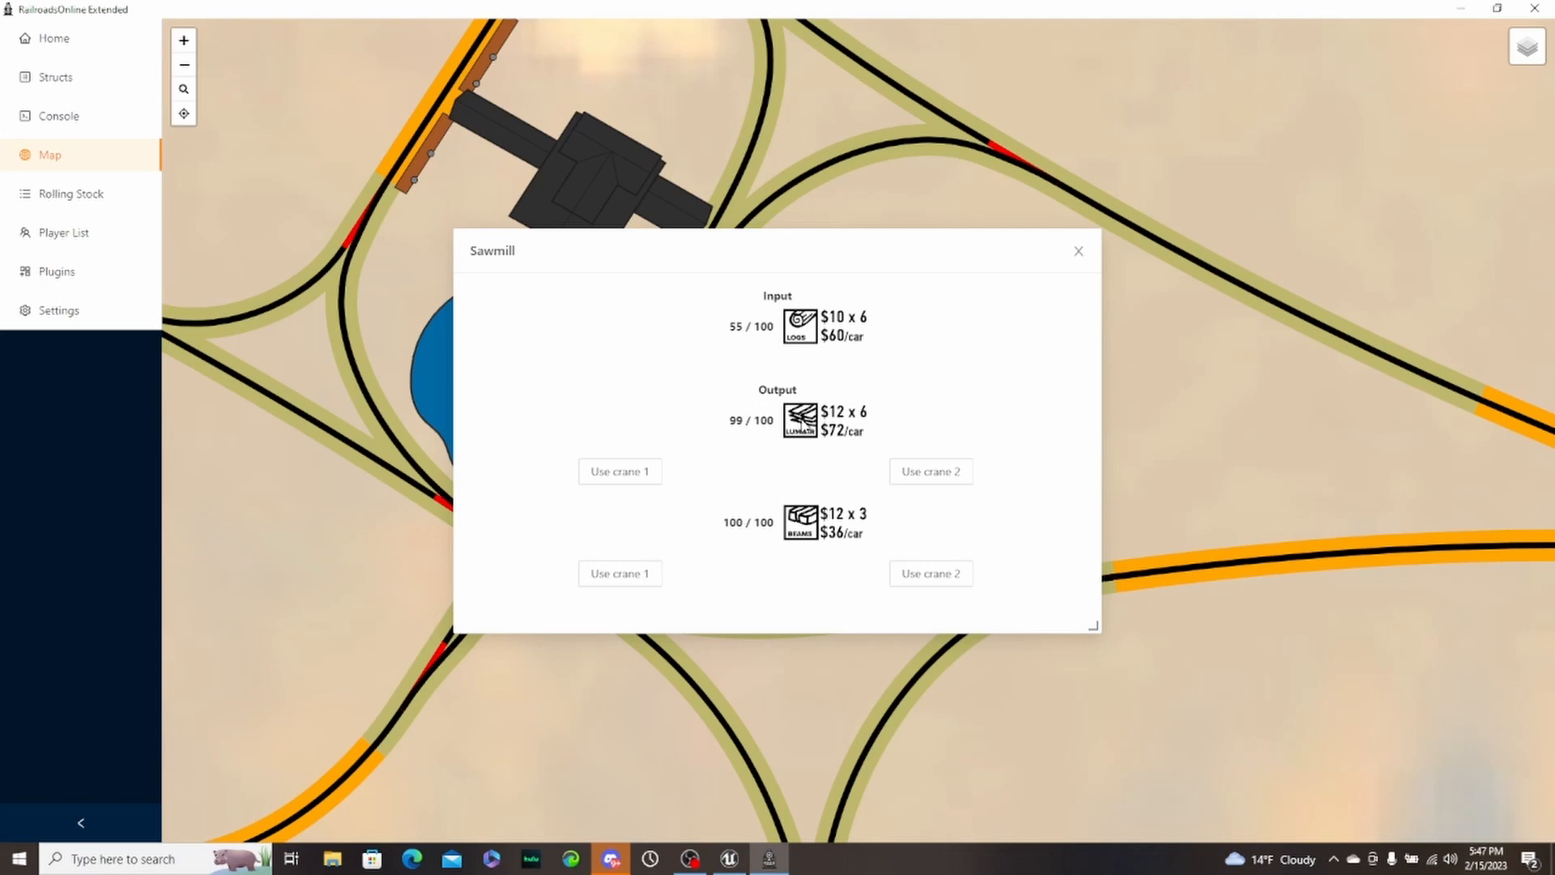
{"action": "mouse_move", "coordinate": [370, 194]}
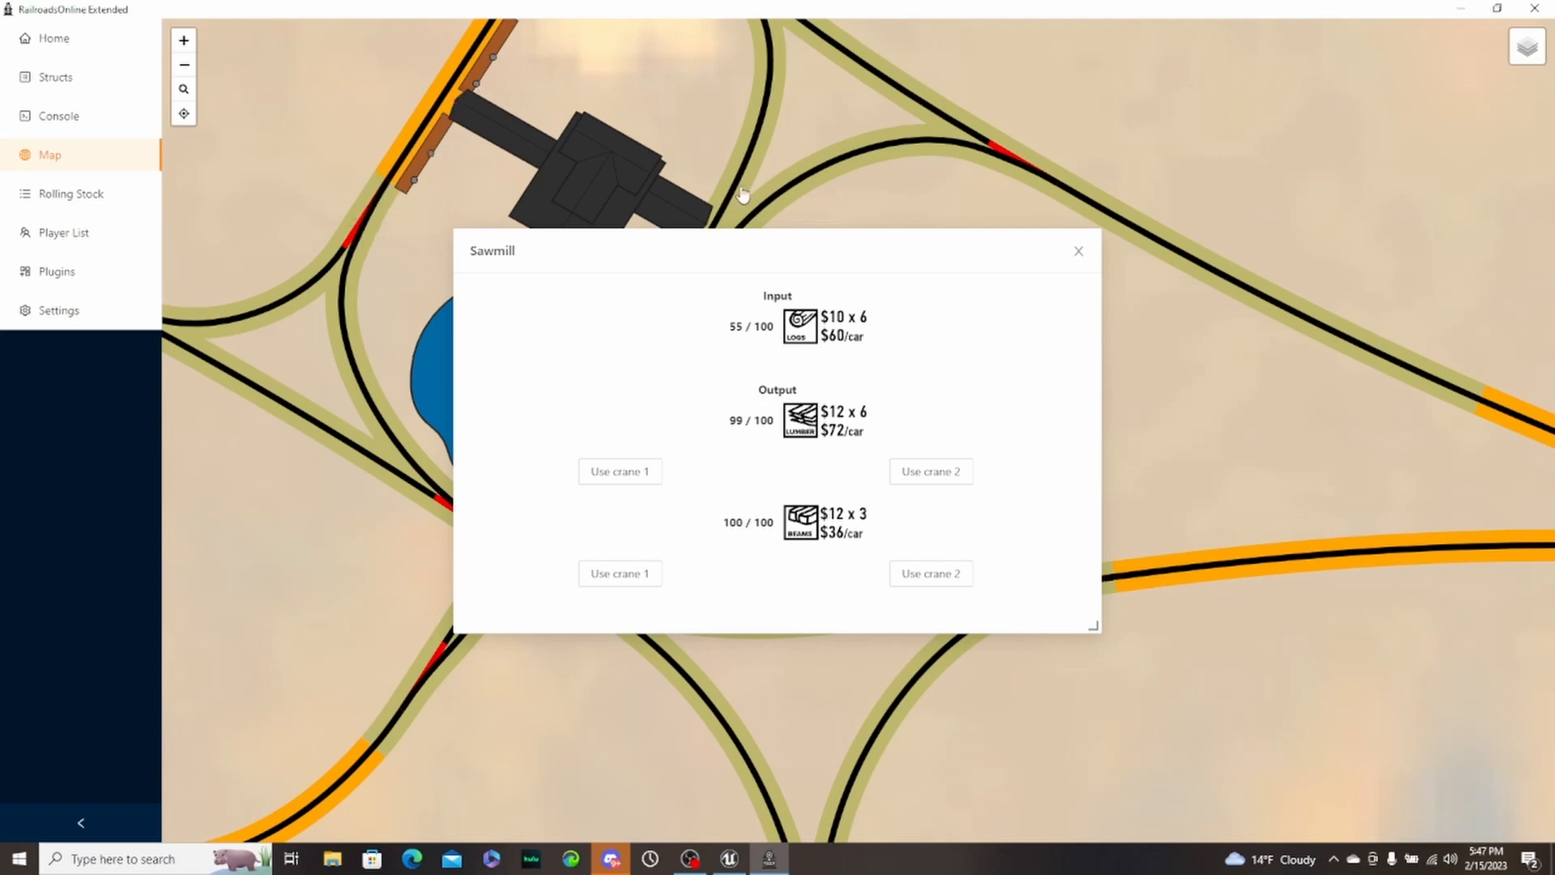
{"action": "mouse_move", "coordinate": [891, 479]}
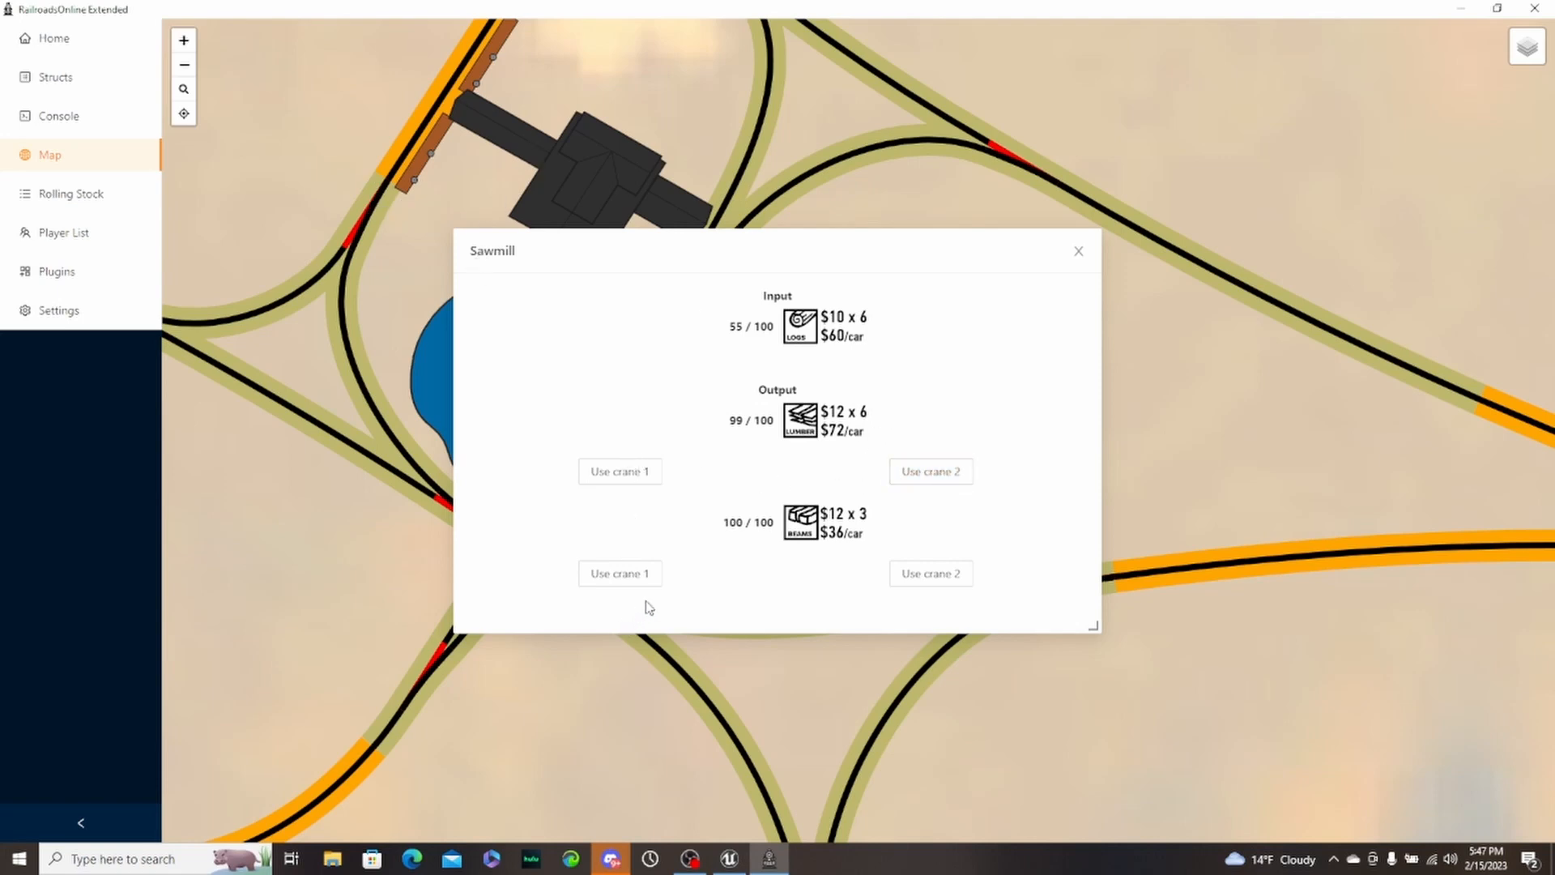
{"action": "mouse_move", "coordinate": [771, 549]}
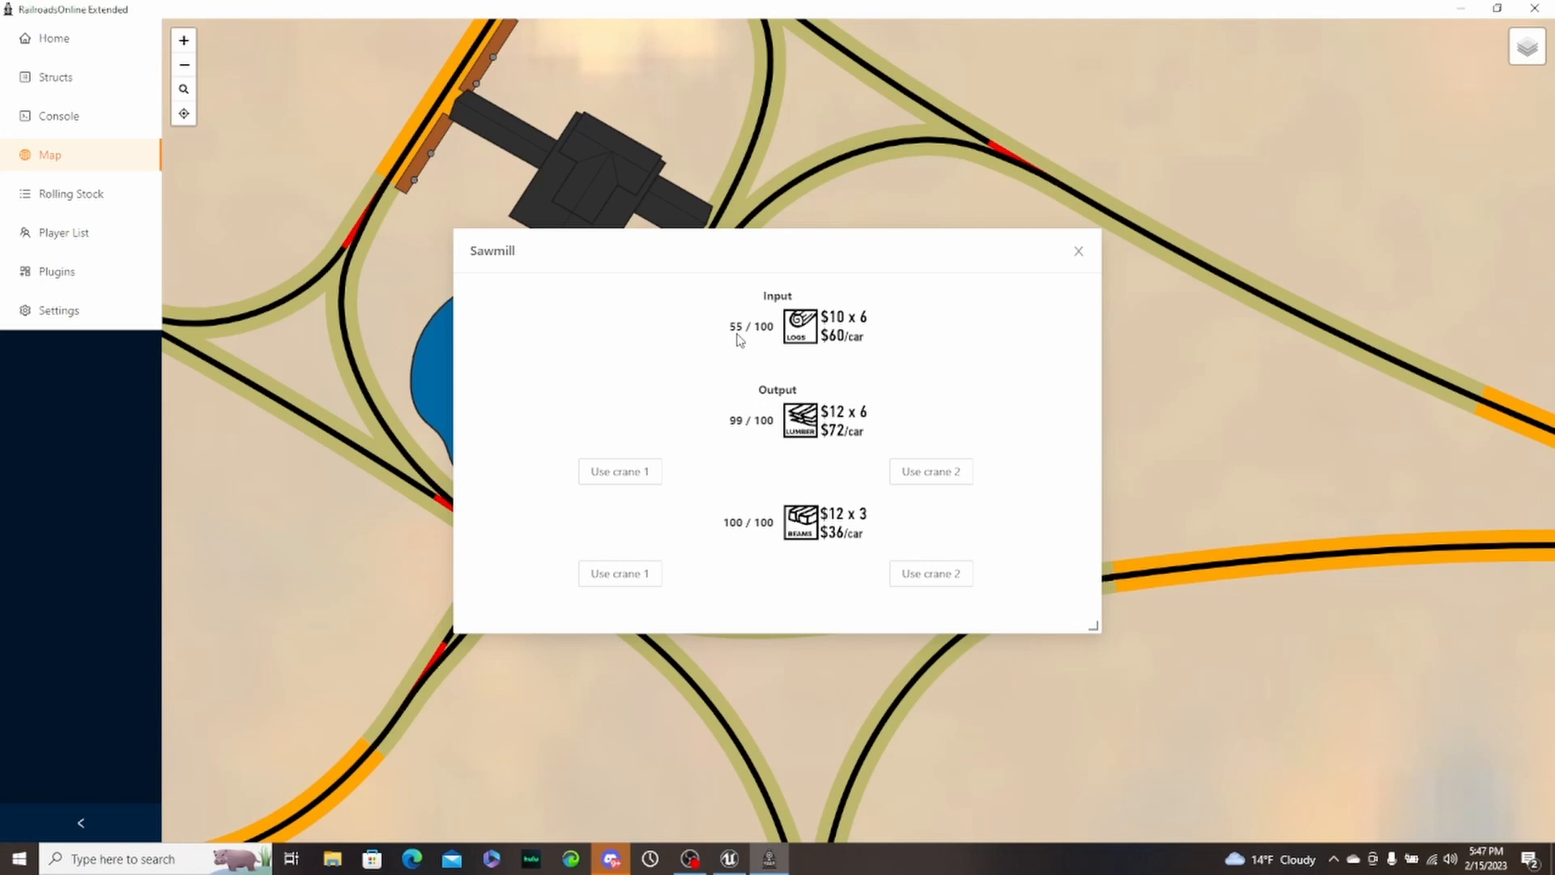
{"action": "mouse_move", "coordinate": [754, 435]}
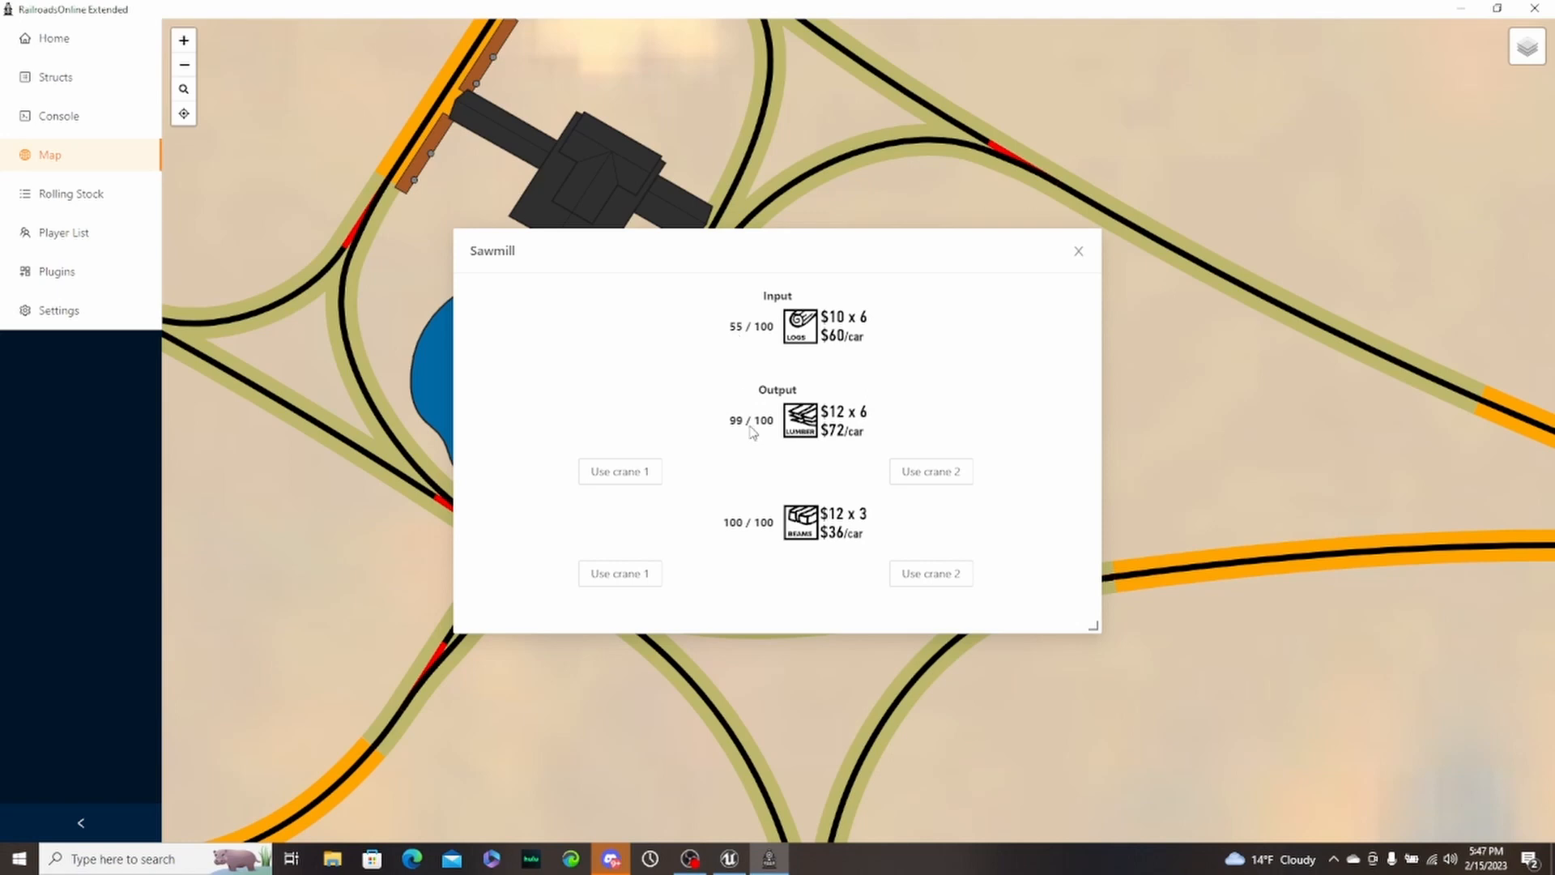
{"action": "mouse_move", "coordinate": [745, 533]}
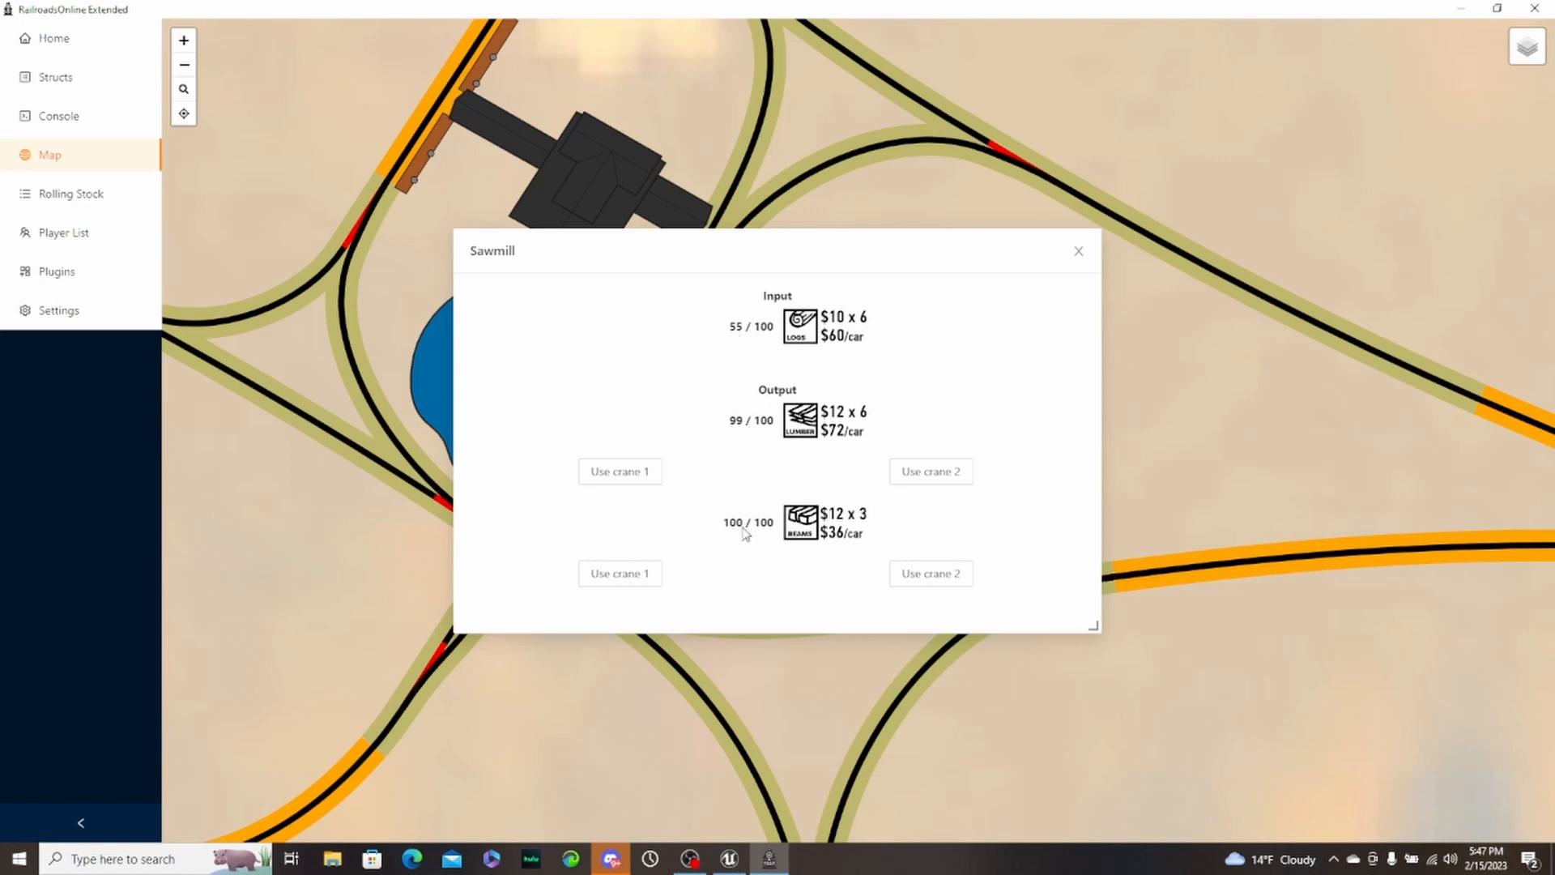
{"action": "mouse_move", "coordinate": [753, 421]}
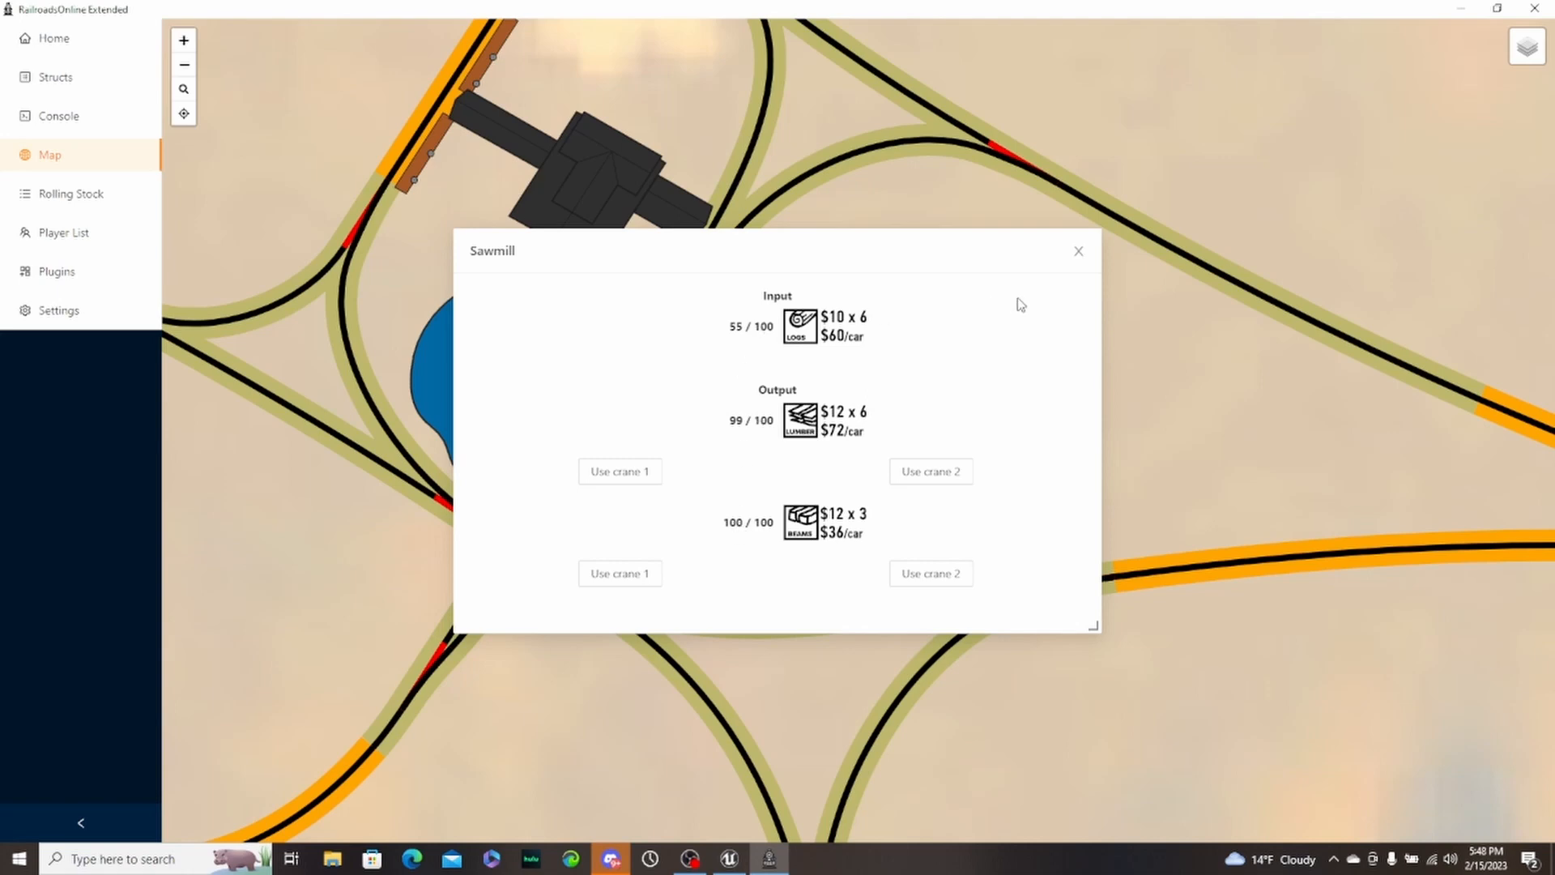
- Close the Sawmill details and move the map to a track junction
{"action": "left_click", "coordinate": [1079, 249]}
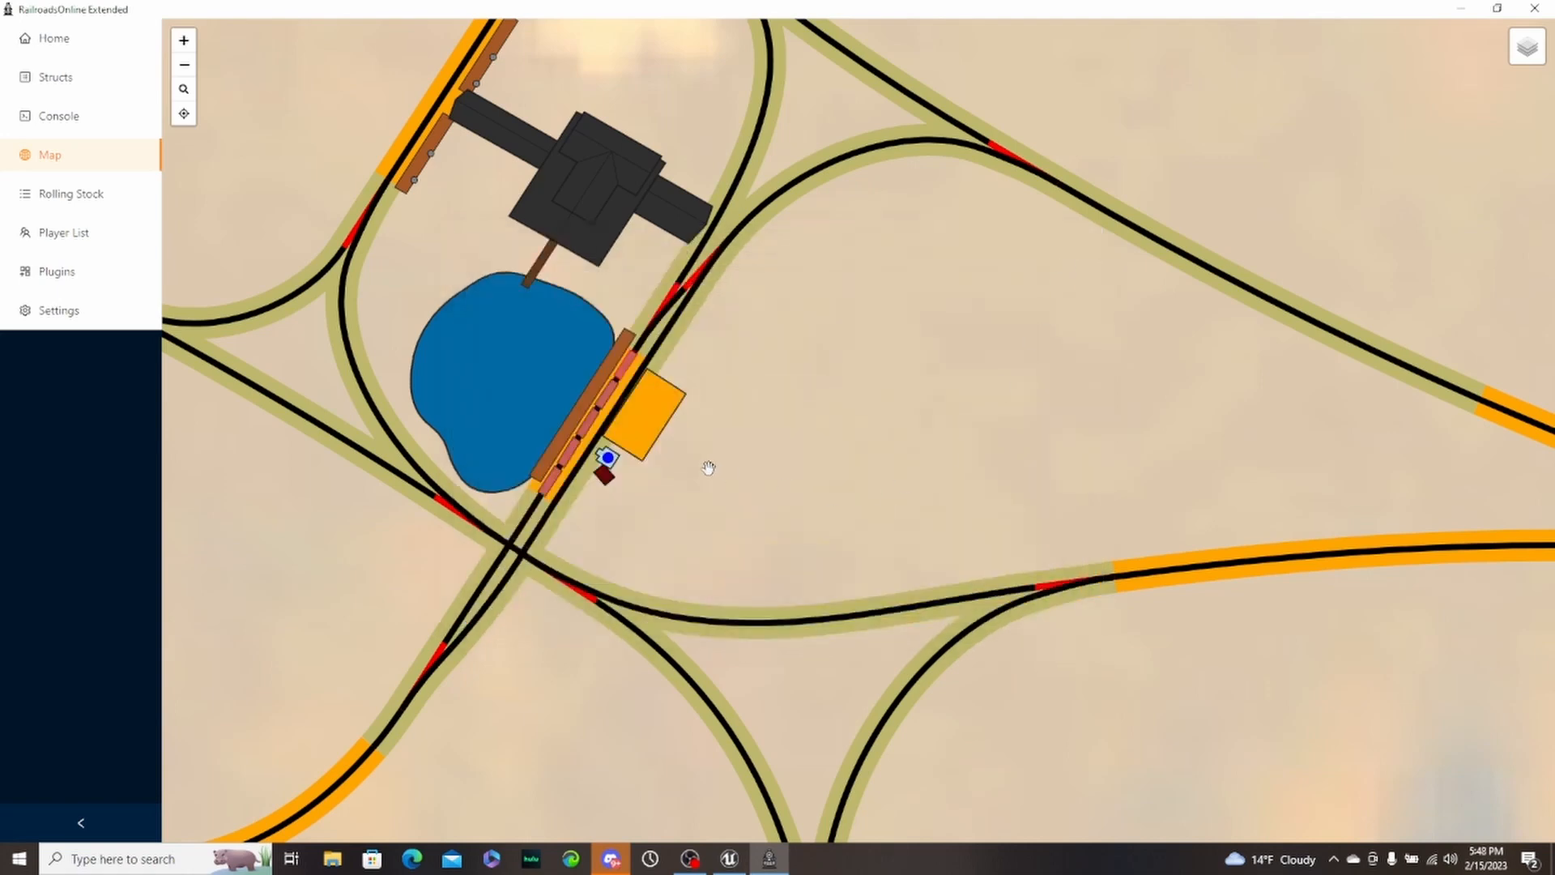
{"action": "left_click_drag", "start_coordinate": [710, 467], "coordinate": [404, 457]}
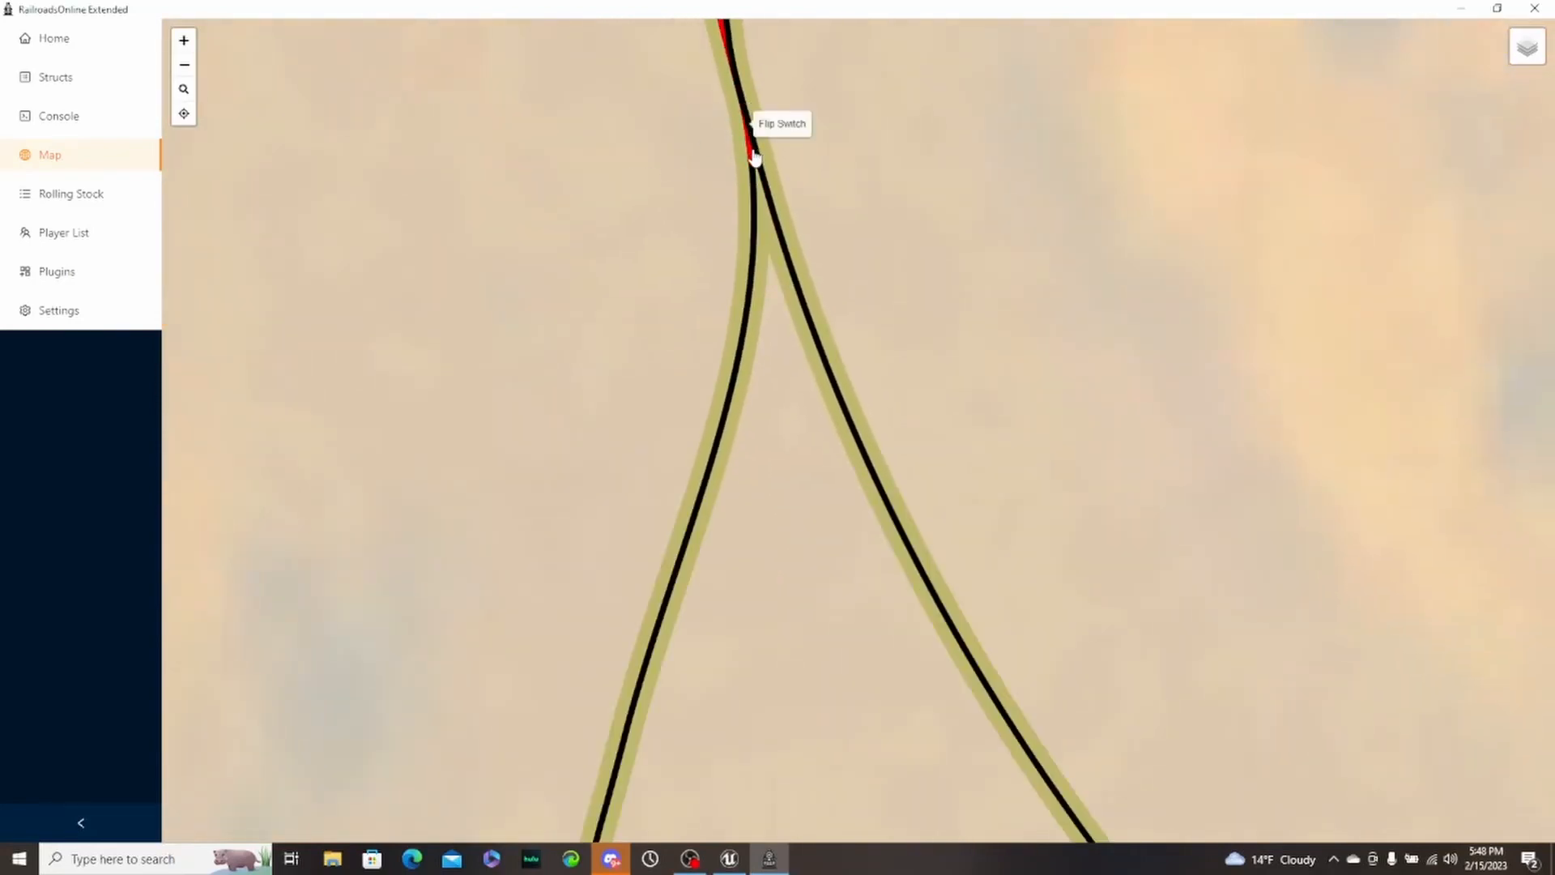
- Flip the red track switches at the junction between their branches
{"action": "left_click", "coordinate": [756, 157]}
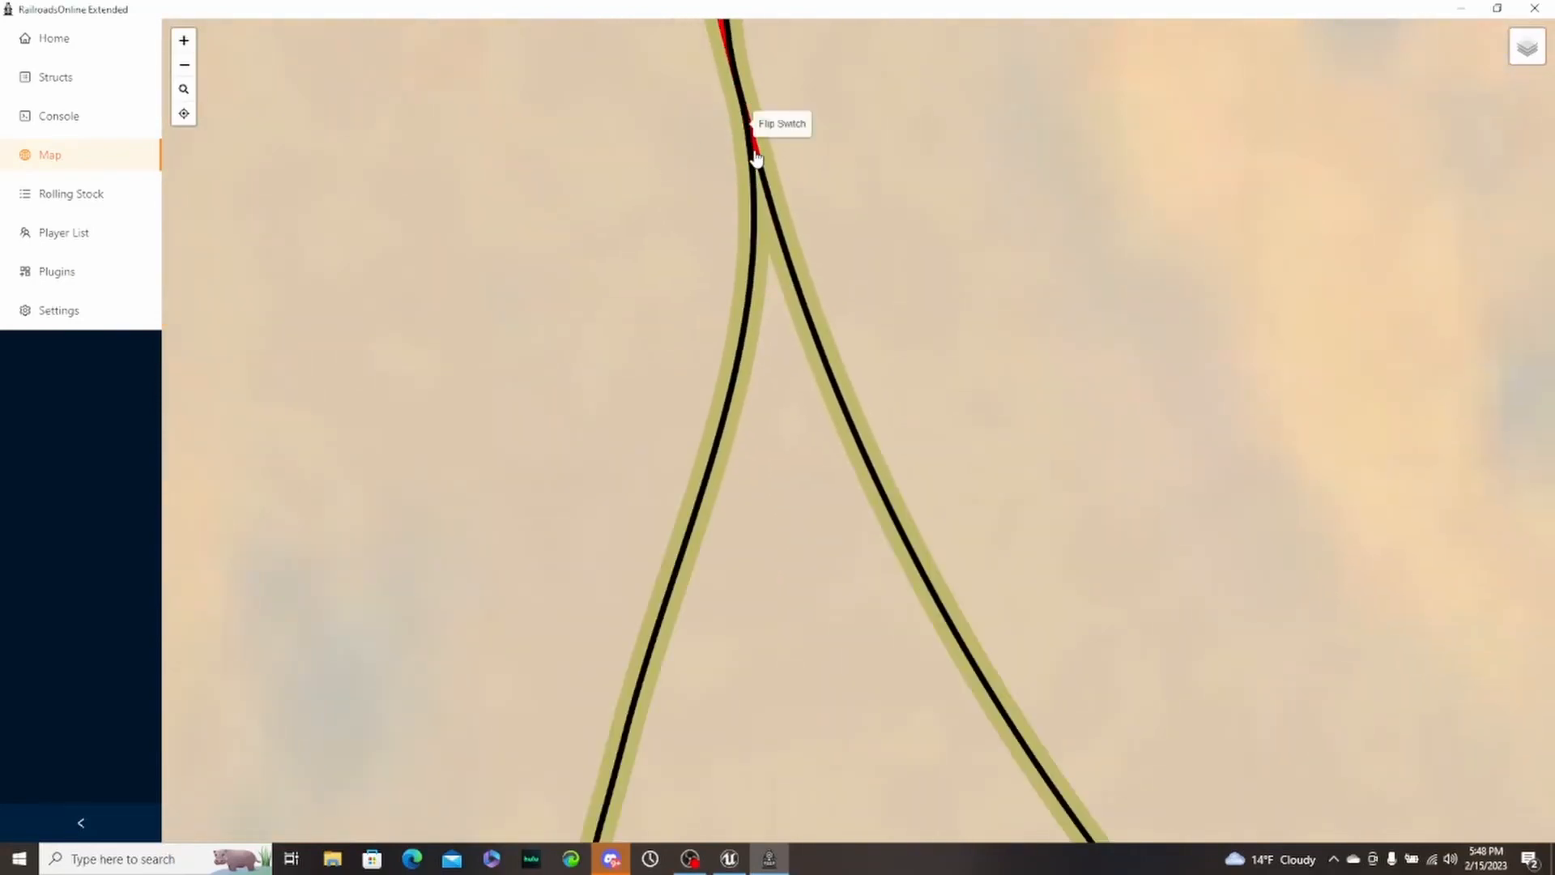
{"action": "left_click", "coordinate": [755, 157]}
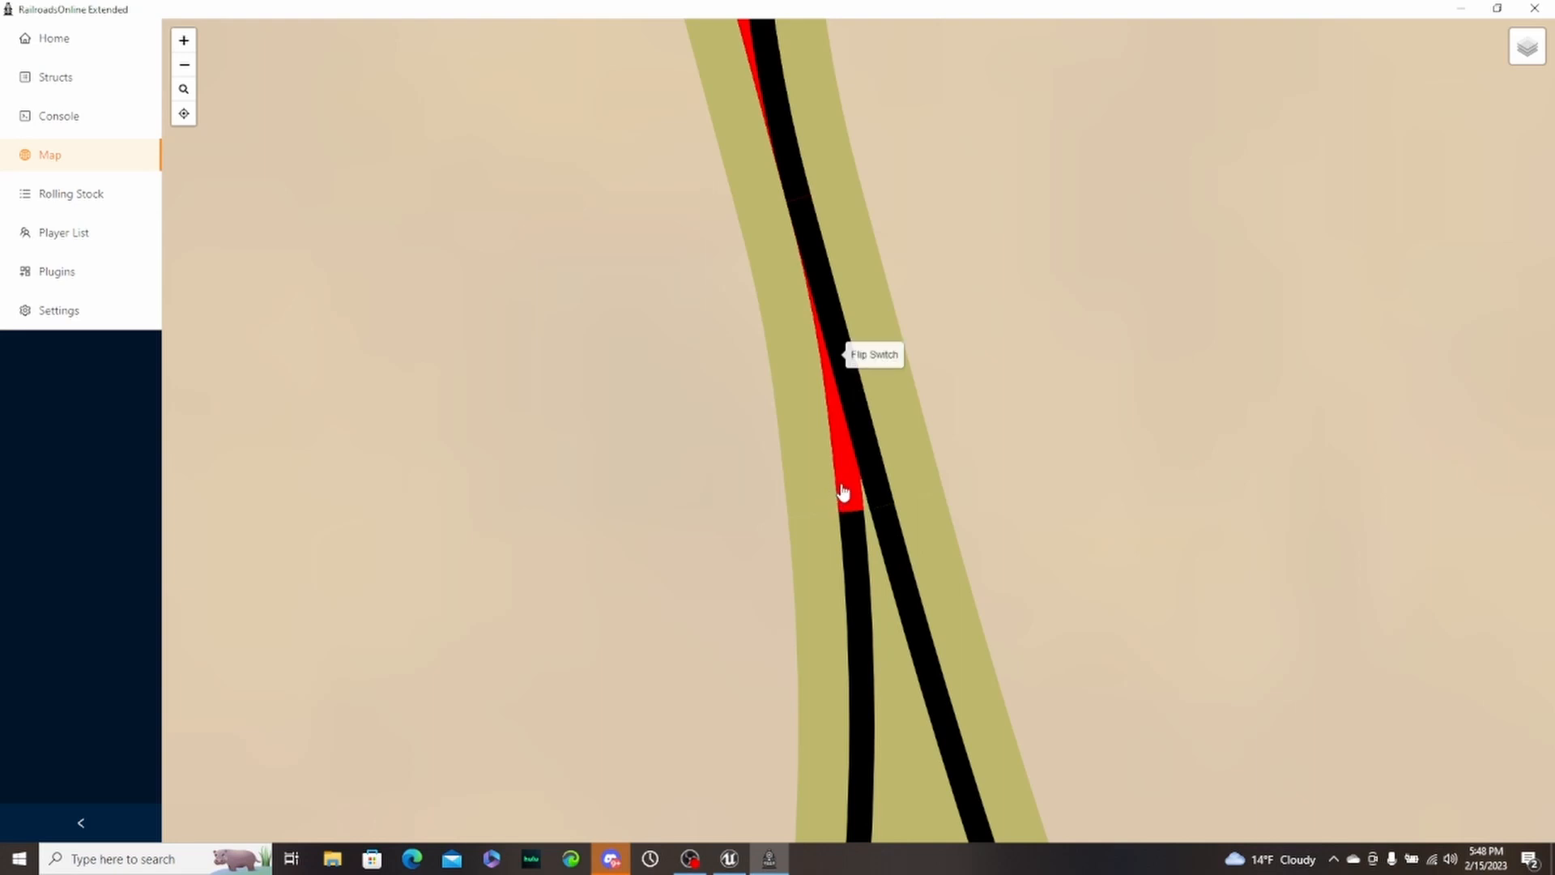
{"action": "left_click", "coordinate": [841, 492]}
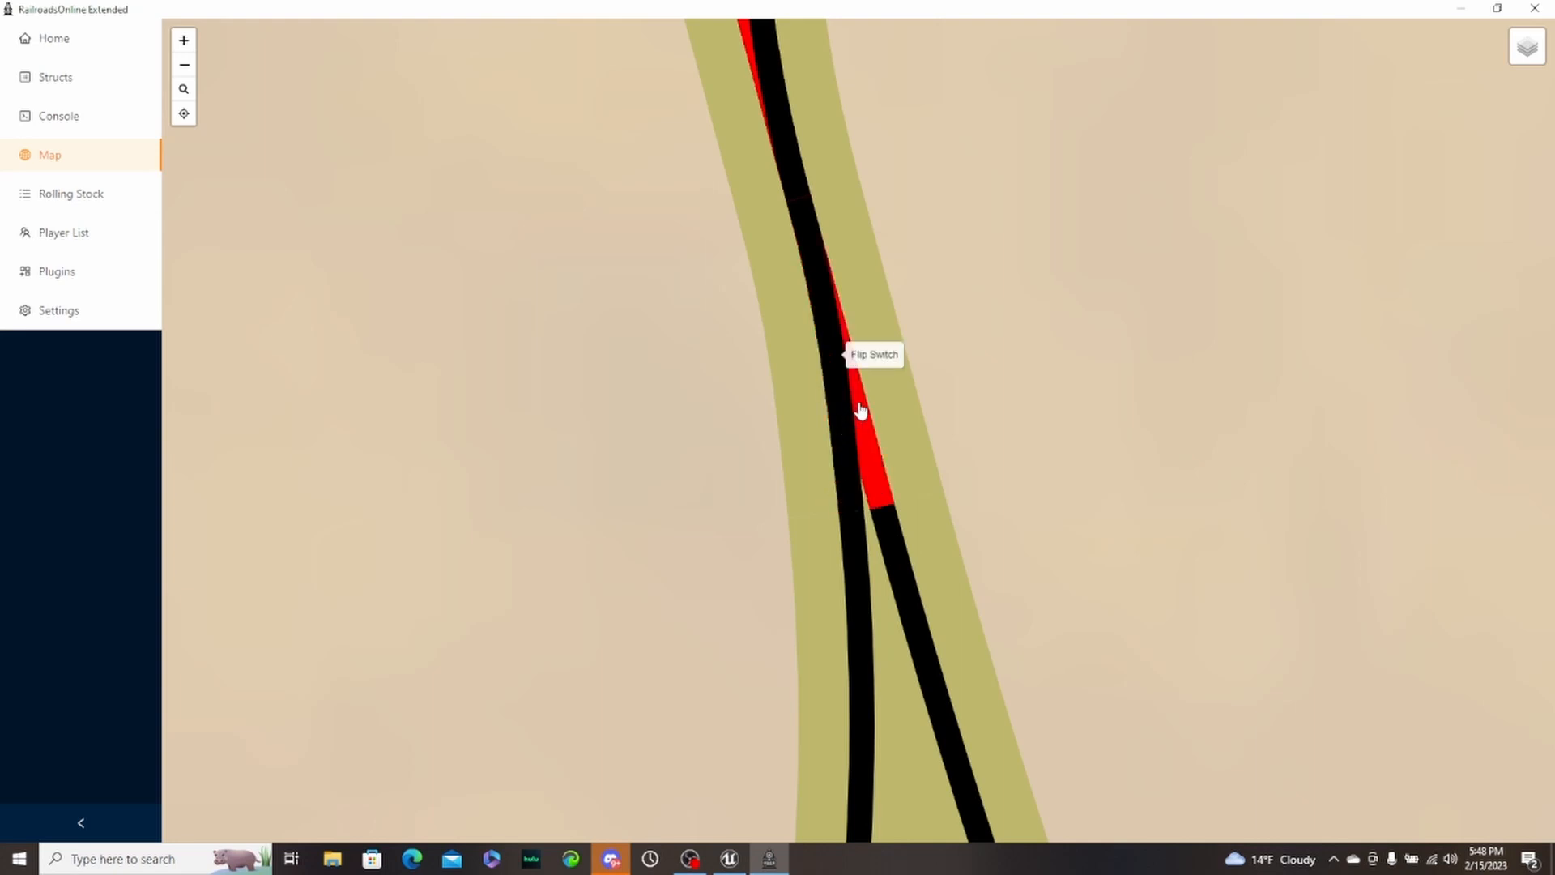
{"action": "left_click", "coordinate": [860, 410]}
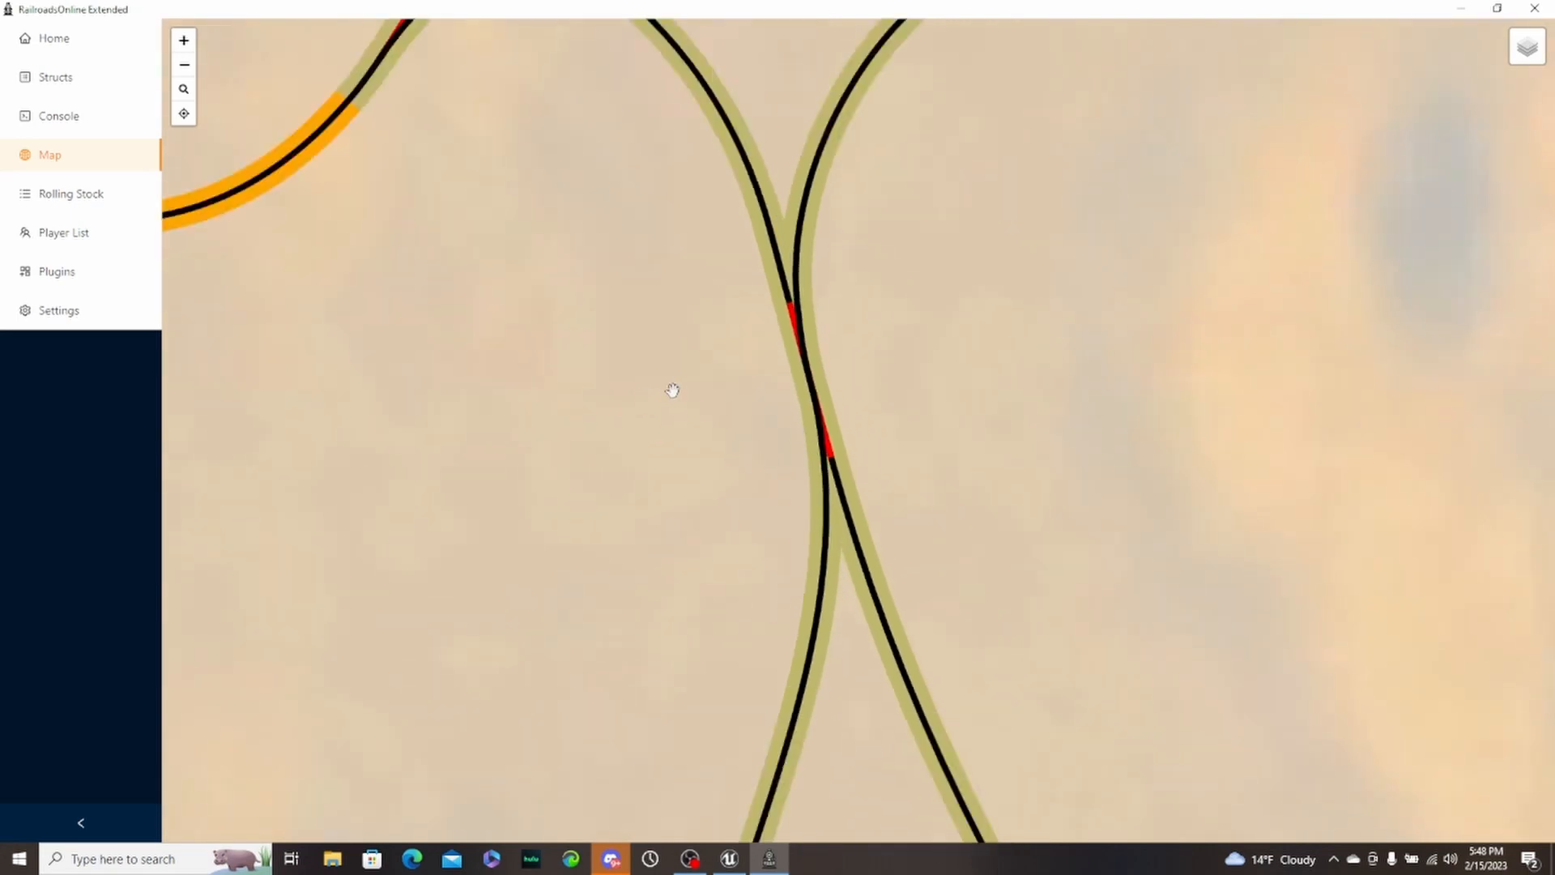
{"action": "mouse_move", "coordinate": [653, 413]}
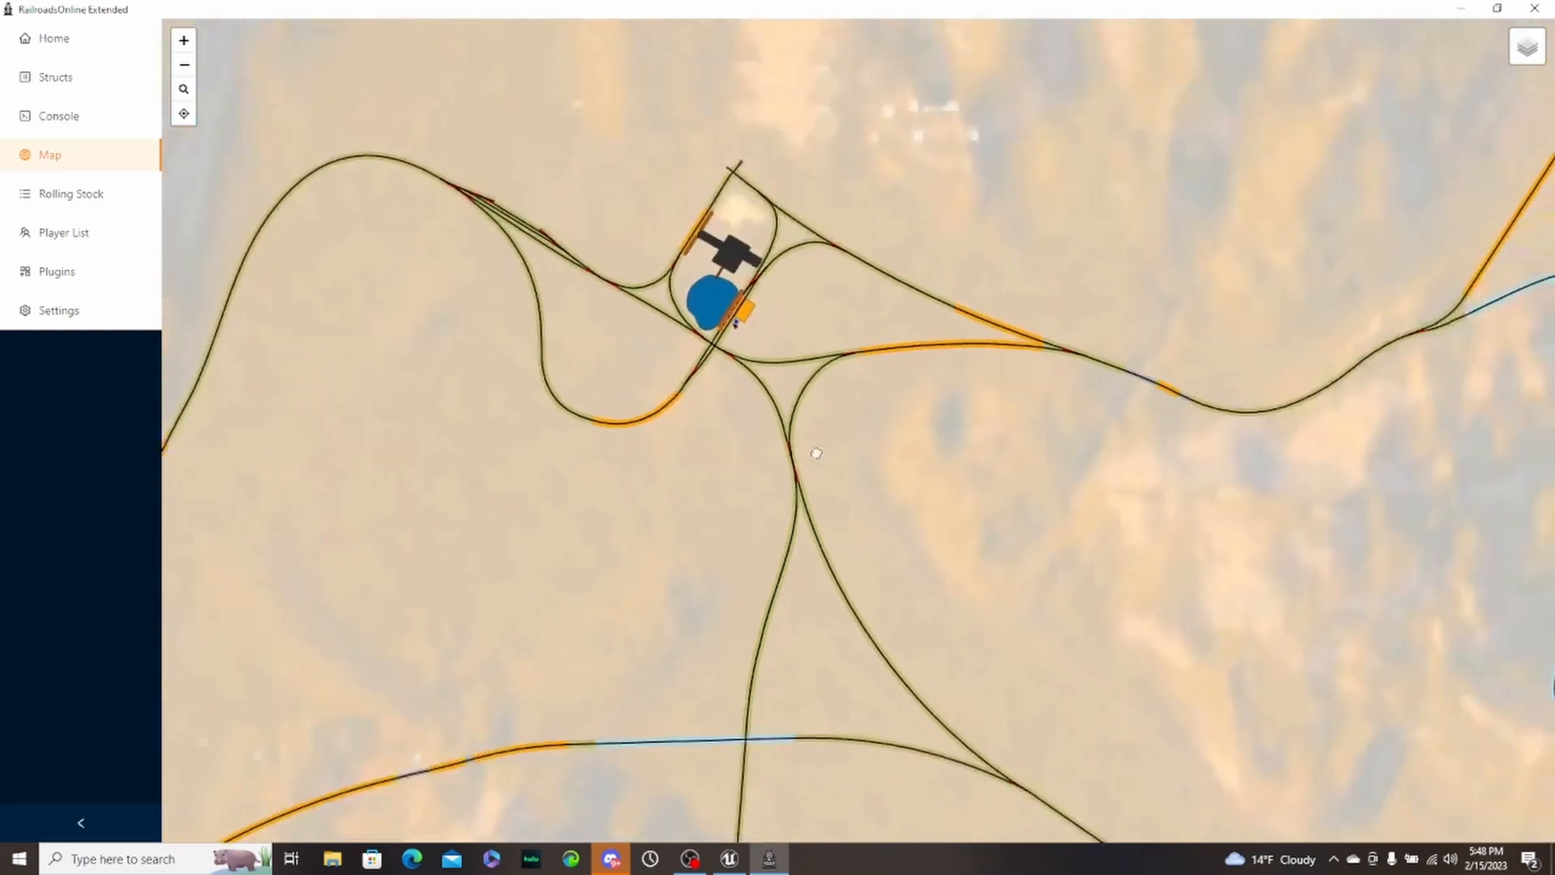
- Move the map to a close-up of the yard tracks holding the green freight cars
{"action": "left_click_drag", "start_coordinate": [816, 454], "coordinate": [834, 700]}
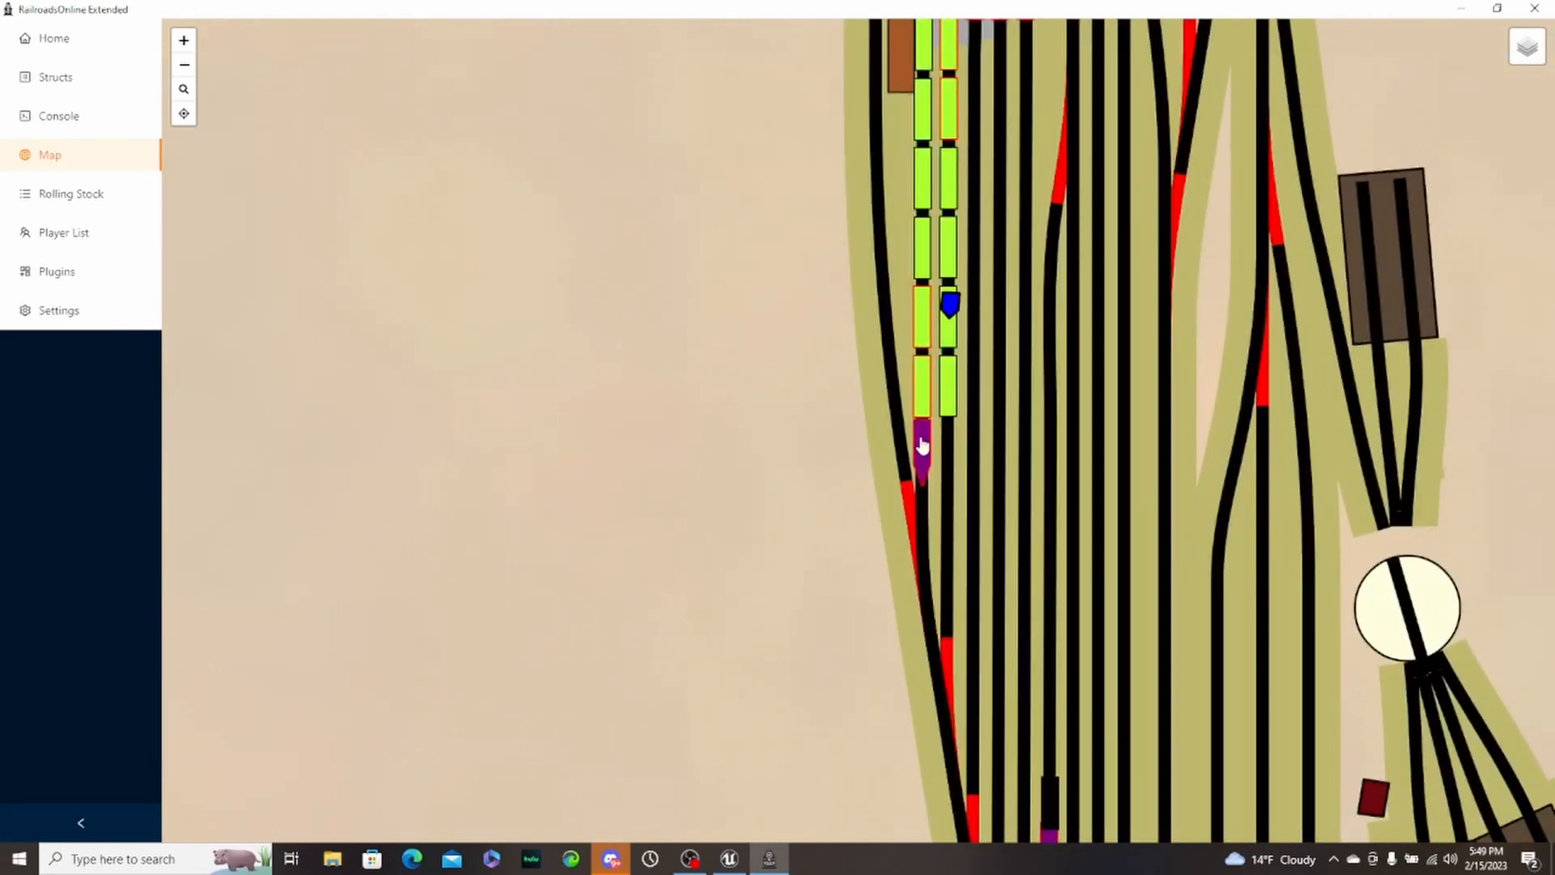
- Show the BIGRED DRAG - 4 control window with regulator, brake and boiler, fuel and water gauges
{"action": "left_click", "coordinate": [917, 440]}
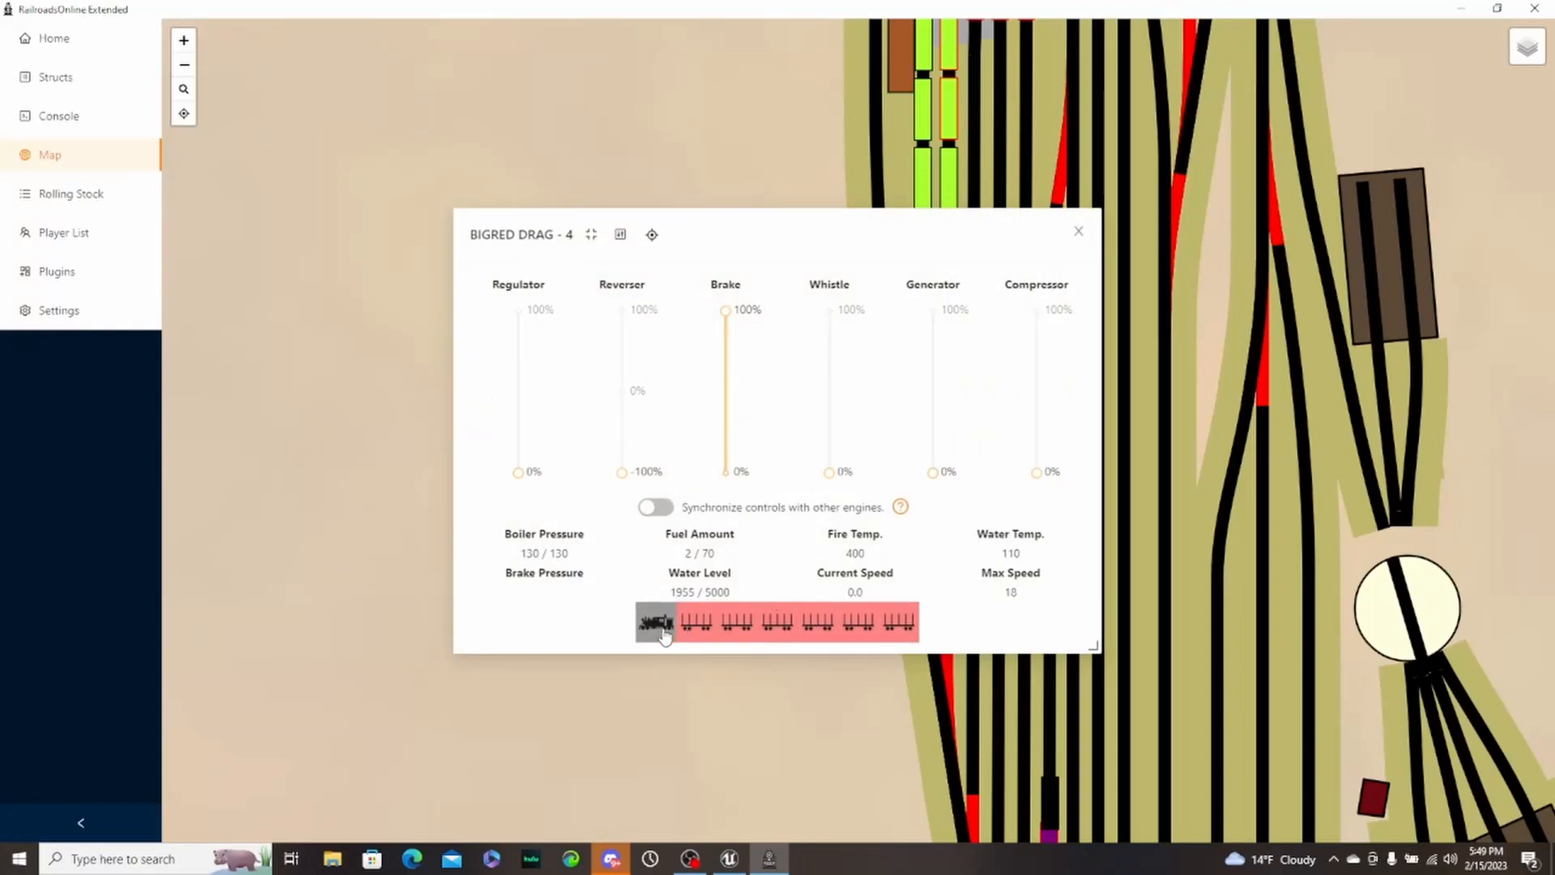
{"action": "mouse_move", "coordinate": [872, 645]}
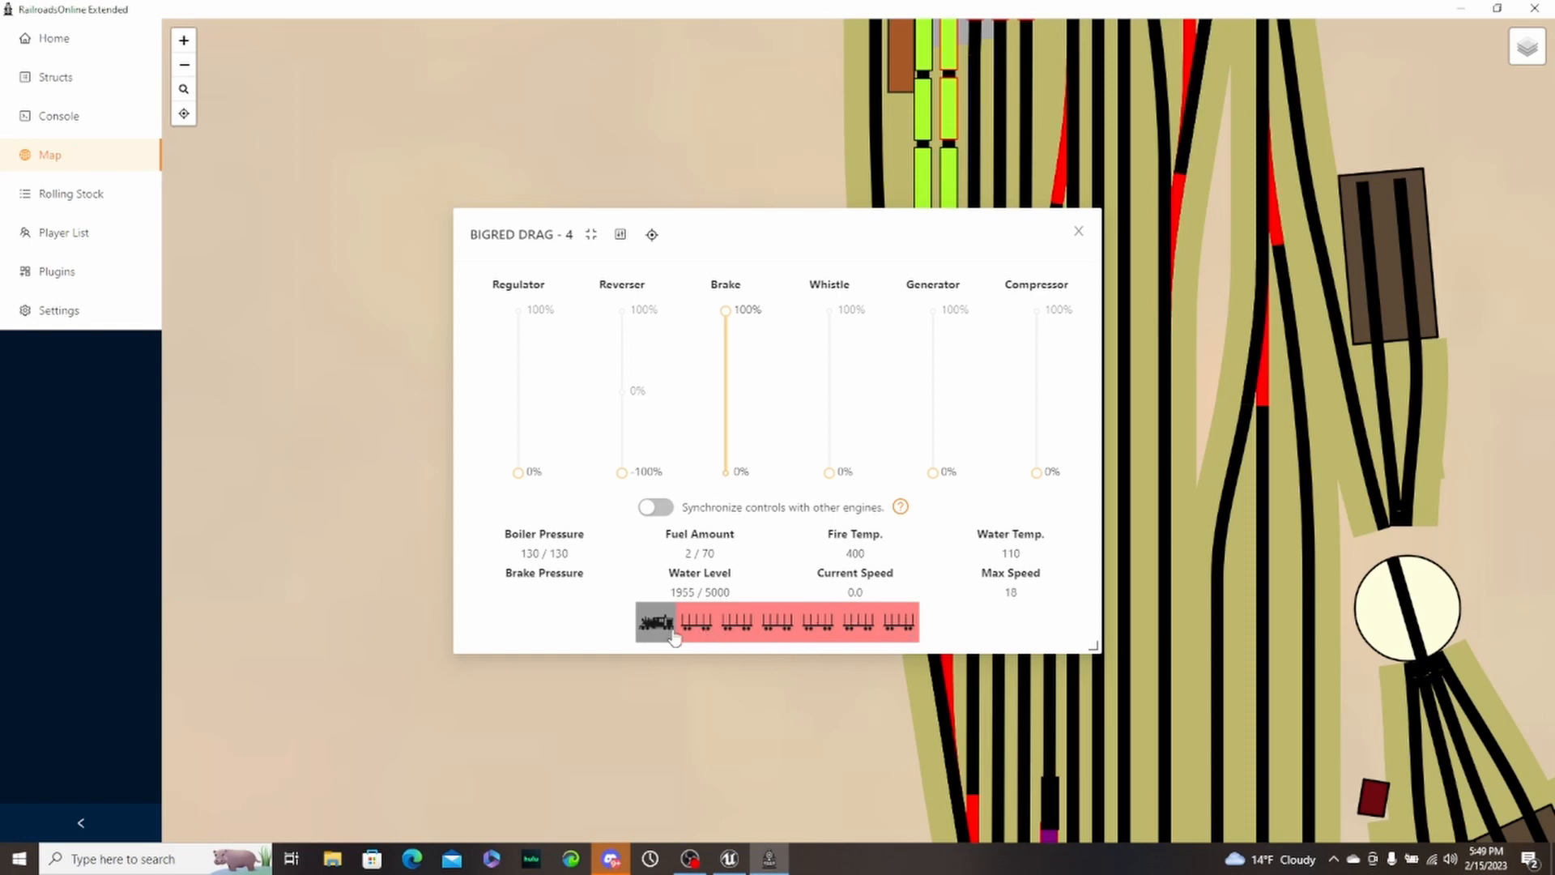
{"action": "mouse_move", "coordinate": [524, 603]}
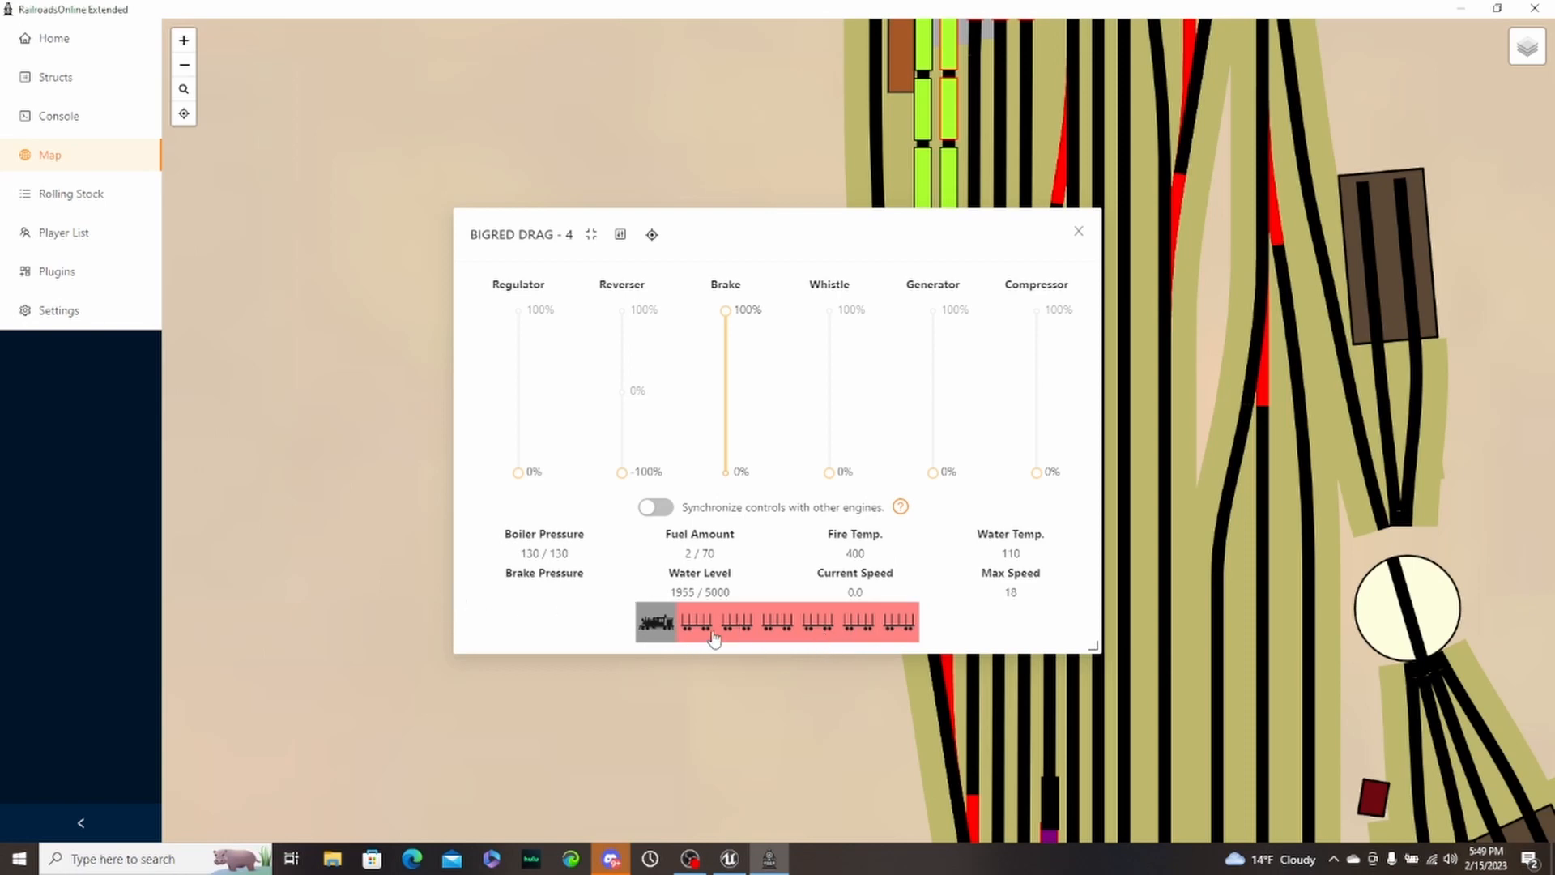
{"action": "mouse_move", "coordinate": [820, 387]}
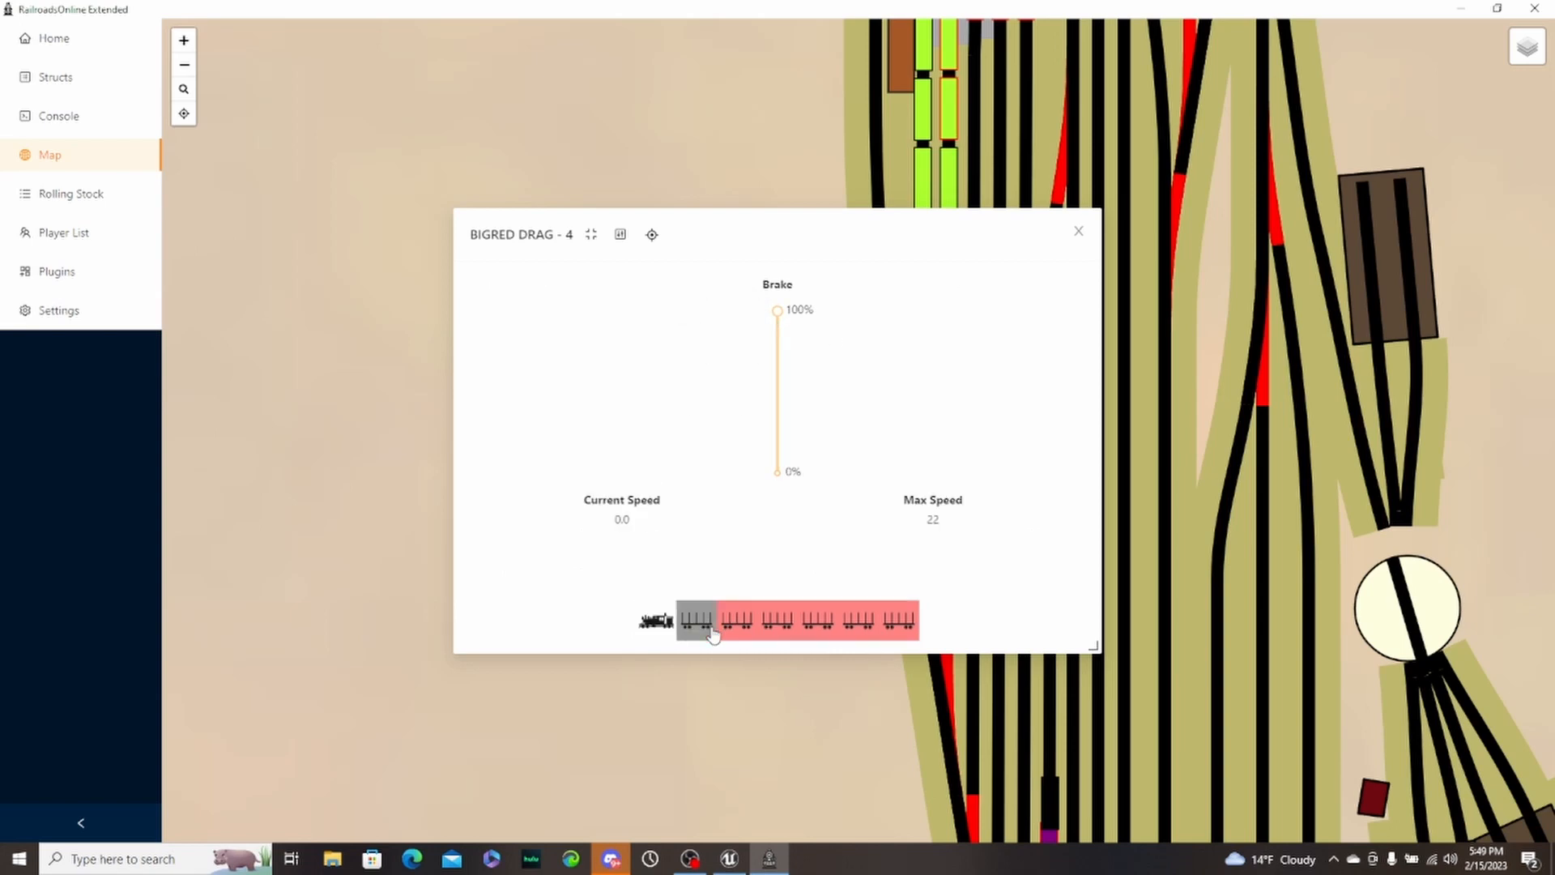
{"action": "mouse_move", "coordinate": [787, 525]}
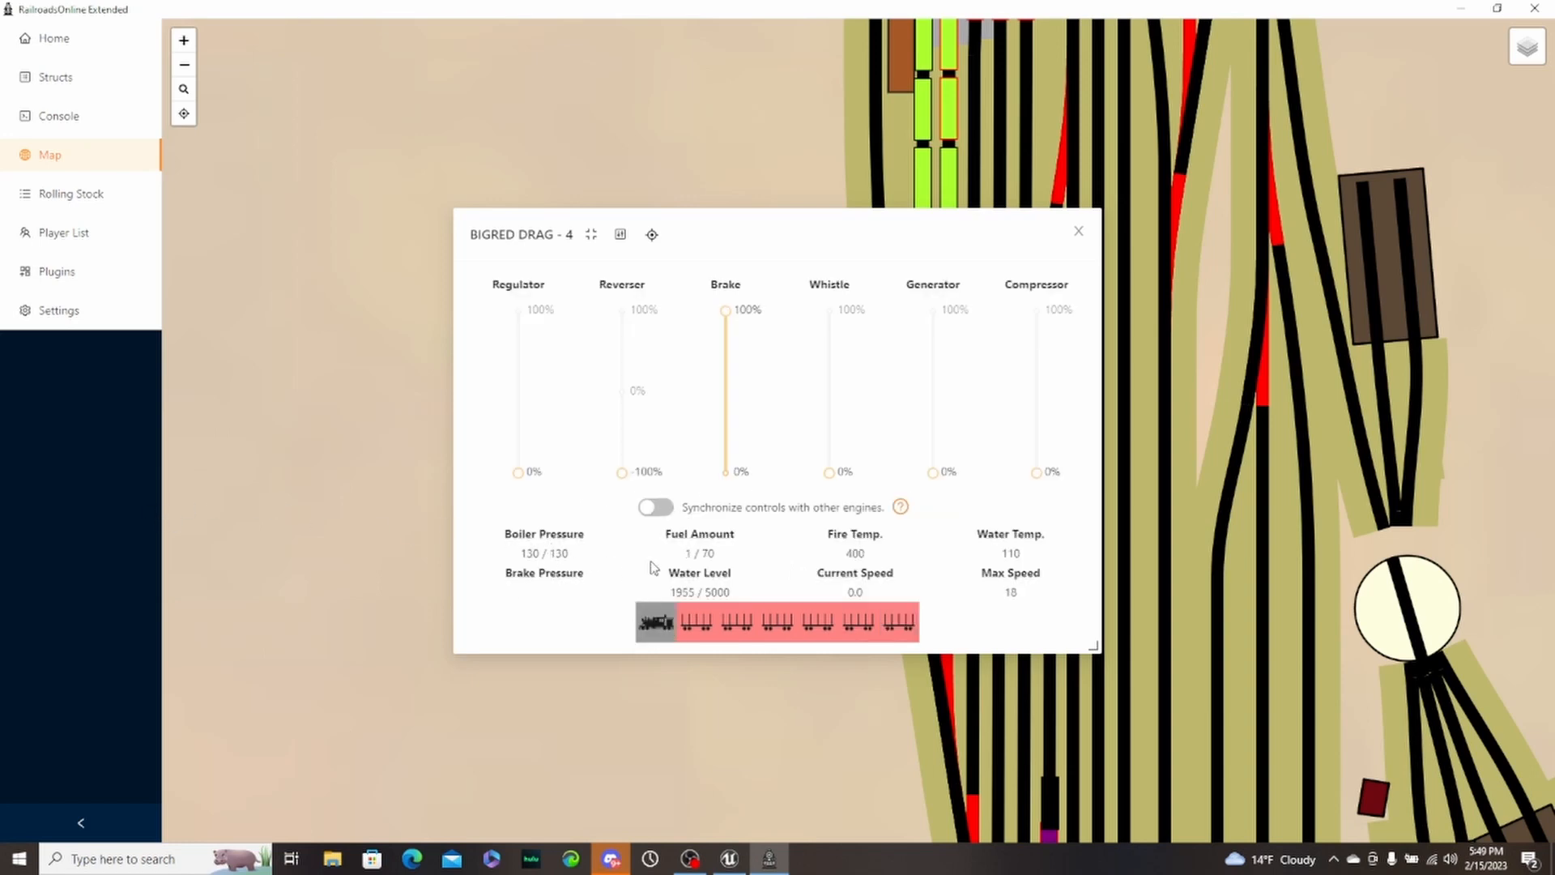
{"action": "mouse_move", "coordinate": [728, 566]}
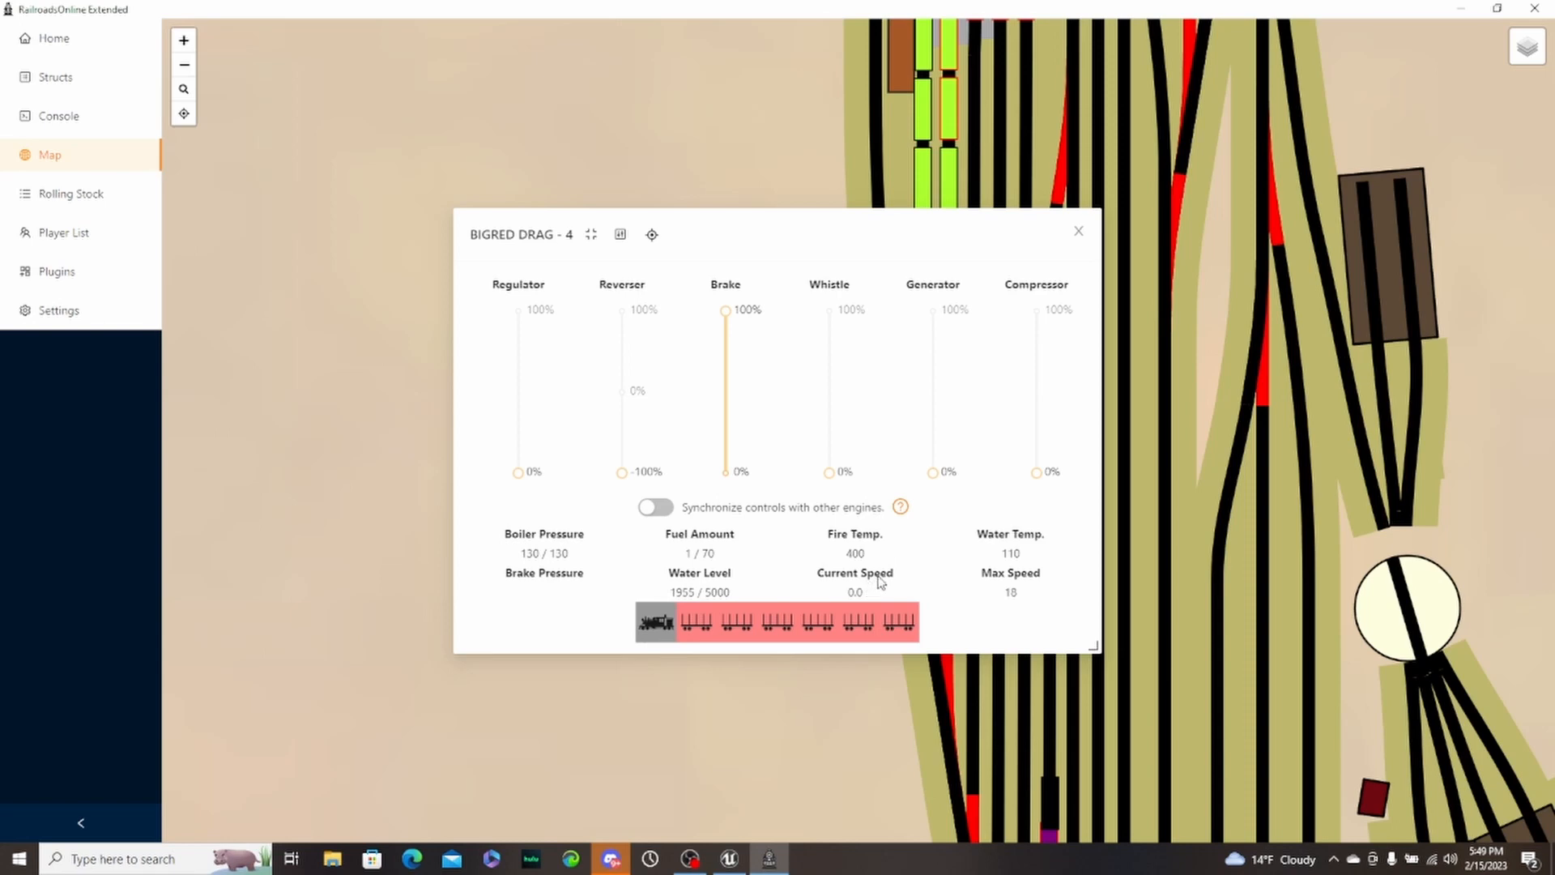
{"action": "mouse_move", "coordinate": [1009, 587]}
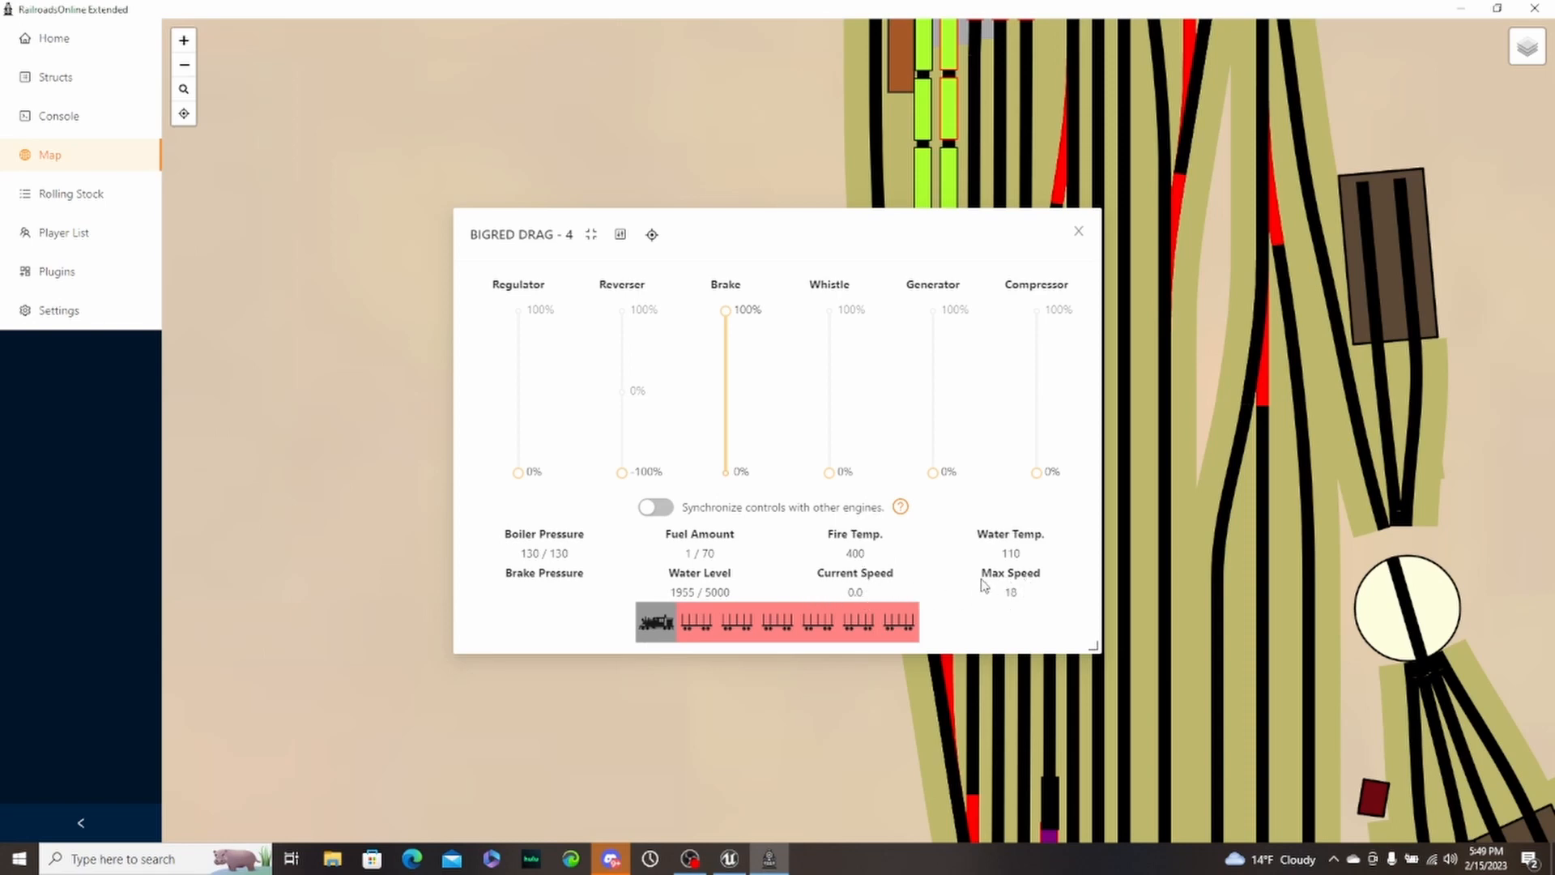
{"action": "mouse_move", "coordinate": [851, 554]}
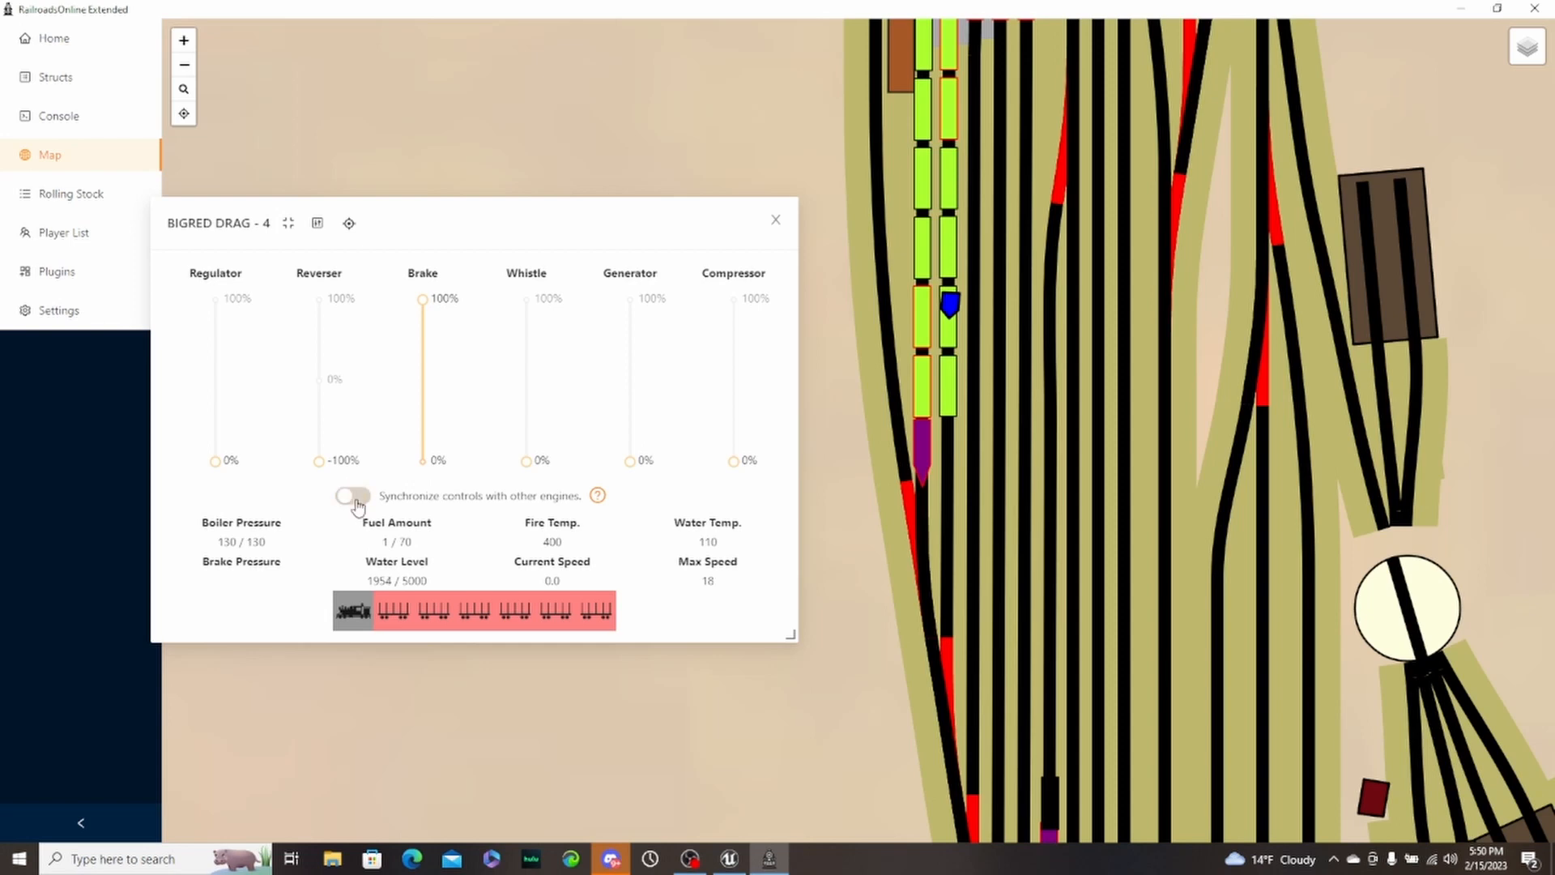
- Toggle control syncing with other engines on and back off, then release the brake to 0%
{"action": "left_click", "coordinate": [351, 496]}
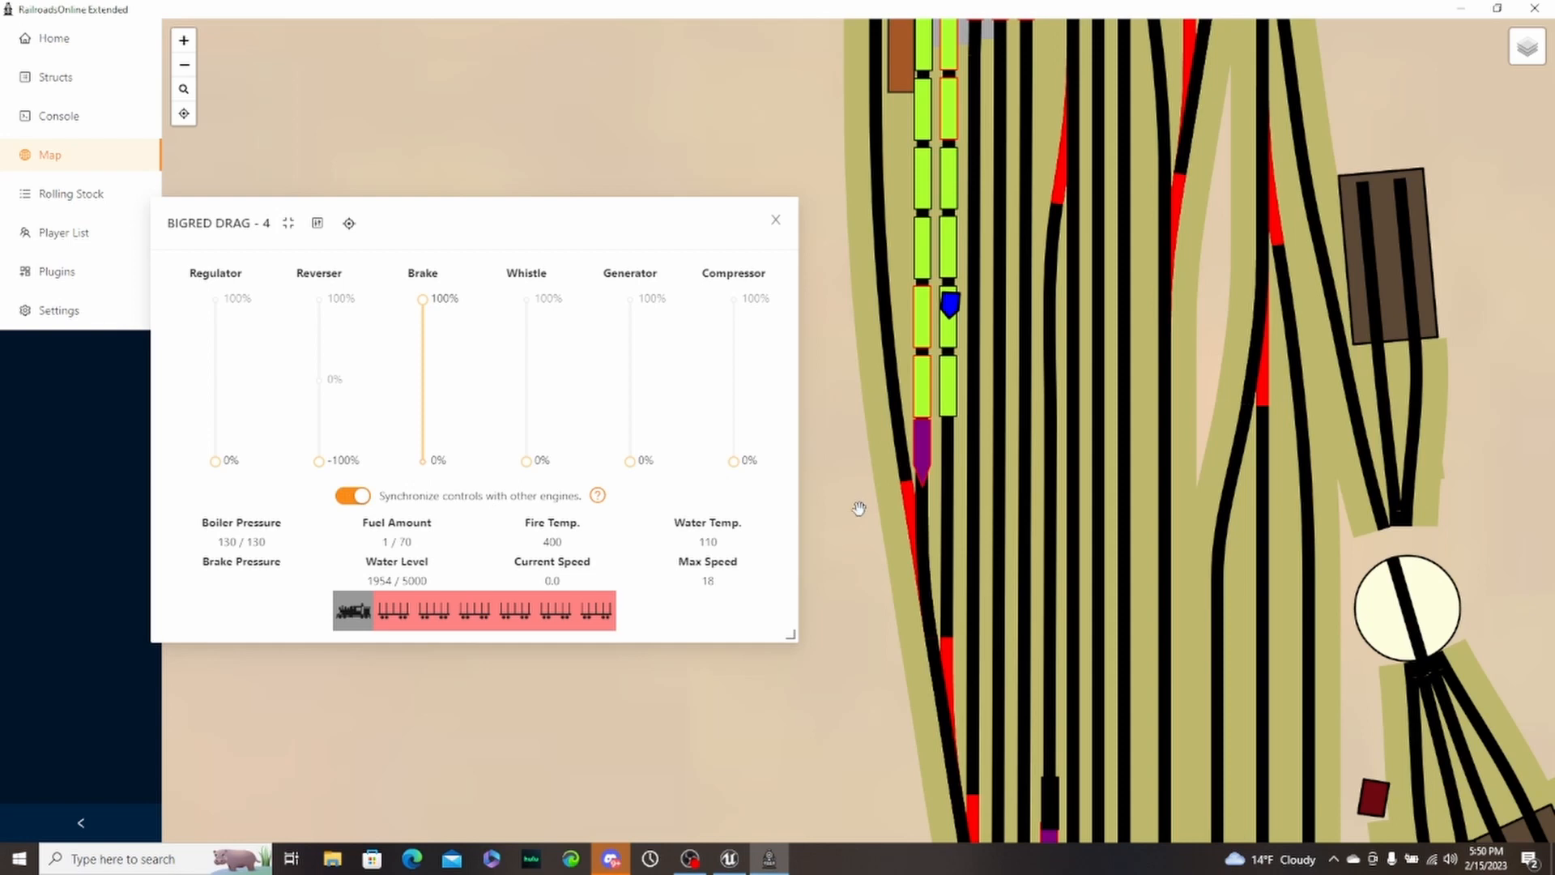
{"action": "mouse_move", "coordinate": [907, 441]}
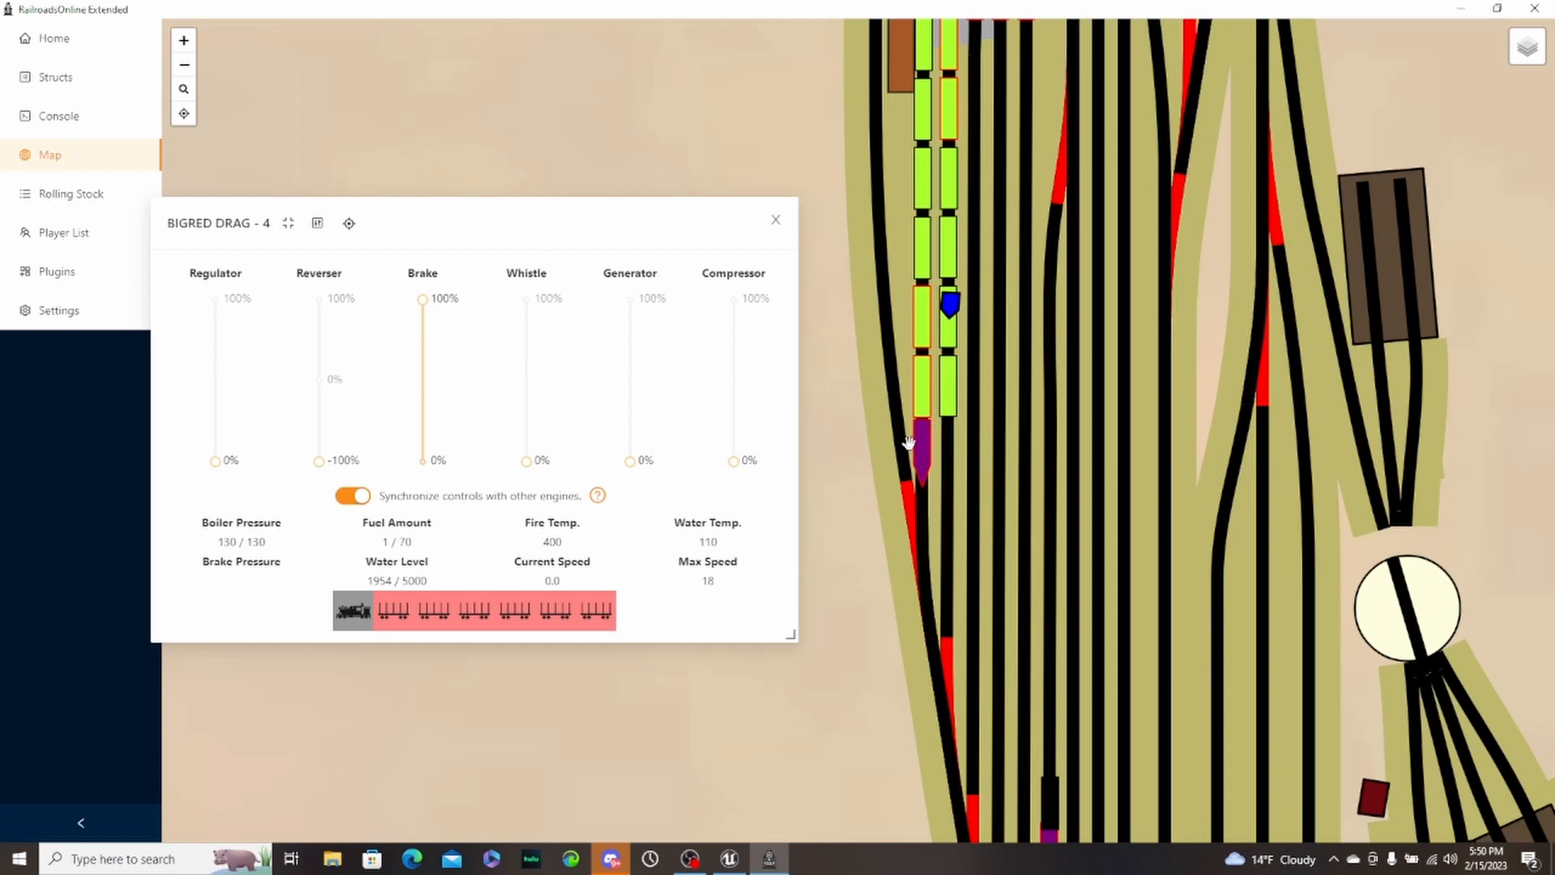
{"action": "left_click", "coordinate": [351, 496]}
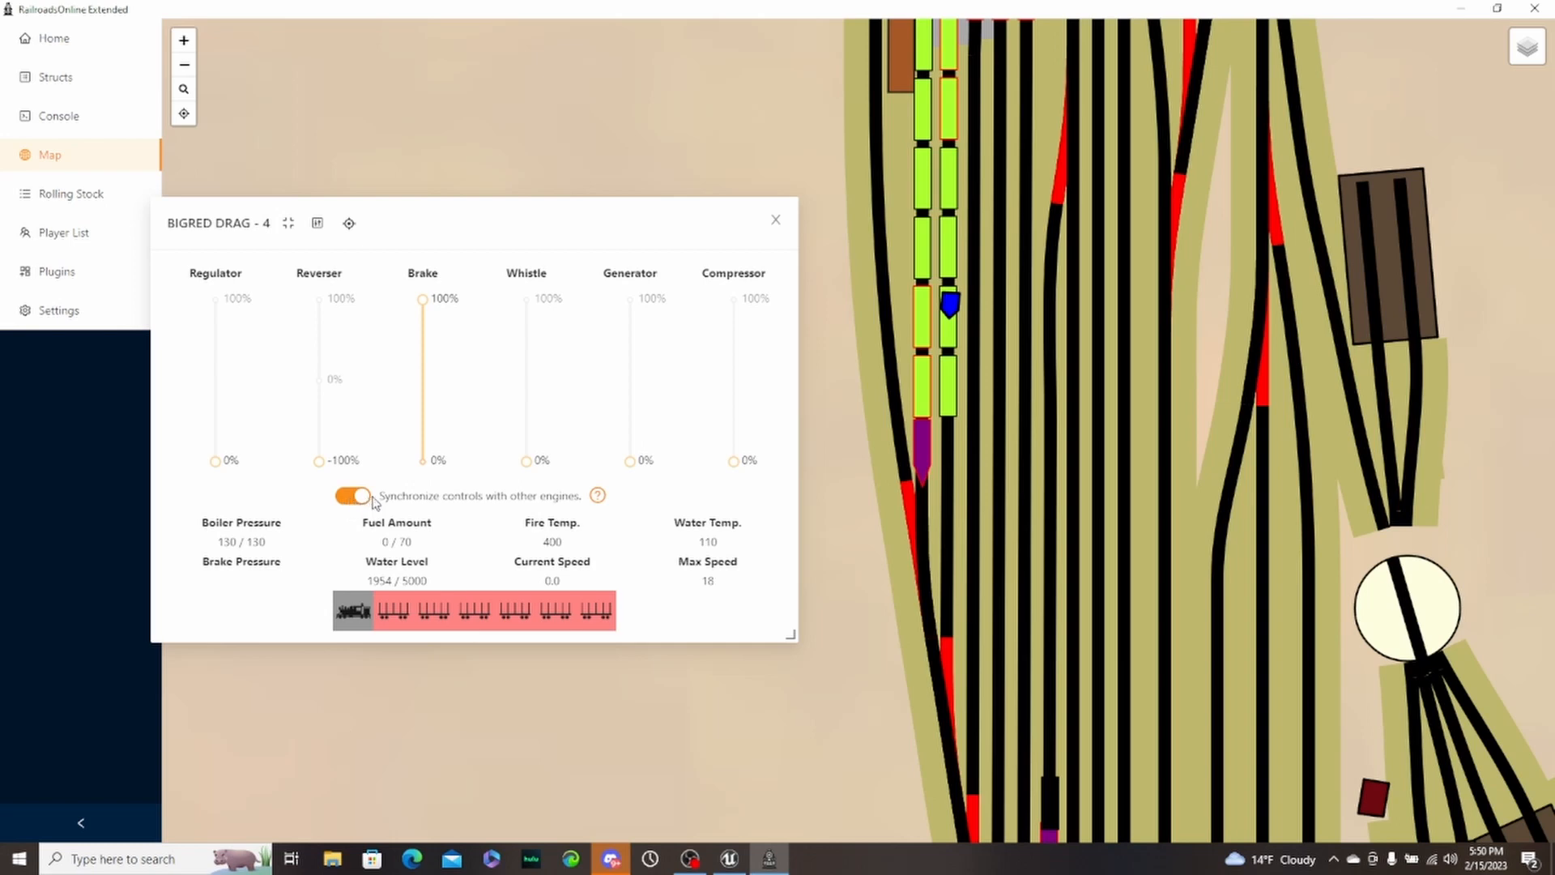
{"action": "left_click", "coordinate": [352, 496]}
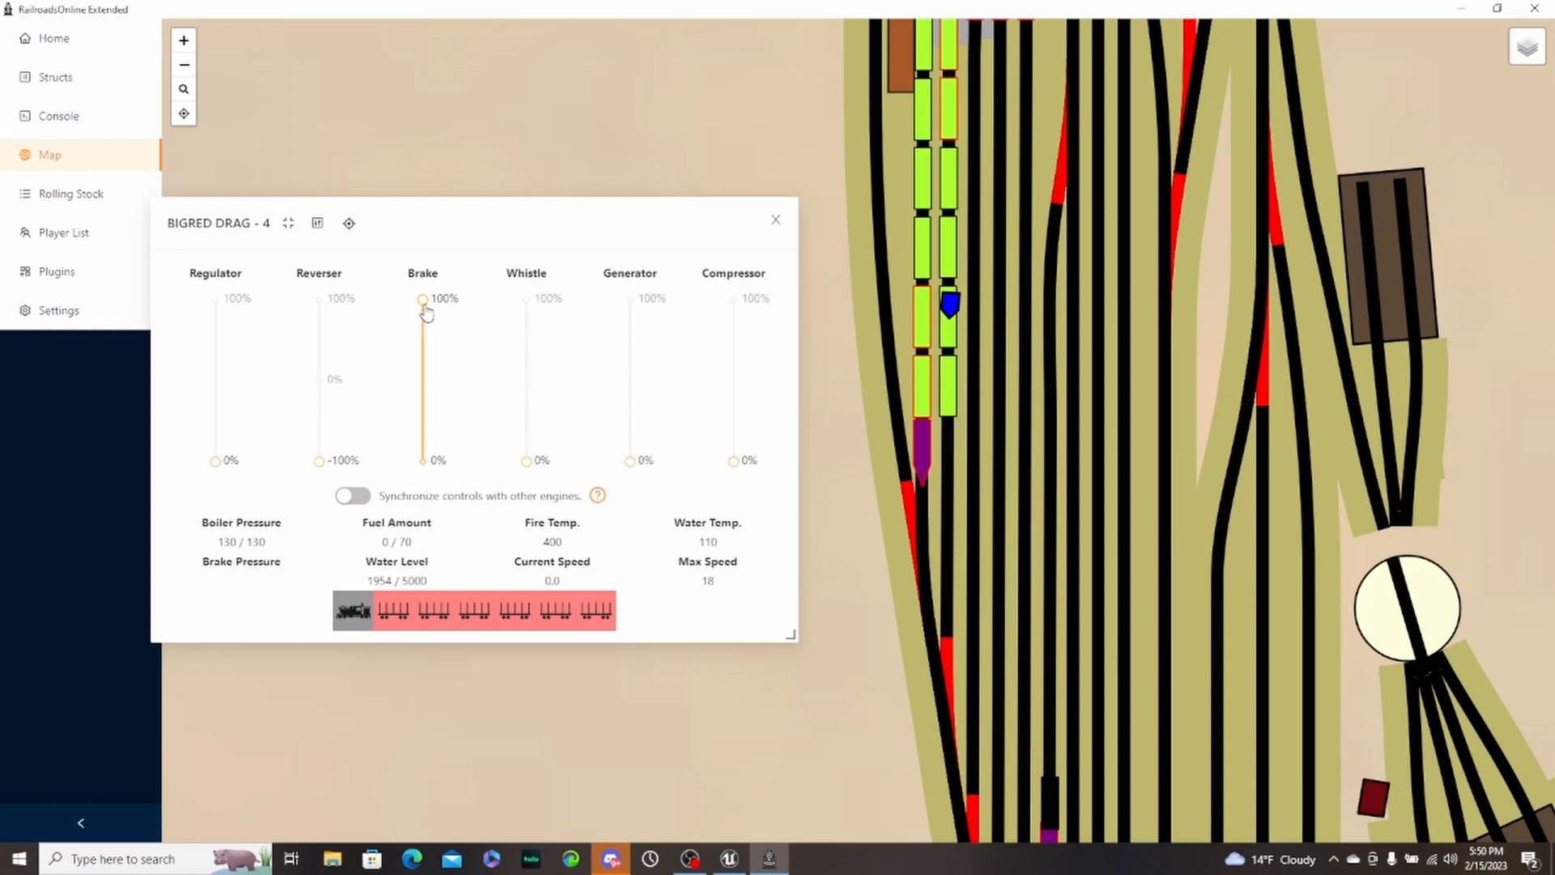
{"action": "left_click_drag", "start_coordinate": [421, 300], "coordinate": [421, 458]}
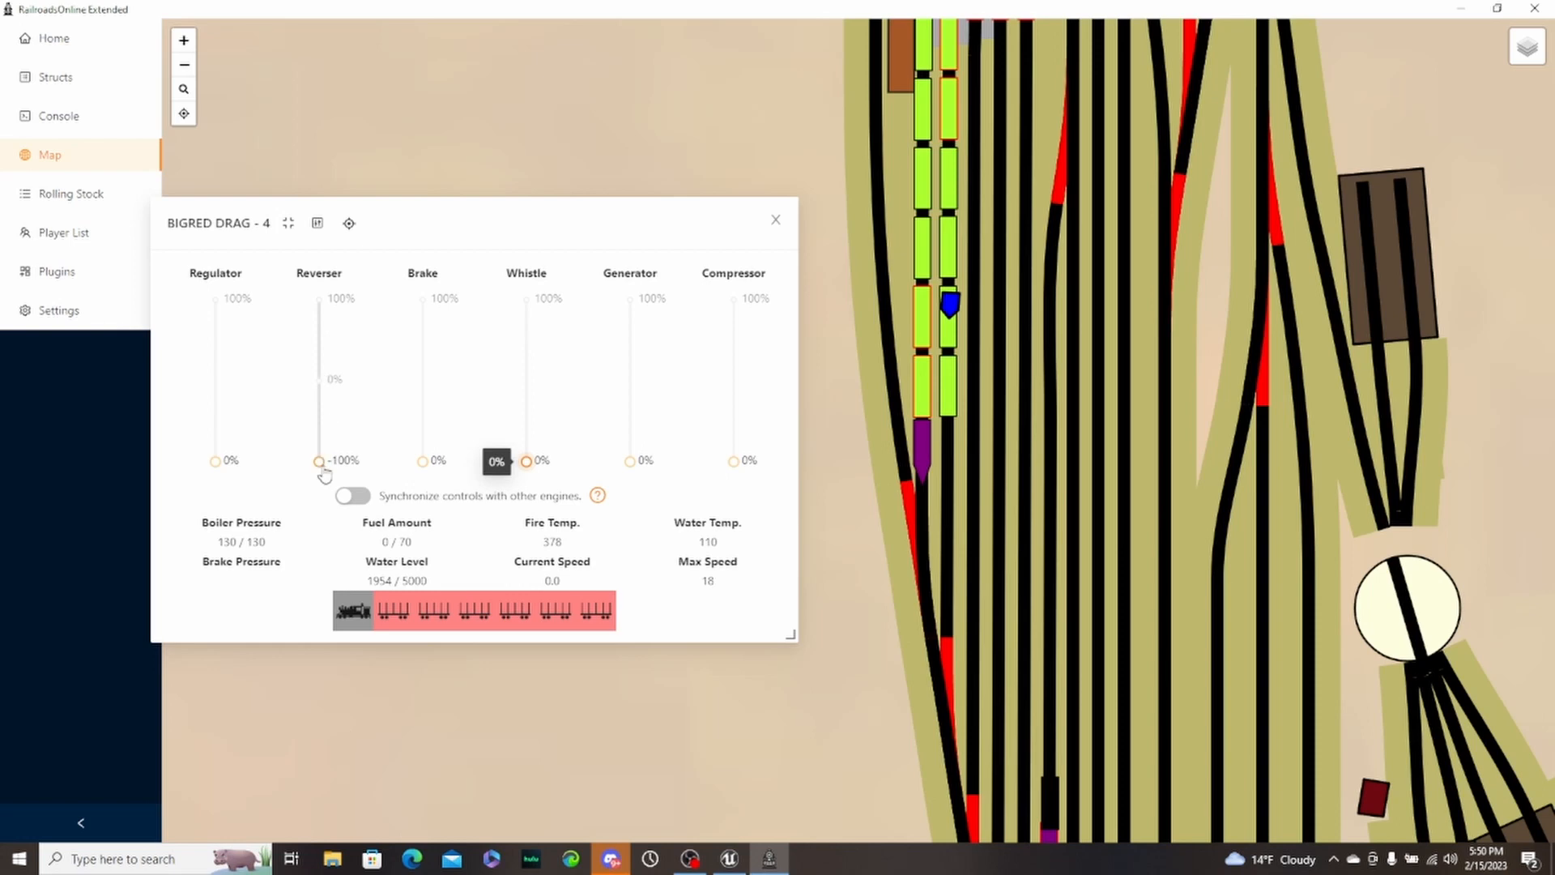
- Cut BIGRED DRAG - 4's regulator to 0% so it stops, then close its engine controls
{"action": "left_click_drag", "start_coordinate": [216, 459], "coordinate": [216, 387]}
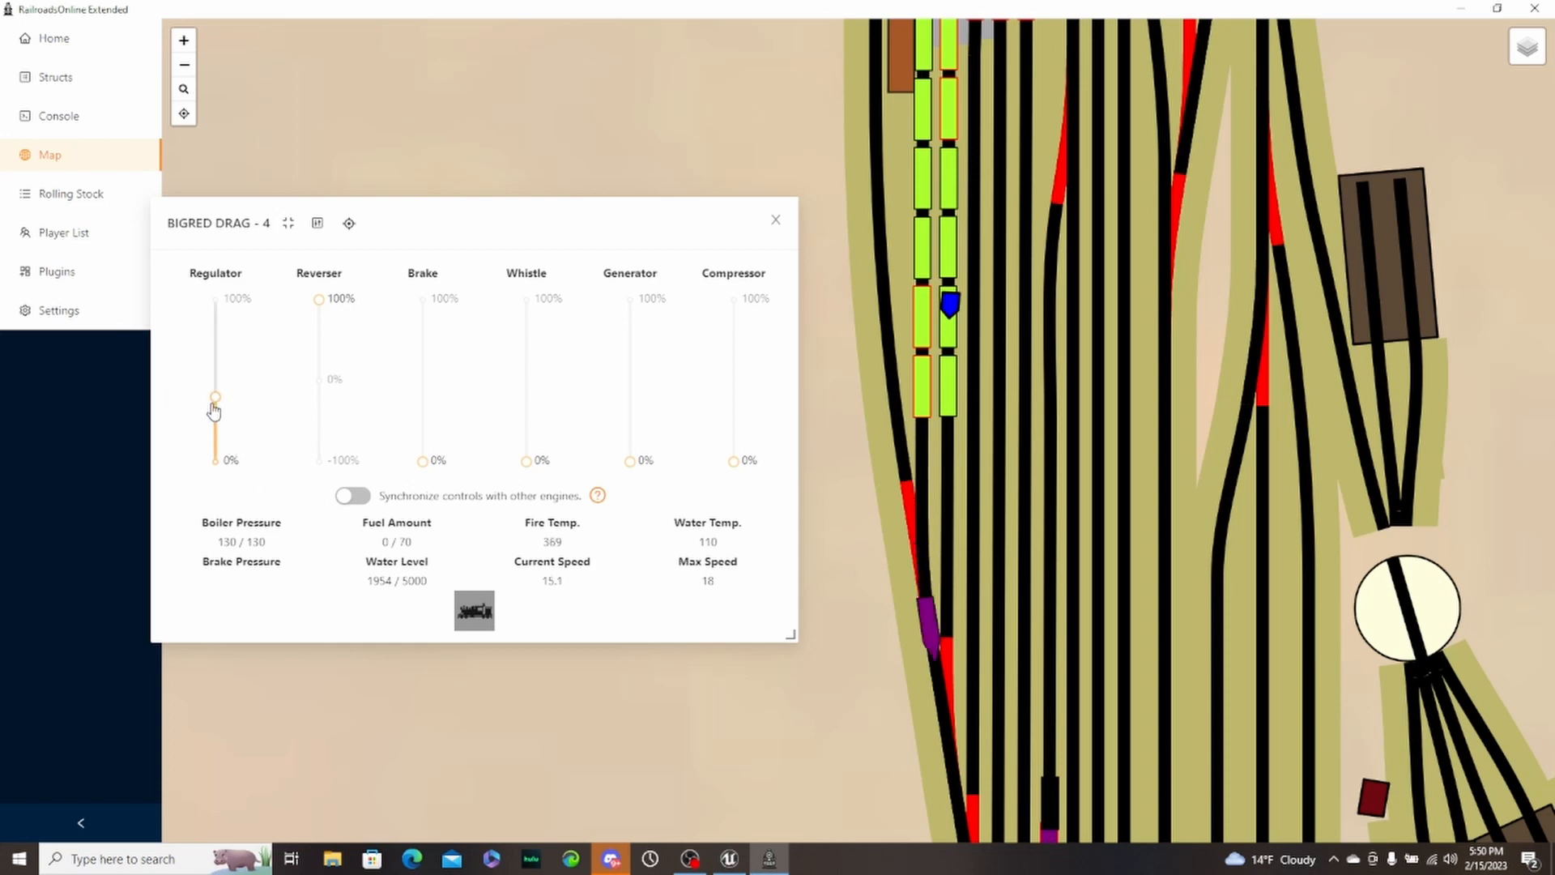
{"action": "left_click_drag", "start_coordinate": [216, 398], "coordinate": [216, 460]}
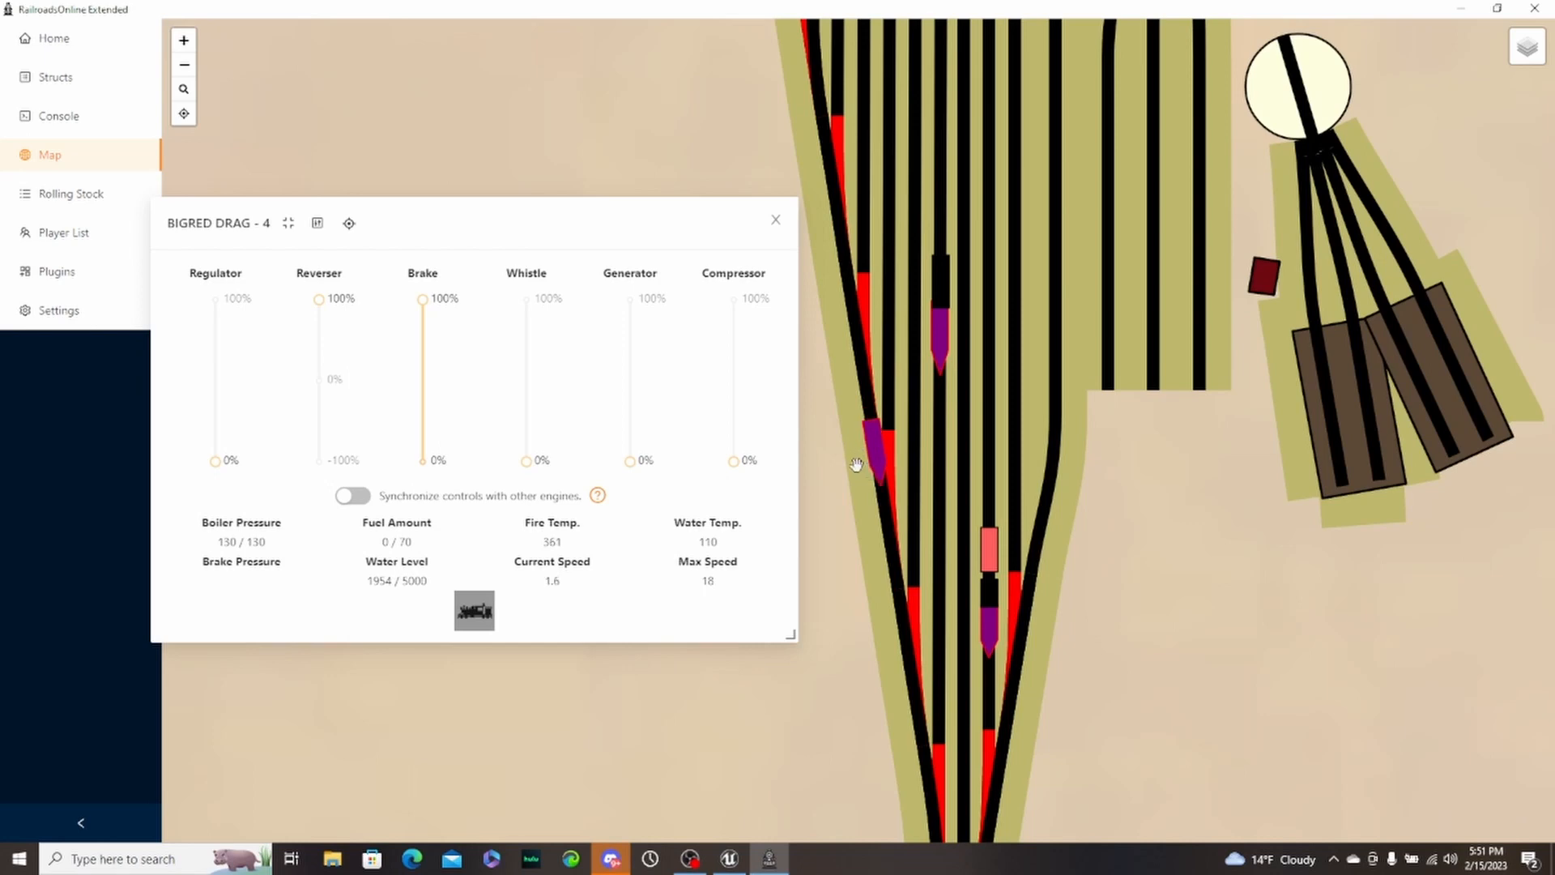
{"action": "mouse_move", "coordinate": [598, 496]}
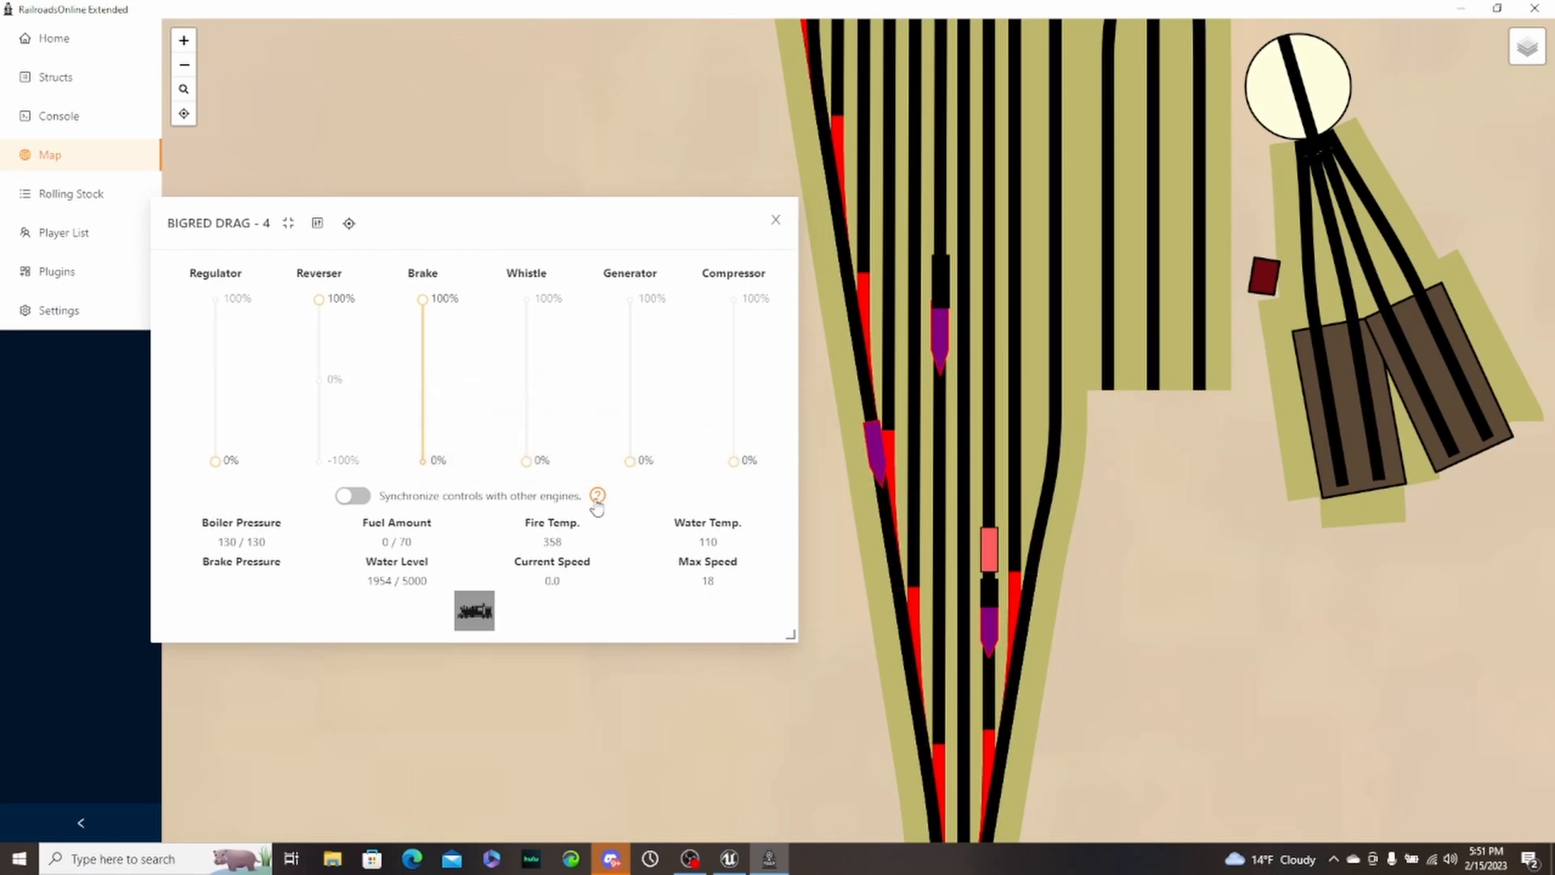
{"action": "mouse_move", "coordinate": [597, 495]}
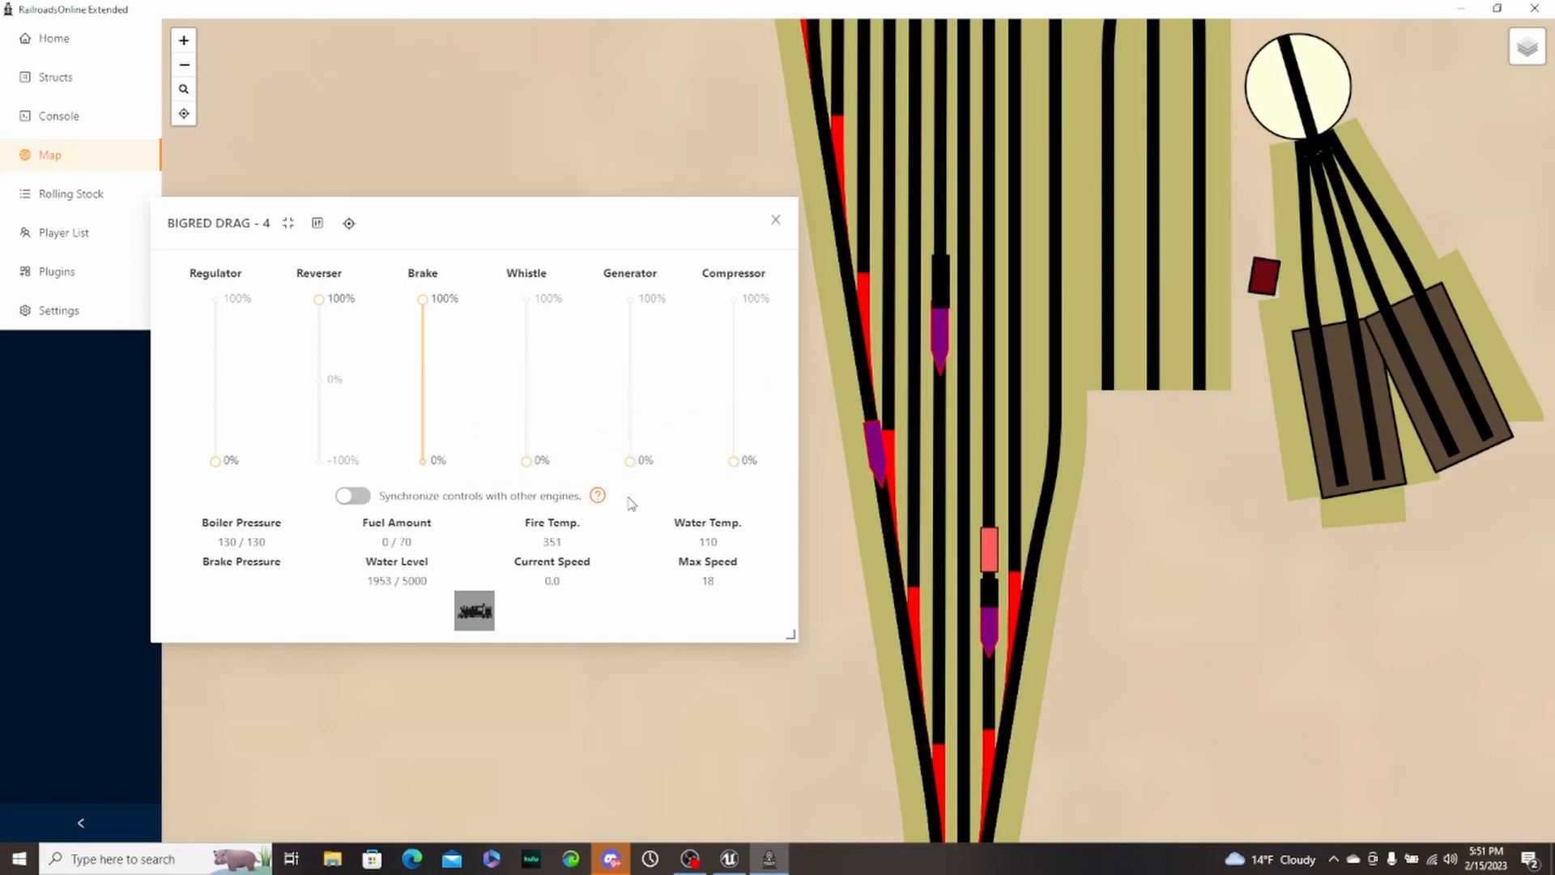
{"action": "mouse_move", "coordinate": [596, 495]}
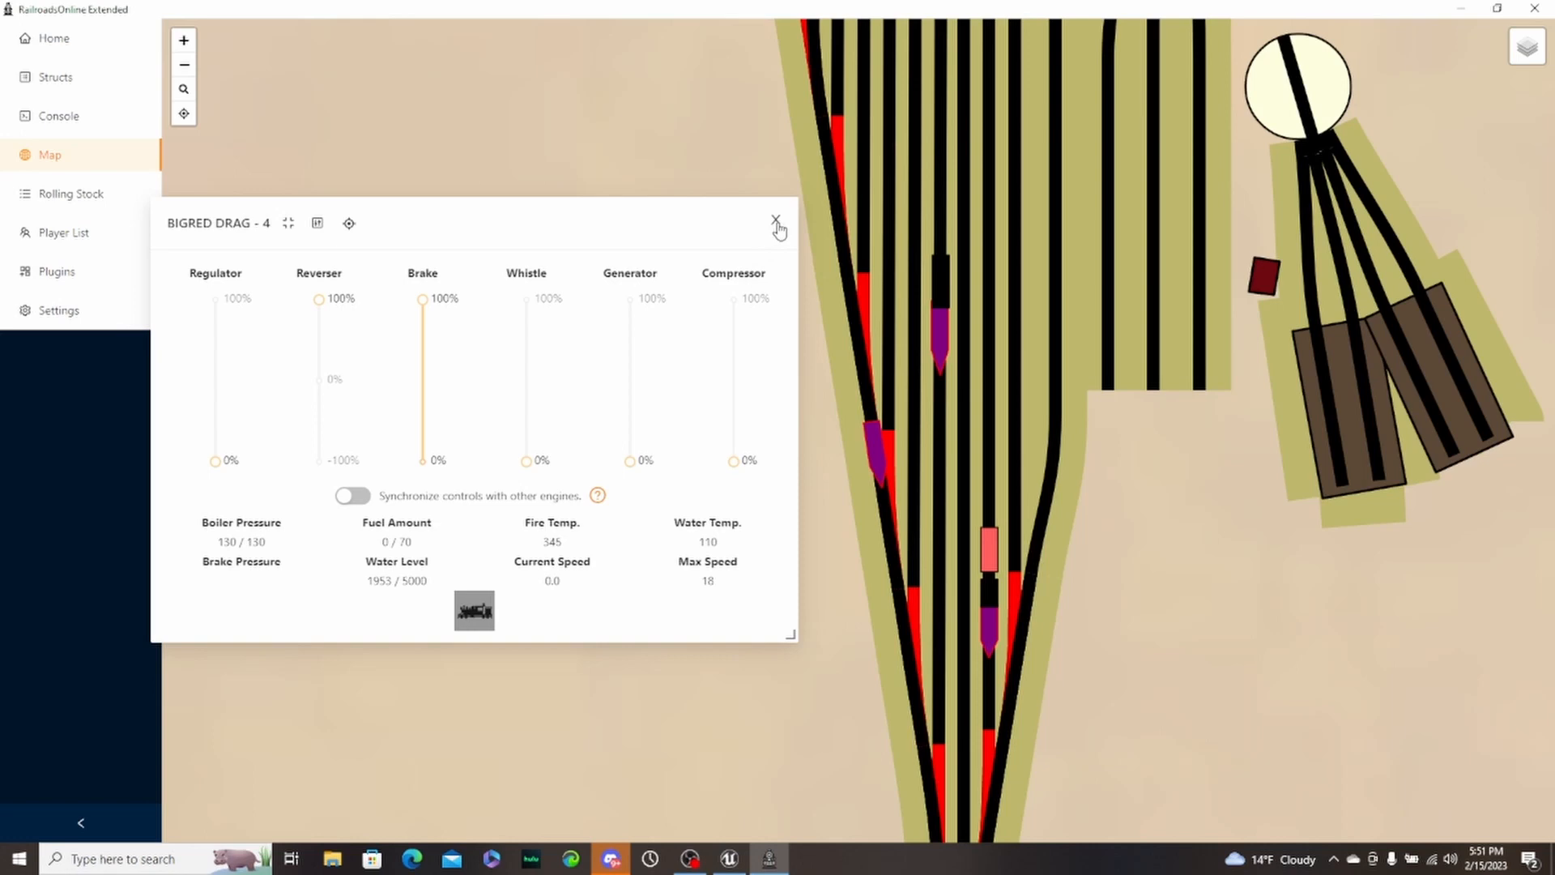
{"action": "left_click", "coordinate": [776, 219]}
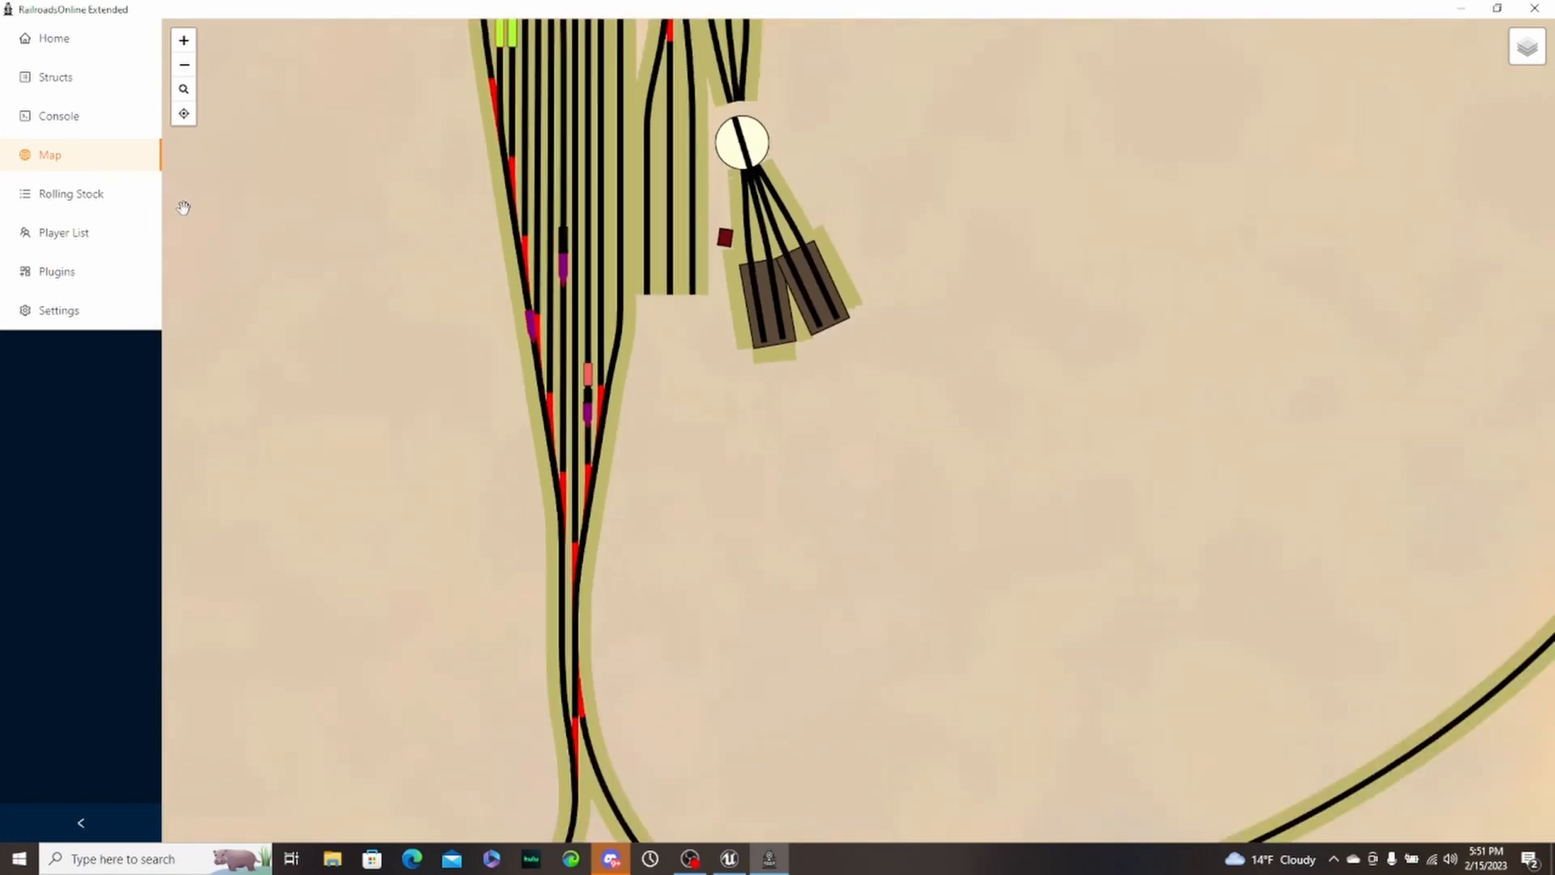
- Browse Rolling Stock through Freight Cars to the Tenders, Cabooses & Miscellaneous list
{"action": "left_click", "coordinate": [70, 193]}
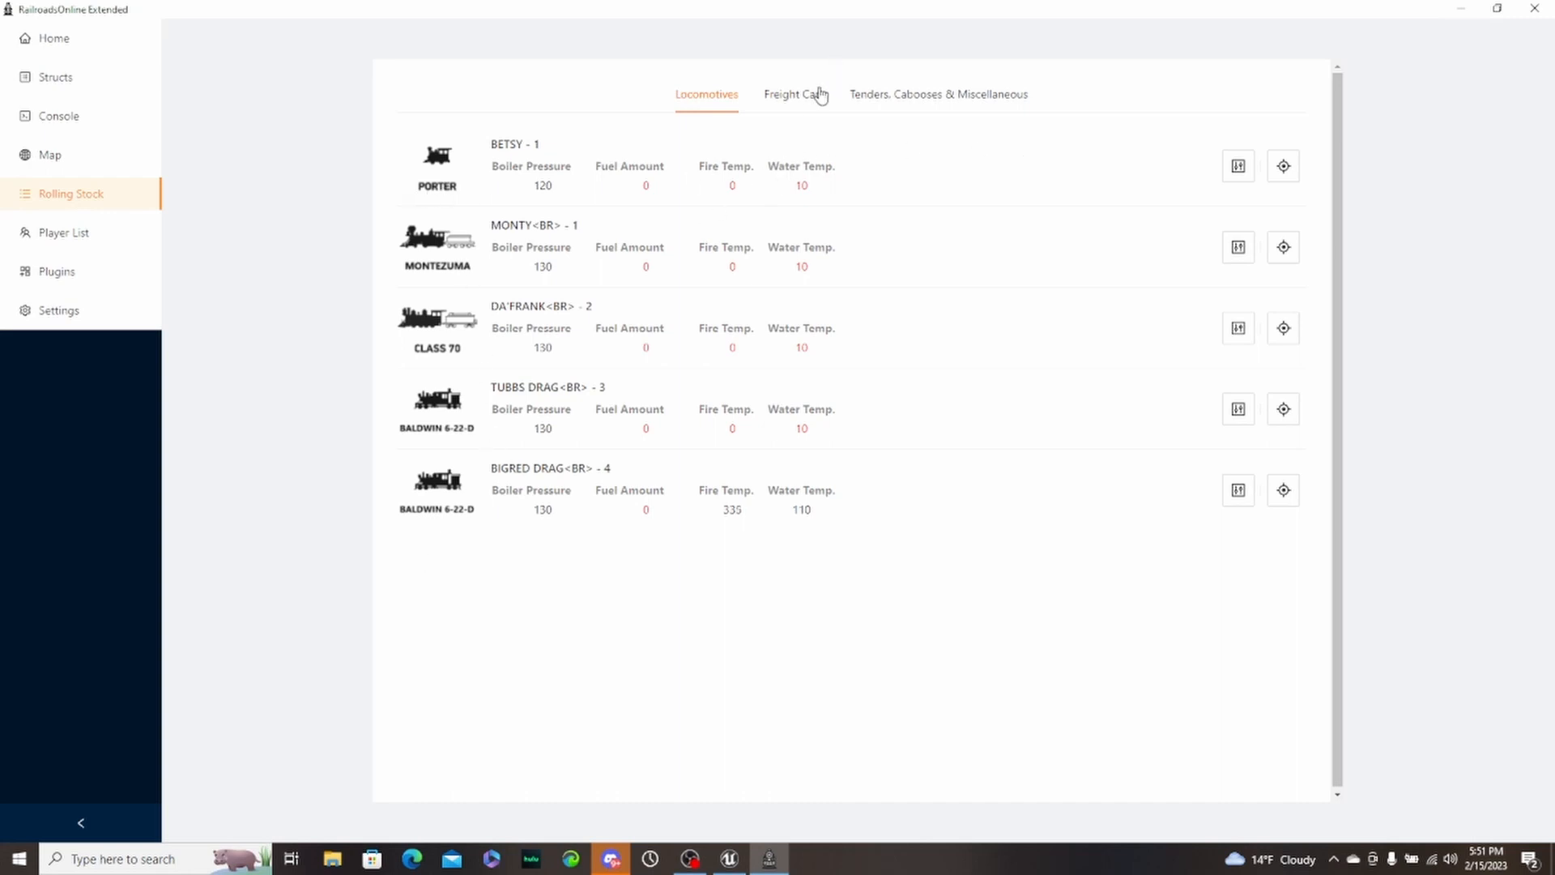
{"action": "left_click", "coordinate": [792, 94]}
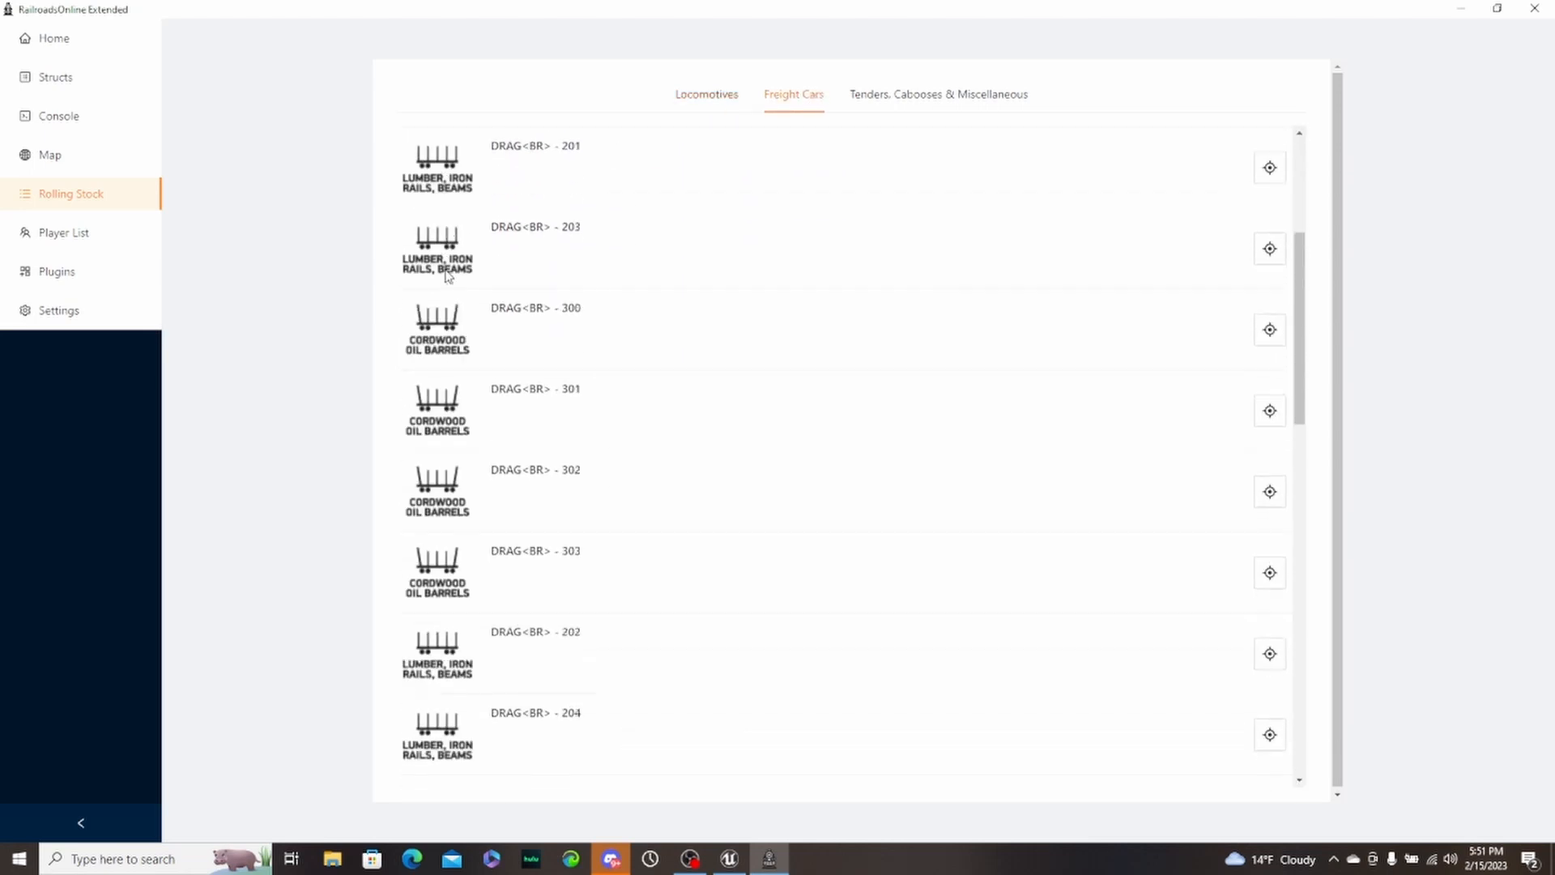
{"action": "scroll", "scroll_direction": "down", "scroll_amount": 3}
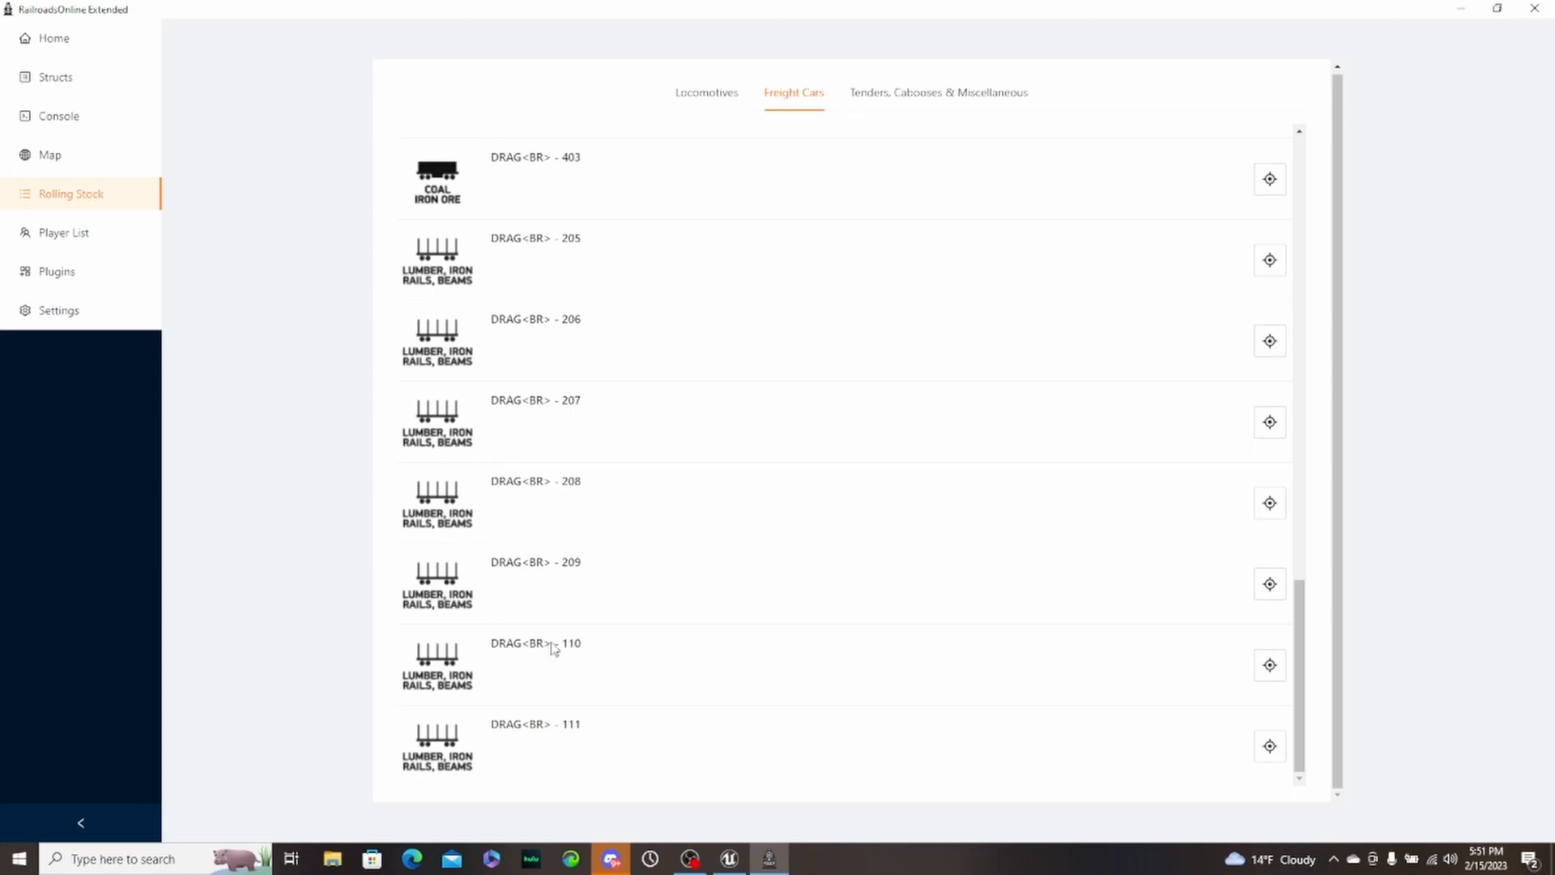
{"action": "left_click", "coordinate": [937, 92]}
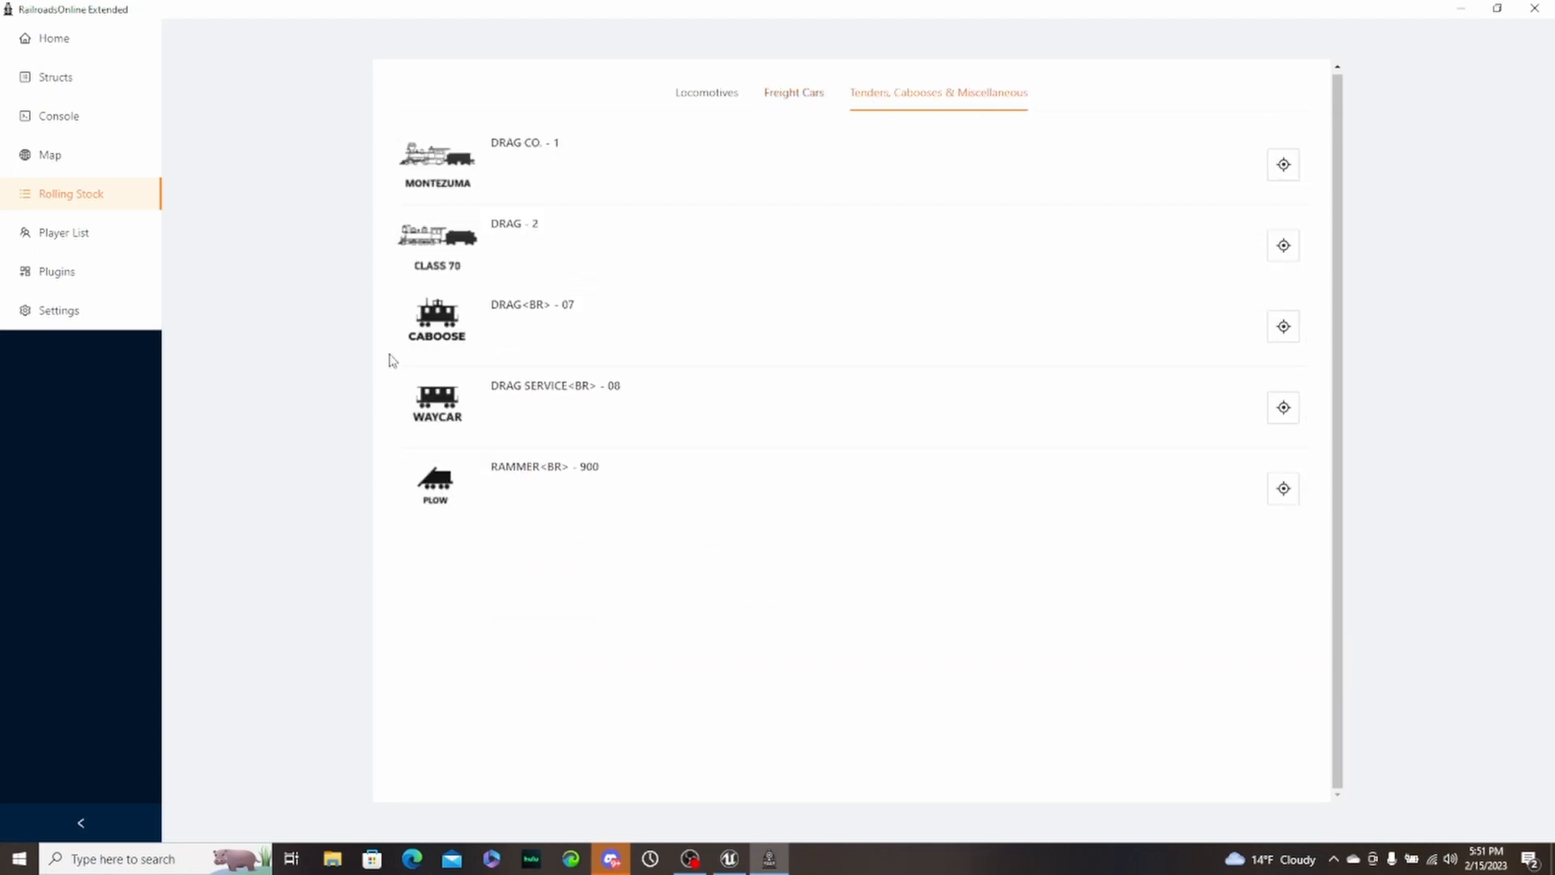
{"action": "mouse_move", "coordinate": [444, 514]}
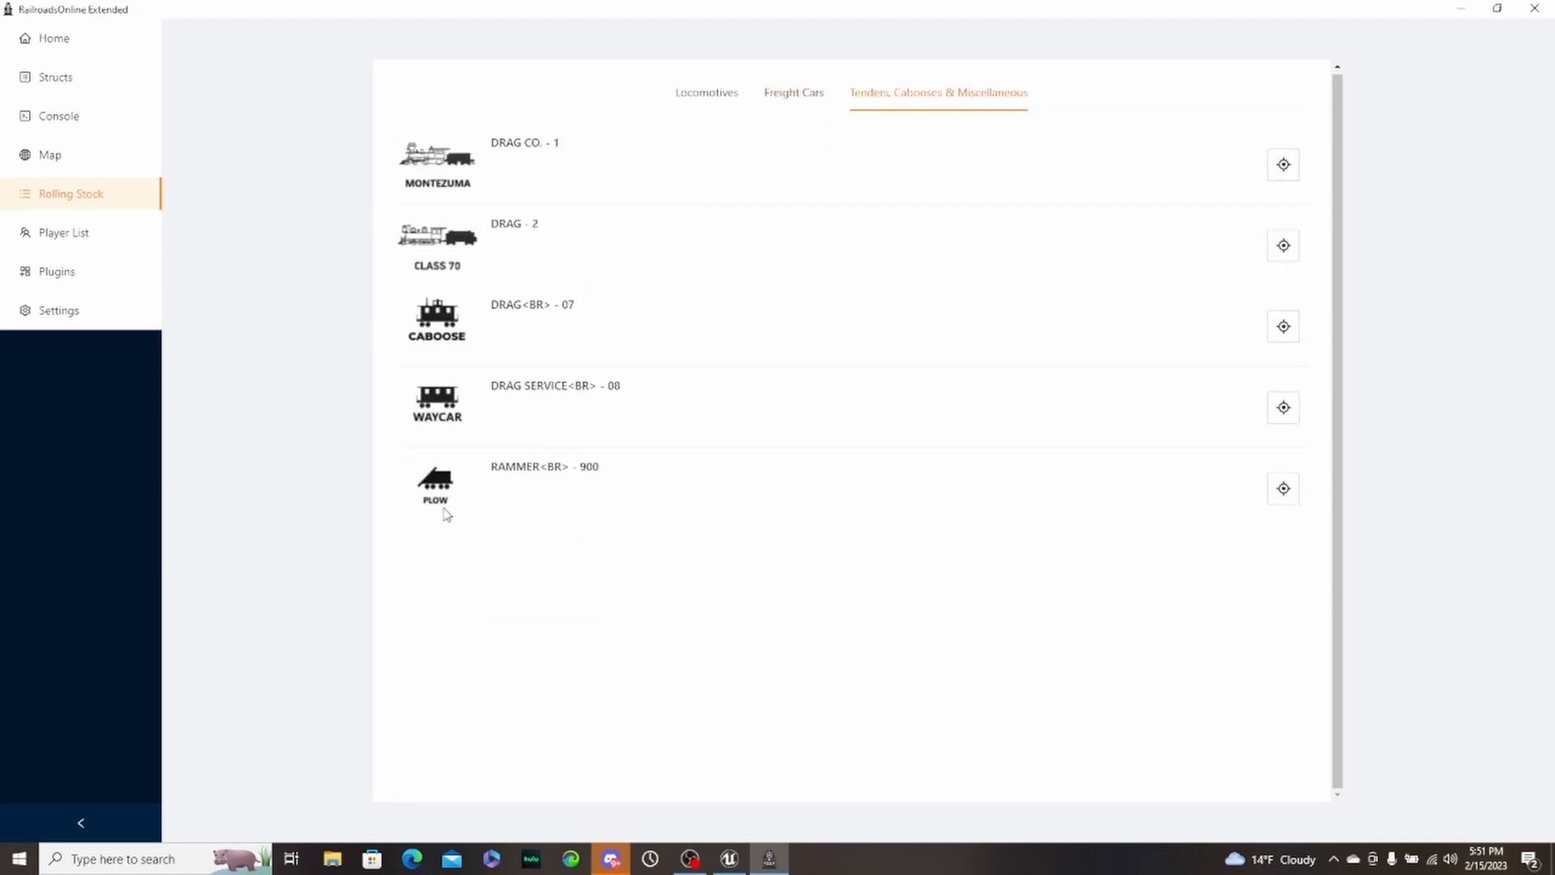
{"action": "mouse_move", "coordinate": [593, 475]}
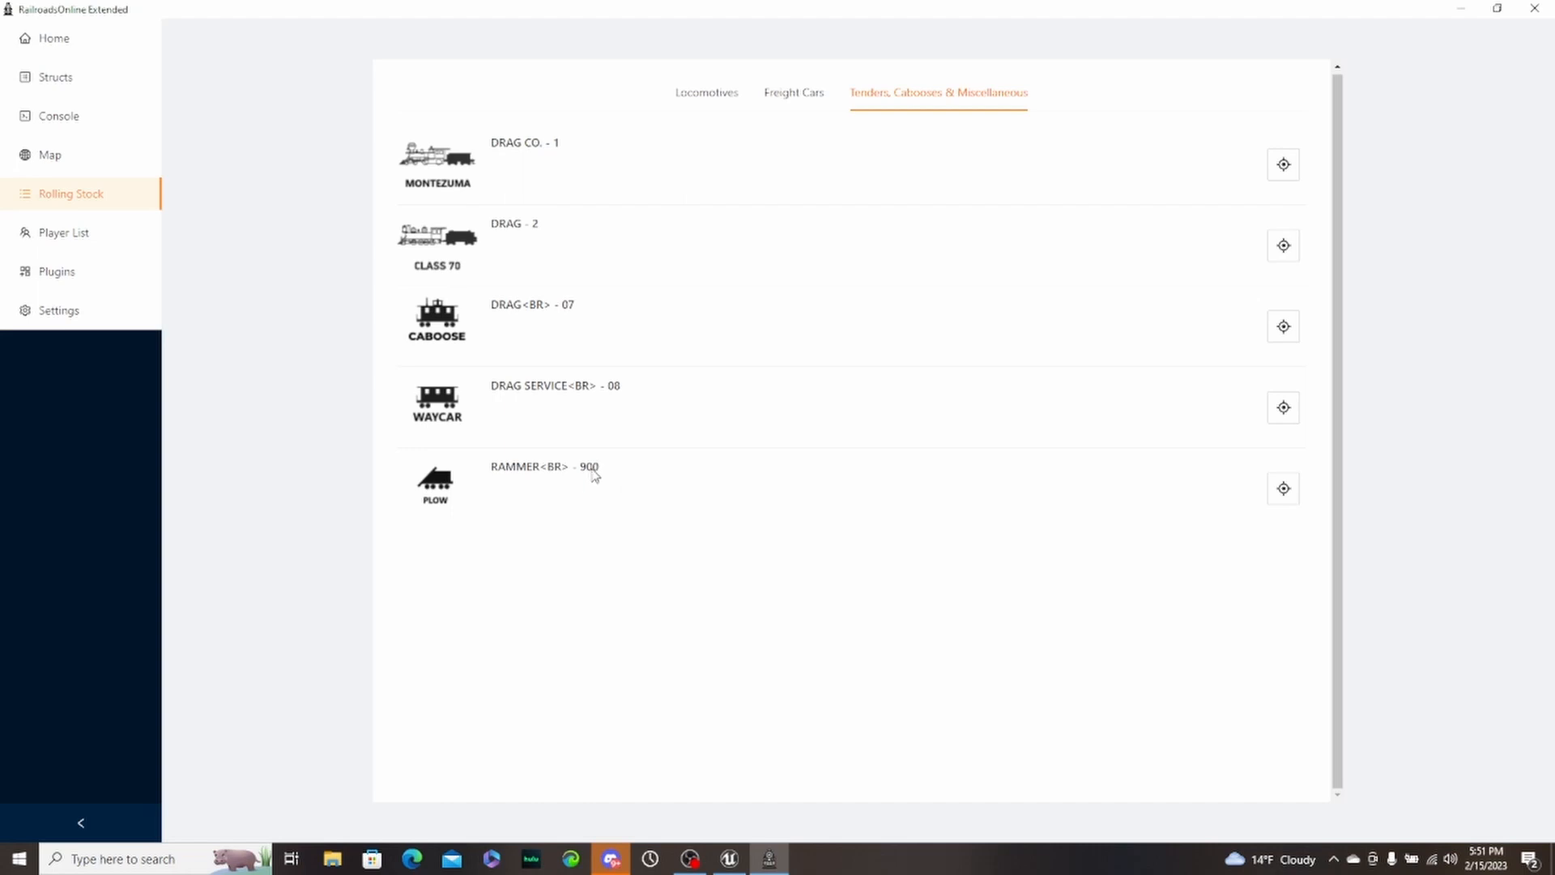
{"action": "mouse_move", "coordinate": [551, 475]}
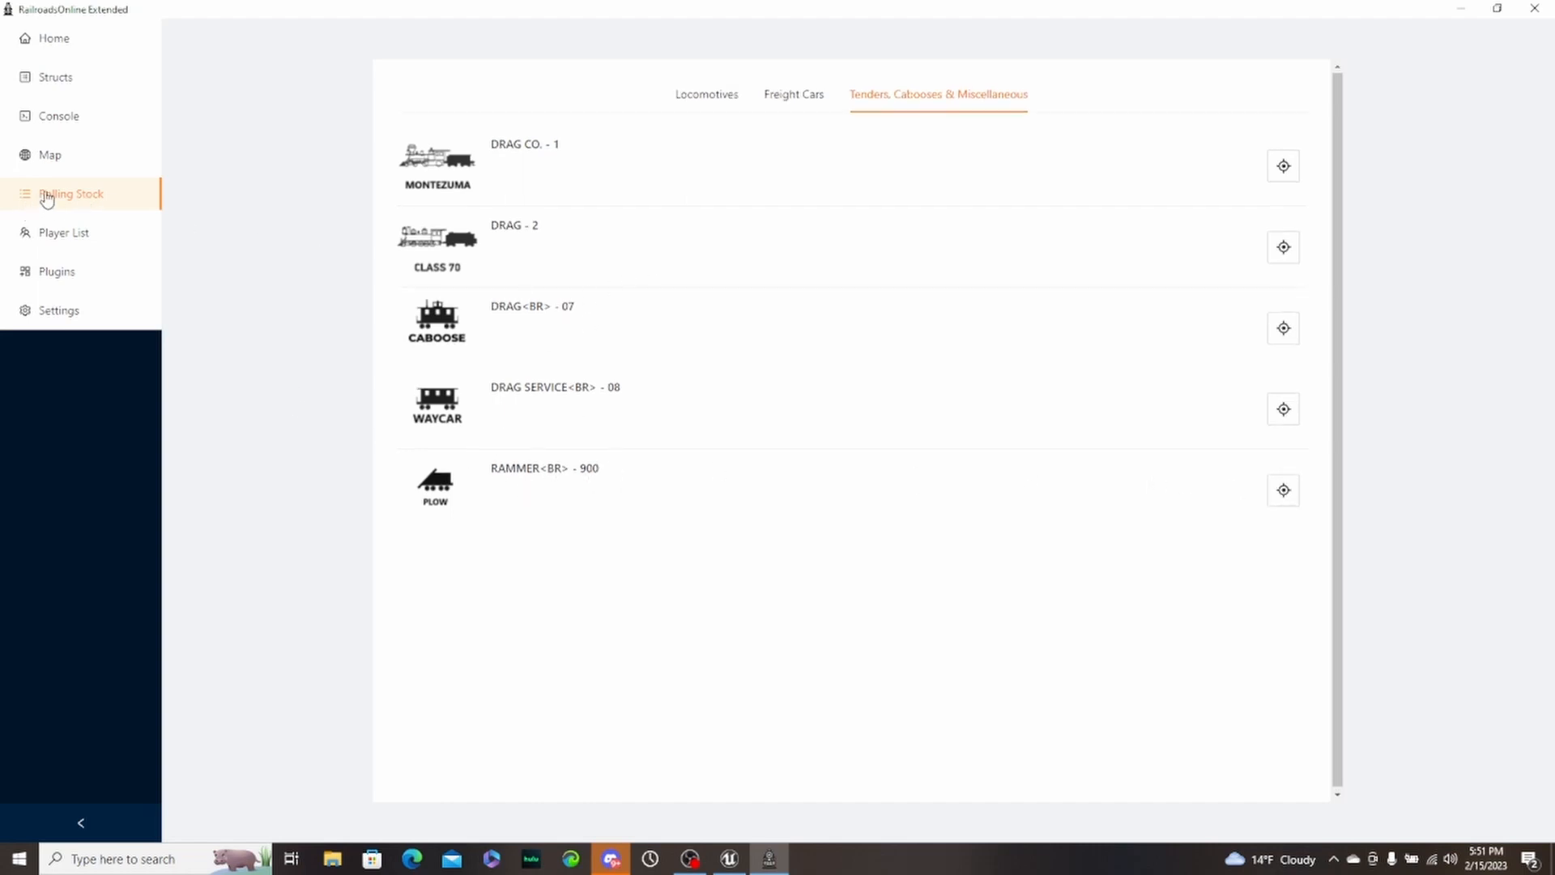
- Show the Player List page with the one connected player
{"action": "left_click", "coordinate": [63, 231]}
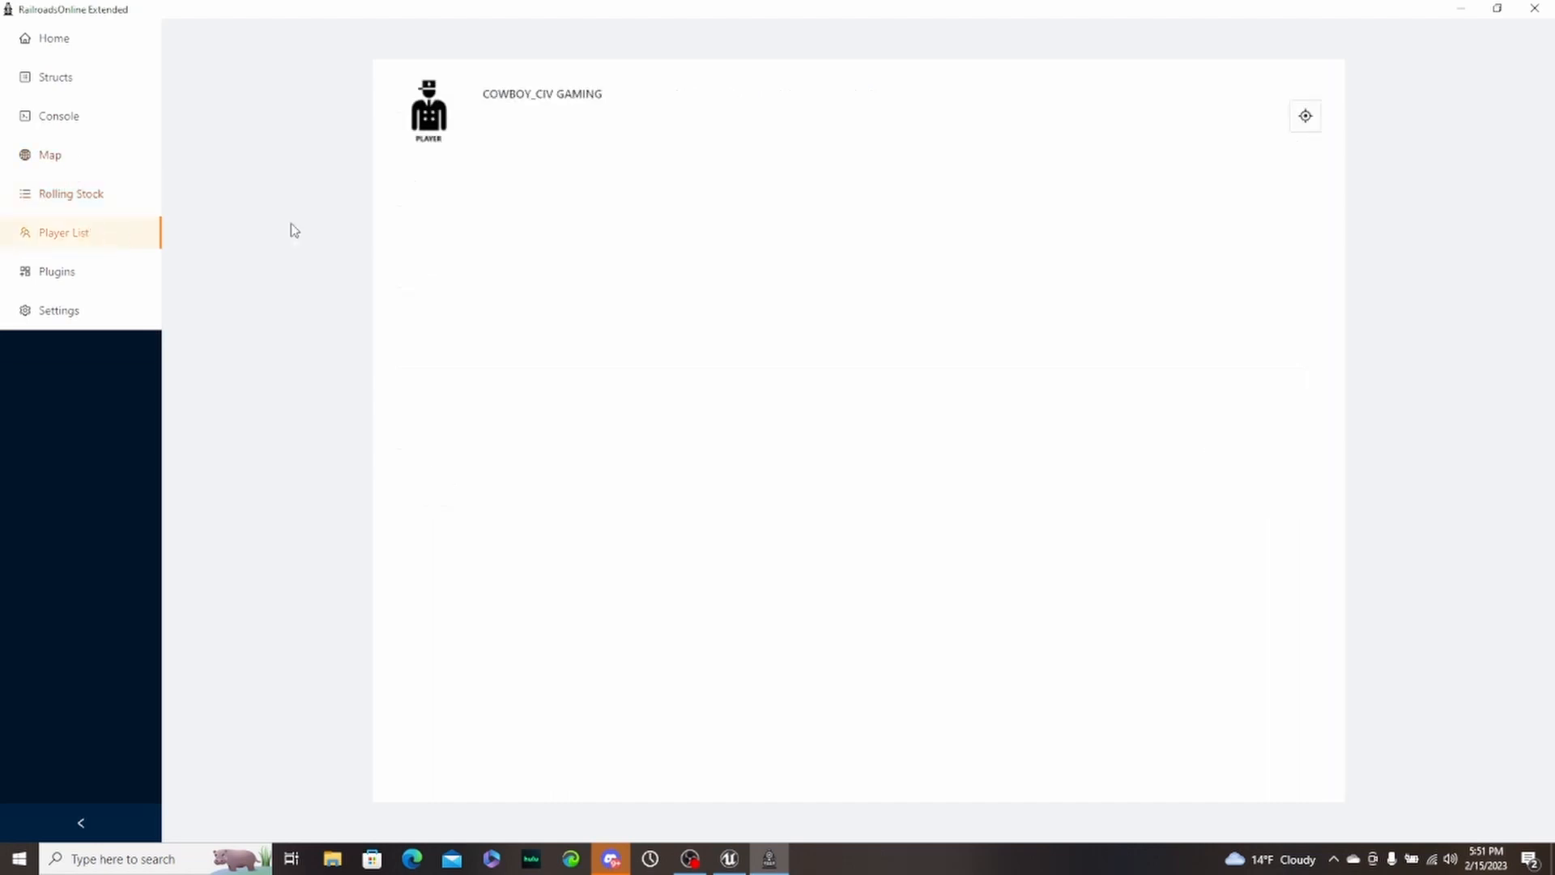
{"action": "mouse_move", "coordinate": [690, 687]}
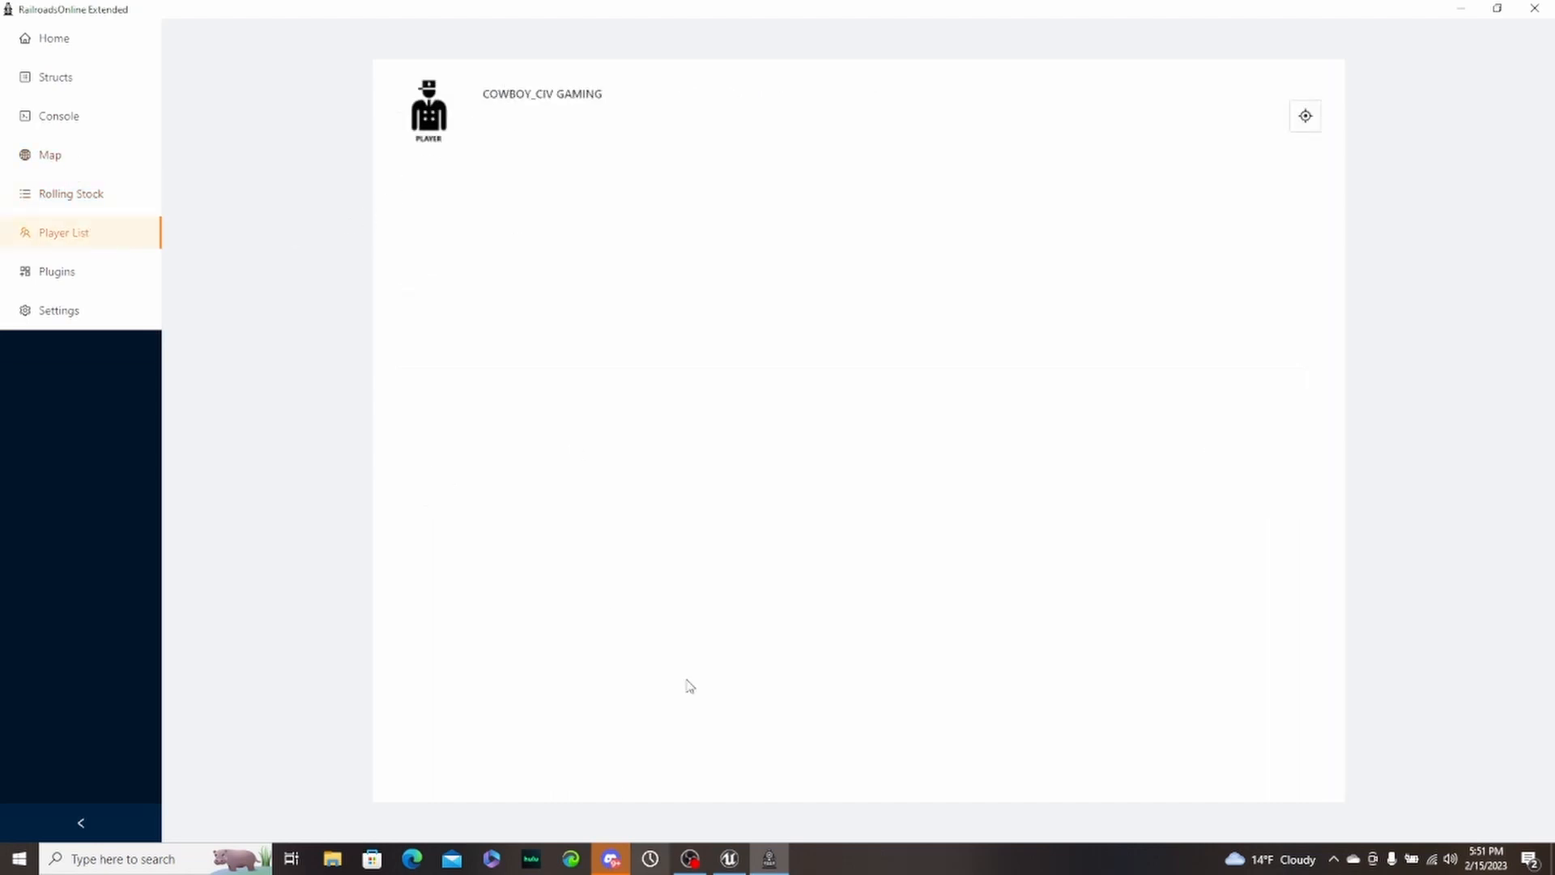
{"action": "mouse_move", "coordinate": [209, 232]}
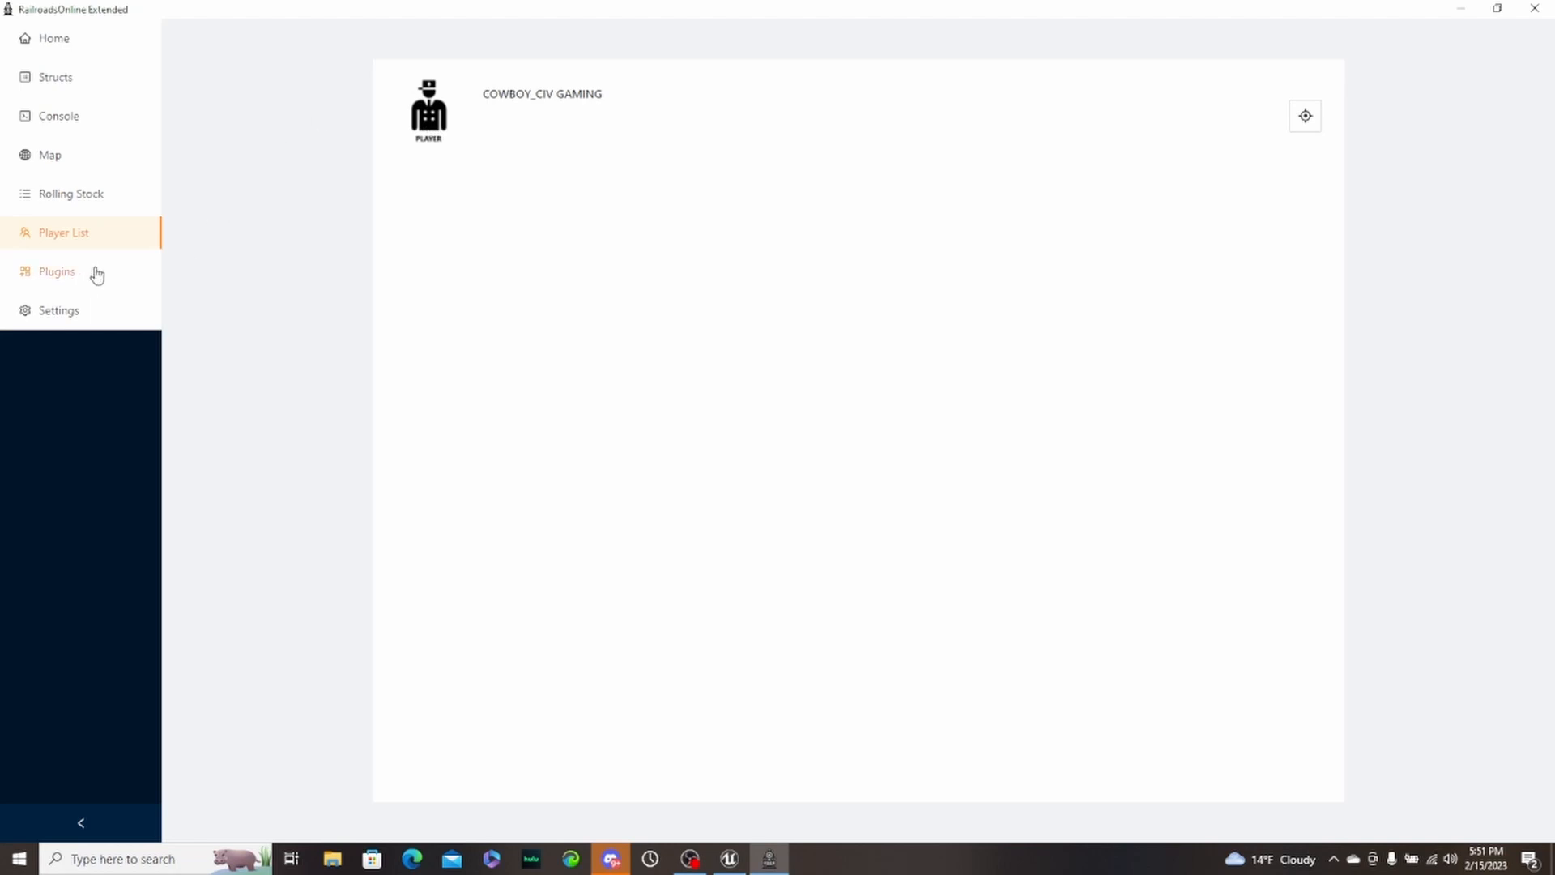
- Show the Plugins page's Installed tab with its four plugins
{"action": "left_click", "coordinate": [57, 271]}
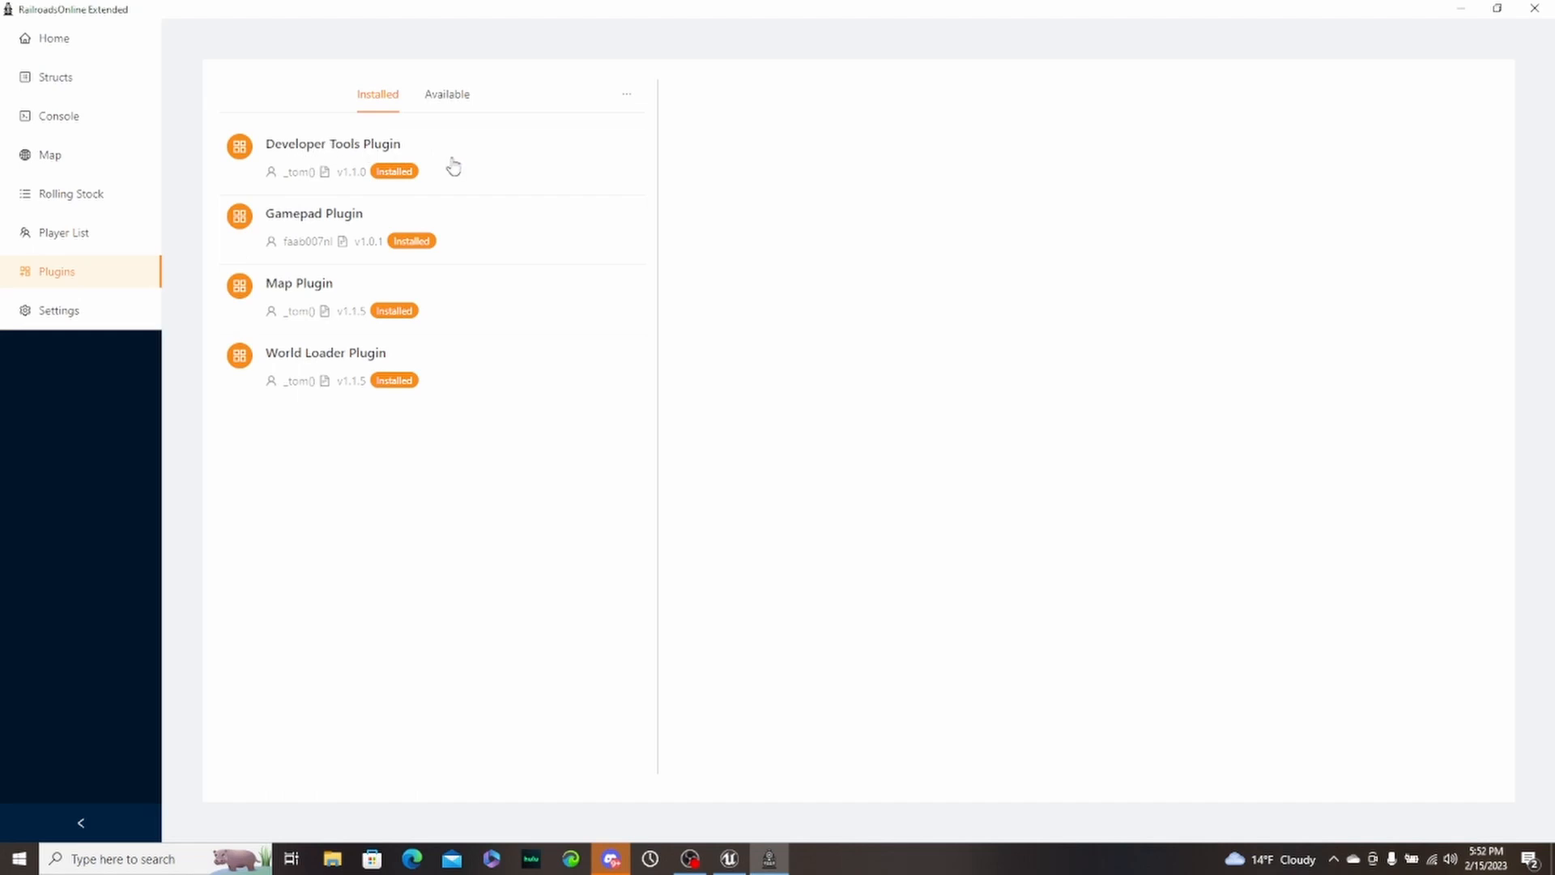
{"action": "mouse_move", "coordinate": [396, 232]}
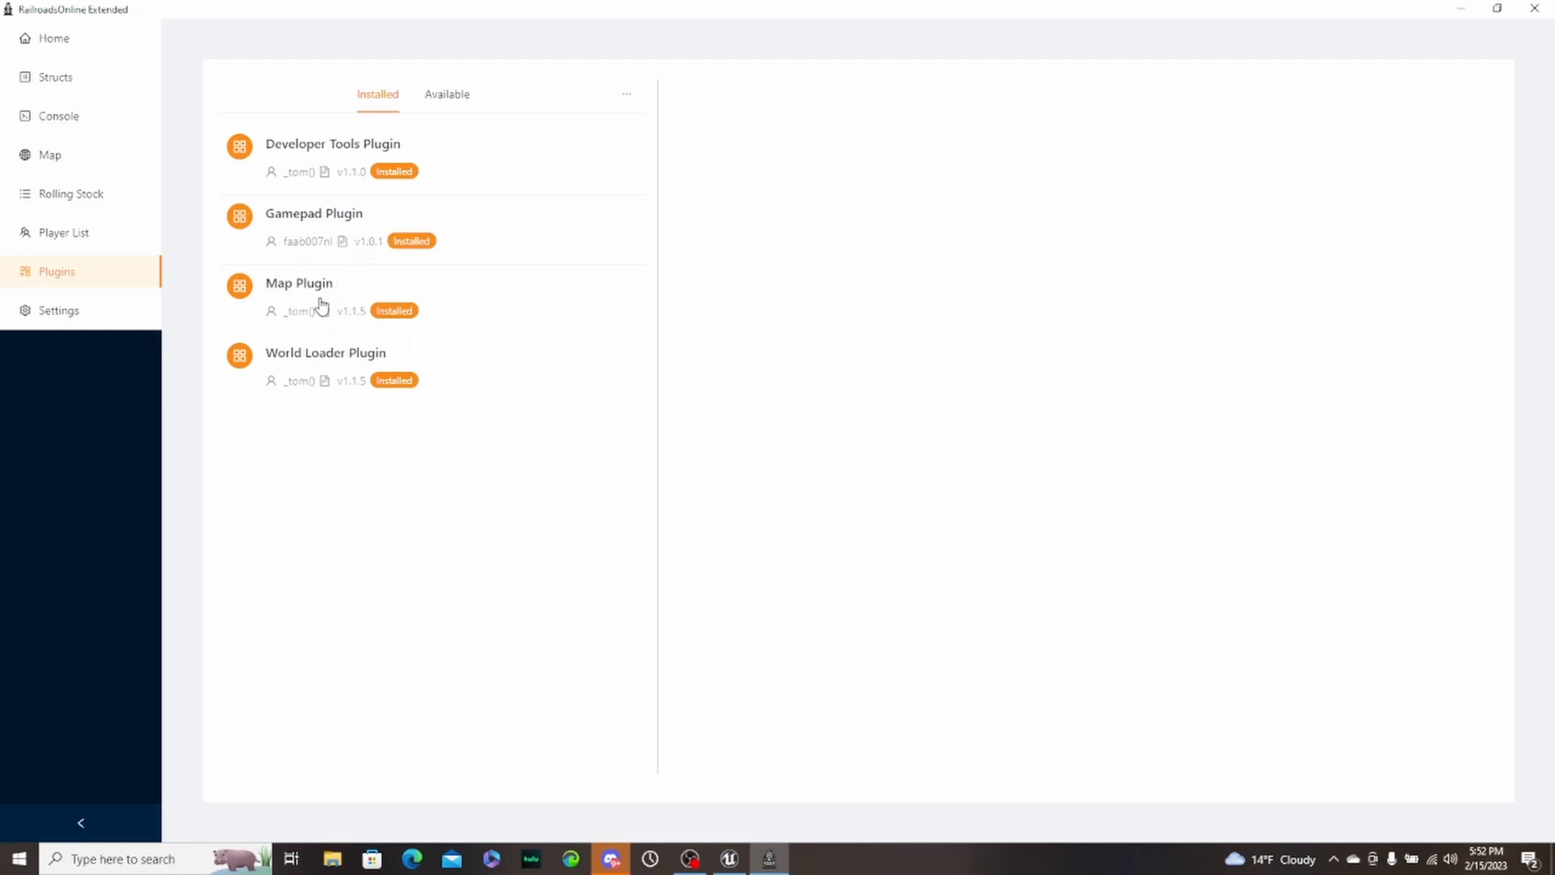
{"action": "mouse_move", "coordinate": [264, 368]}
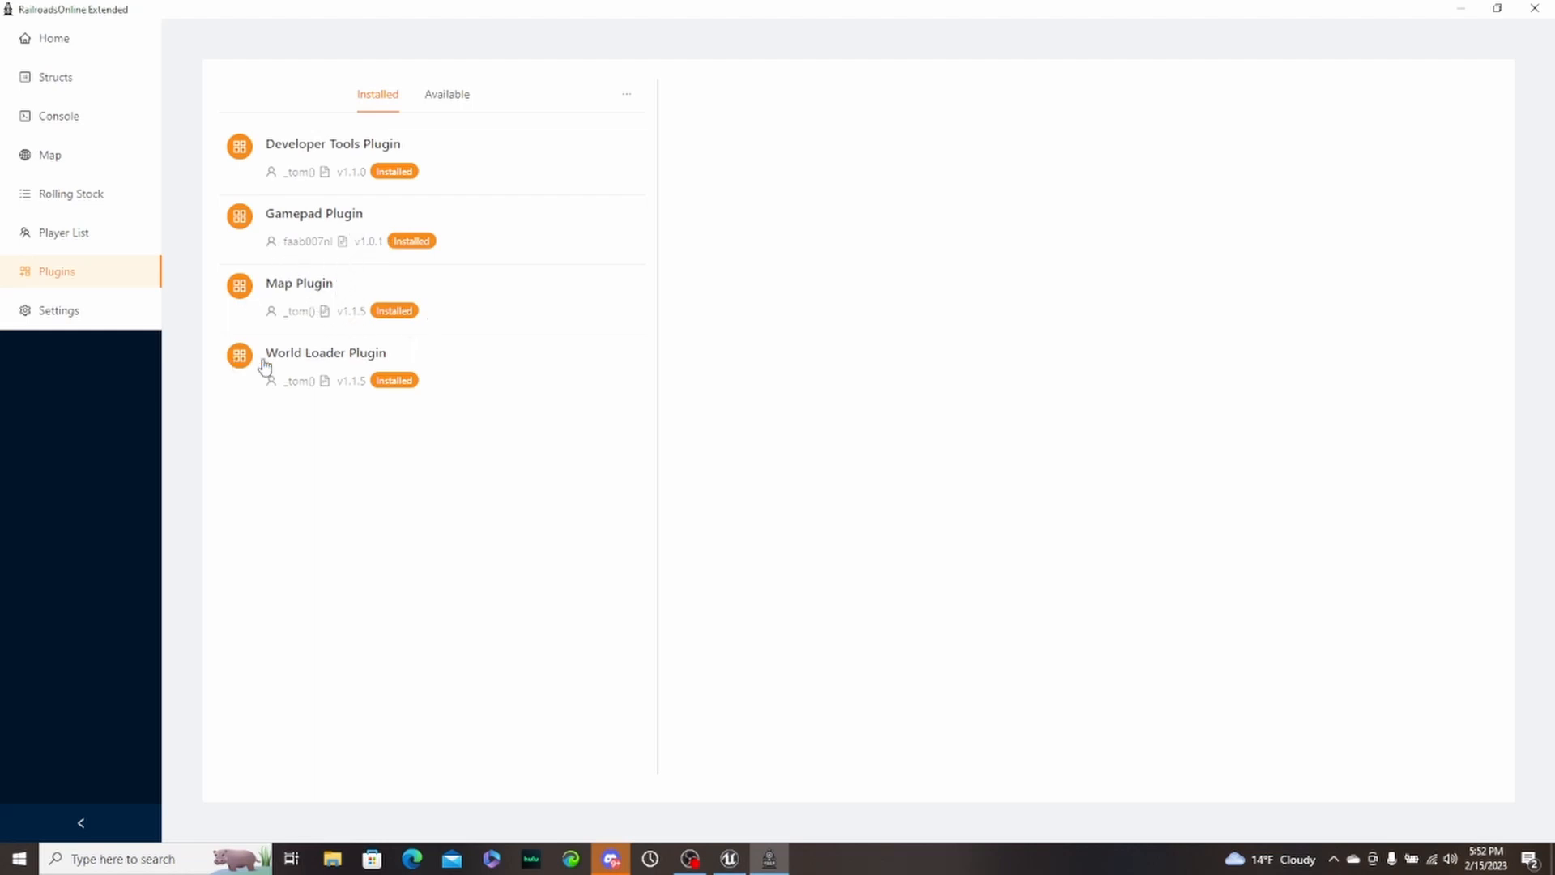
{"action": "mouse_move", "coordinate": [318, 379]}
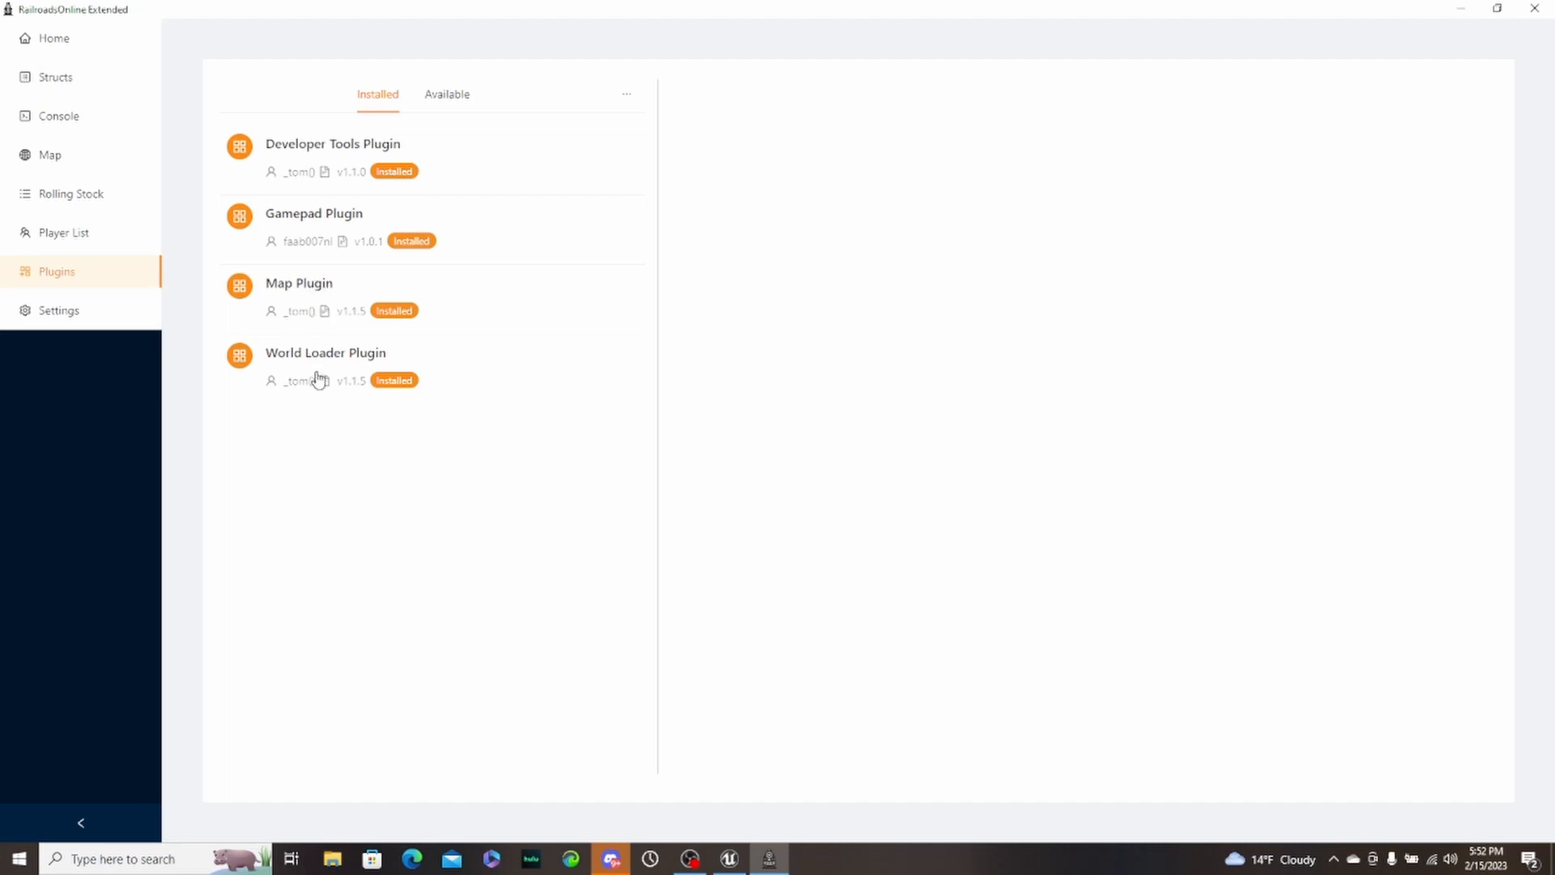
{"action": "mouse_move", "coordinate": [331, 343]}
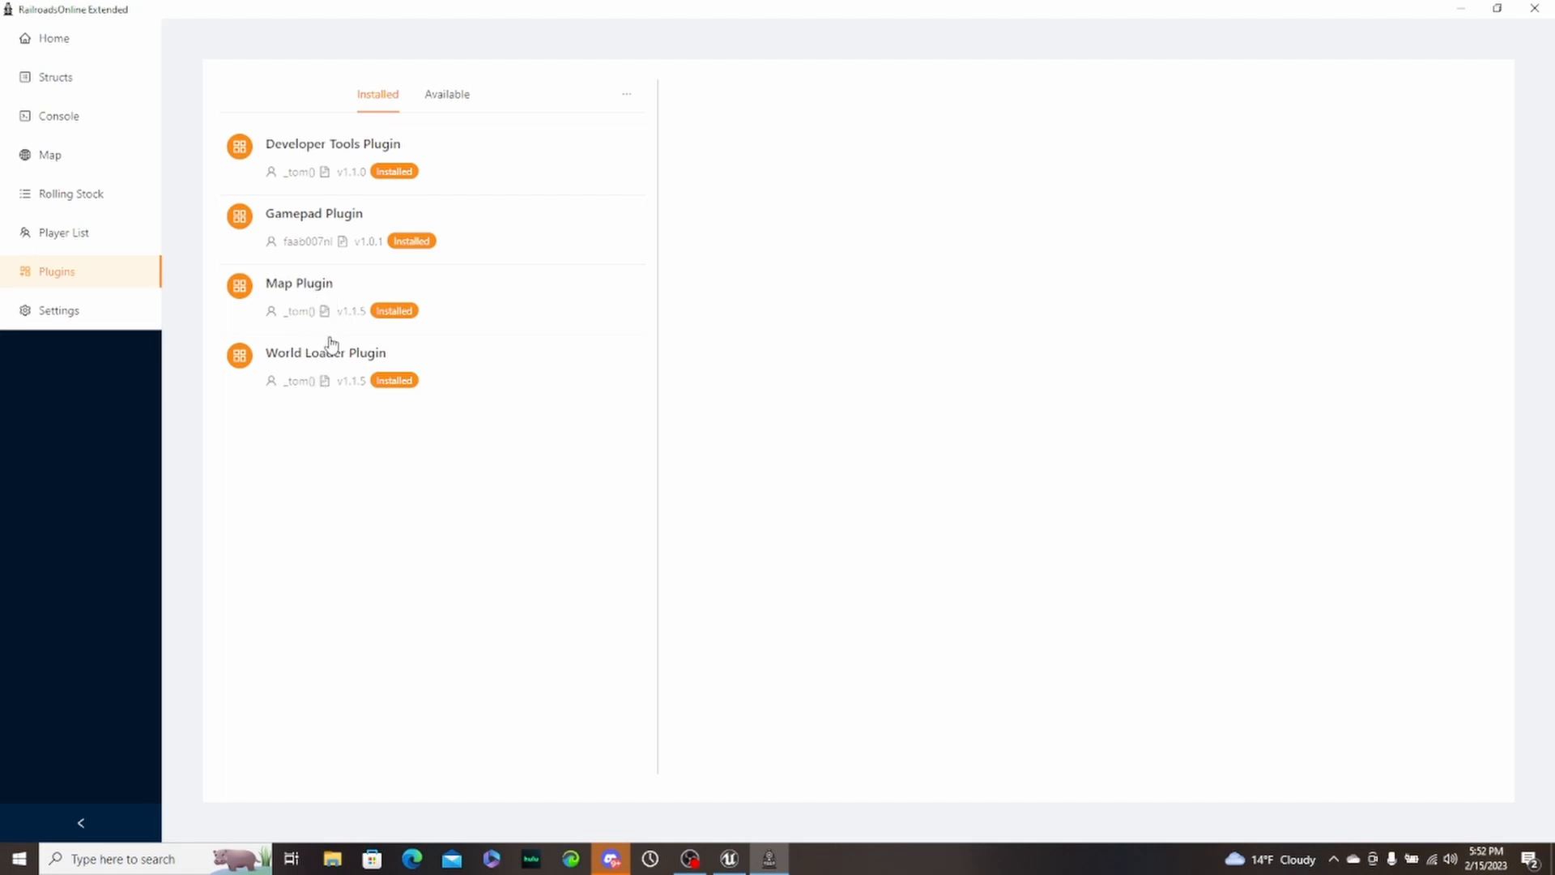
{"action": "mouse_move", "coordinate": [316, 369]}
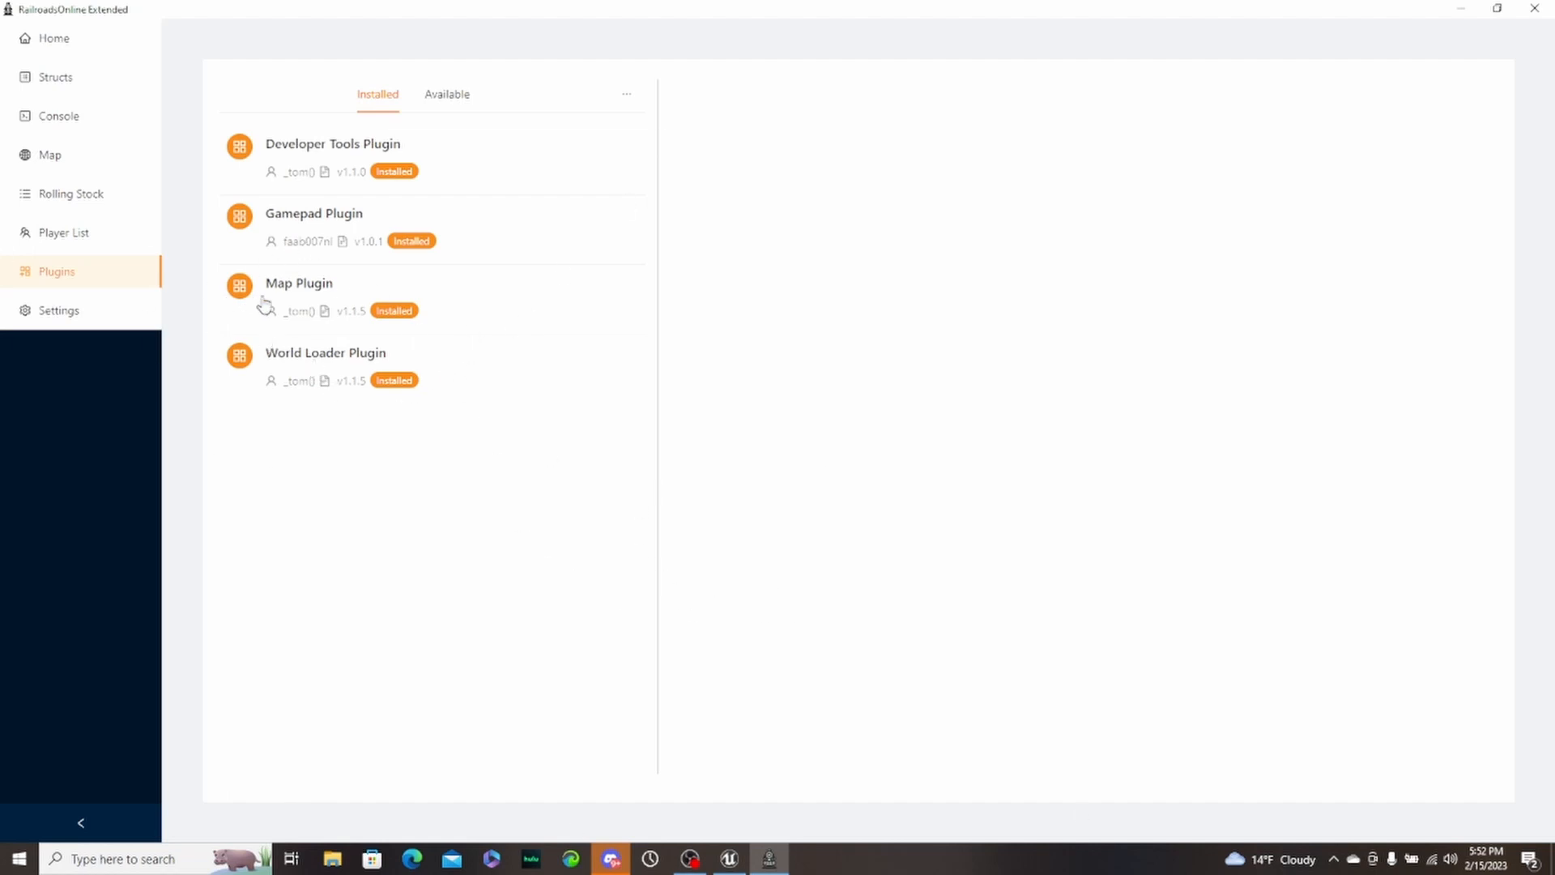
{"action": "mouse_move", "coordinate": [473, 350]}
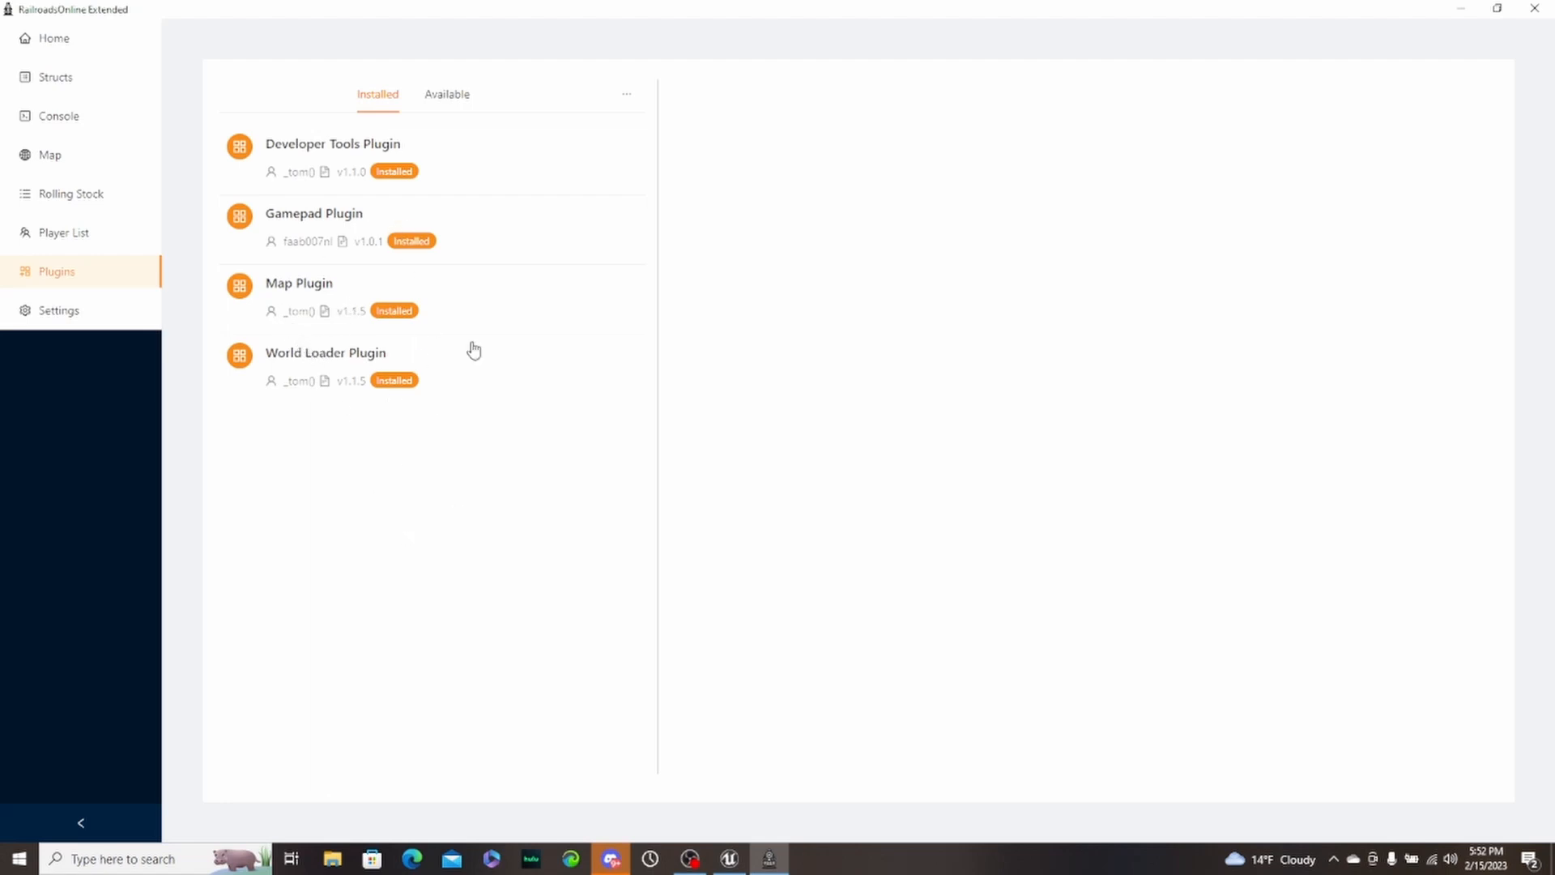
{"action": "mouse_move", "coordinate": [81, 317]}
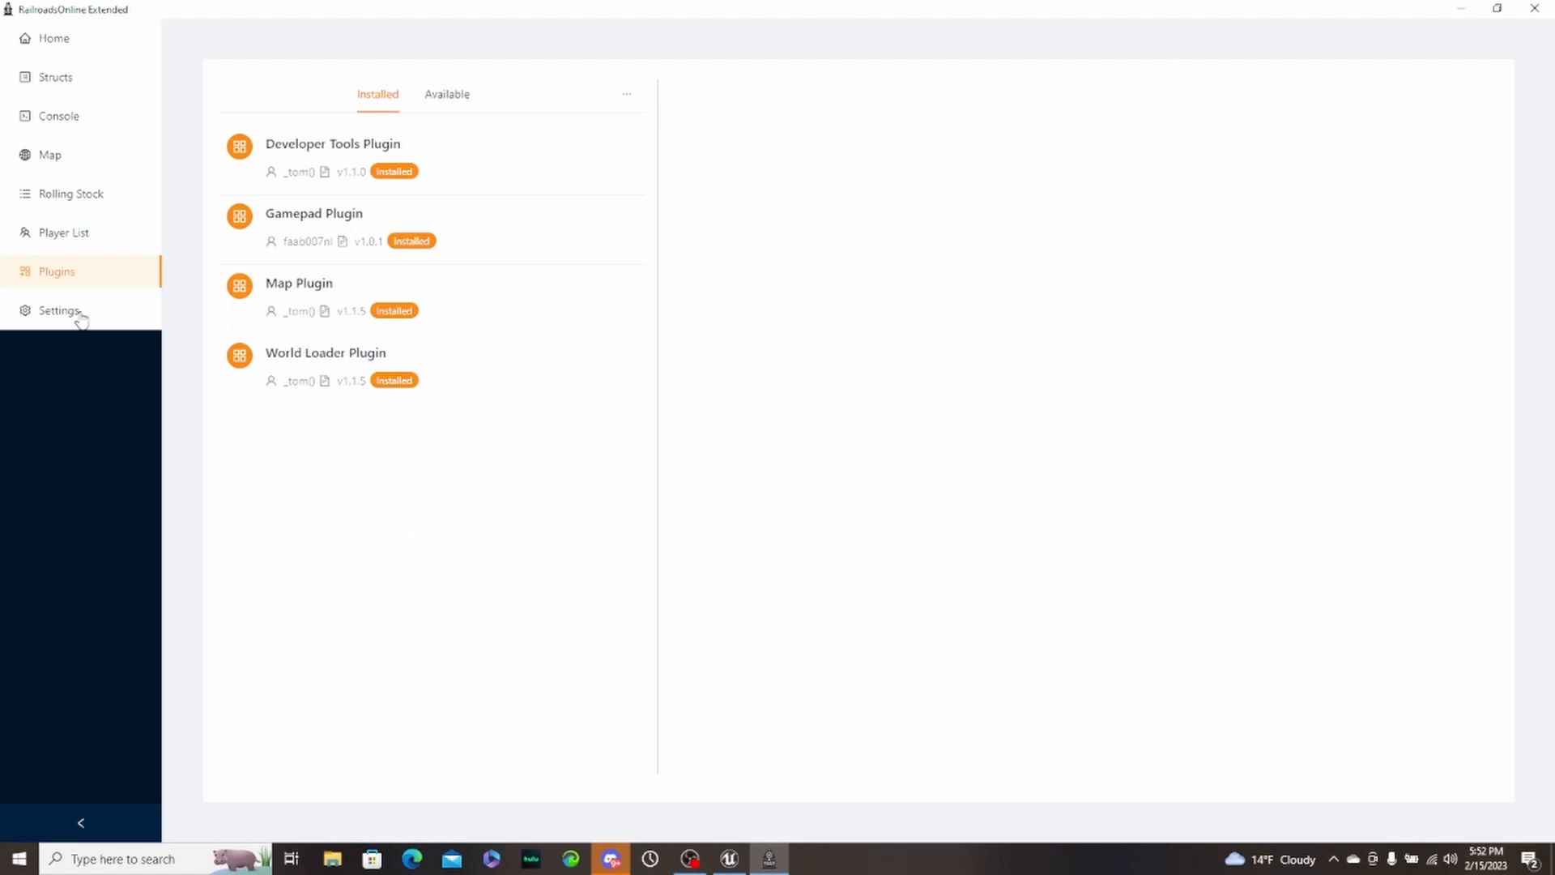
- Go through General to the Overlay settings and select the Set Overlay Keybind field
{"action": "left_click", "coordinate": [59, 311]}
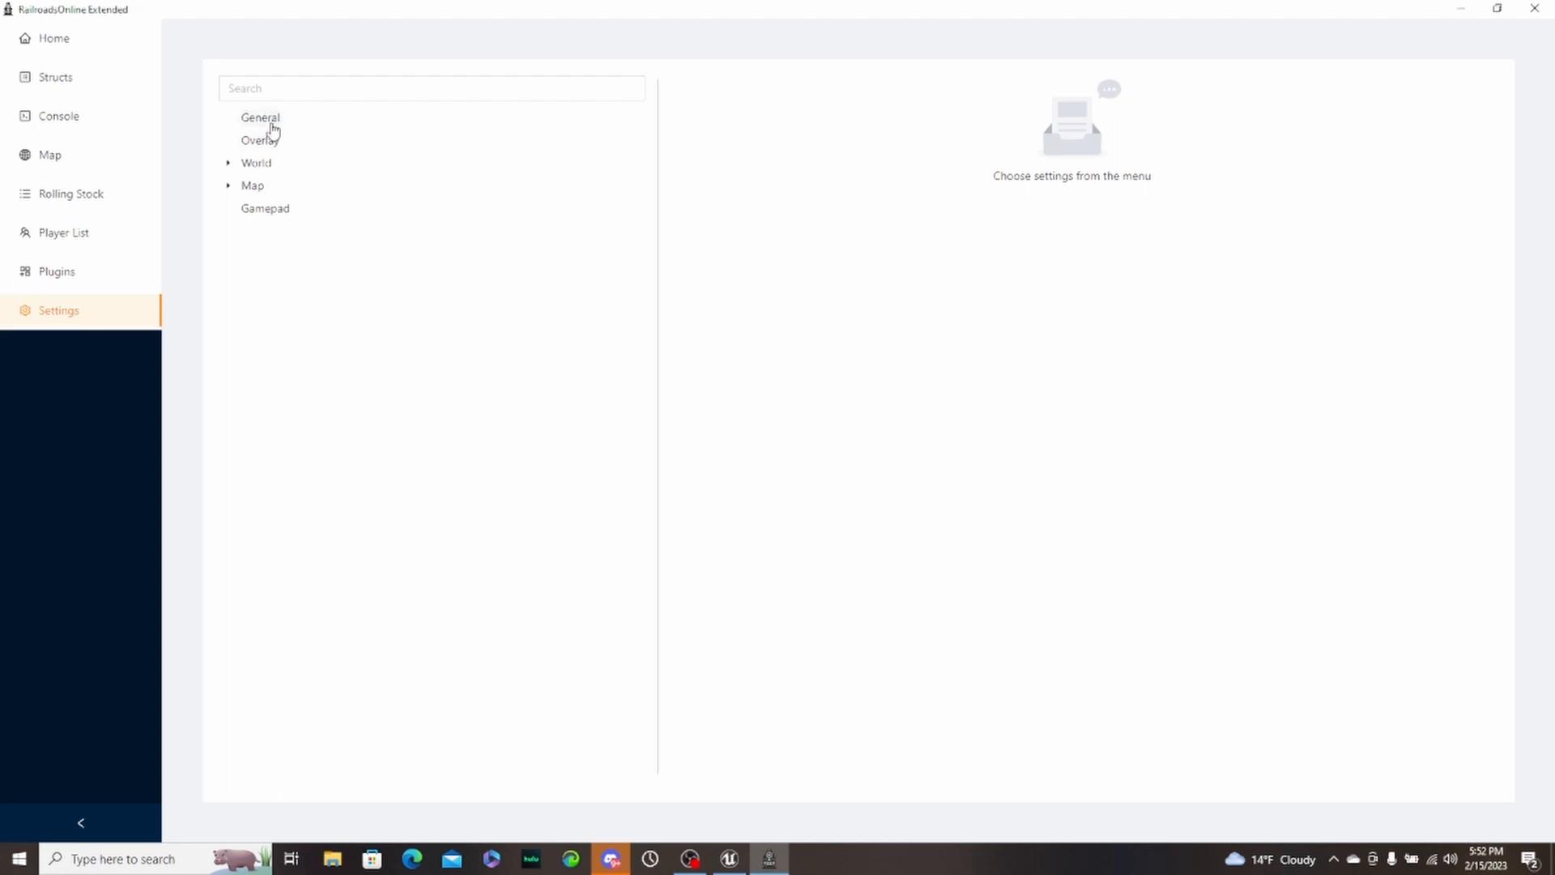
{"action": "left_click", "coordinate": [260, 117]}
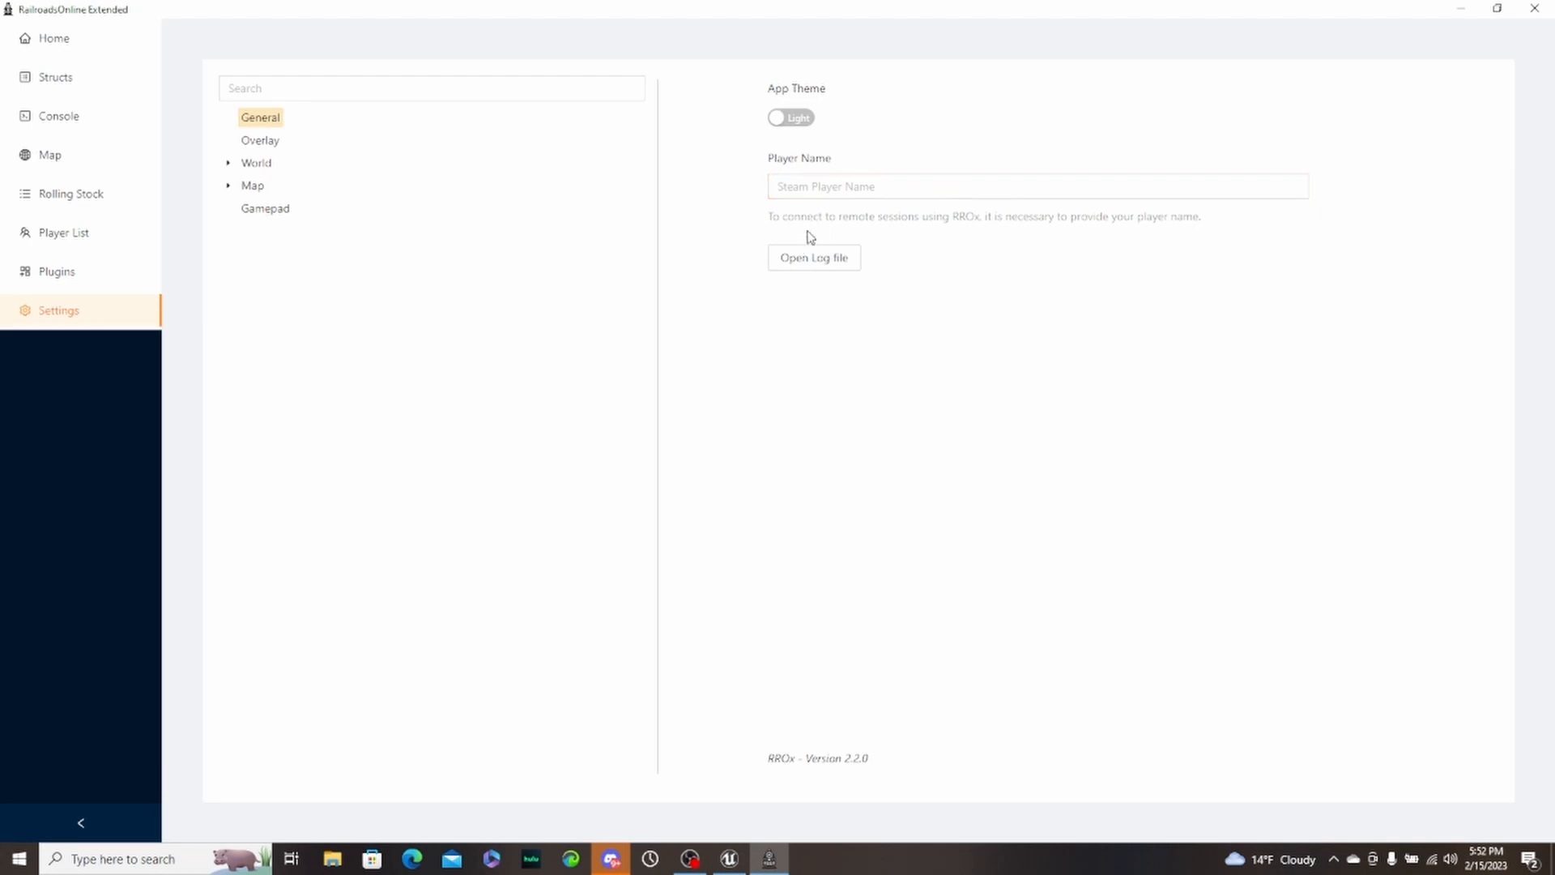
{"action": "mouse_move", "coordinate": [974, 228]}
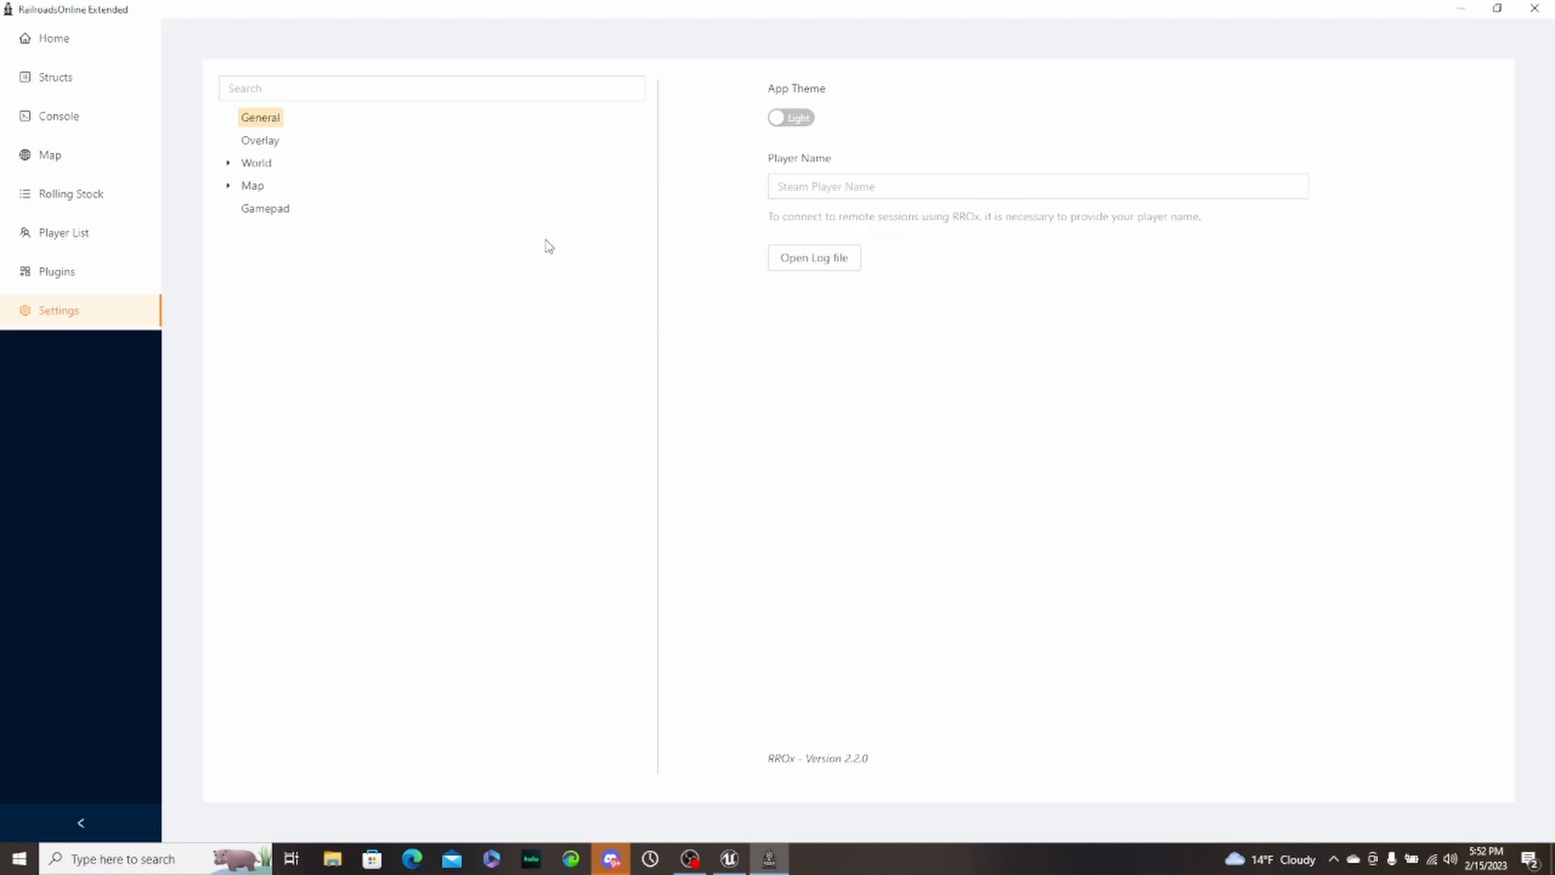
{"action": "mouse_move", "coordinate": [262, 142]}
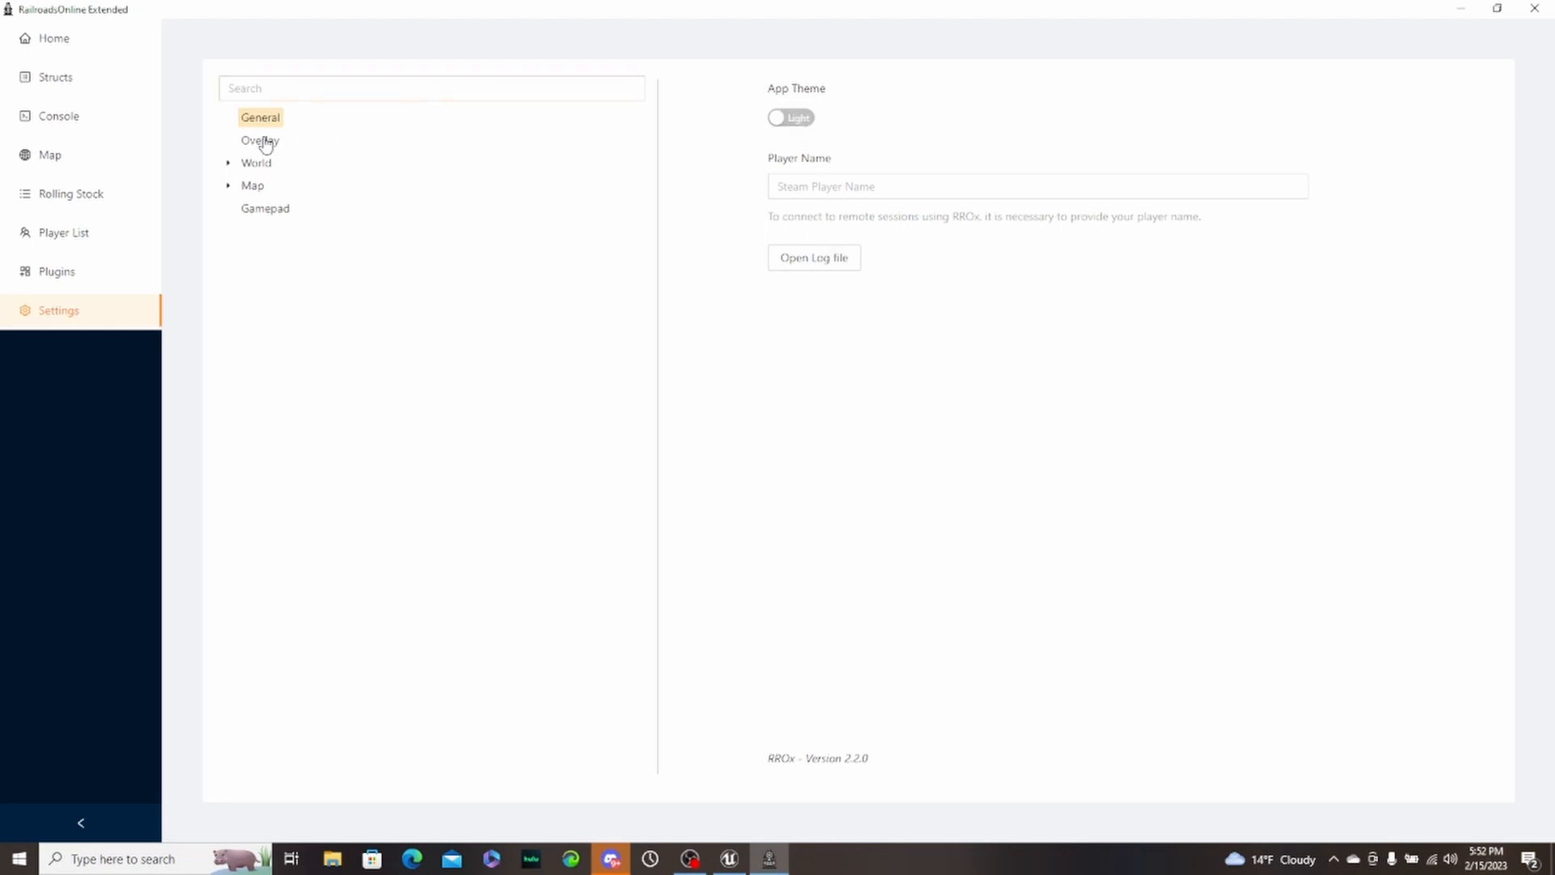
{"action": "left_click", "coordinate": [259, 140]}
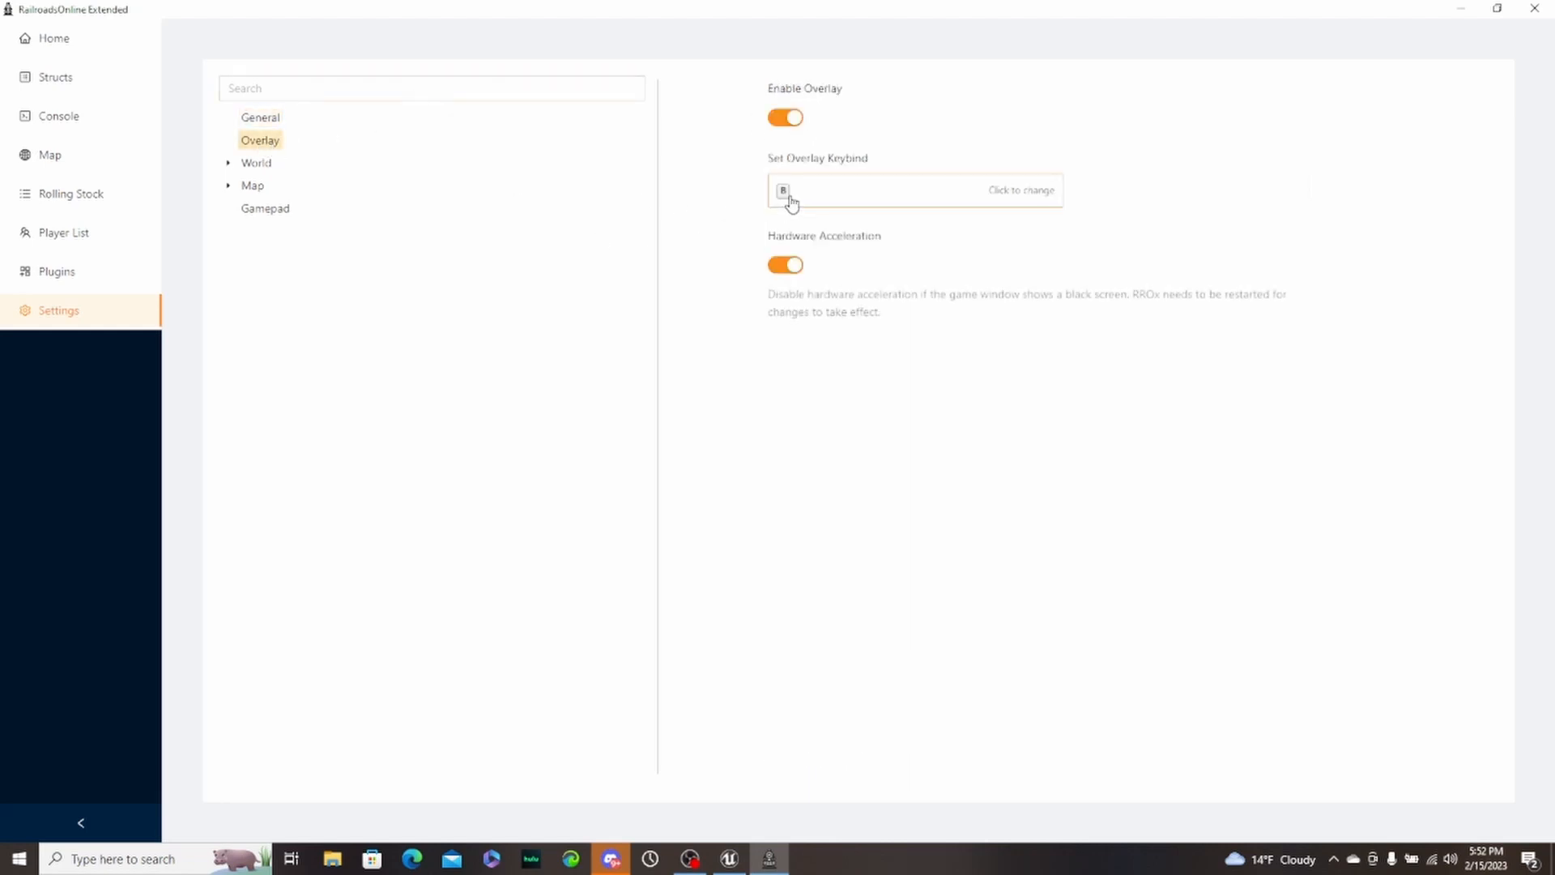
{"action": "left_click", "coordinate": [912, 190]}
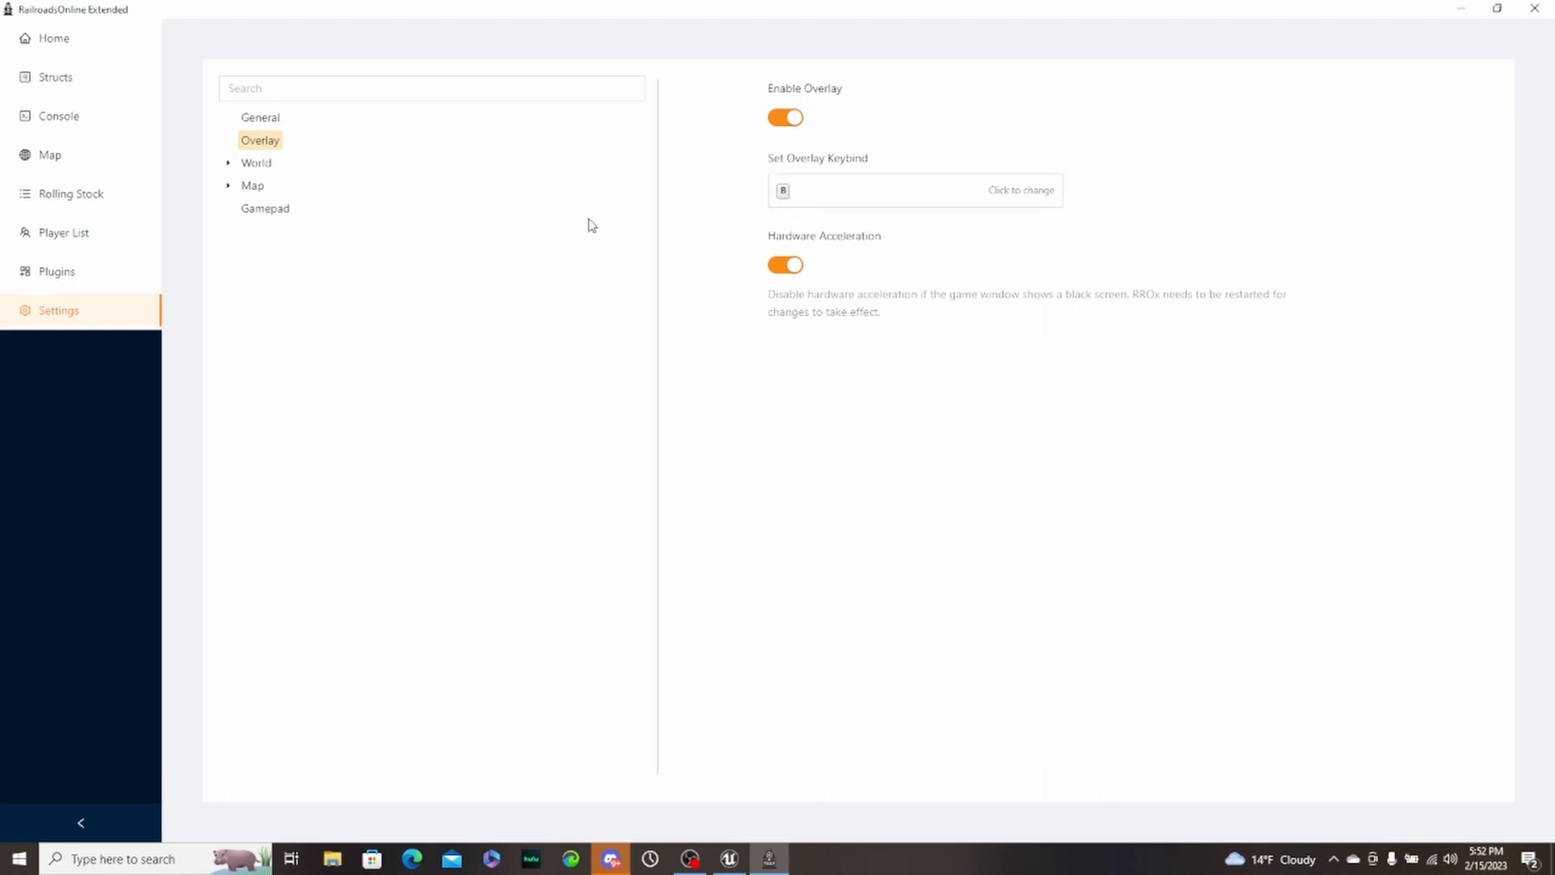
{"action": "mouse_move", "coordinate": [638, 139]}
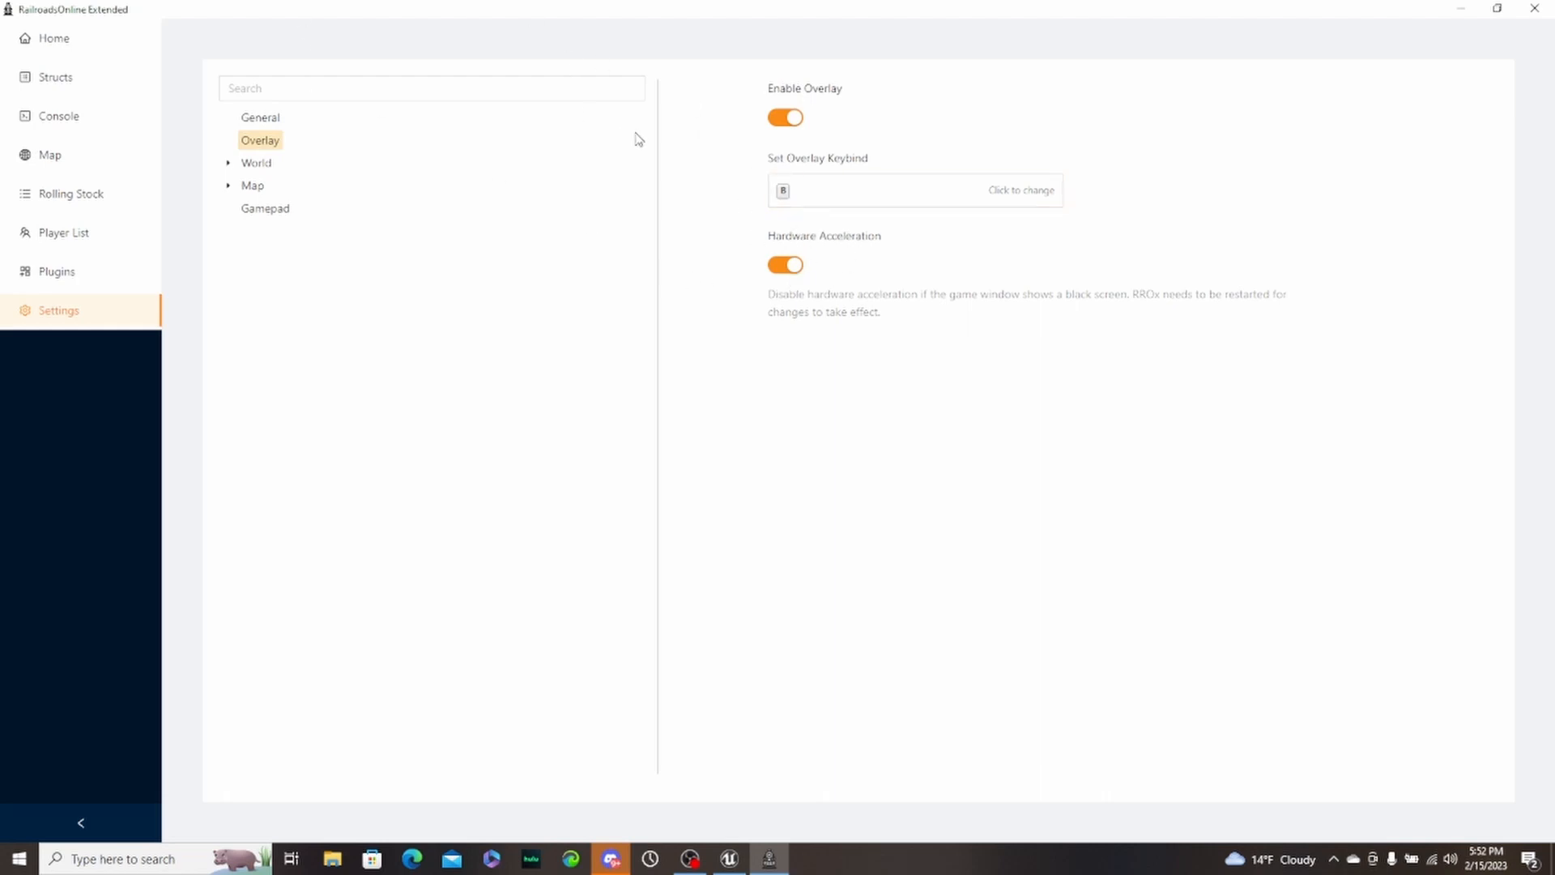
- Move from Overlay through World Intervals to the World Features toggles
{"action": "left_click", "coordinate": [254, 162]}
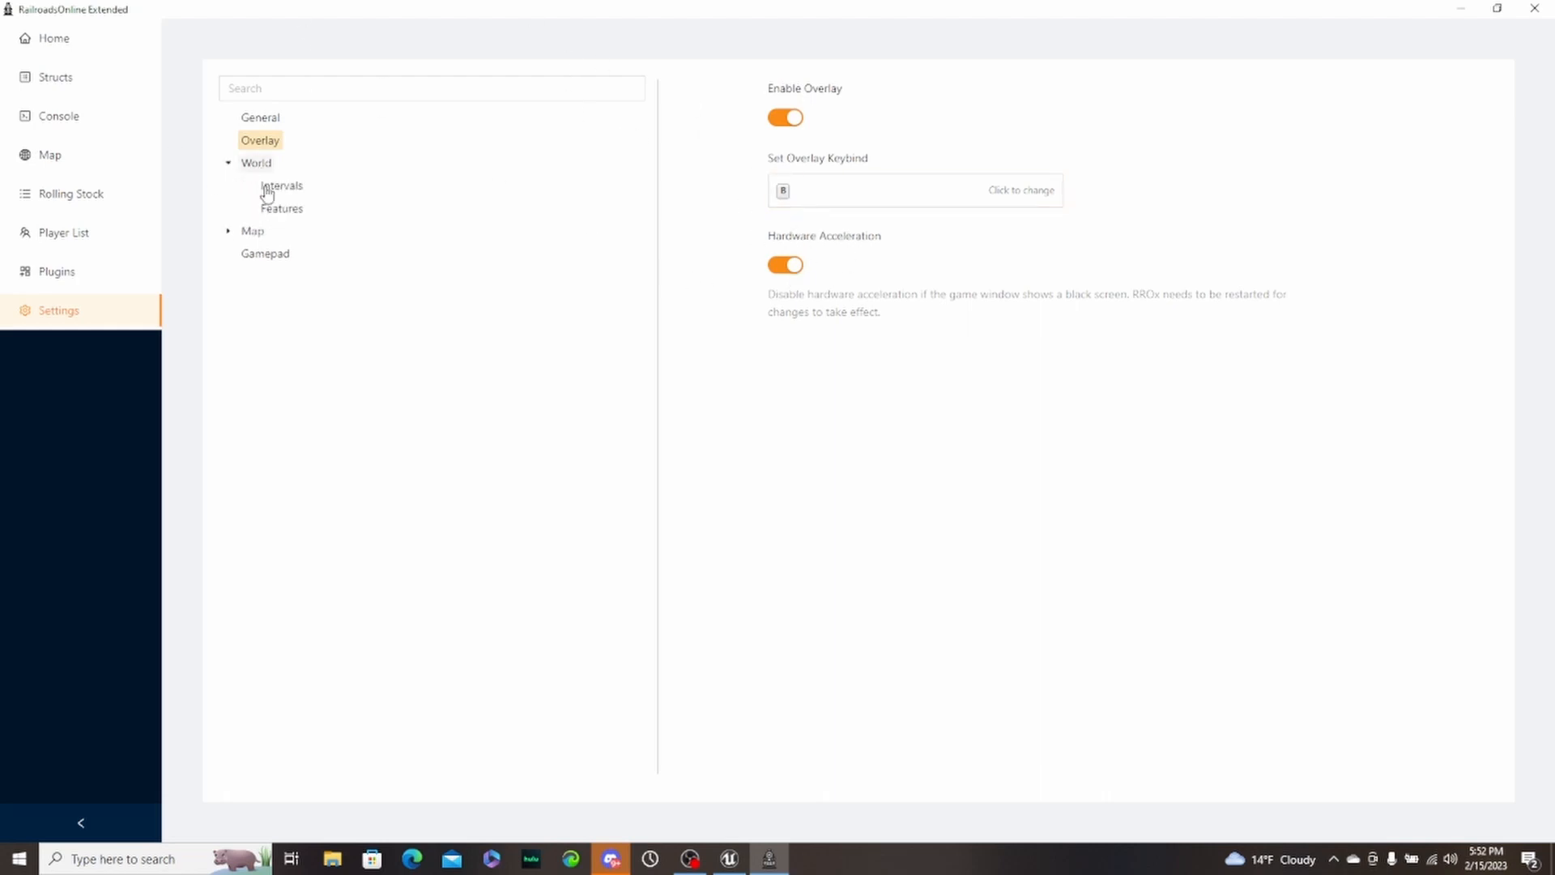
{"action": "left_click", "coordinate": [280, 184]}
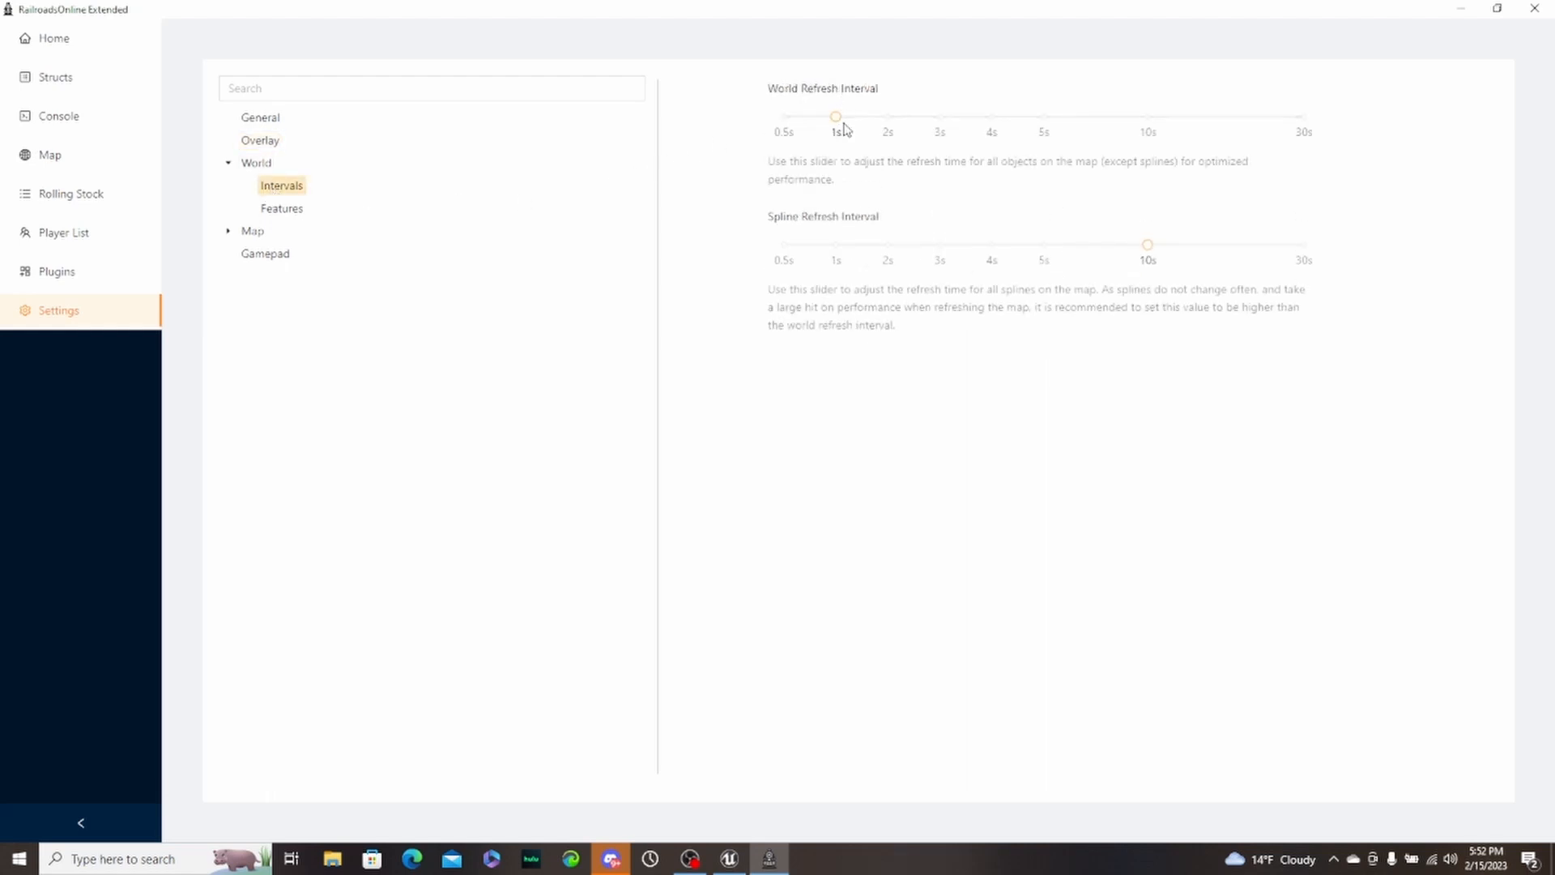
{"action": "mouse_move", "coordinate": [859, 256]}
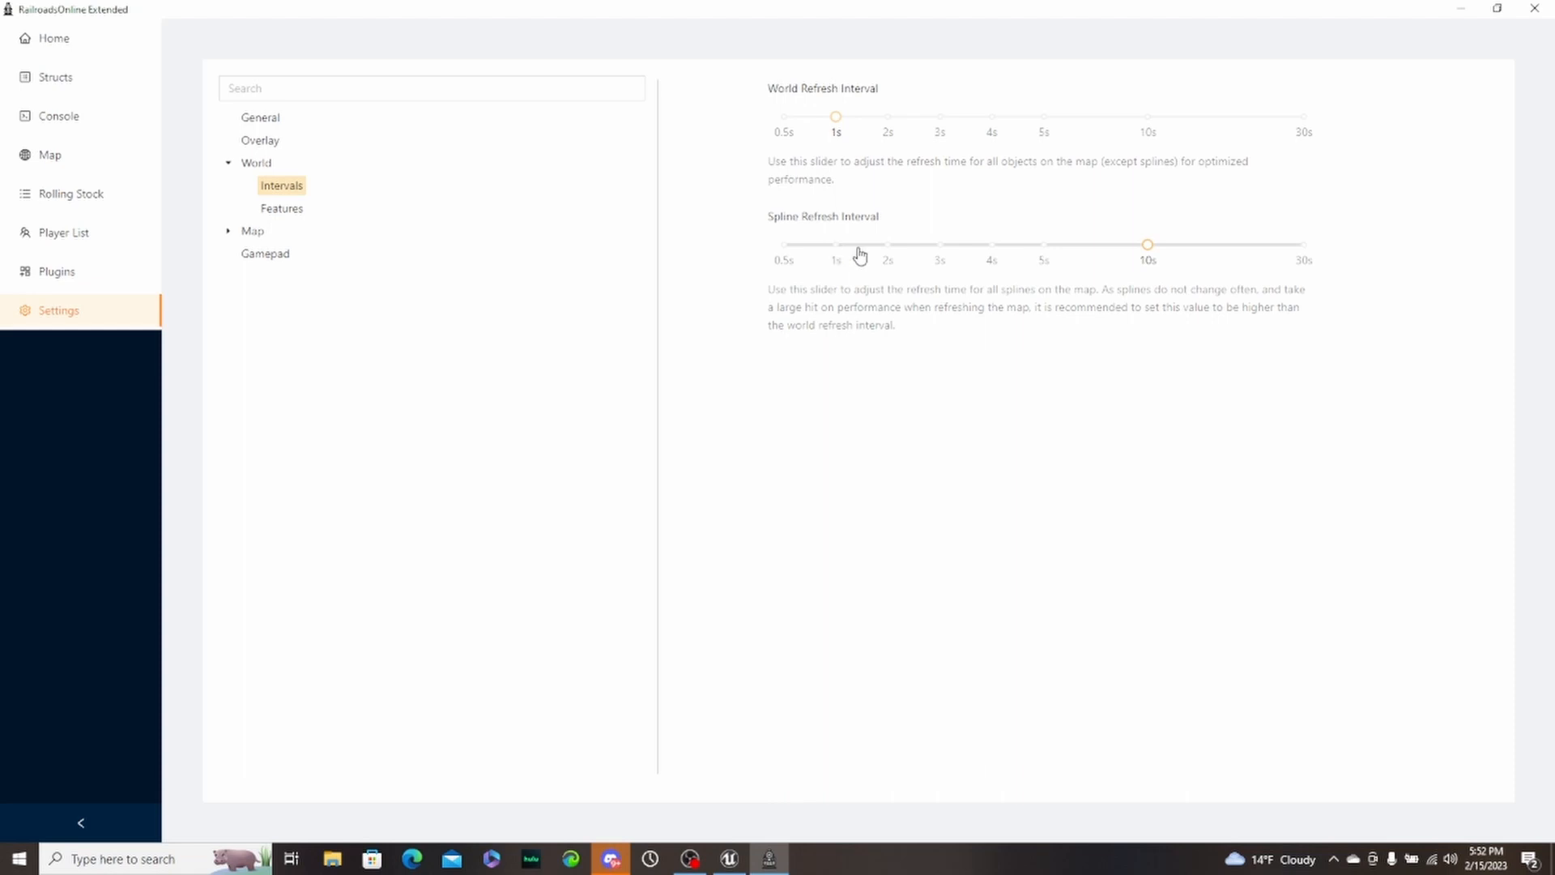
{"action": "mouse_move", "coordinate": [291, 216]}
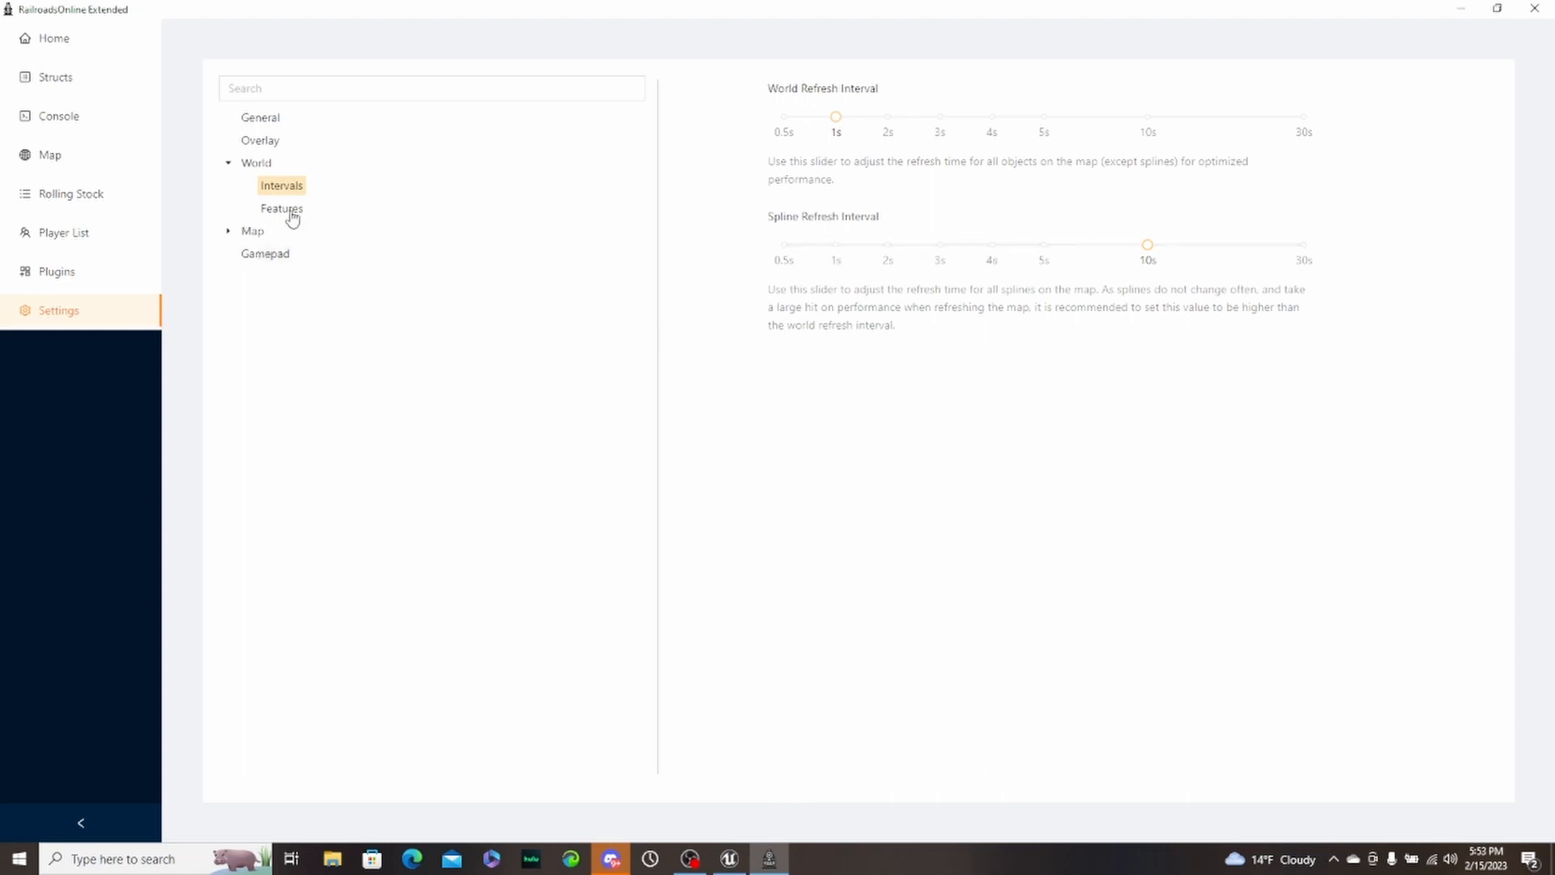
{"action": "left_click", "coordinate": [280, 209]}
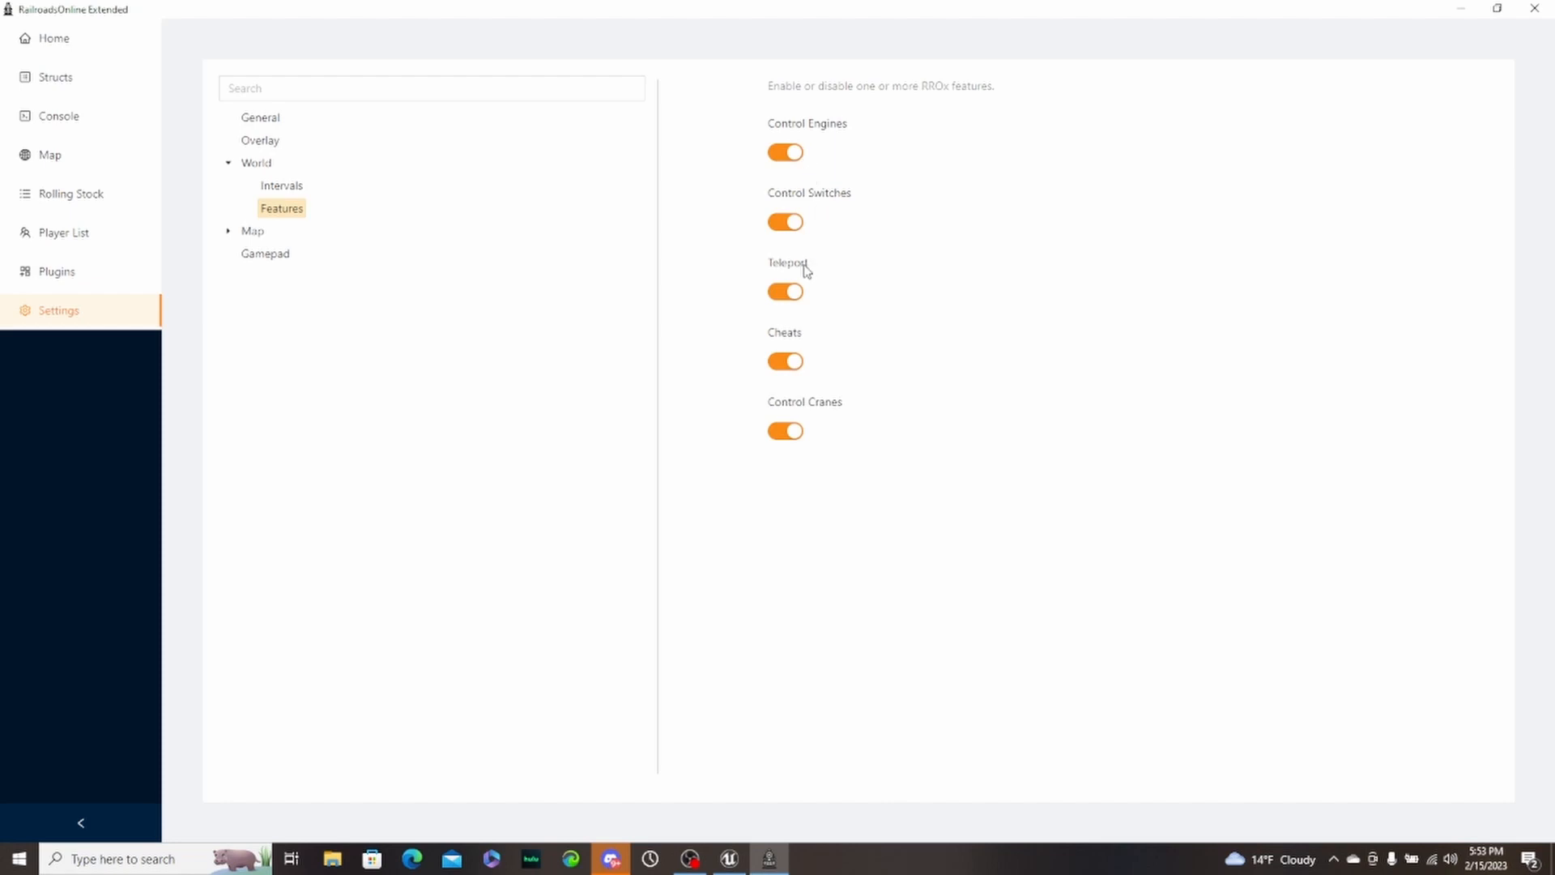
{"action": "mouse_move", "coordinate": [794, 409]}
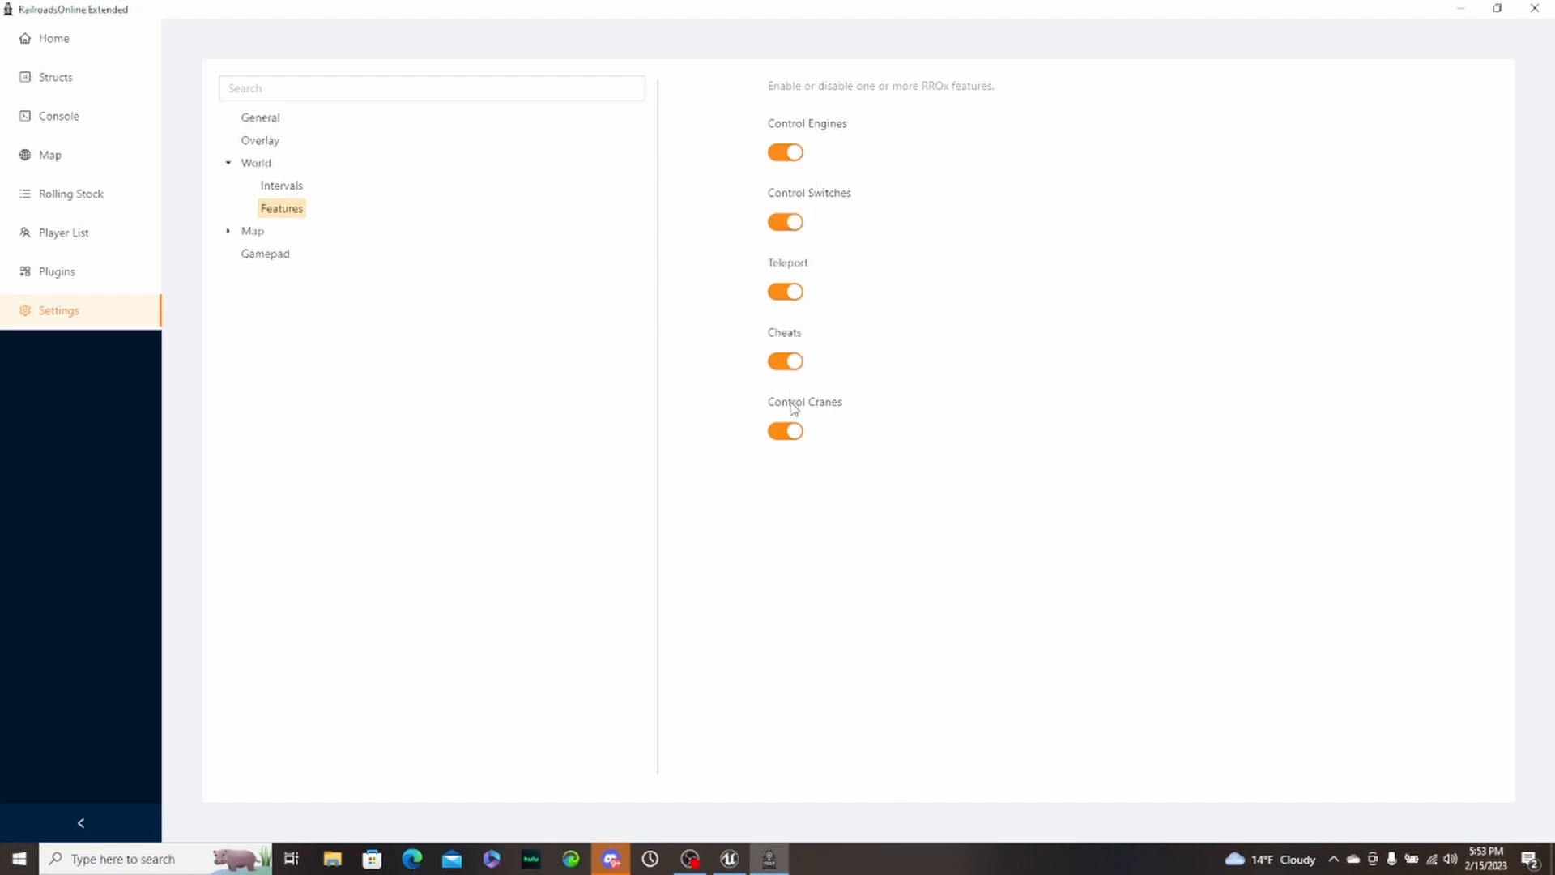
{"action": "mouse_move", "coordinate": [802, 362]}
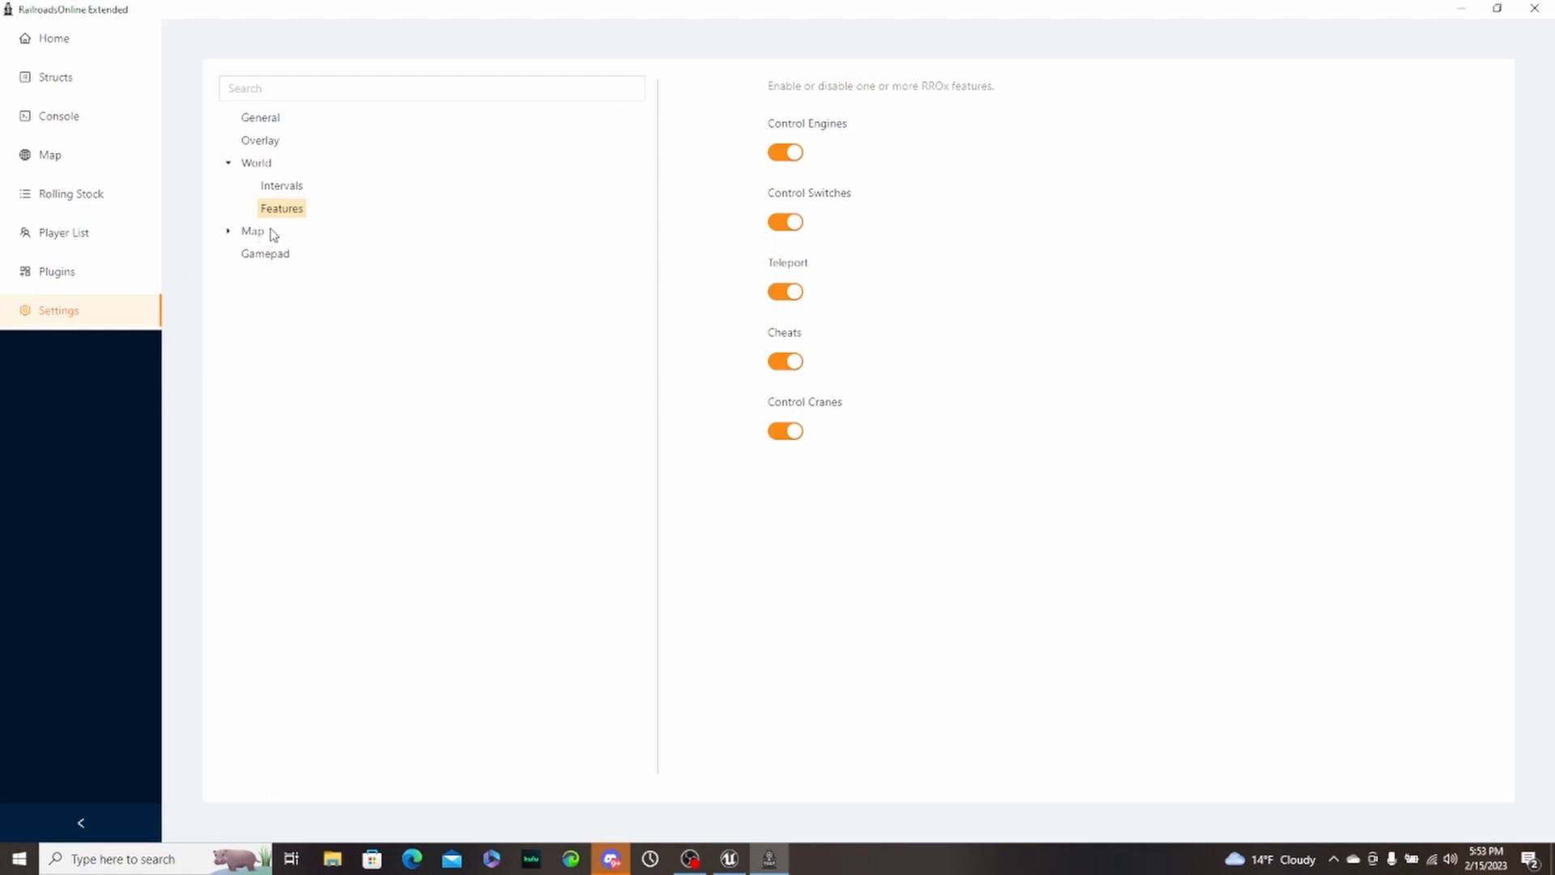
- Review Map Background and expanded Colors settings, then the Minimap settings
{"action": "left_click", "coordinate": [252, 230]}
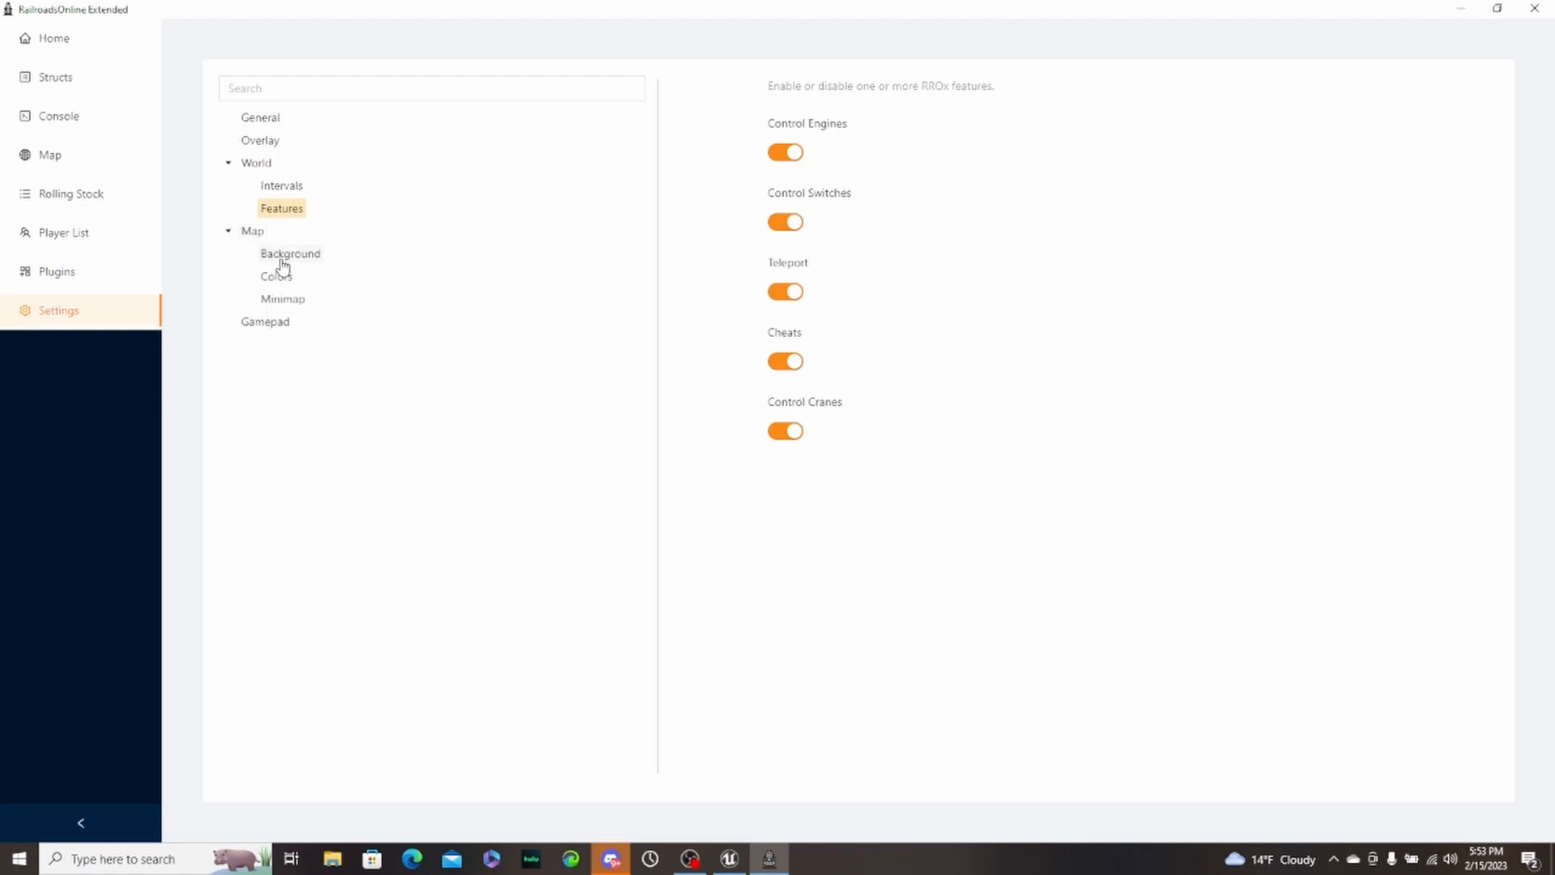
{"action": "left_click", "coordinate": [290, 255]}
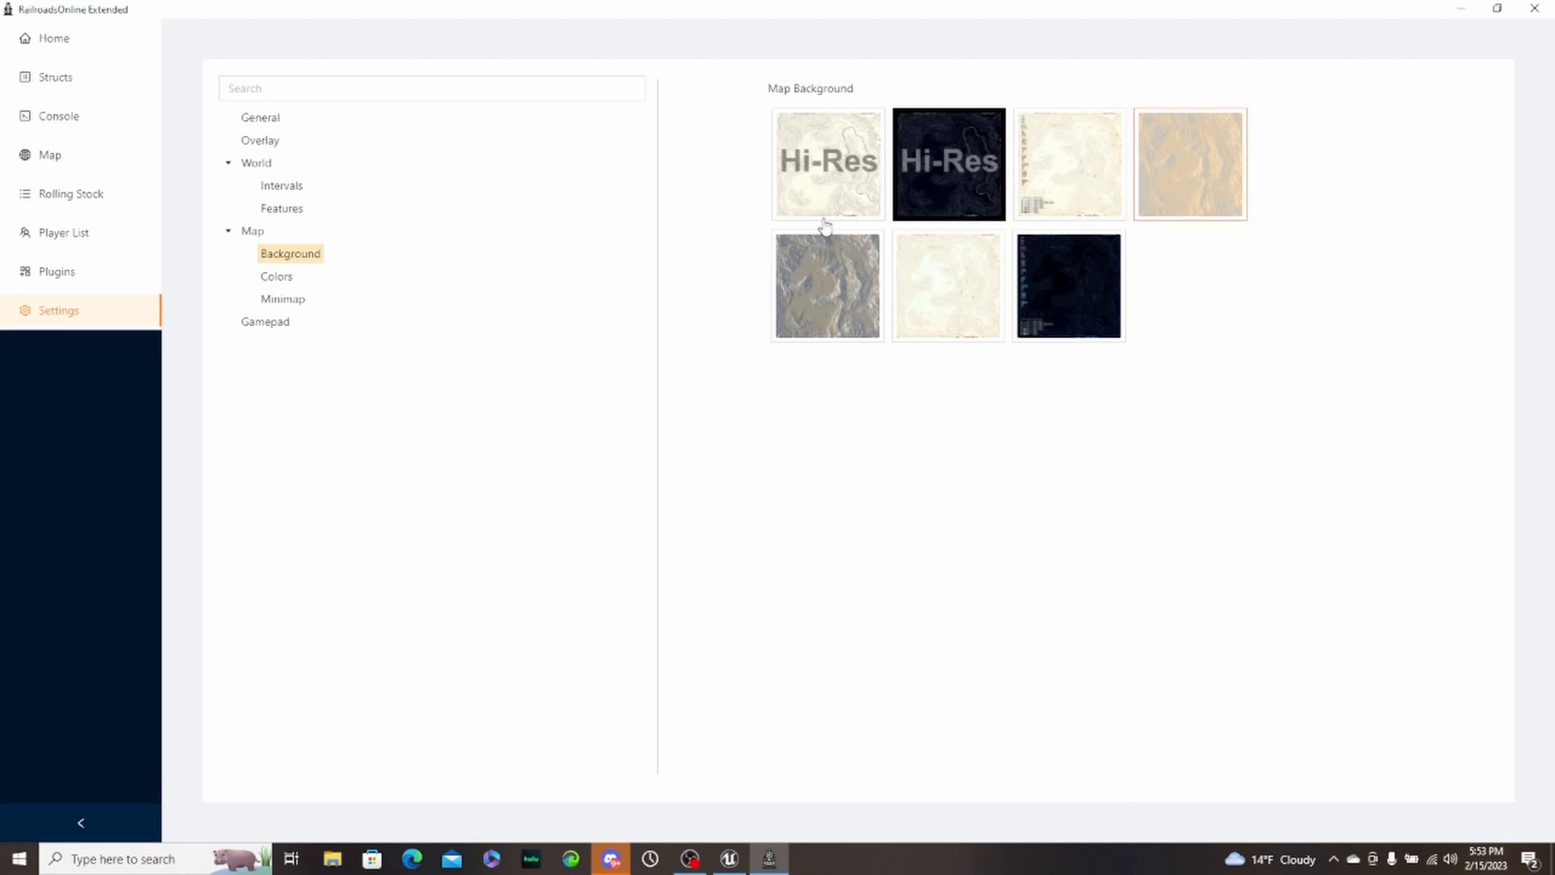
{"action": "mouse_move", "coordinate": [580, 324]}
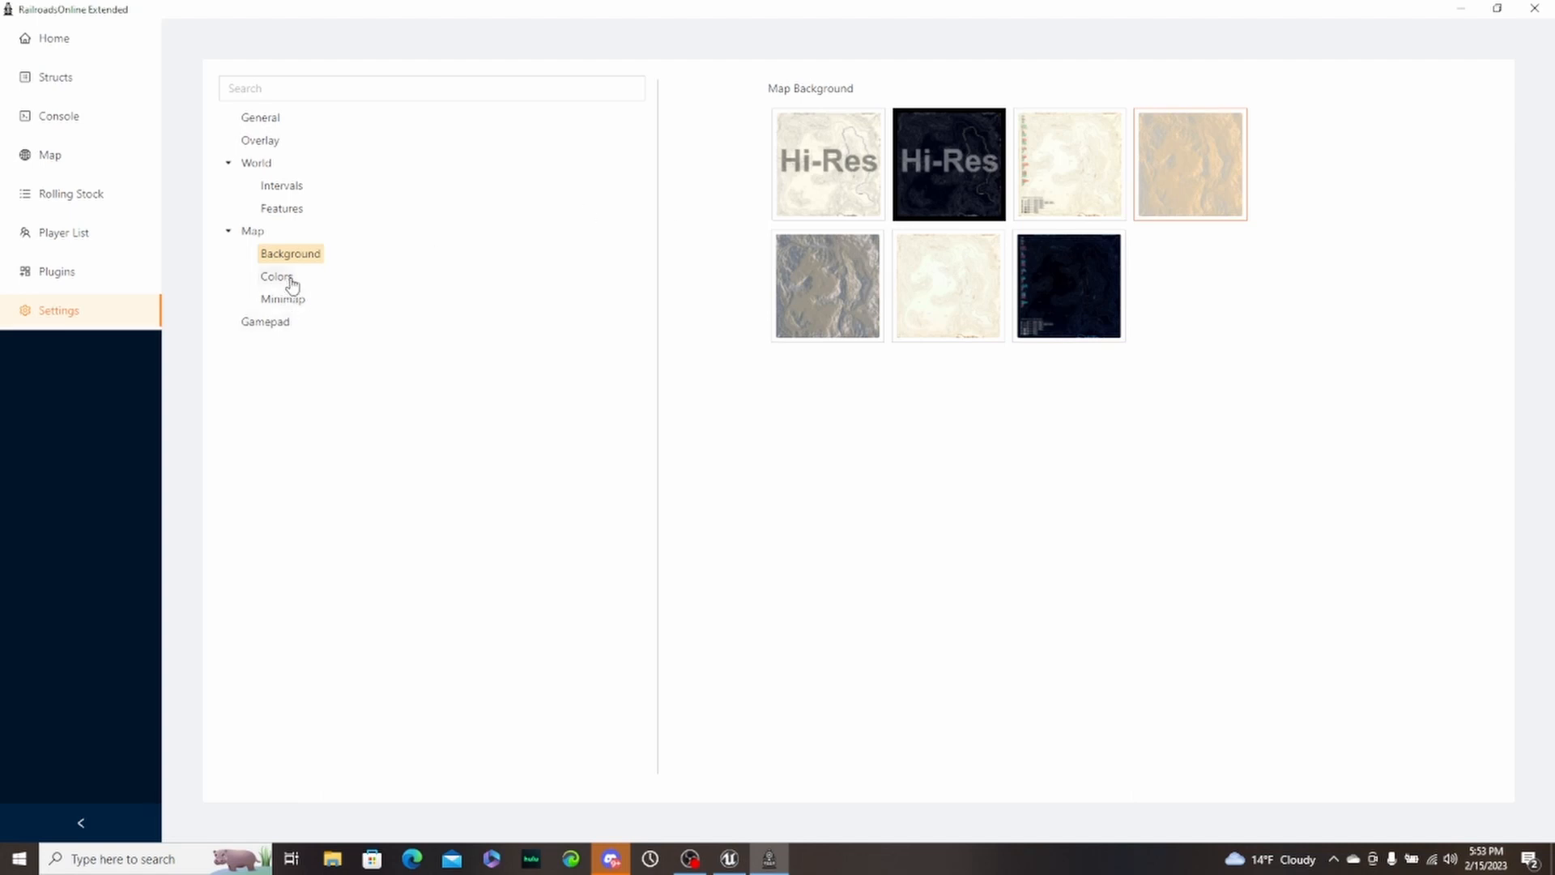
{"action": "left_click", "coordinate": [277, 276]}
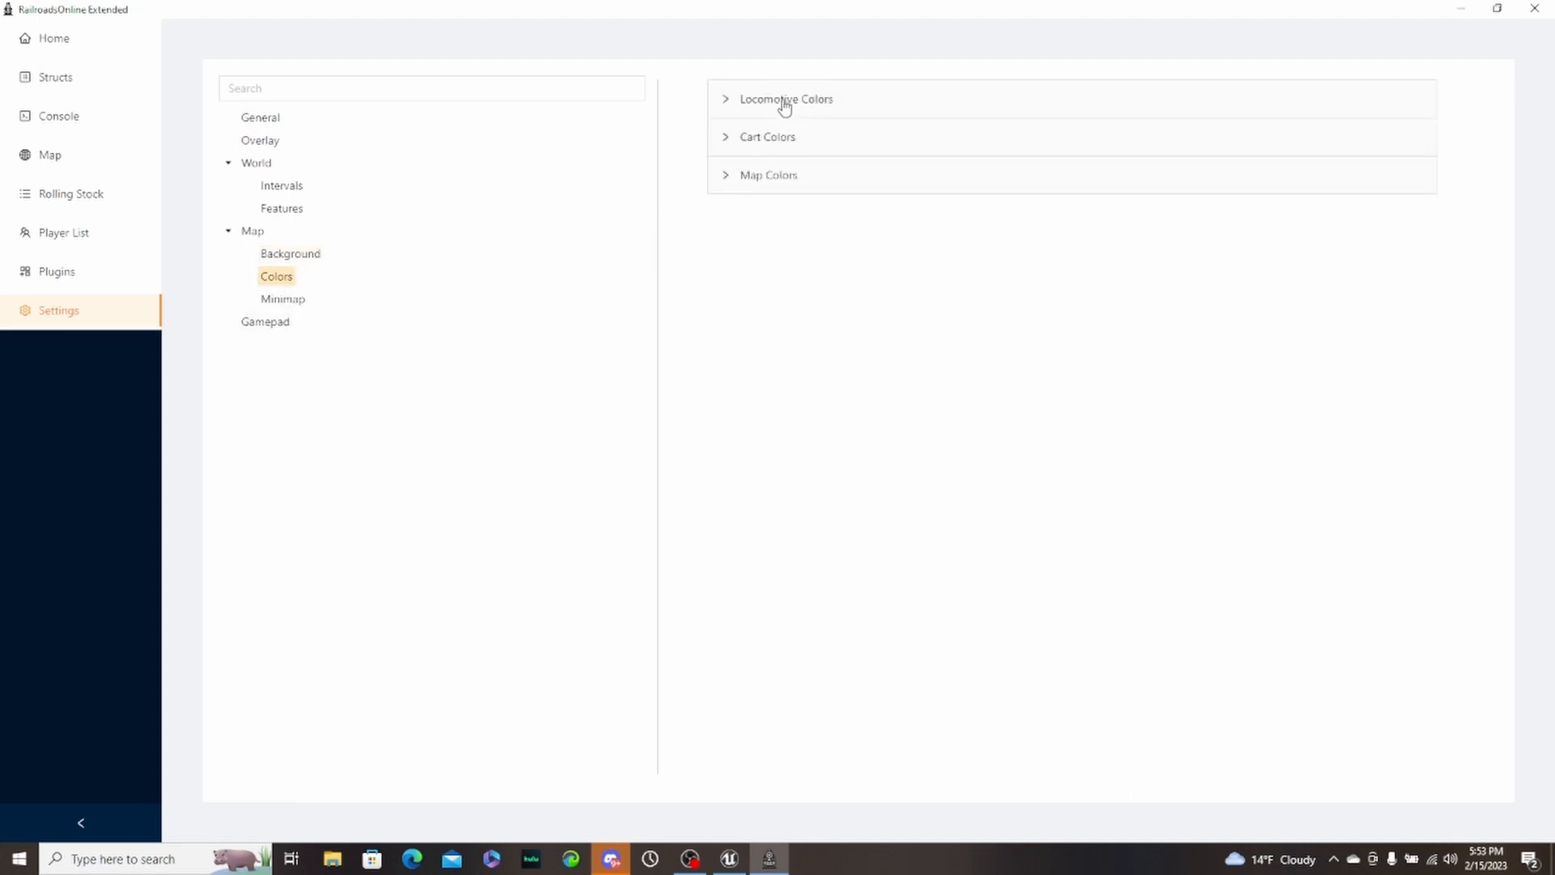
{"action": "left_click", "coordinate": [786, 99]}
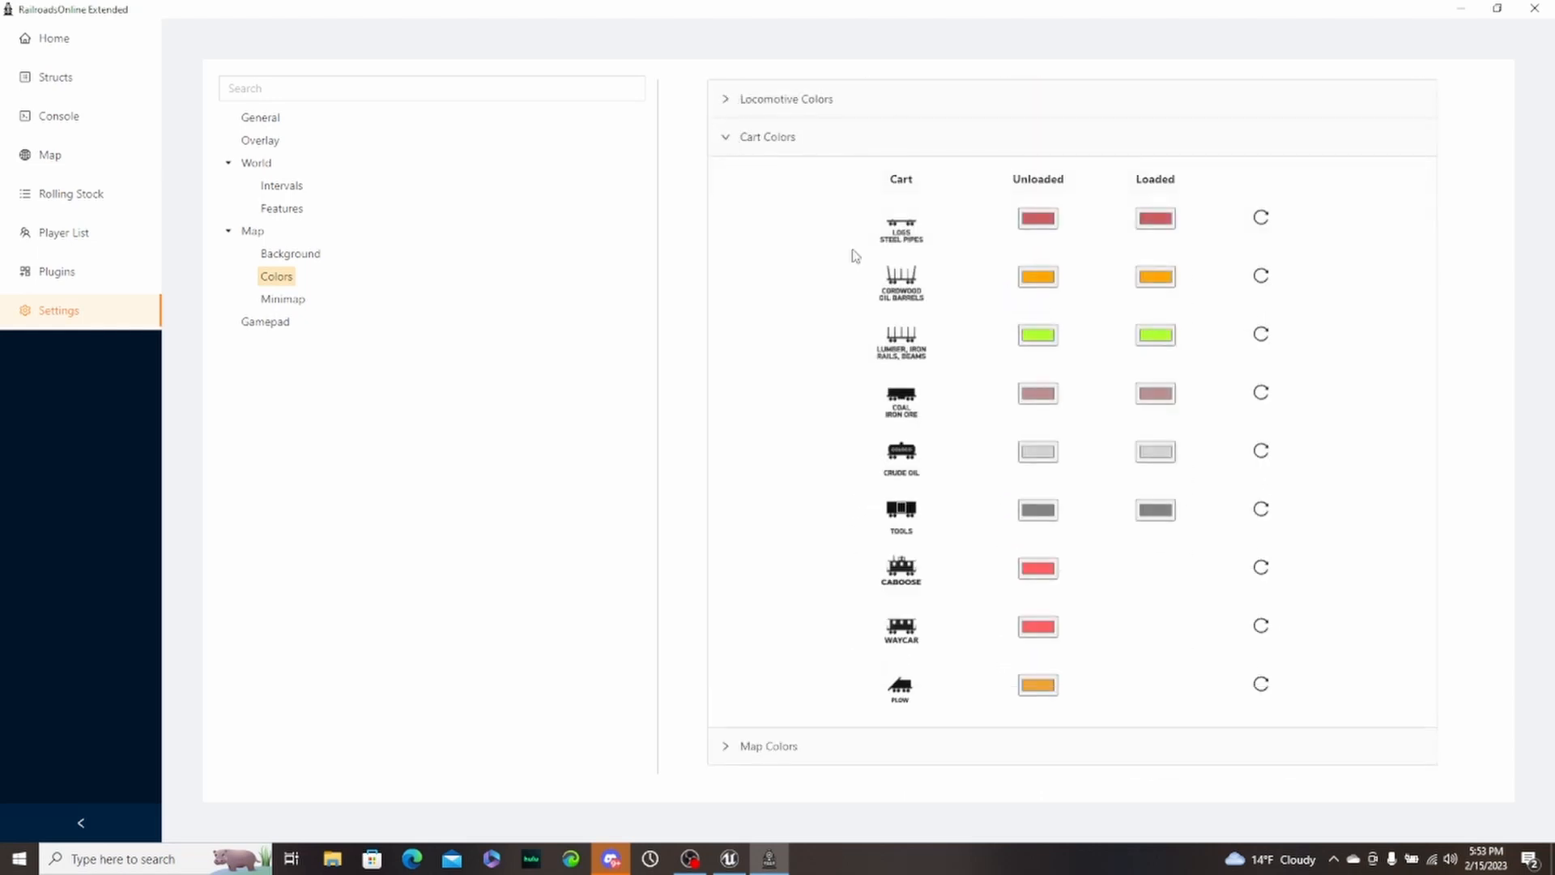
{"action": "mouse_move", "coordinate": [830, 311]}
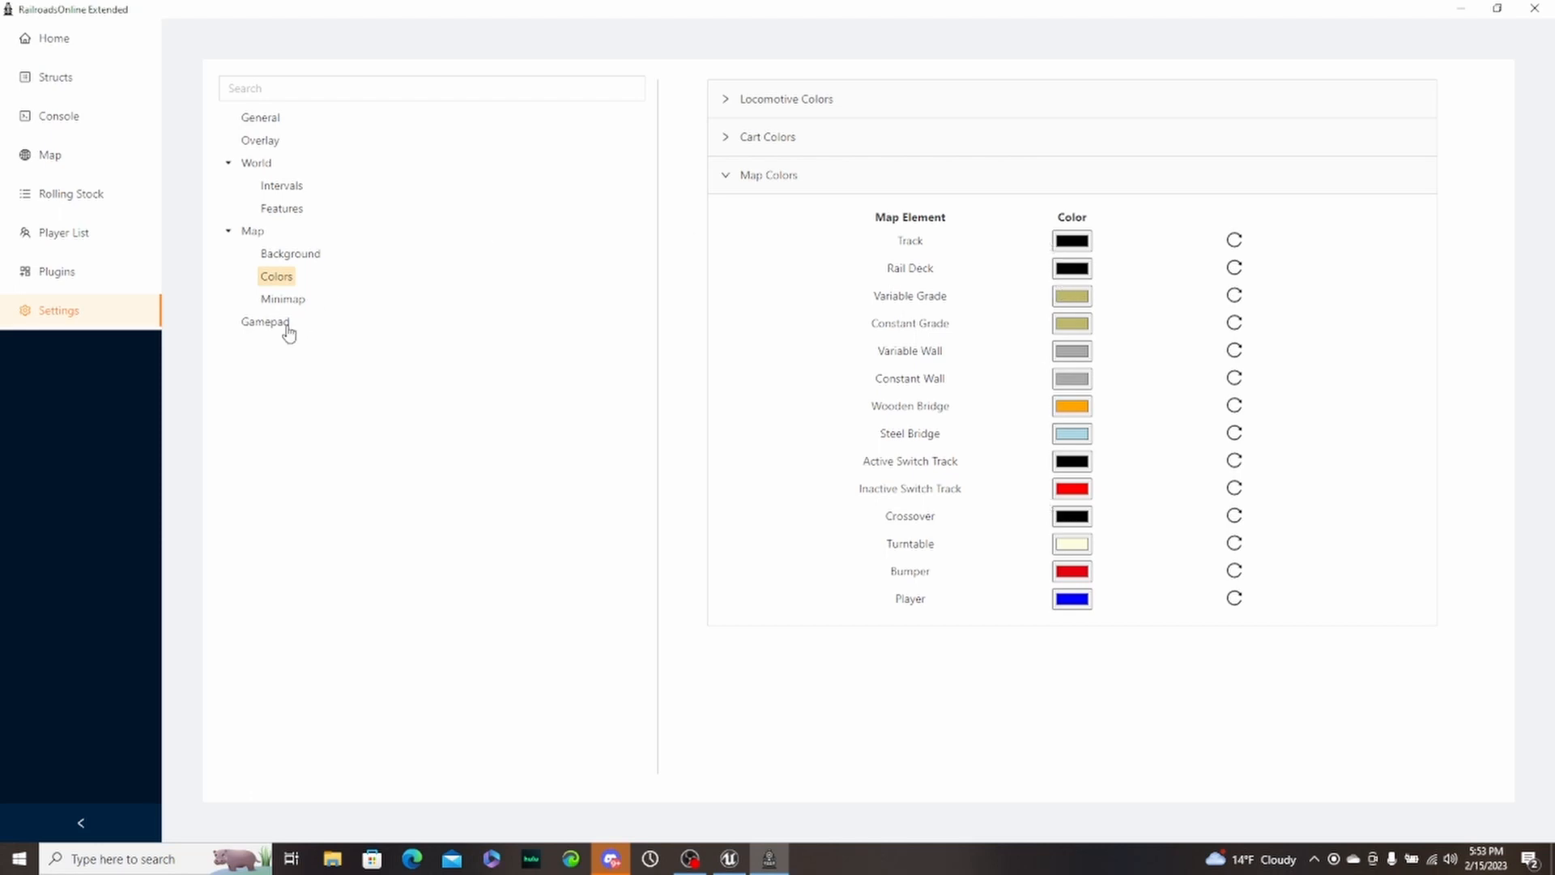
{"action": "left_click", "coordinate": [282, 298]}
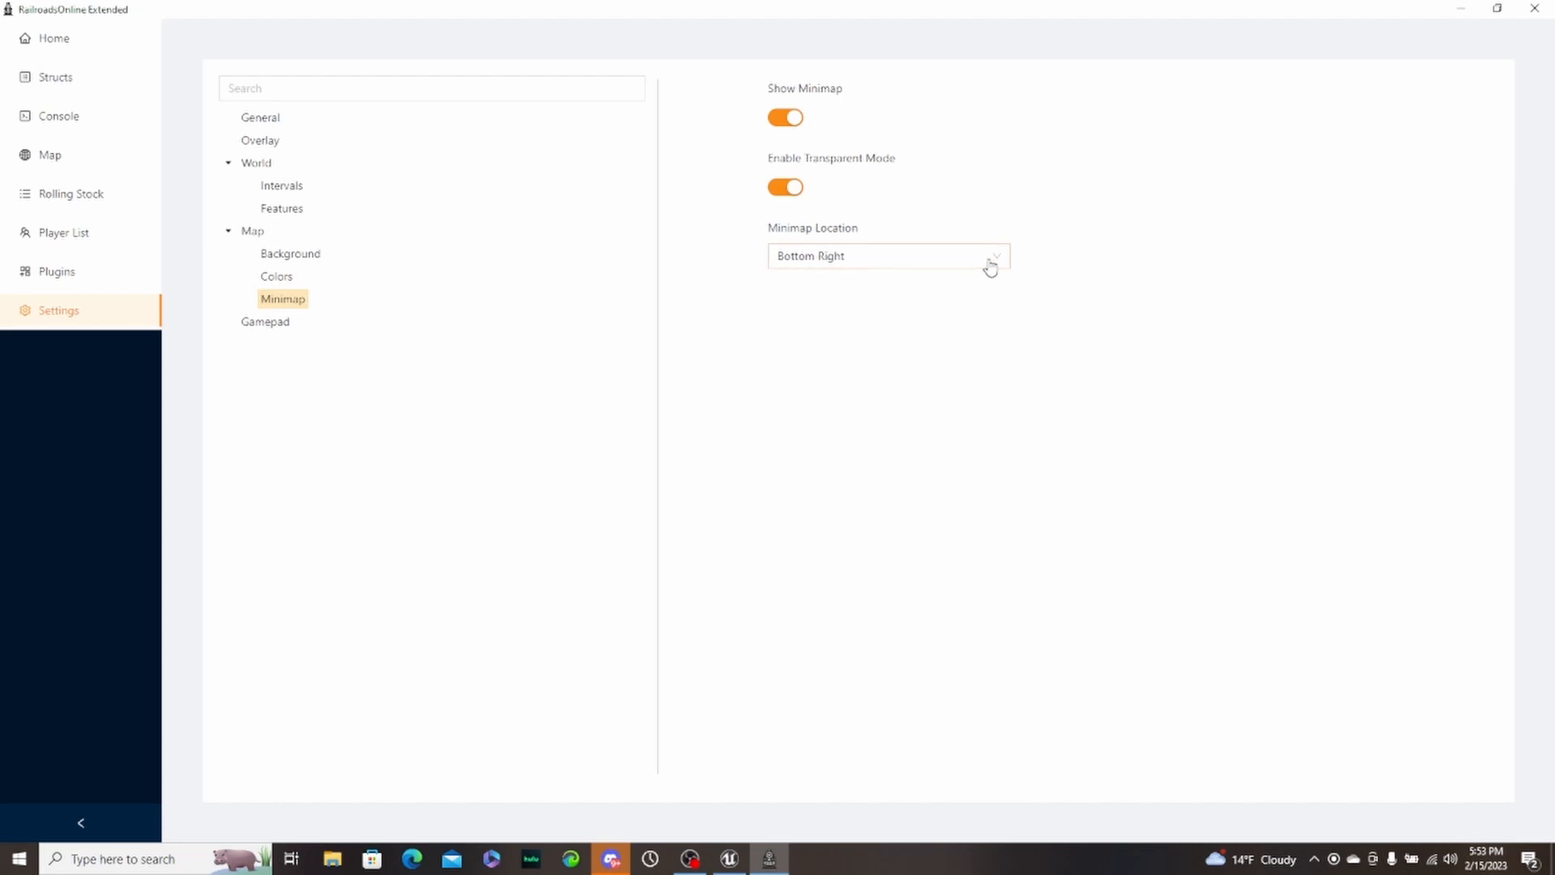
- Leave Minimap Location at Bottom Right and switch to the Gamepad settings
{"action": "left_click", "coordinate": [886, 256]}
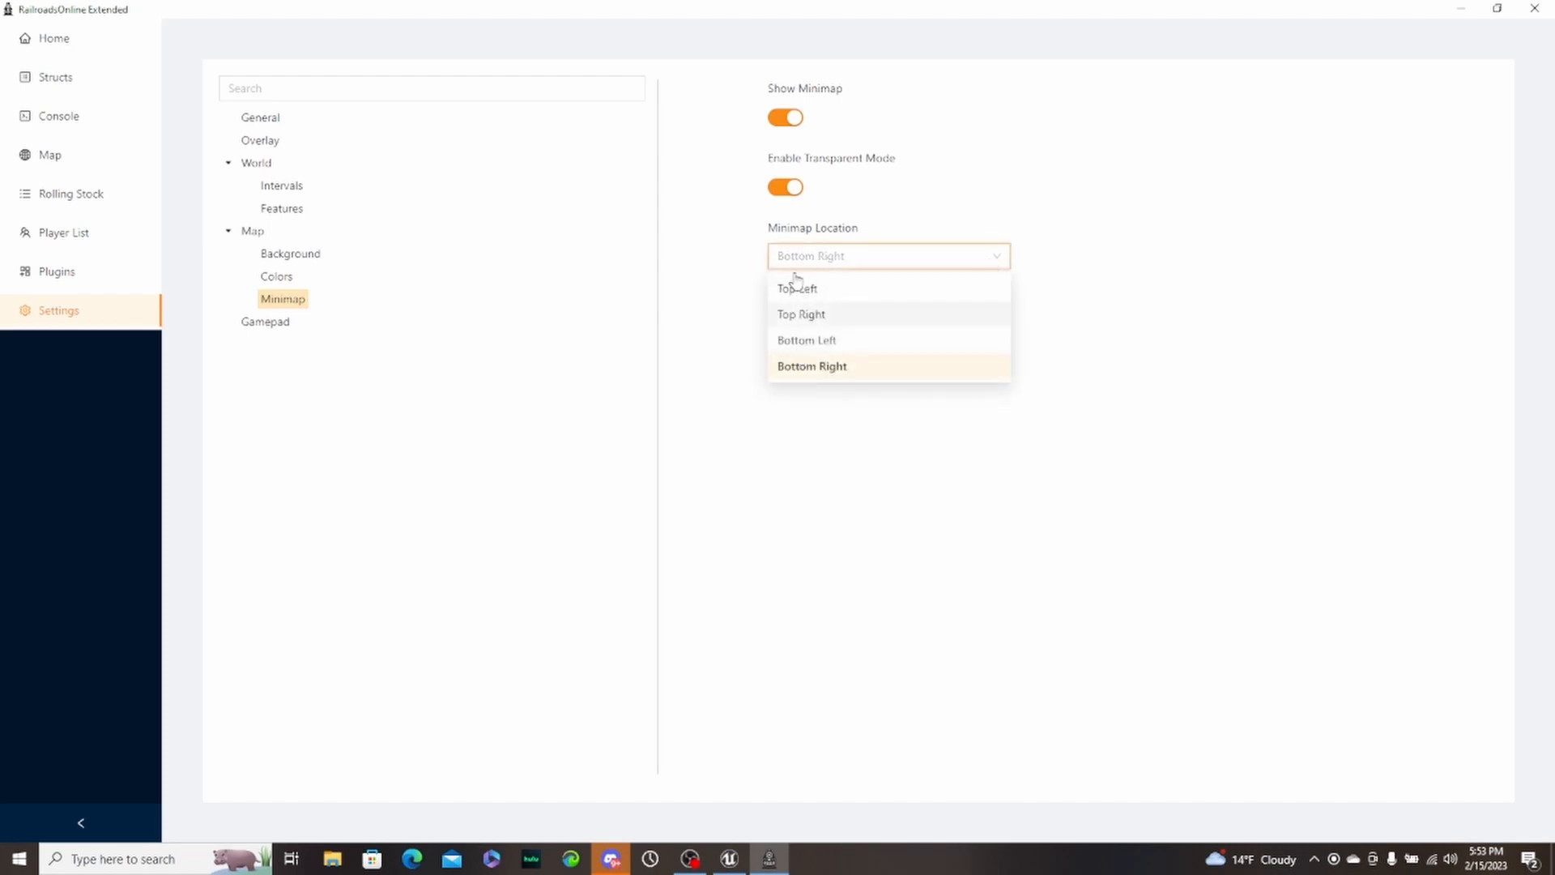
{"action": "left_click", "coordinate": [811, 365]}
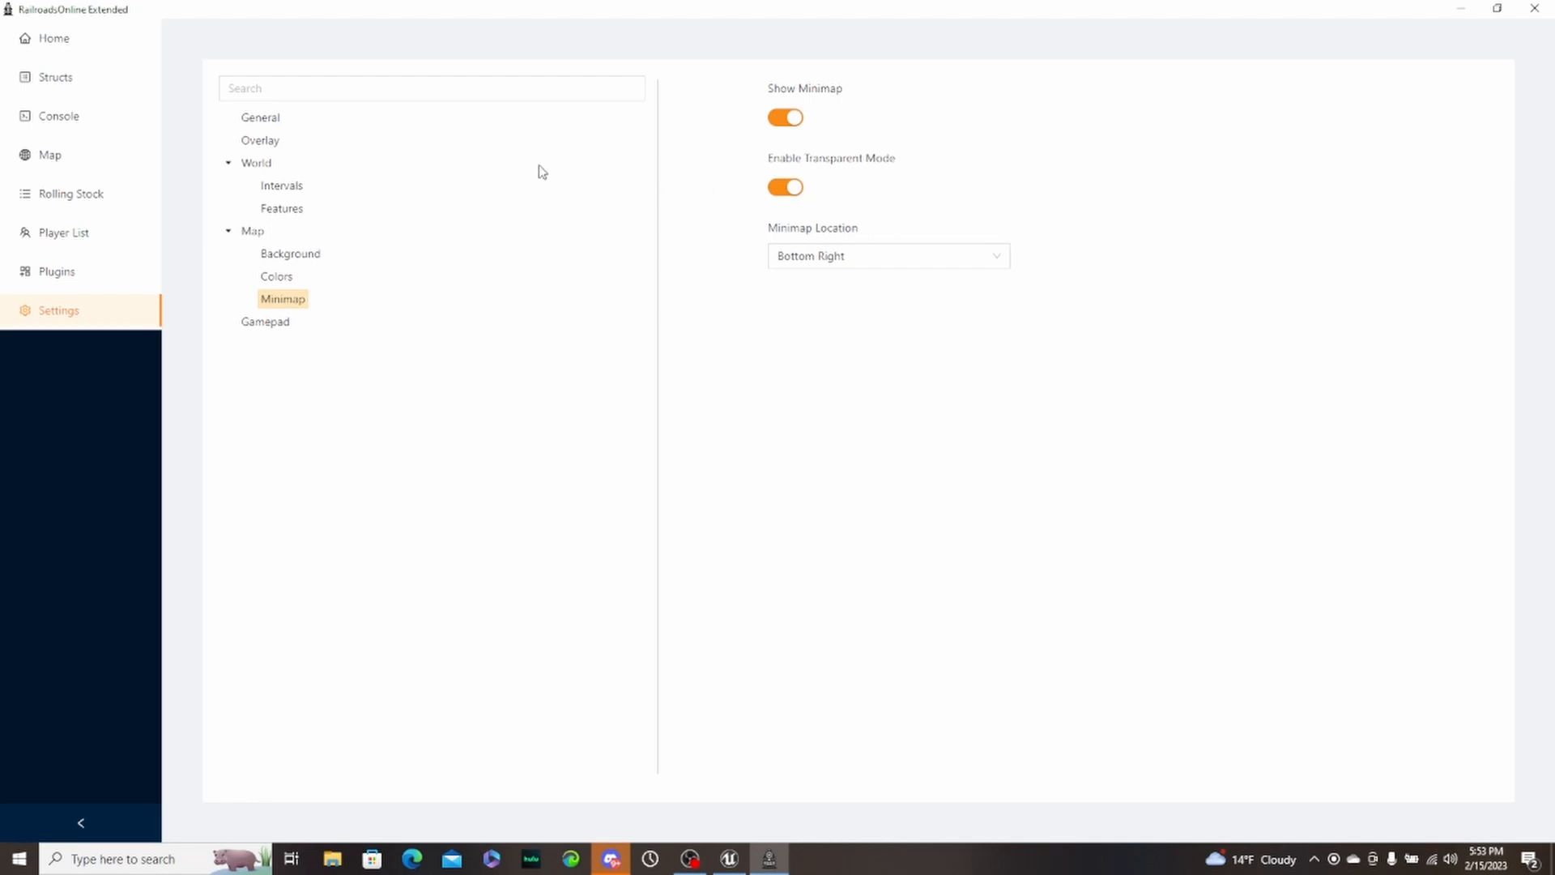
{"action": "mouse_move", "coordinate": [257, 276]}
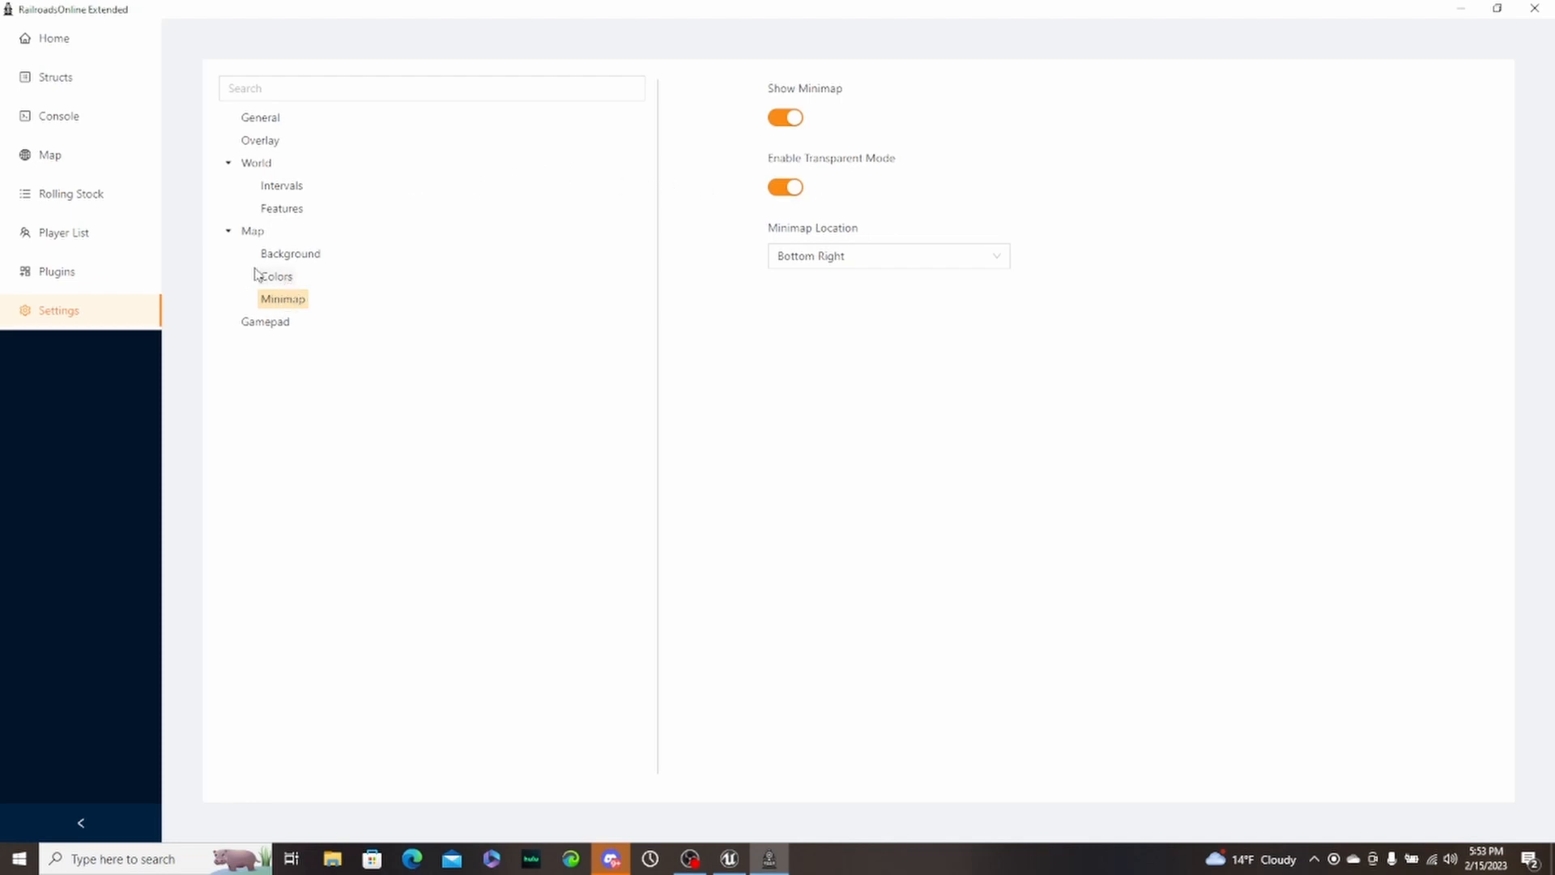
{"action": "left_click", "coordinate": [264, 321]}
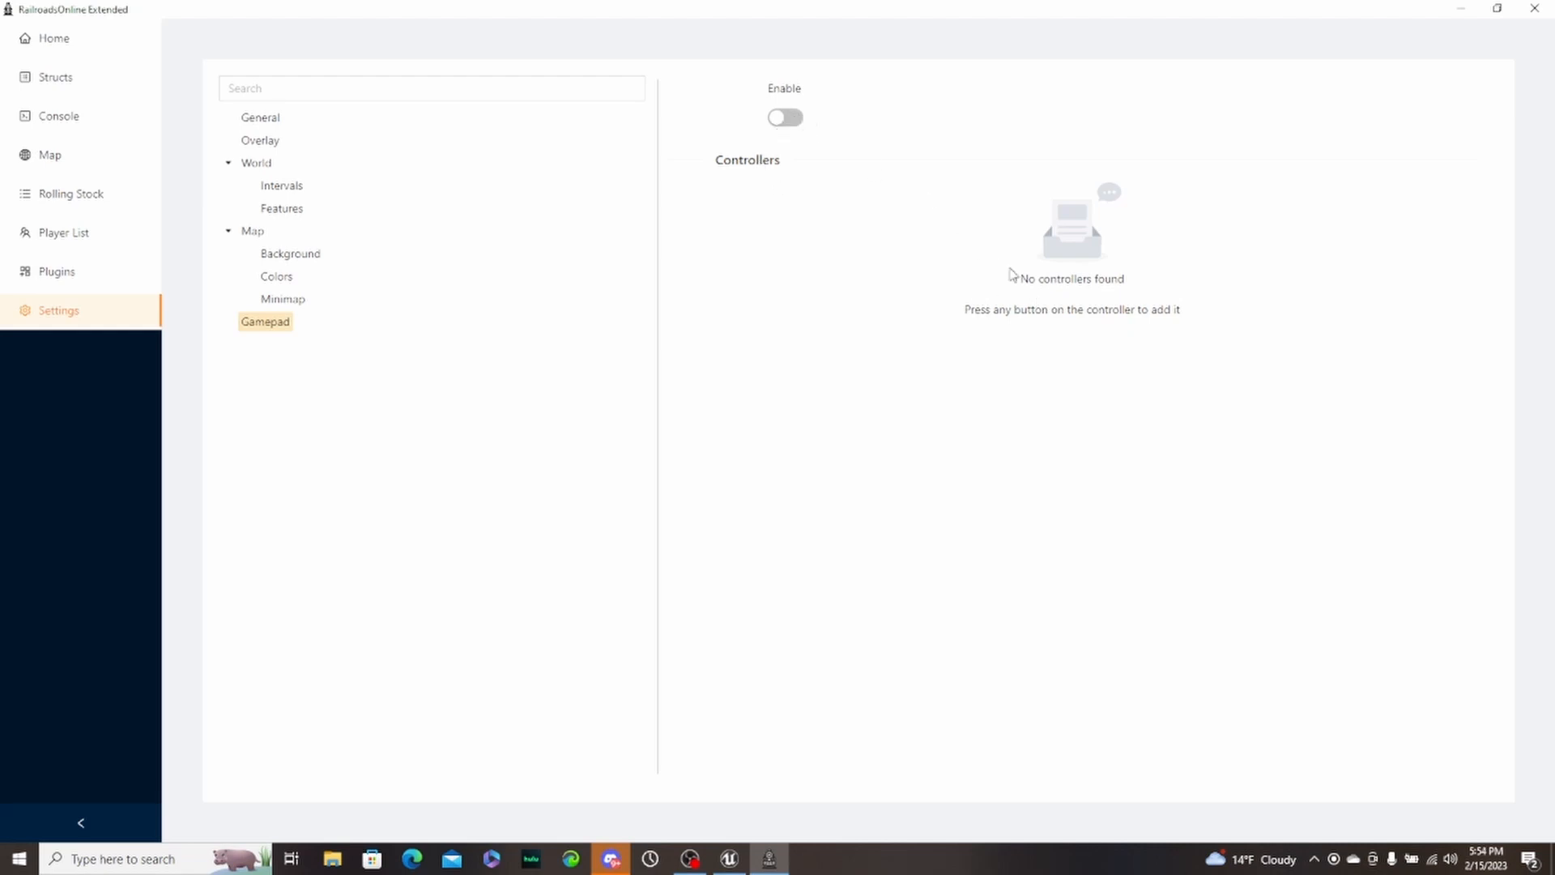
- Switch the Gamepad Enable toggle on
{"action": "left_click", "coordinate": [785, 116]}
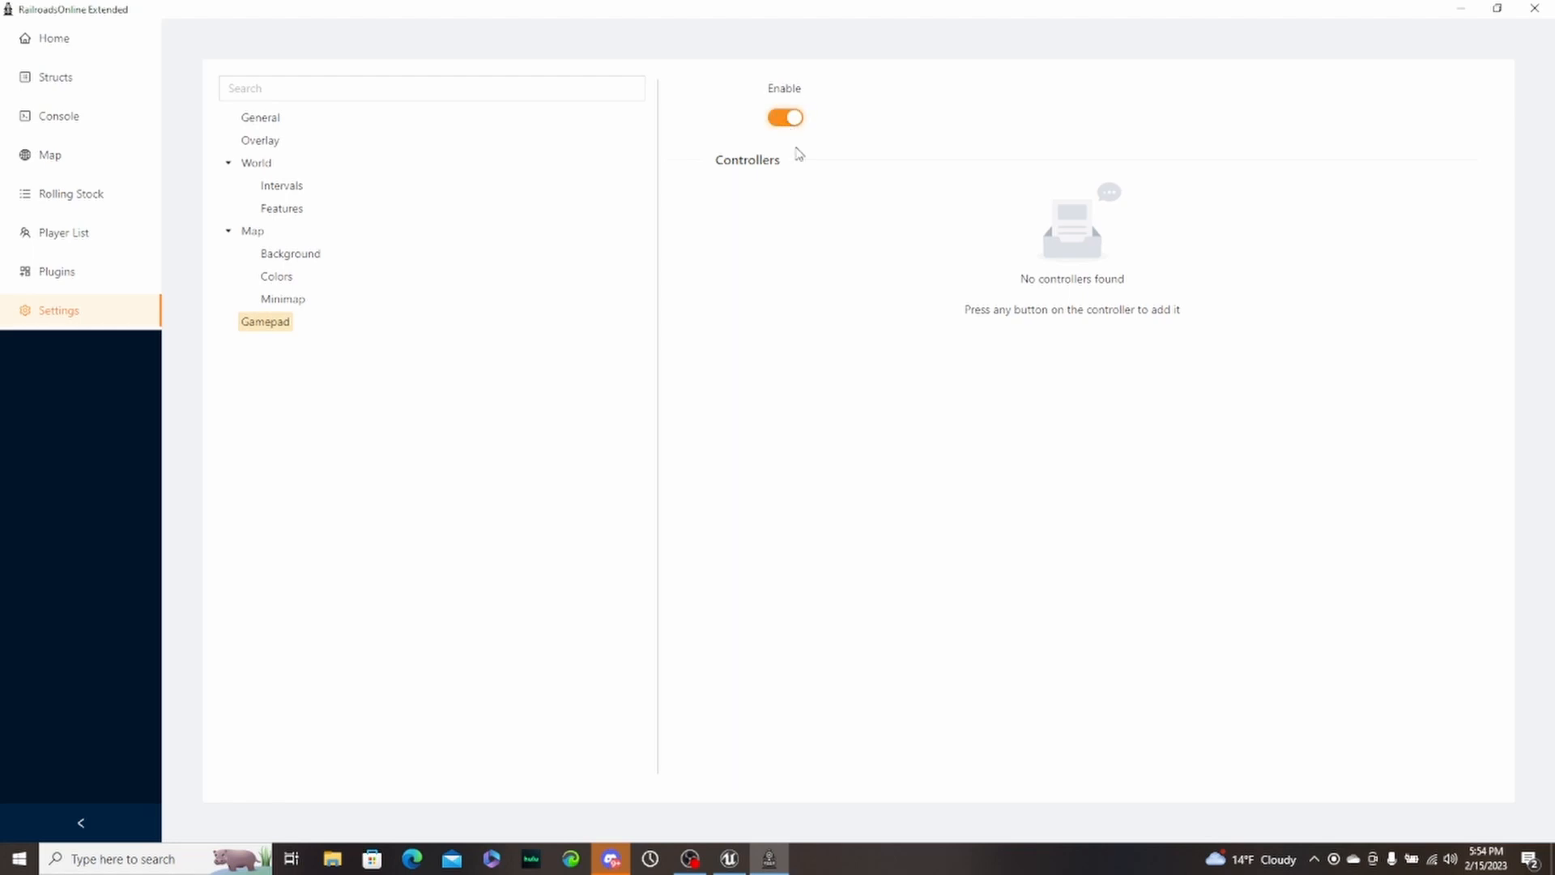
{"action": "mouse_move", "coordinate": [1063, 321]}
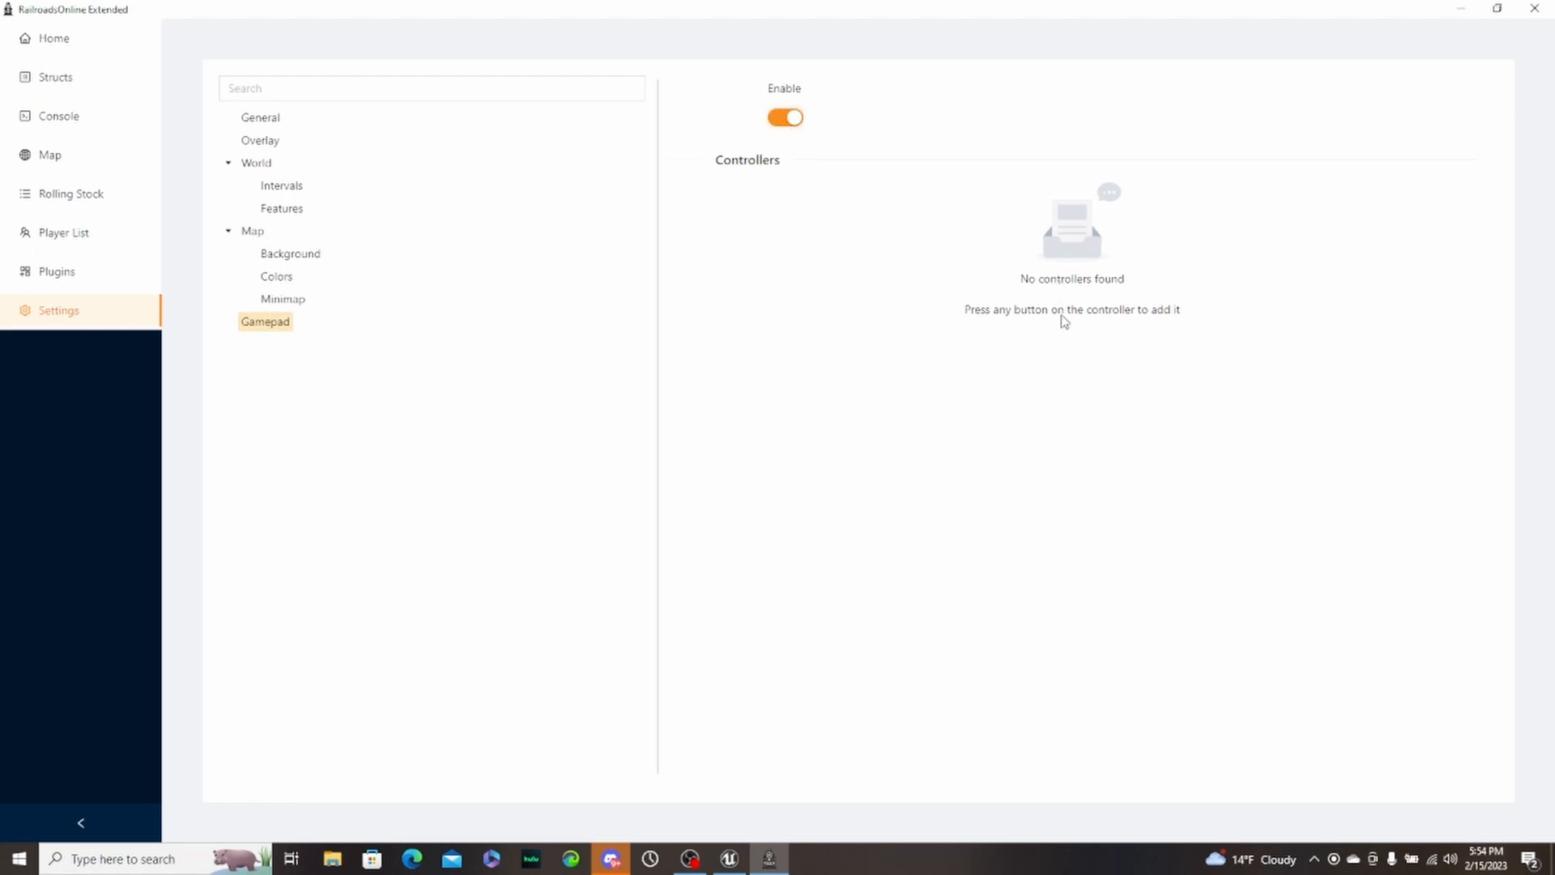
{"action": "mouse_move", "coordinate": [1090, 334]}
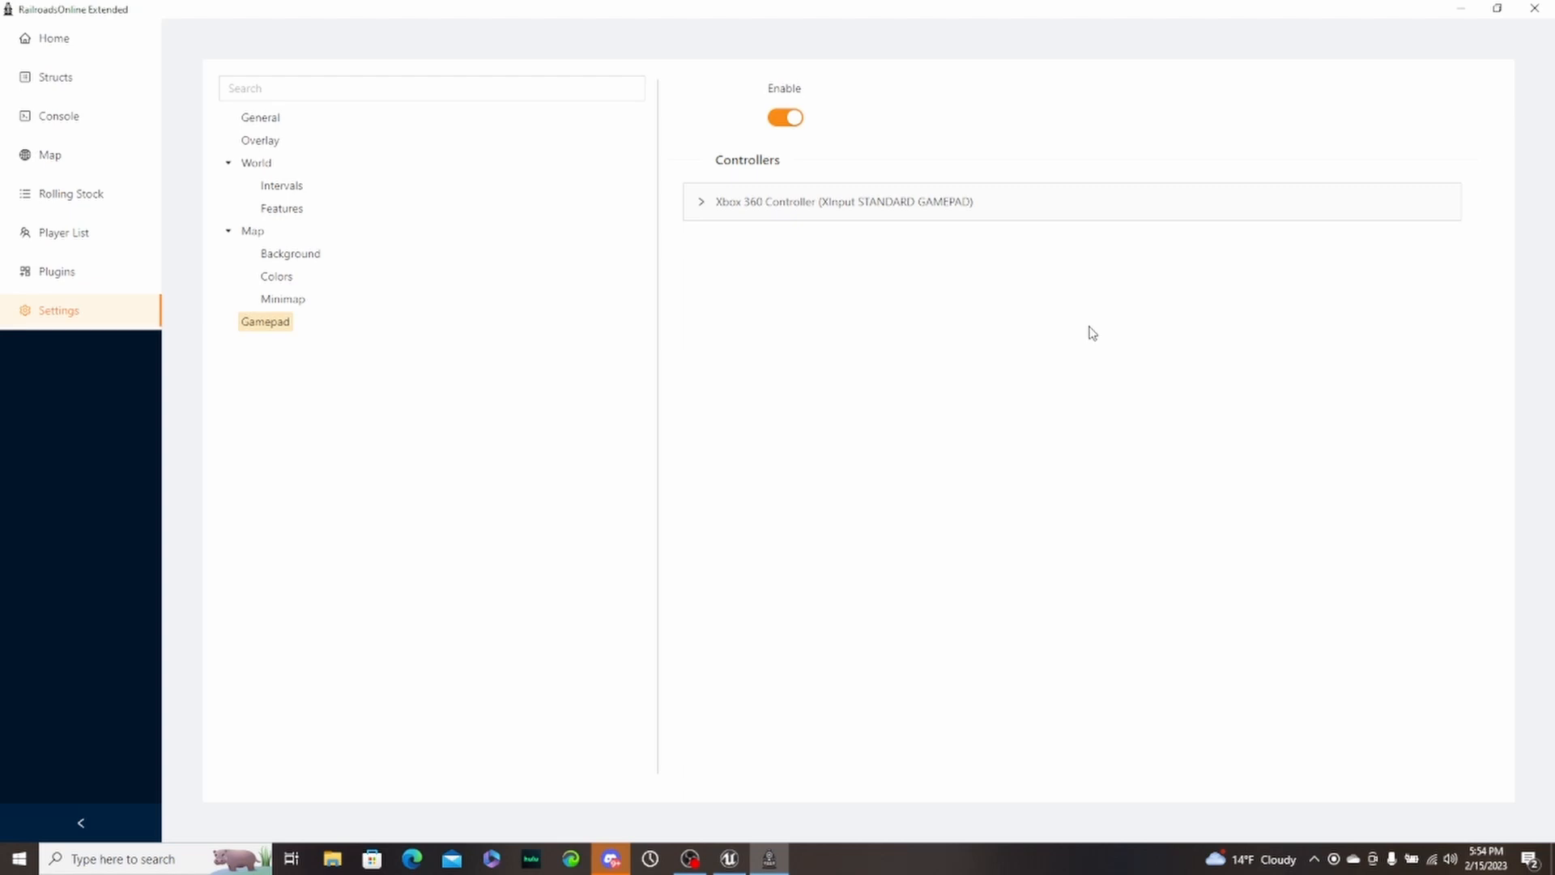
{"action": "mouse_move", "coordinate": [951, 368]}
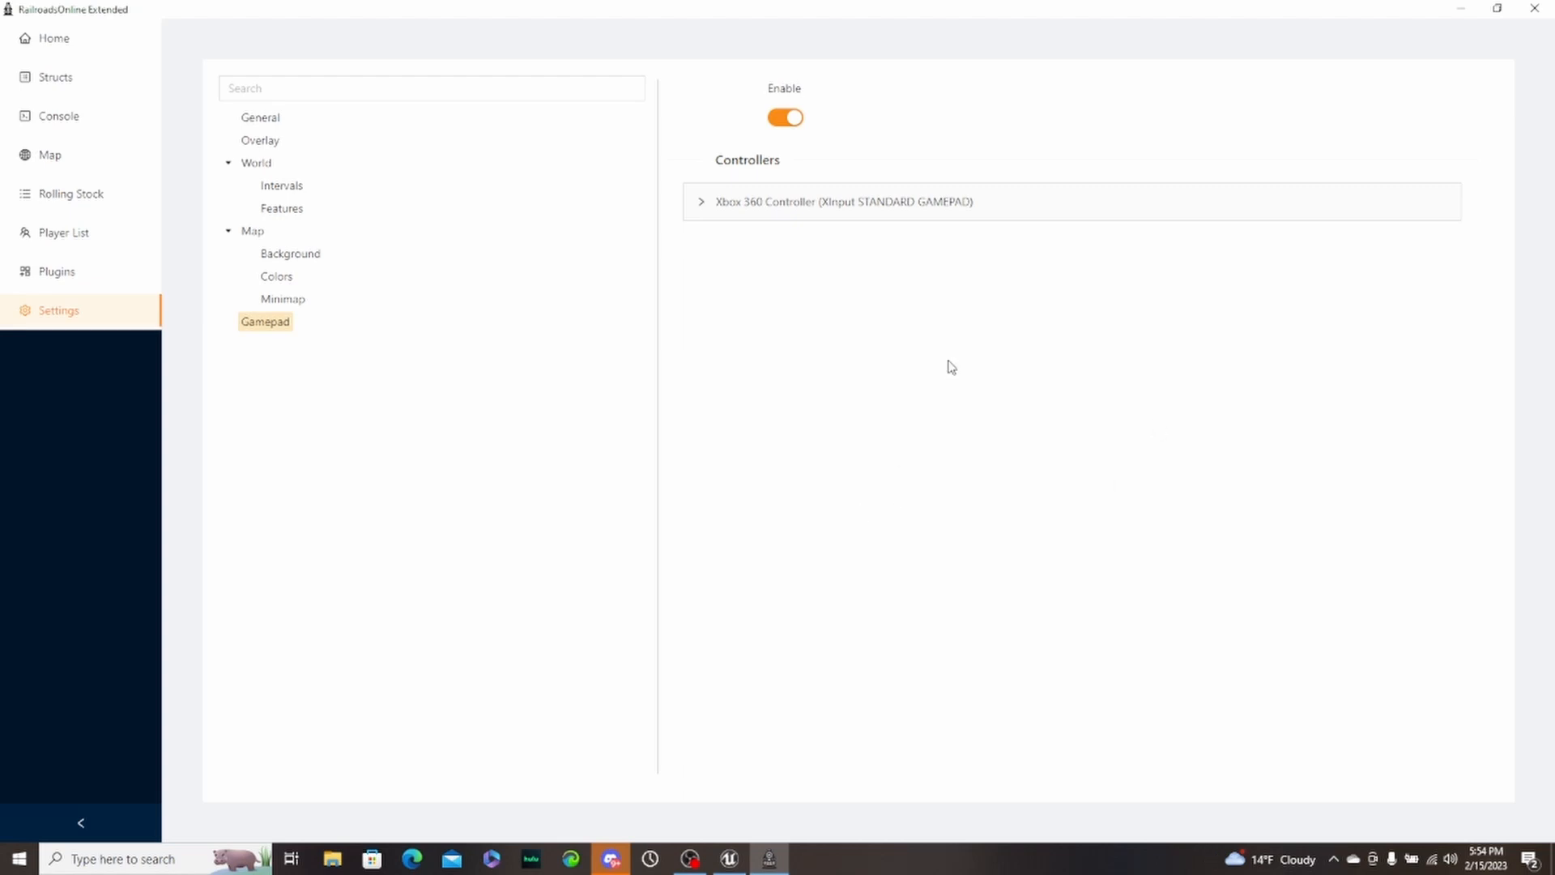
{"action": "mouse_move", "coordinate": [1053, 247]}
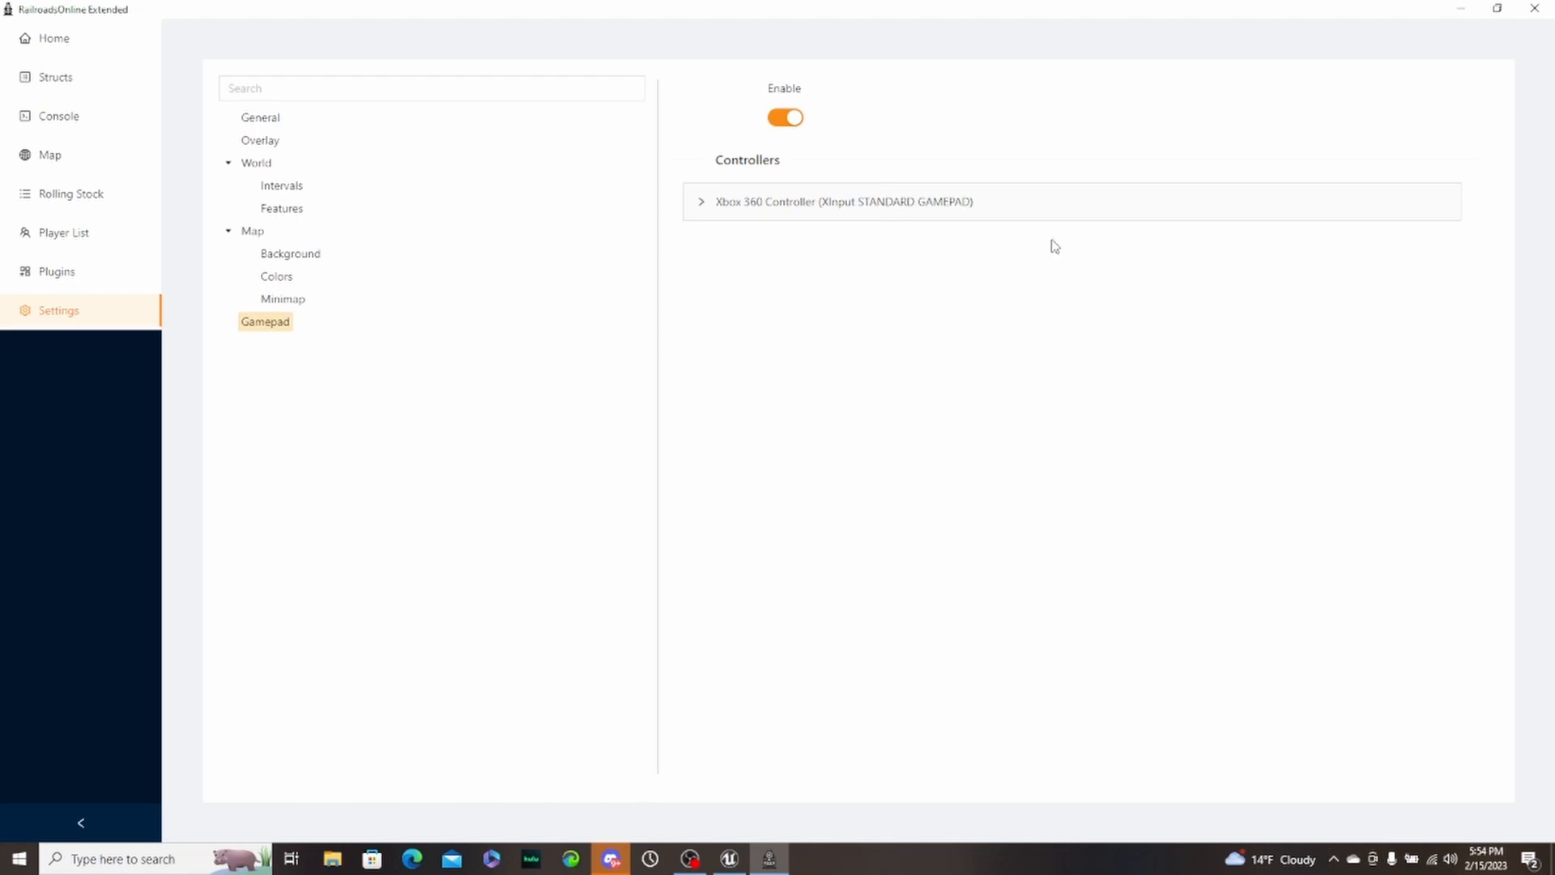
{"action": "mouse_move", "coordinate": [63, 238]}
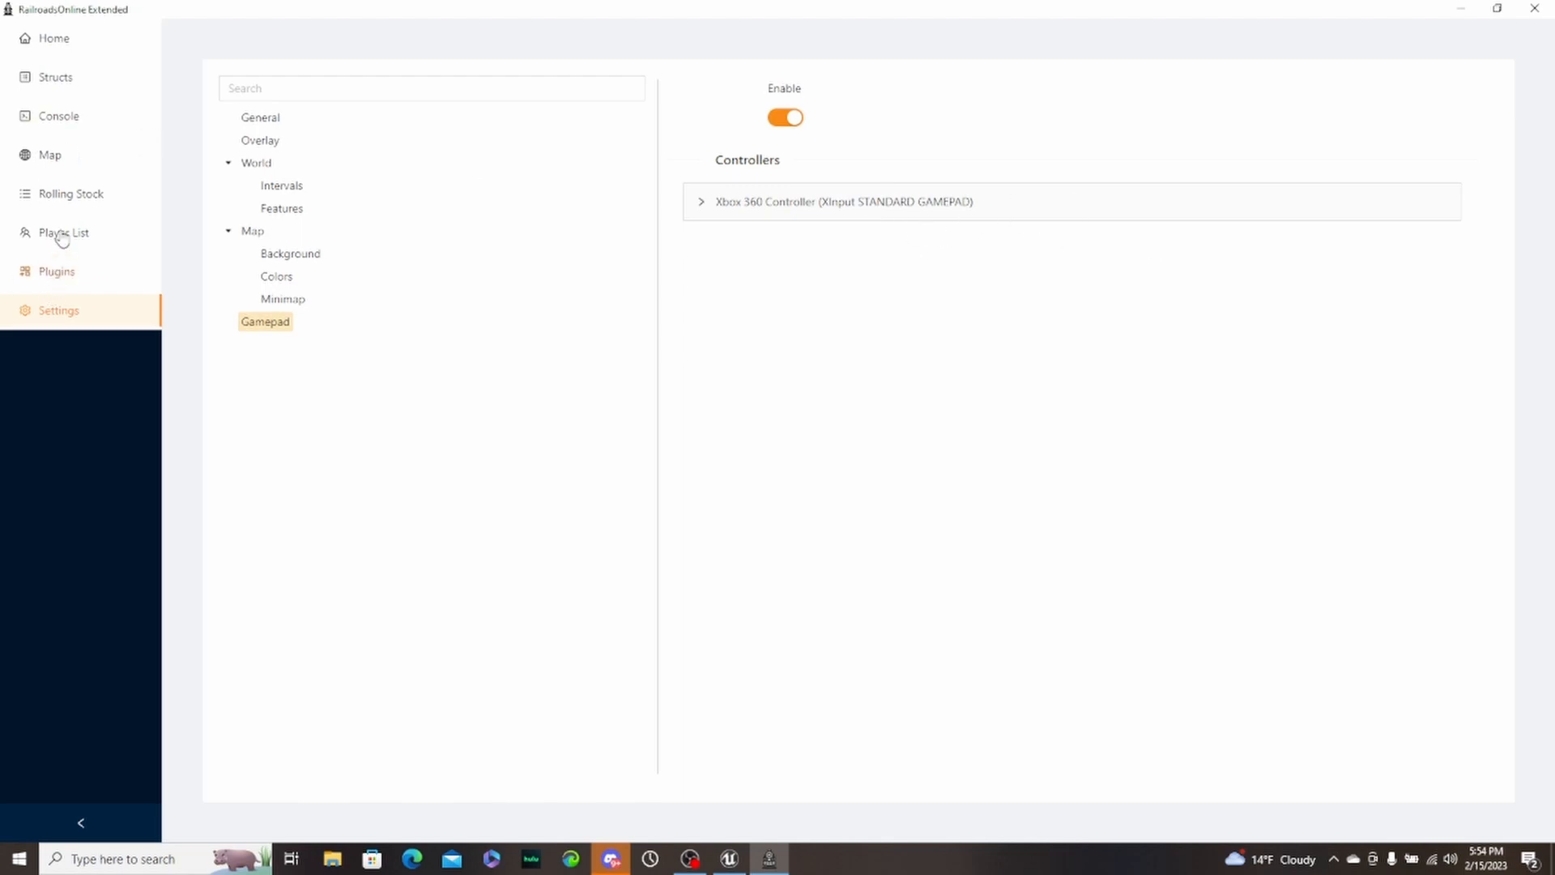
{"action": "mouse_move", "coordinate": [59, 117]}
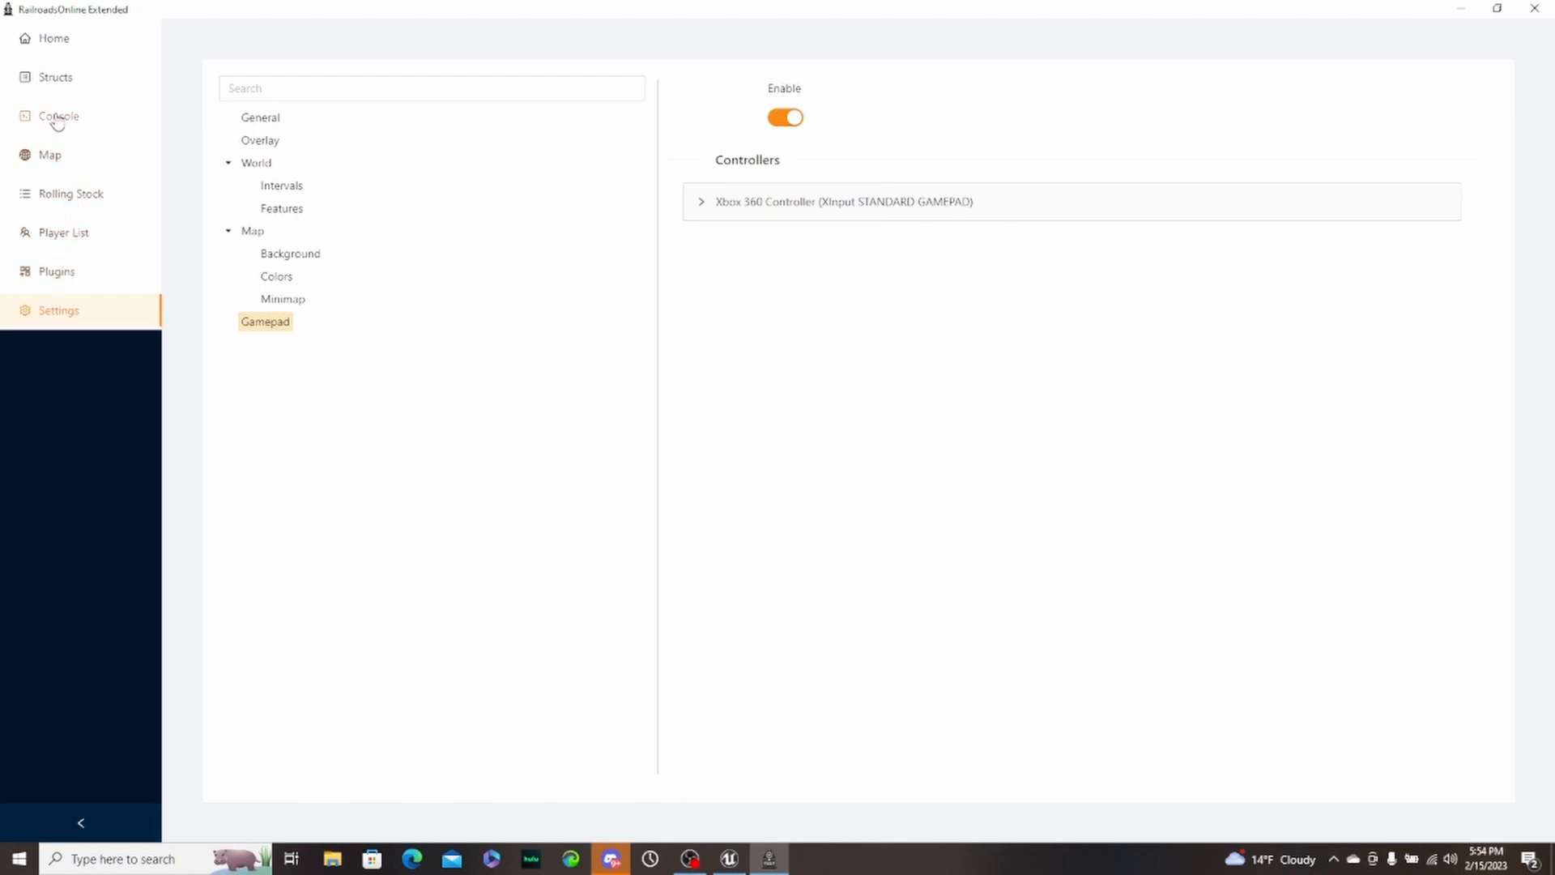
- Visit the scripting console page, then the Structs page listing game packages
{"action": "left_click", "coordinate": [59, 117]}
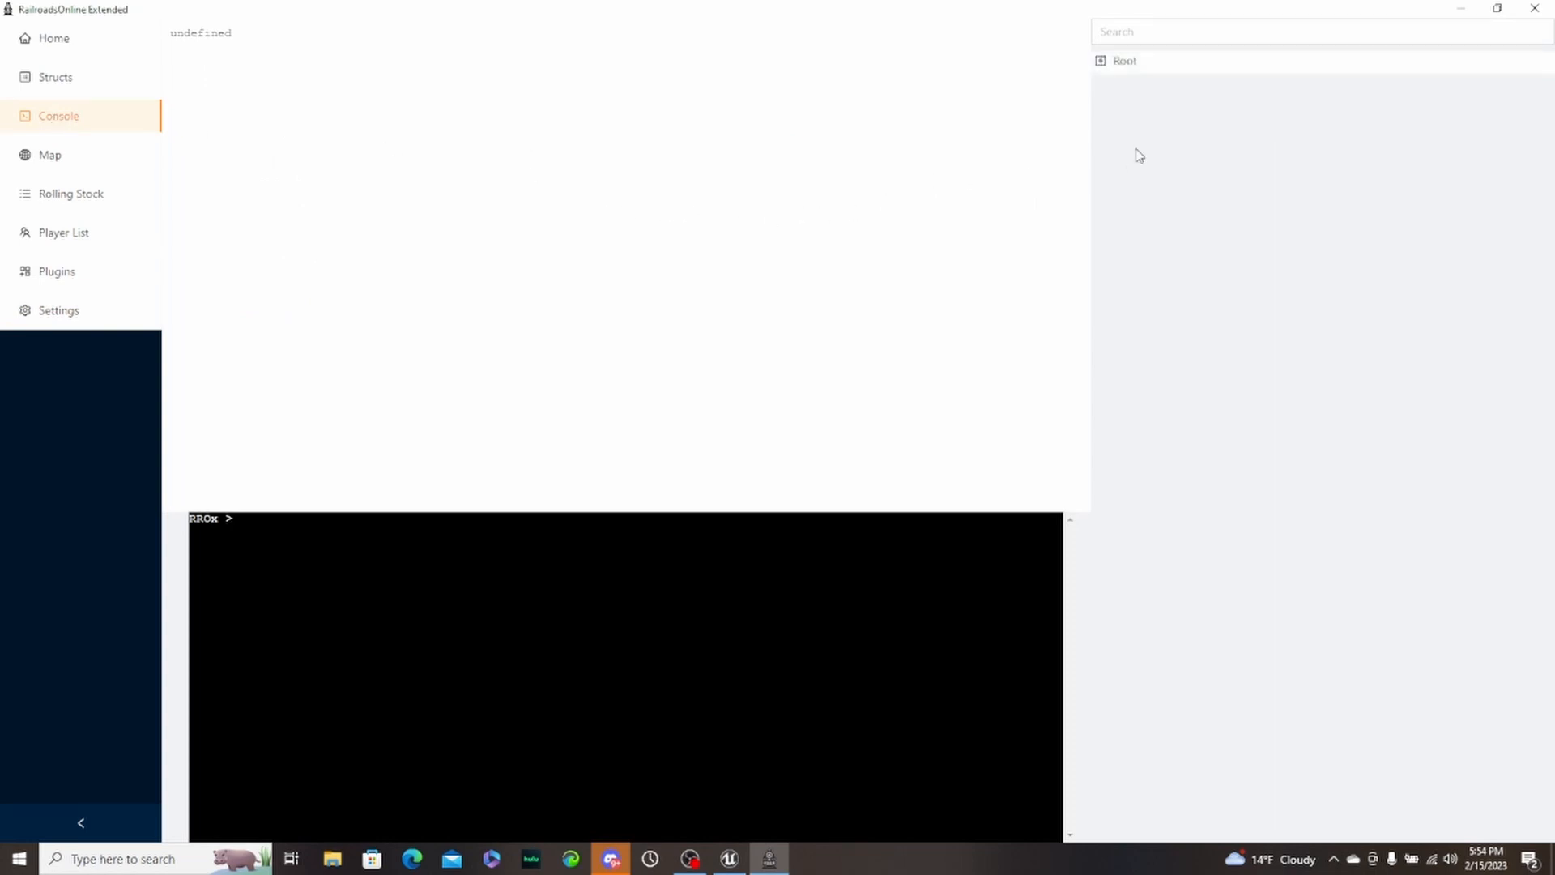
{"action": "mouse_move", "coordinate": [742, 525]}
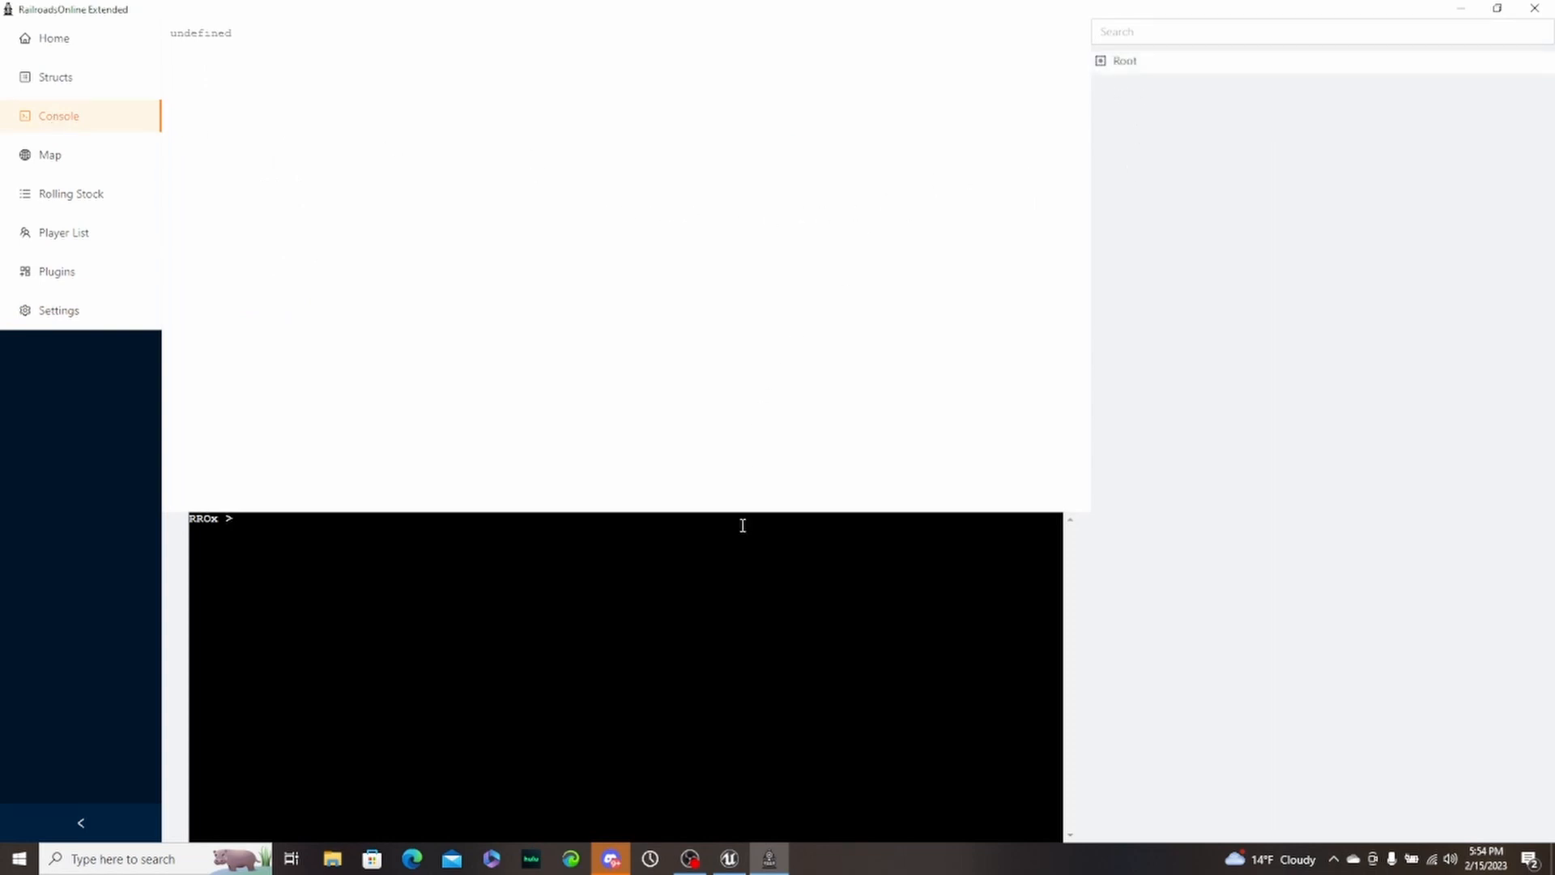
{"action": "left_click", "coordinate": [55, 77]}
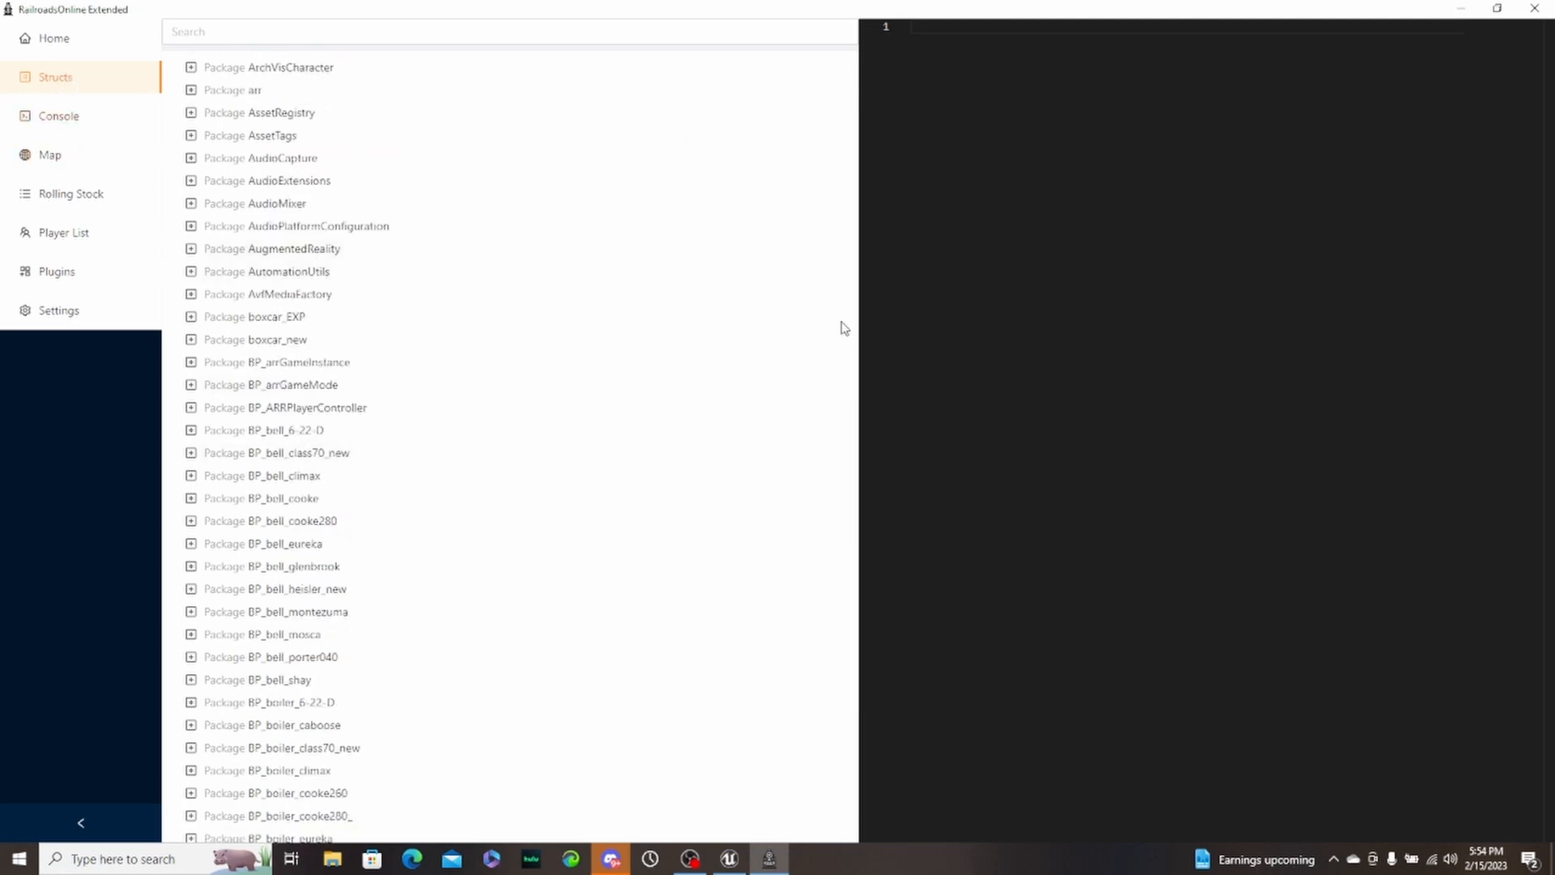
{"action": "mouse_move", "coordinate": [846, 334]}
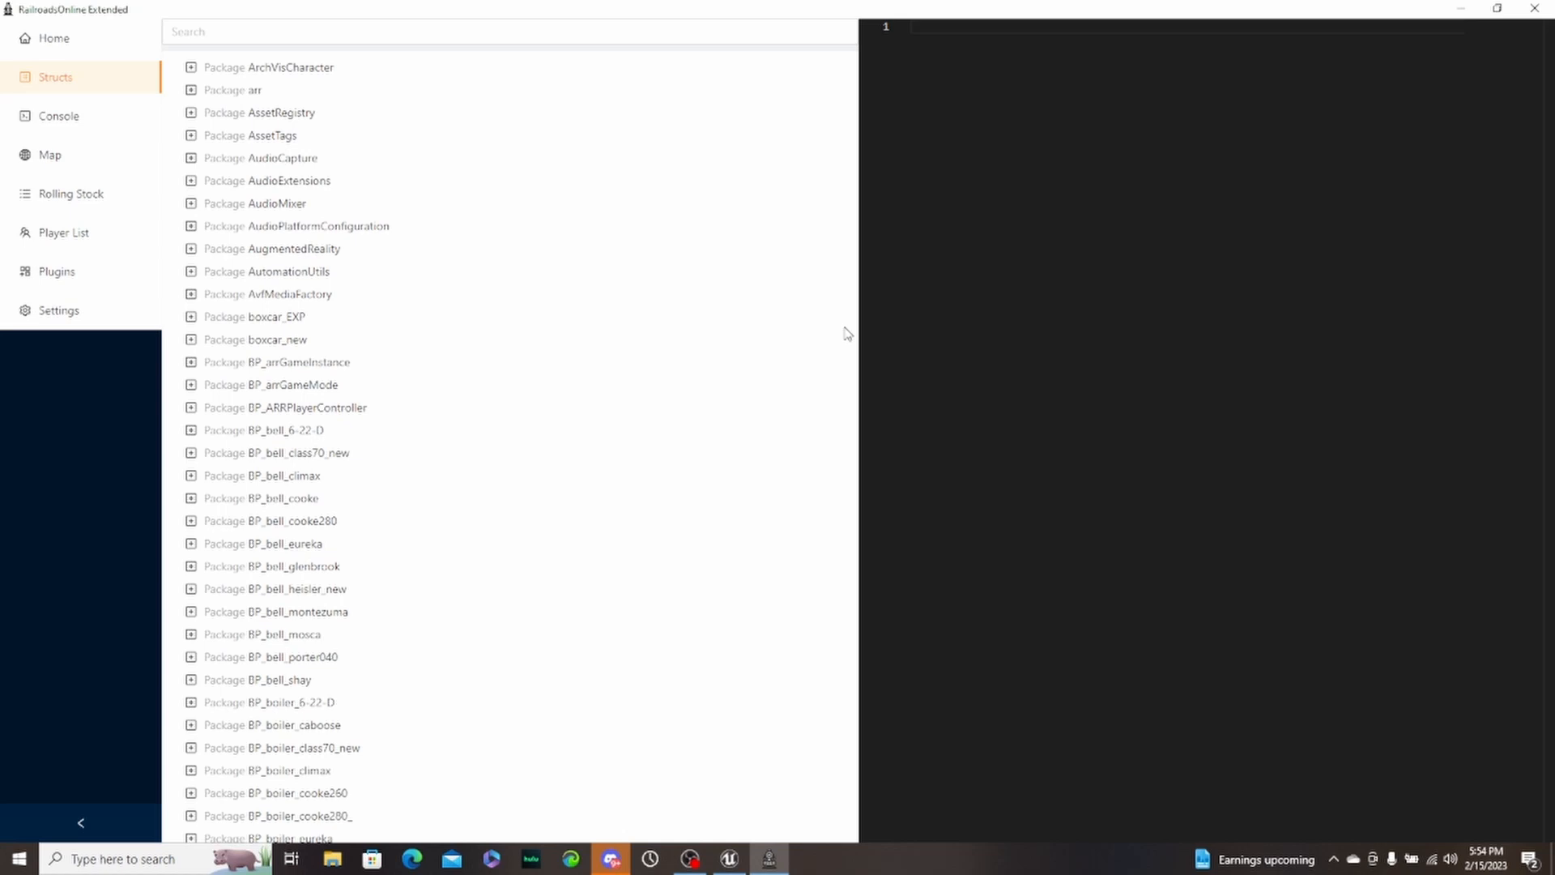
{"action": "mouse_move", "coordinate": [848, 340]}
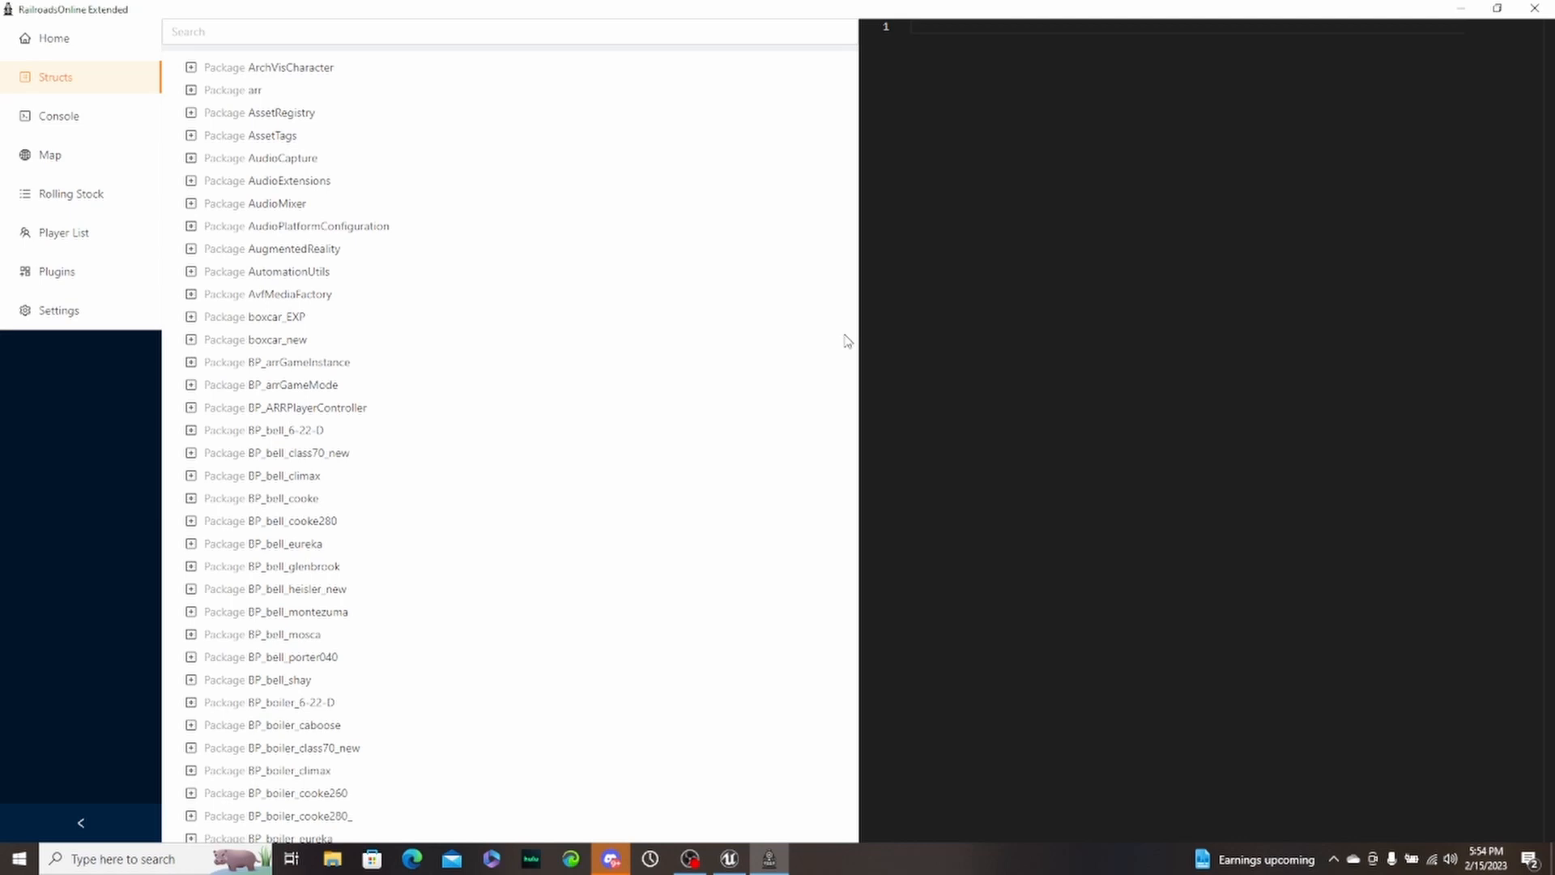
{"action": "mouse_move", "coordinate": [385, 144]}
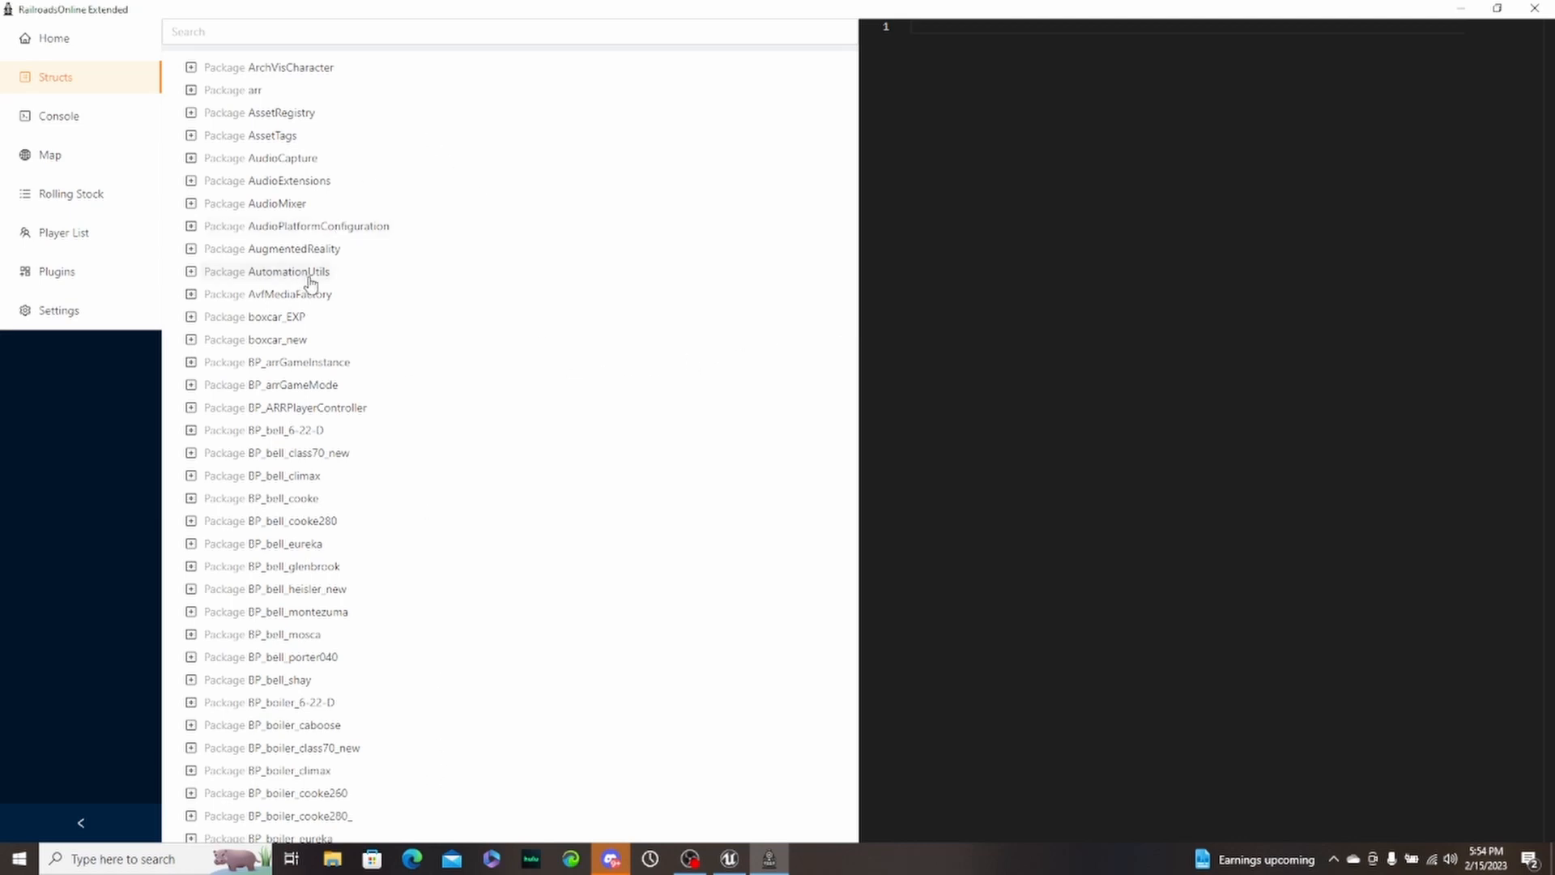
{"action": "mouse_move", "coordinate": [316, 282]}
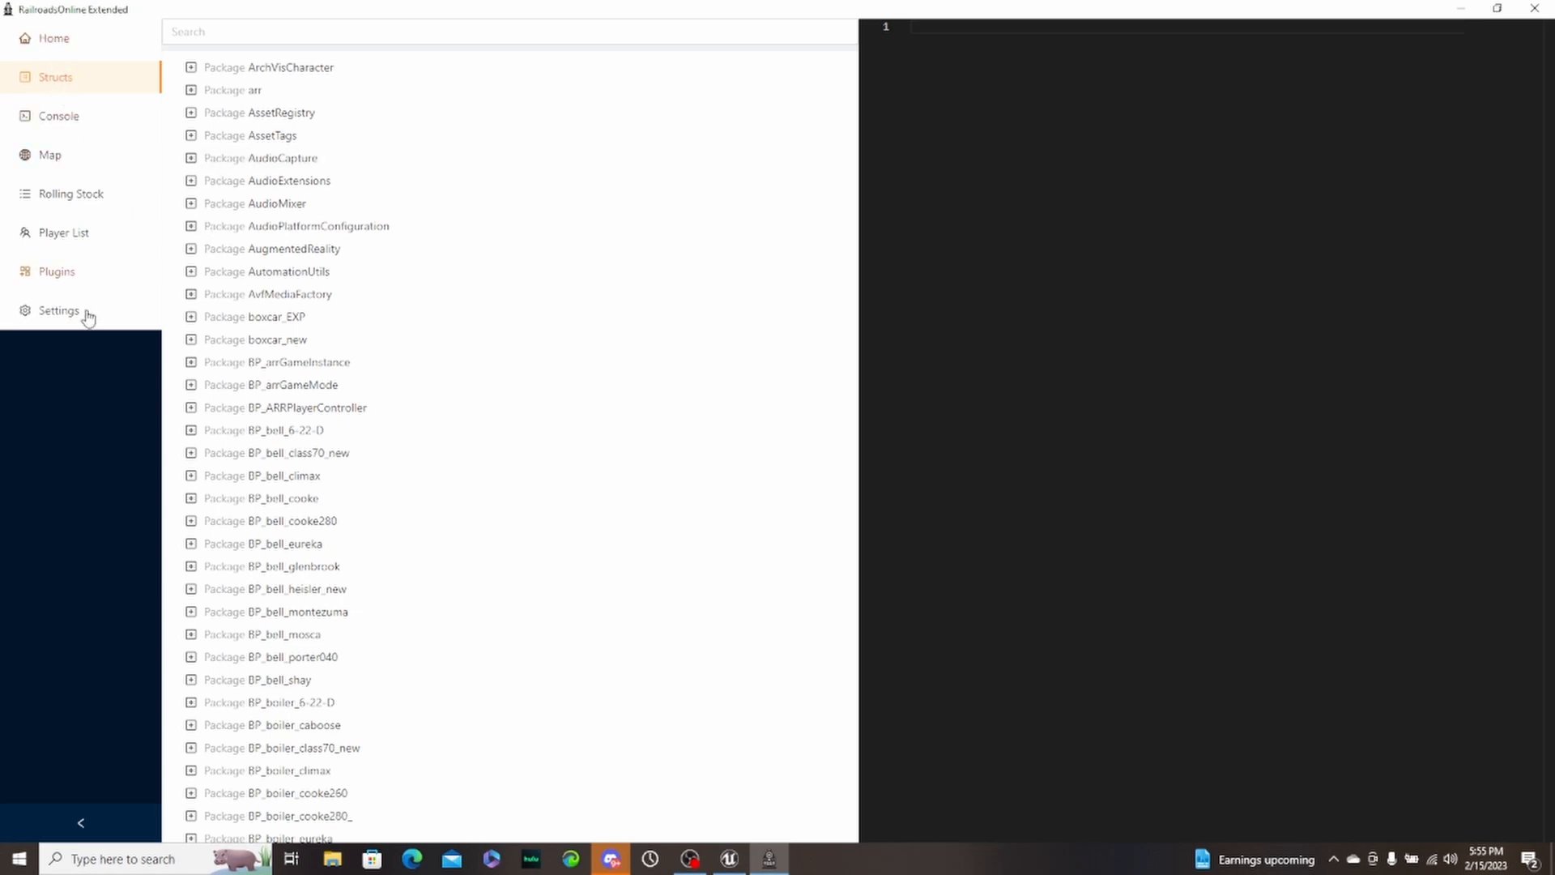
{"action": "mouse_move", "coordinate": [68, 52]}
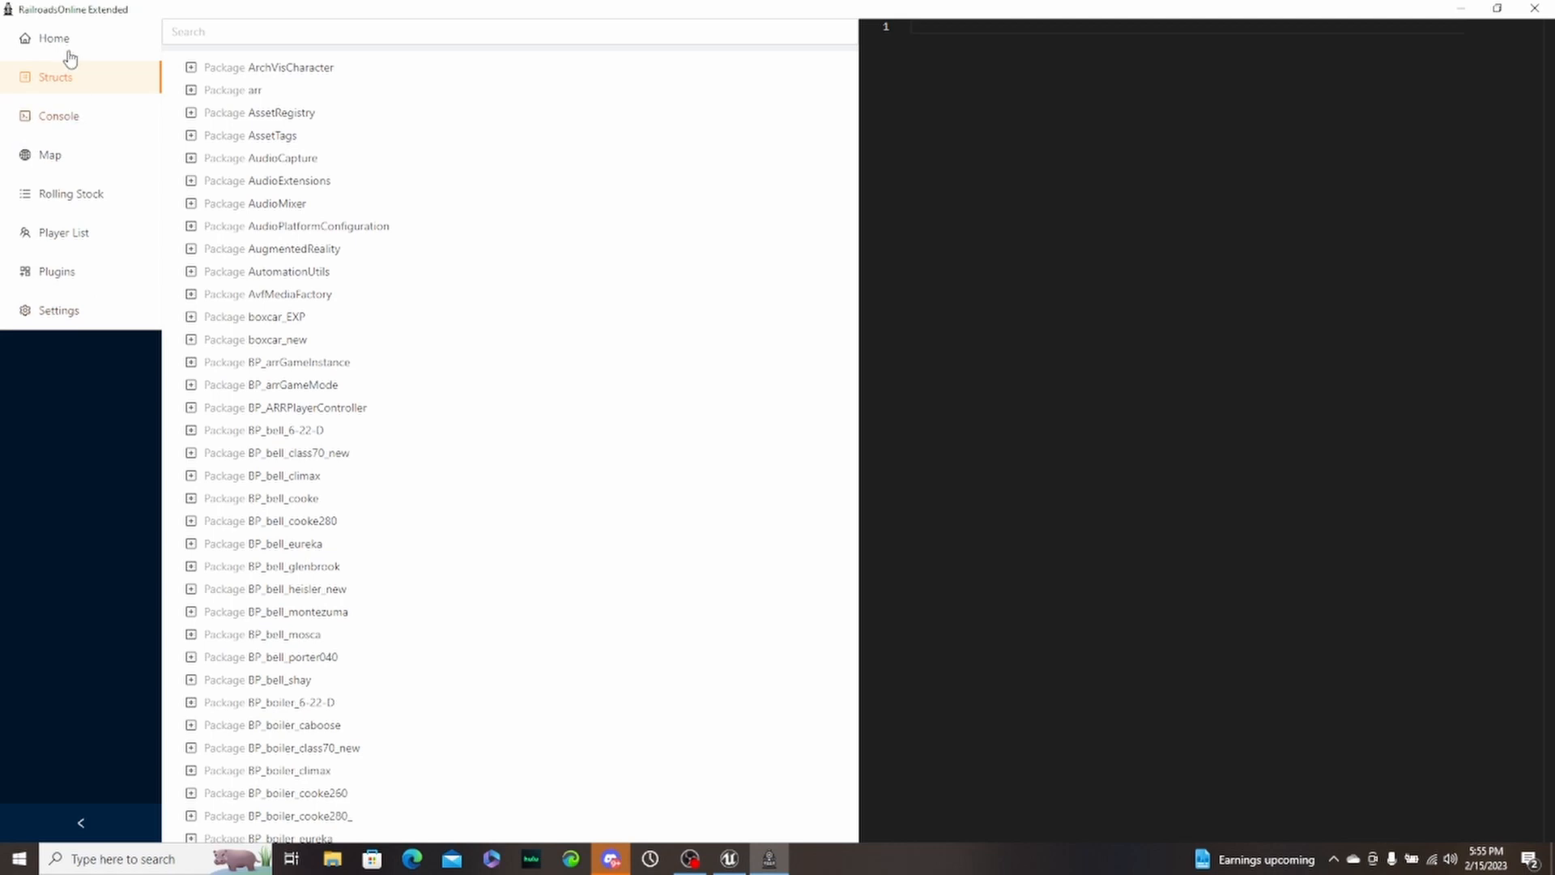
- Return to the Home page and bring the in-game map overlay over the rail yard
{"action": "left_click", "coordinate": [54, 37]}
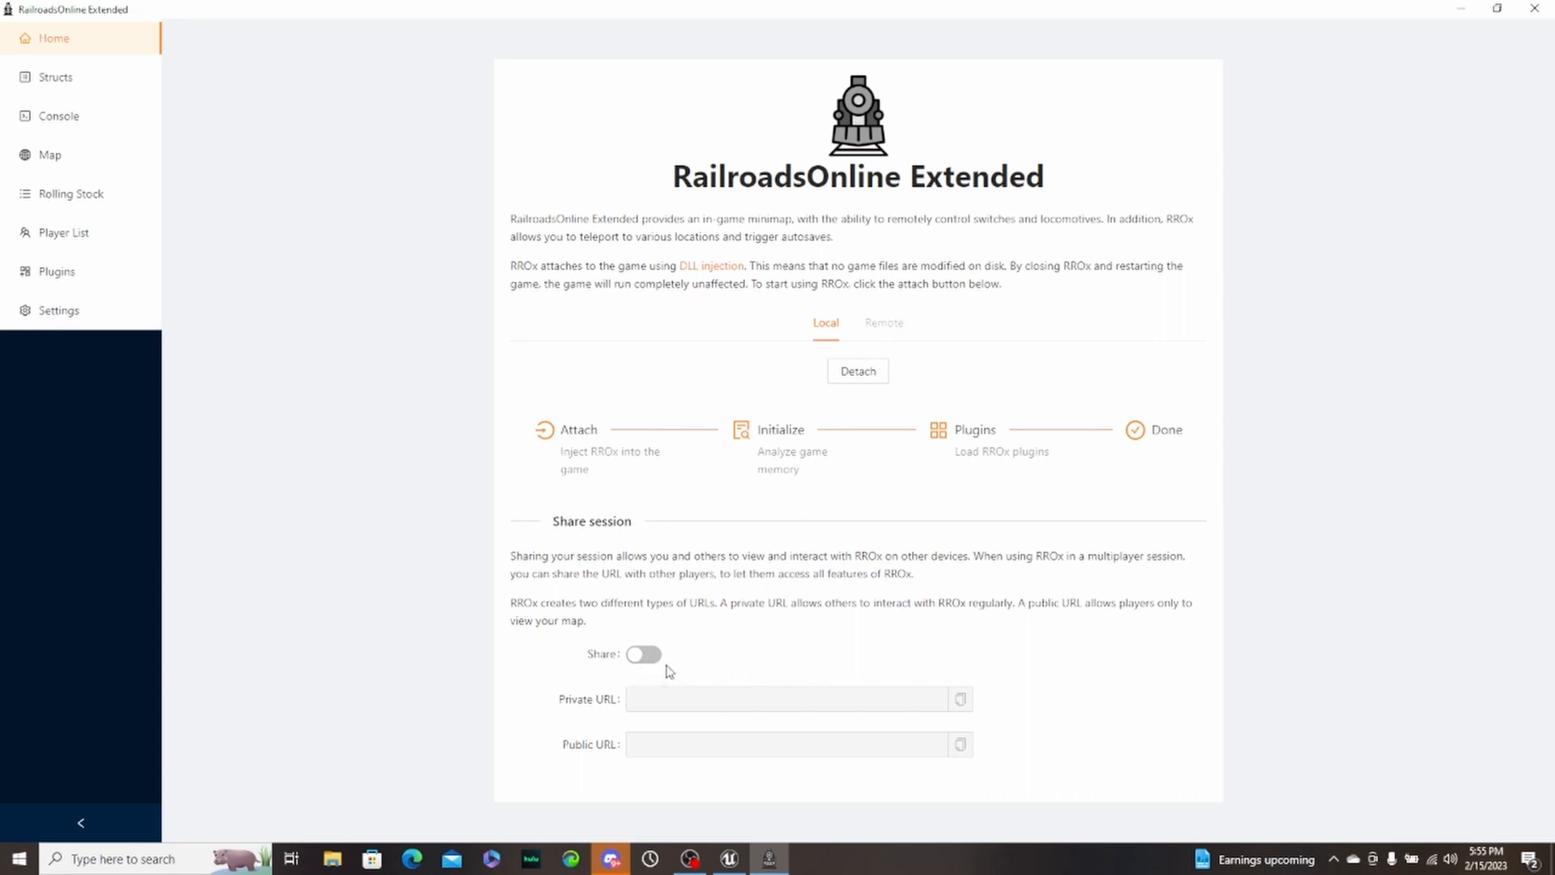
{"action": "left_click", "coordinate": [643, 653]}
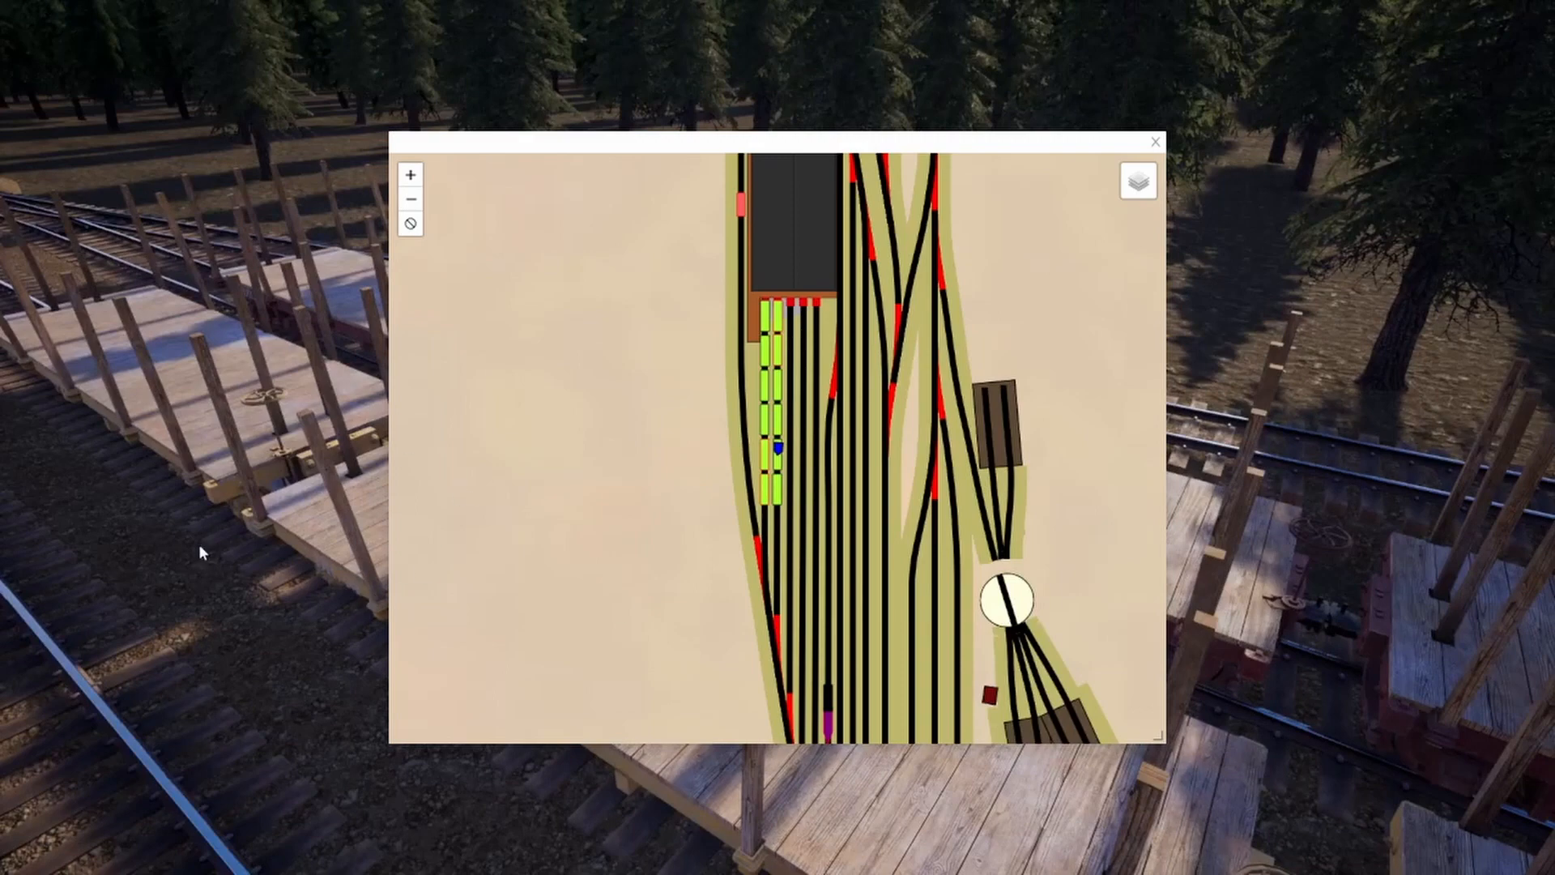
- Zoom into the yard's tracks and select the player's blue marker to show its Unfollow/Cheats popup
{"action": "scroll", "scroll_direction": "down", "scroll_amount": 3}
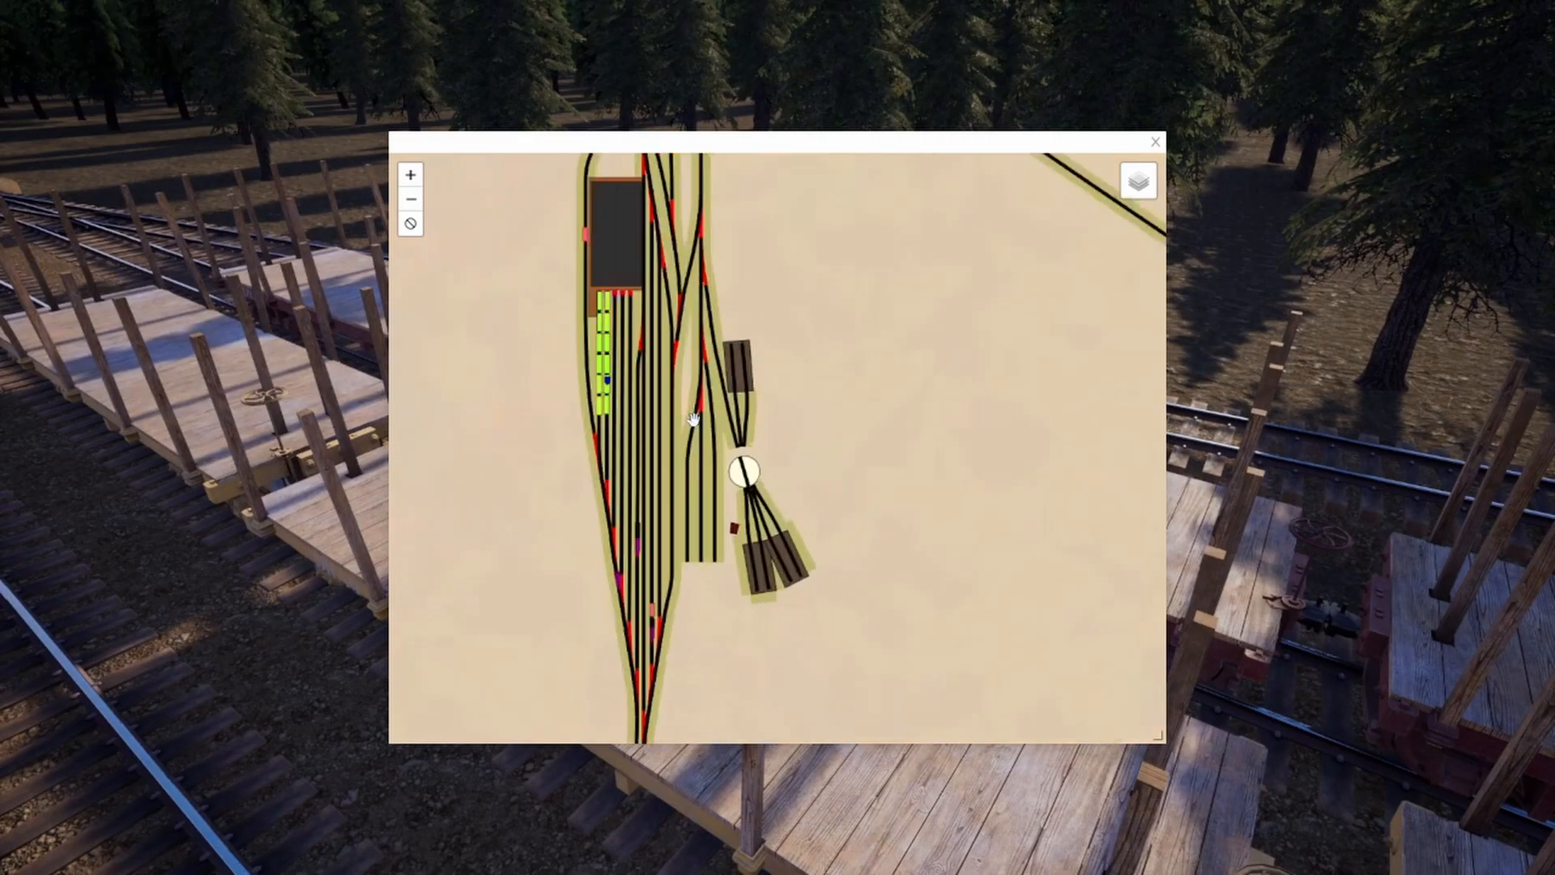
{"action": "left_click_drag", "start_coordinate": [695, 416], "coordinate": [546, 595]}
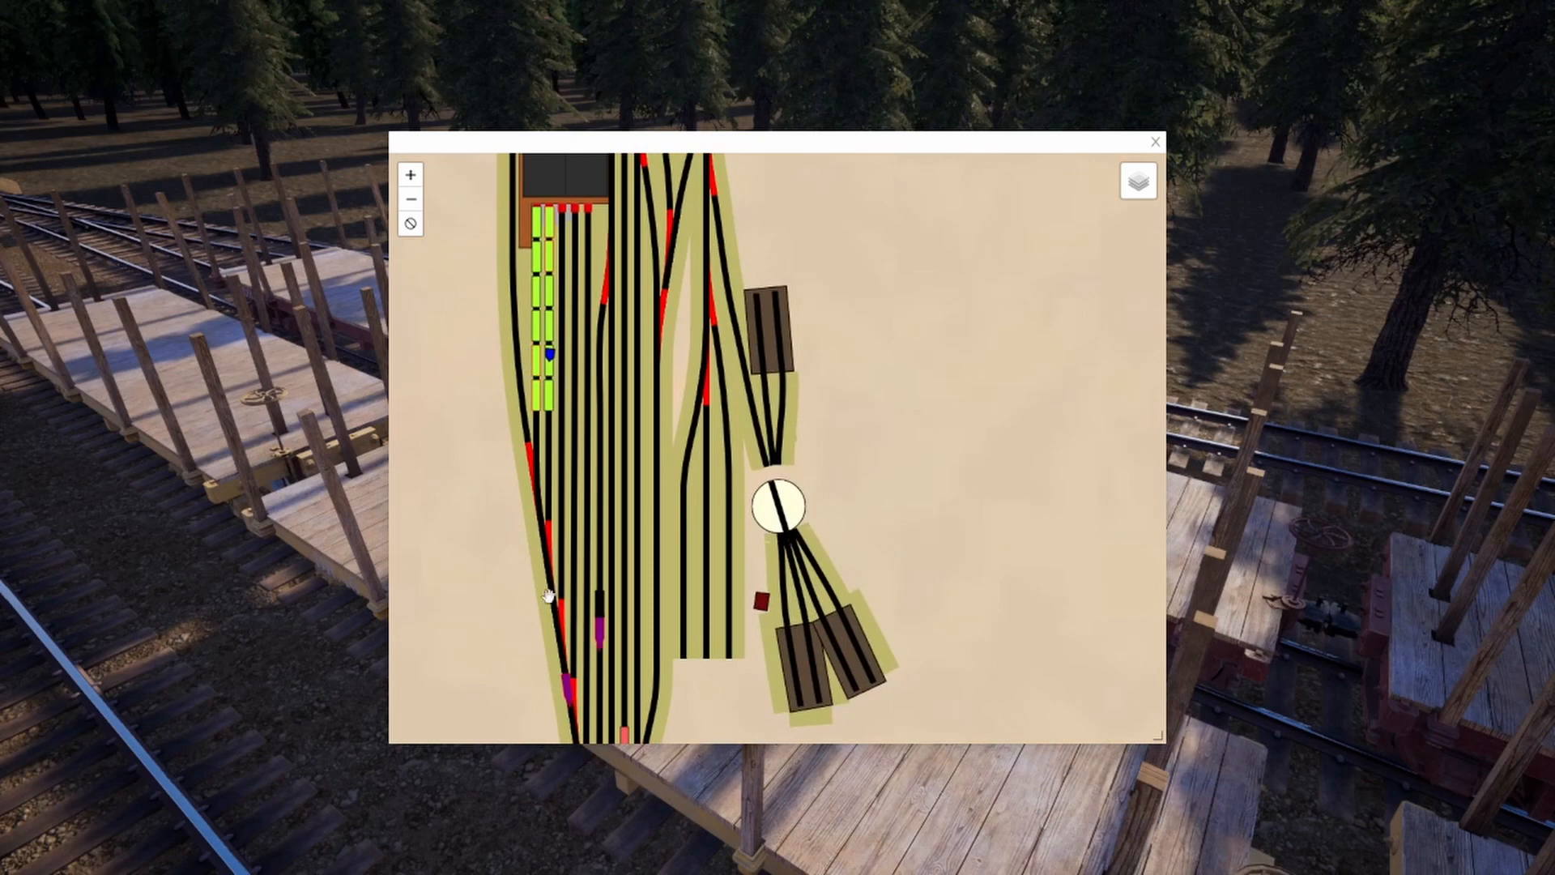
{"action": "mouse_move", "coordinate": [551, 361]}
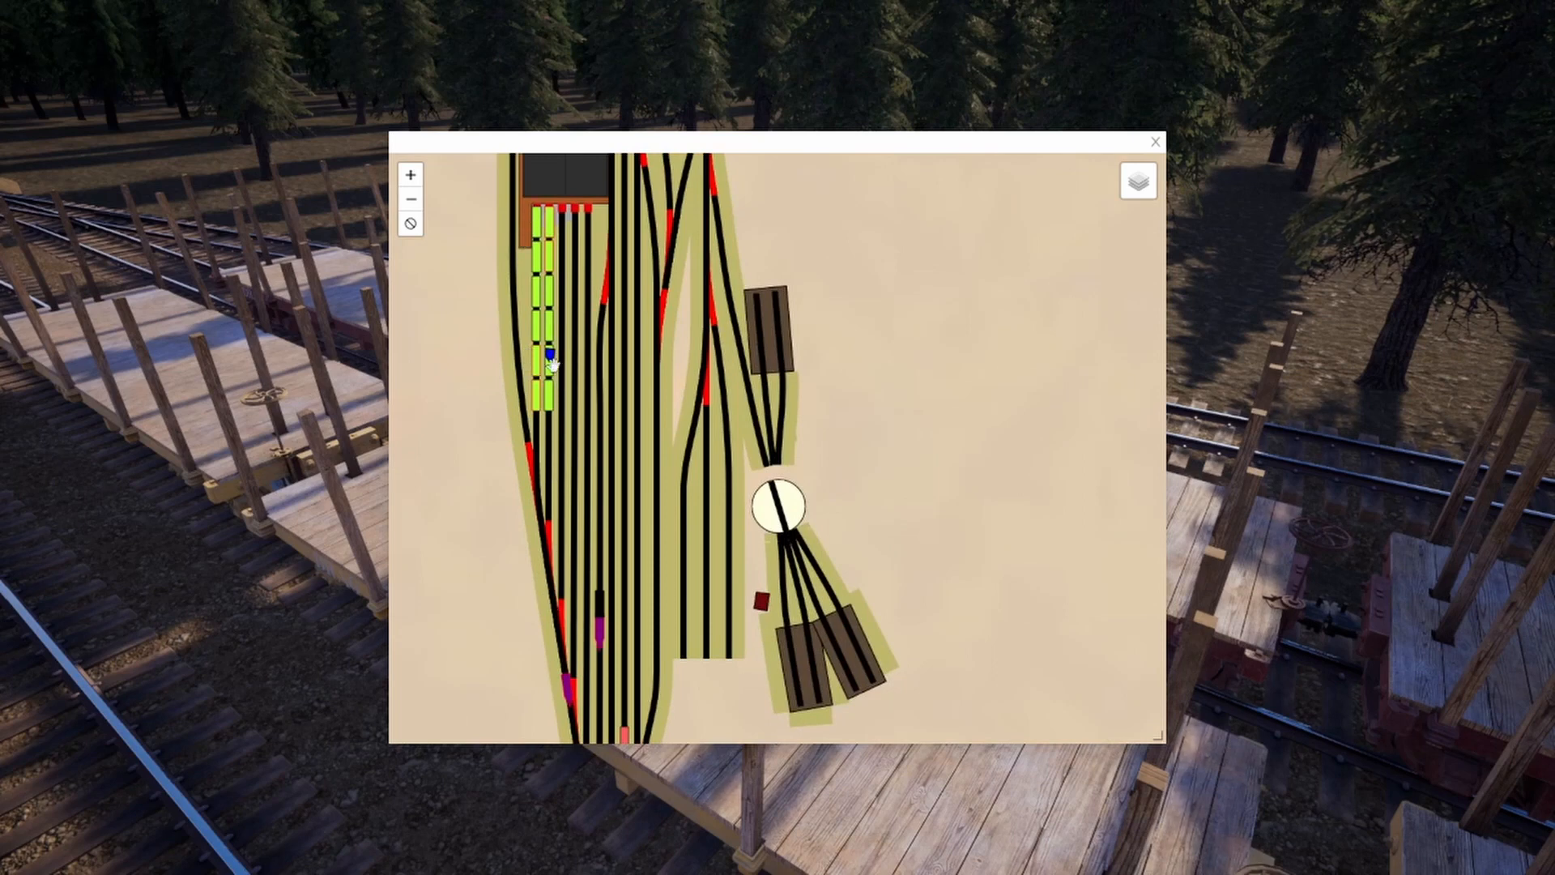
{"action": "left_click", "coordinate": [544, 359]}
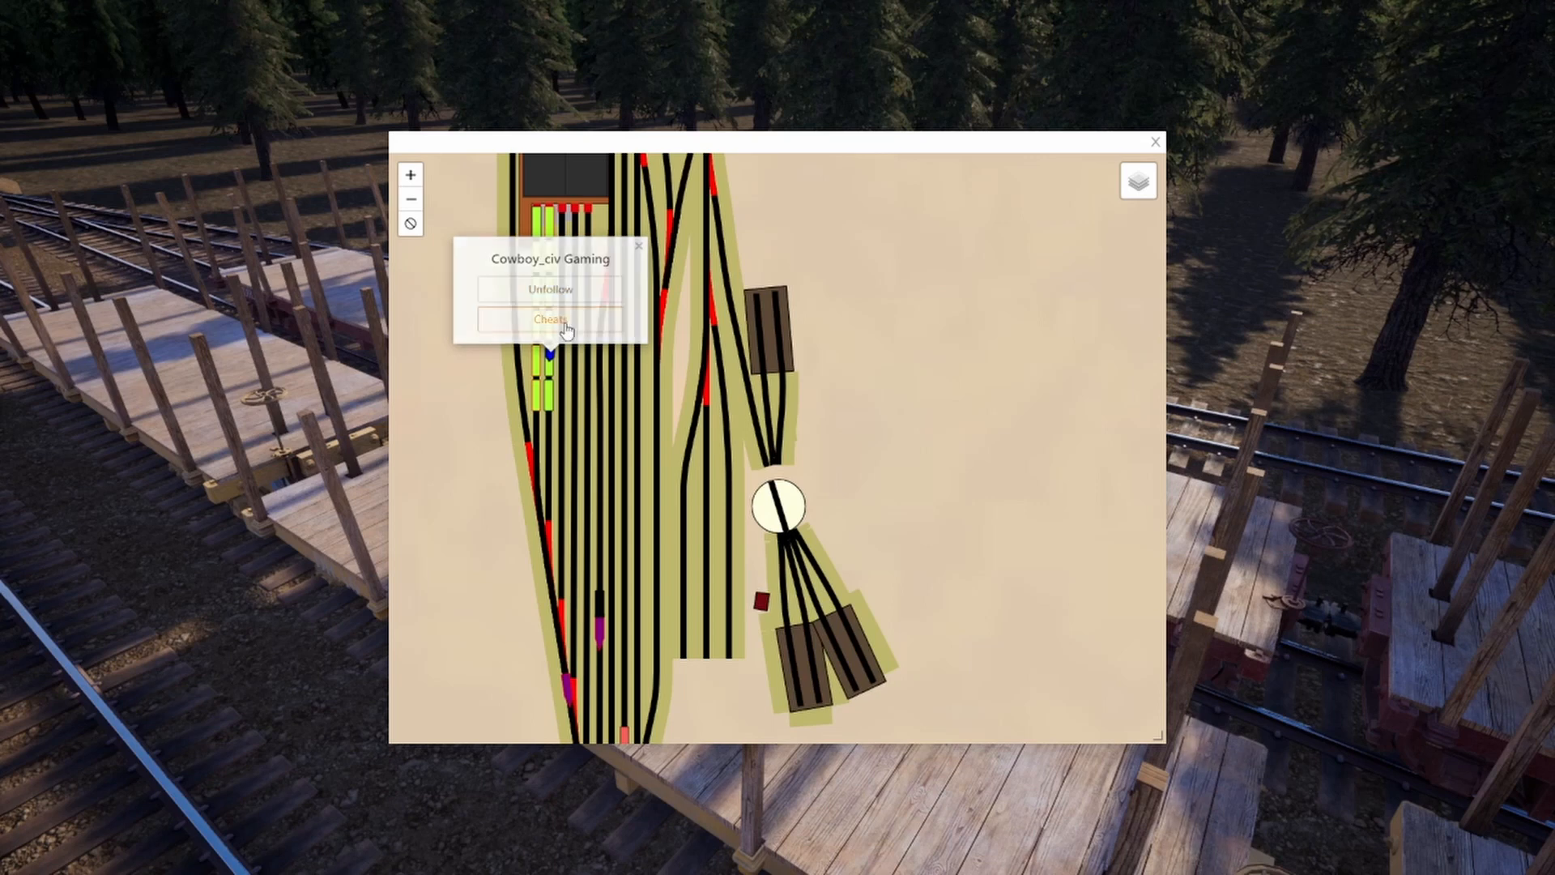
- Bring up the player's Cheats panel and try the Money and XP amount fields with Submit
{"action": "left_click", "coordinate": [549, 319]}
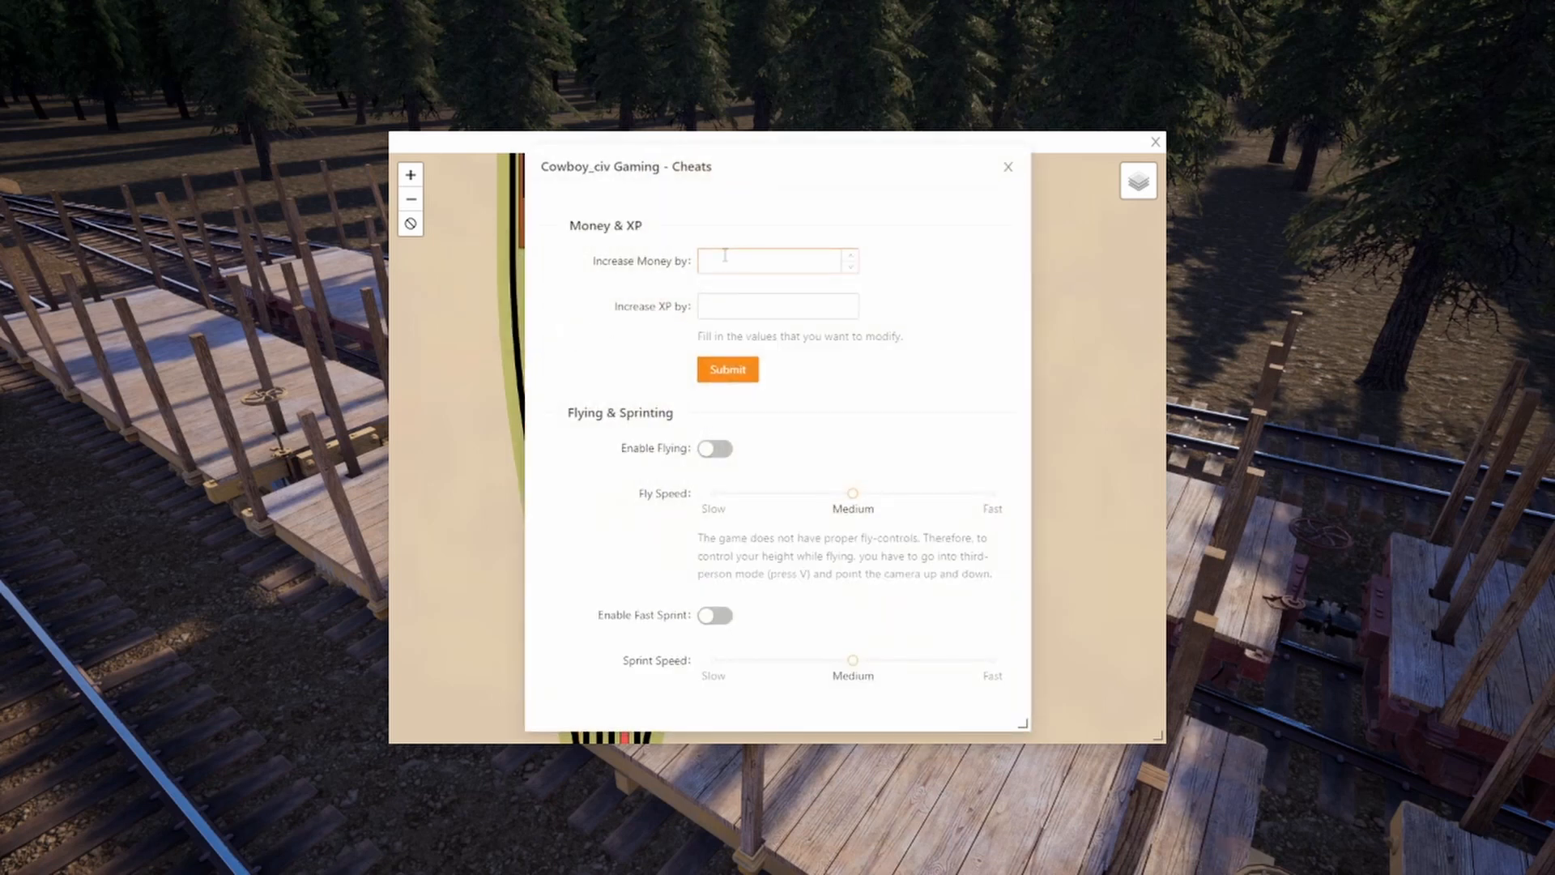
{"action": "left_click", "coordinate": [778, 306]}
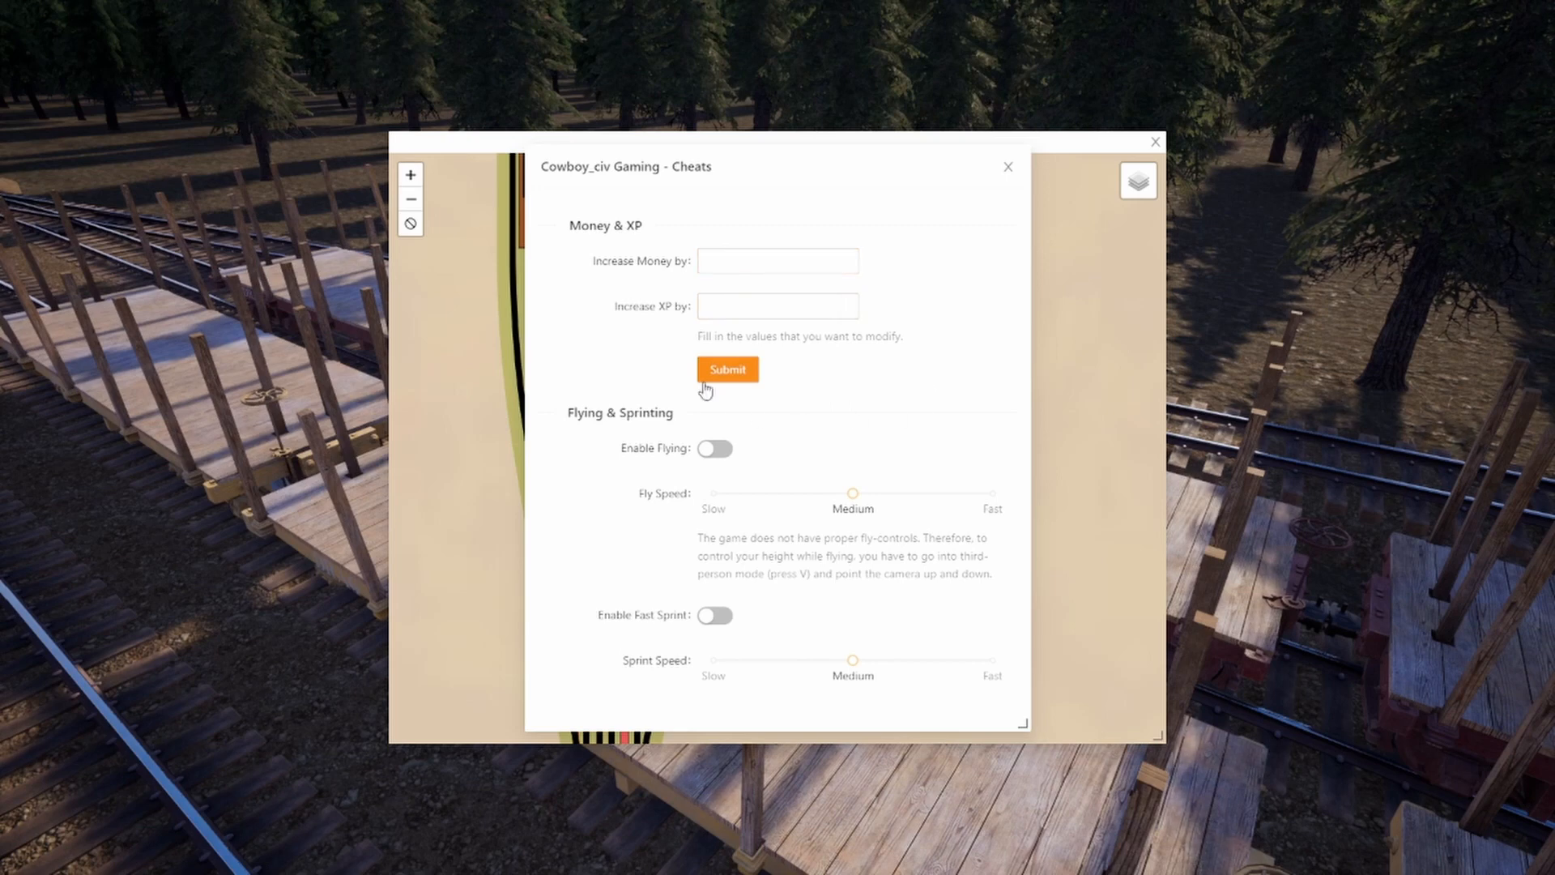
{"action": "left_click", "coordinate": [777, 306]}
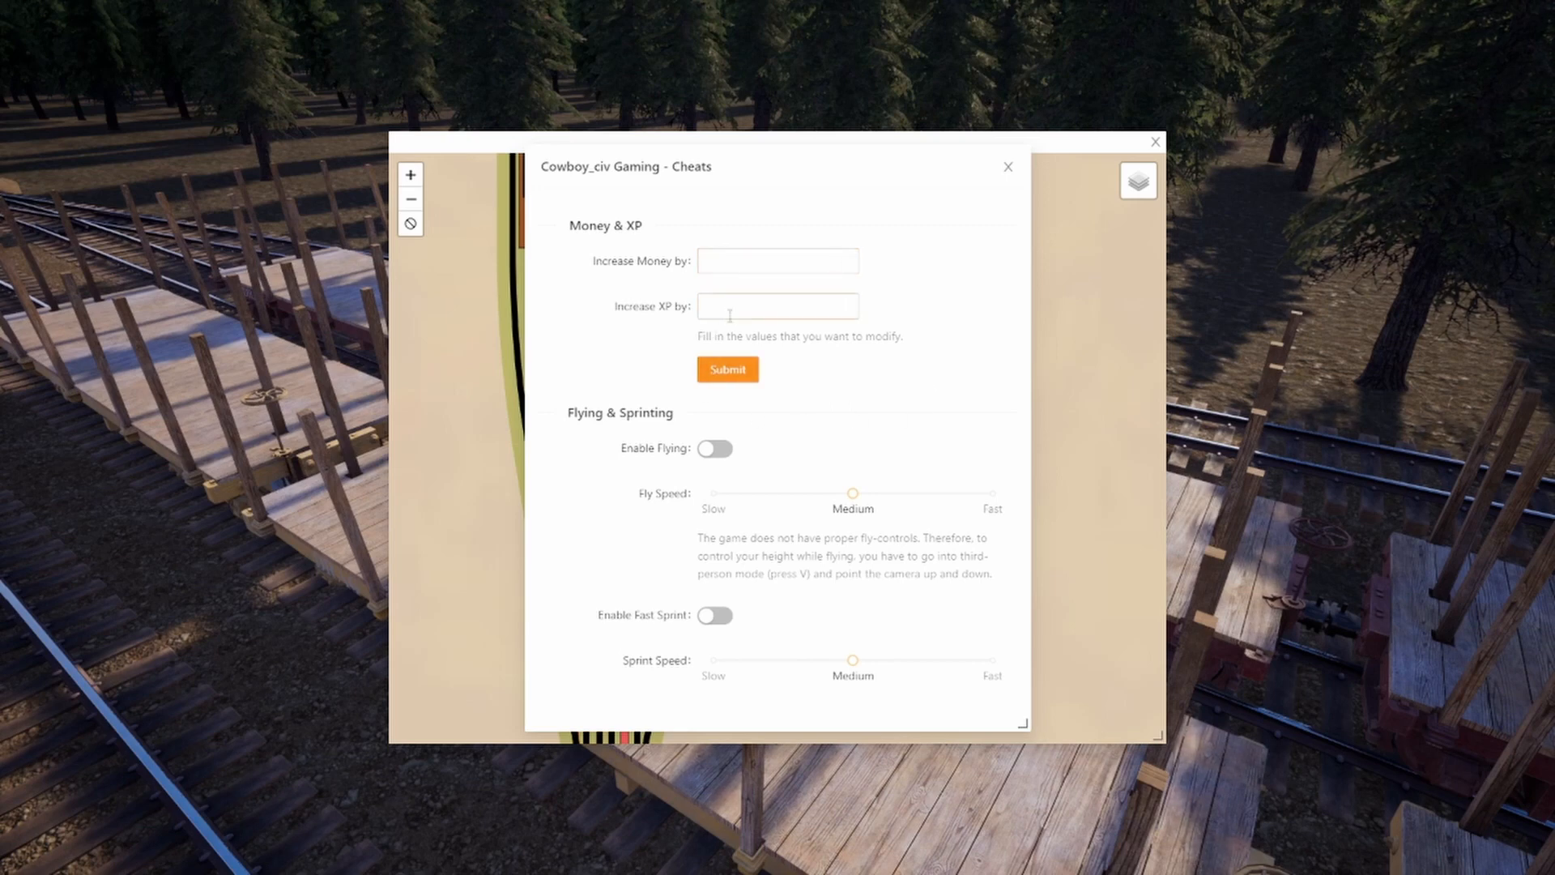
{"action": "left_click", "coordinate": [778, 306]}
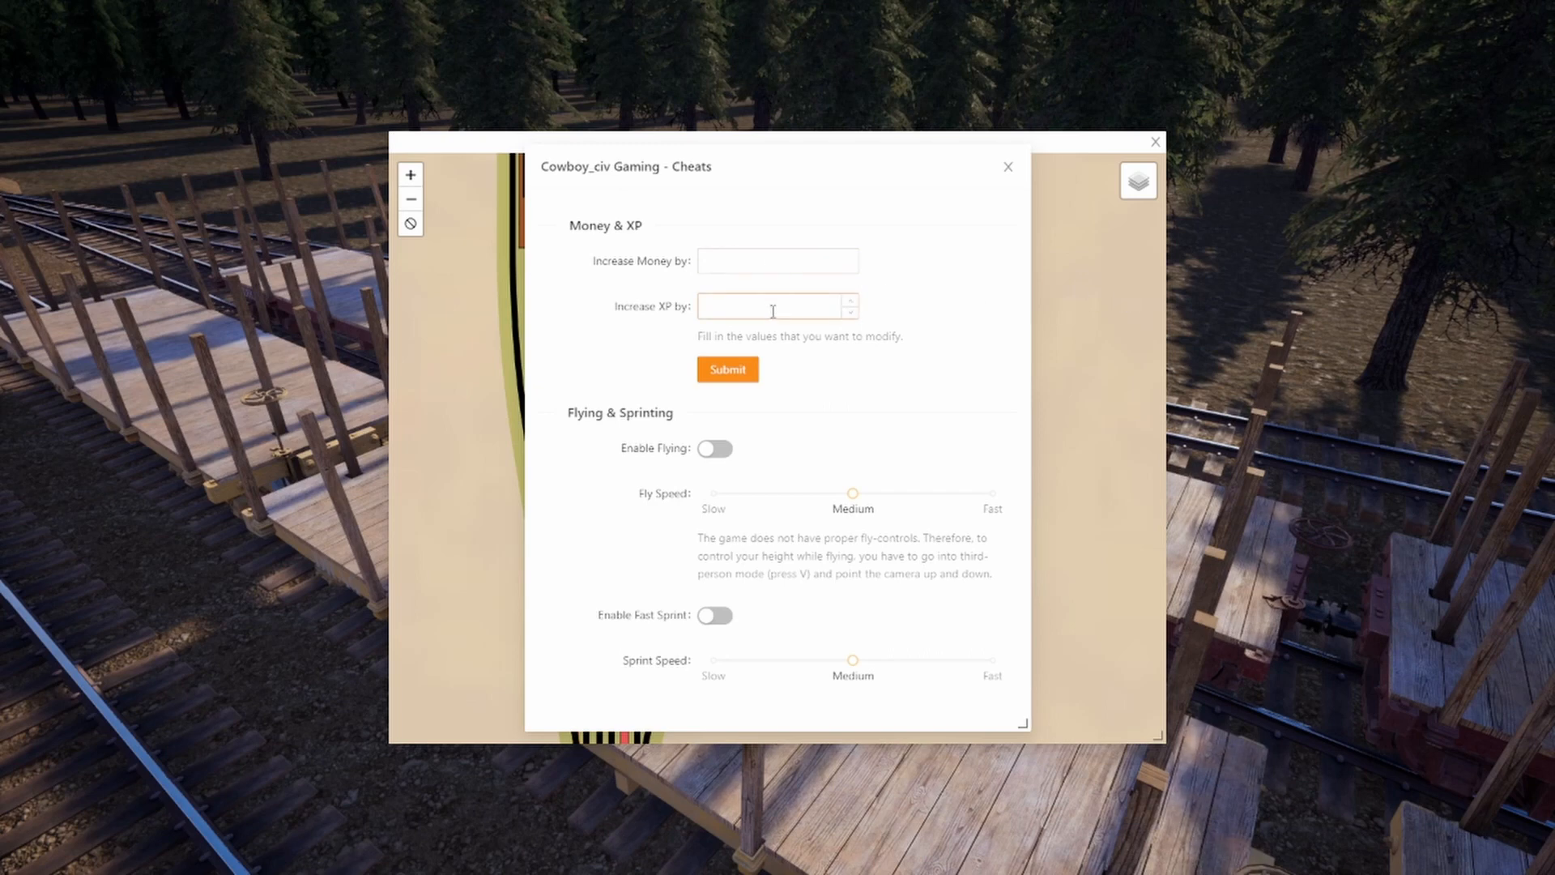
{"action": "mouse_move", "coordinate": [763, 278]}
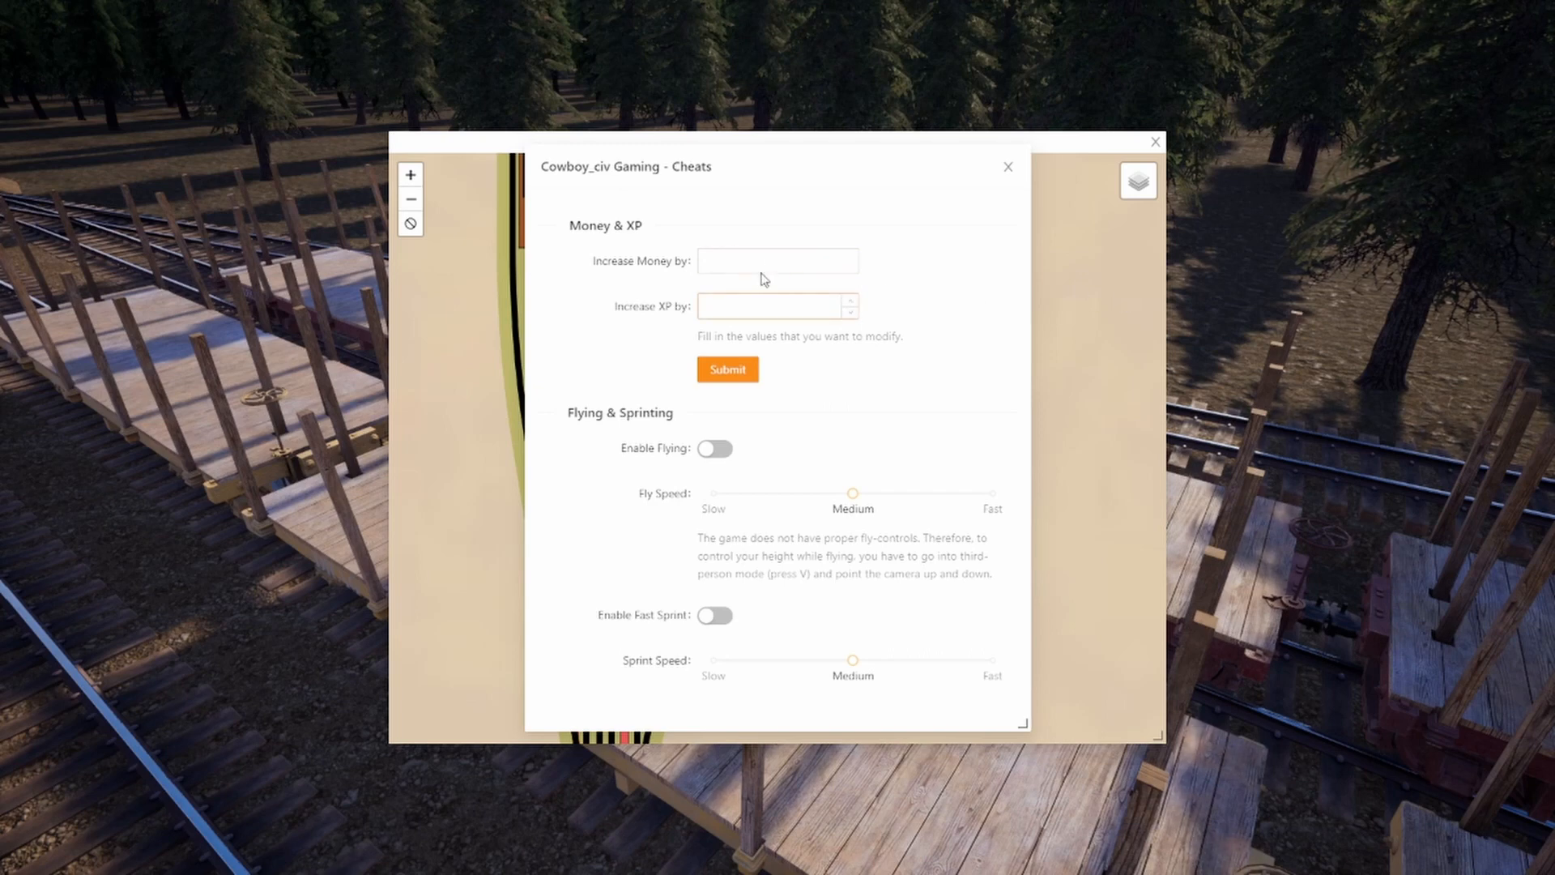
{"action": "left_click", "coordinate": [778, 259]}
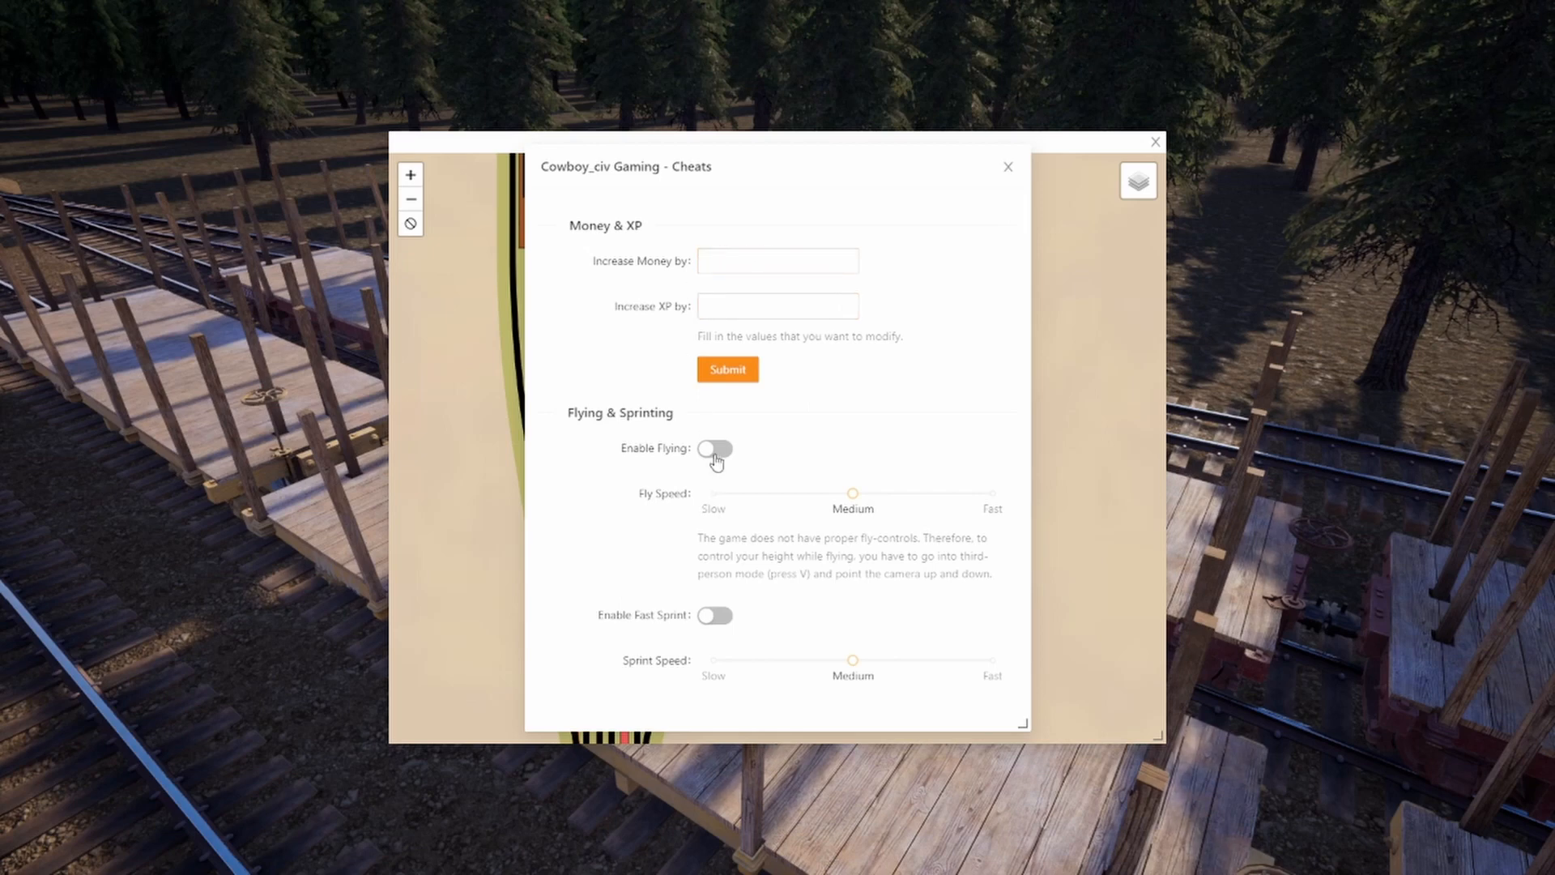
- Enable flying and raise Fly Speed to Fast
{"action": "left_click", "coordinate": [714, 449]}
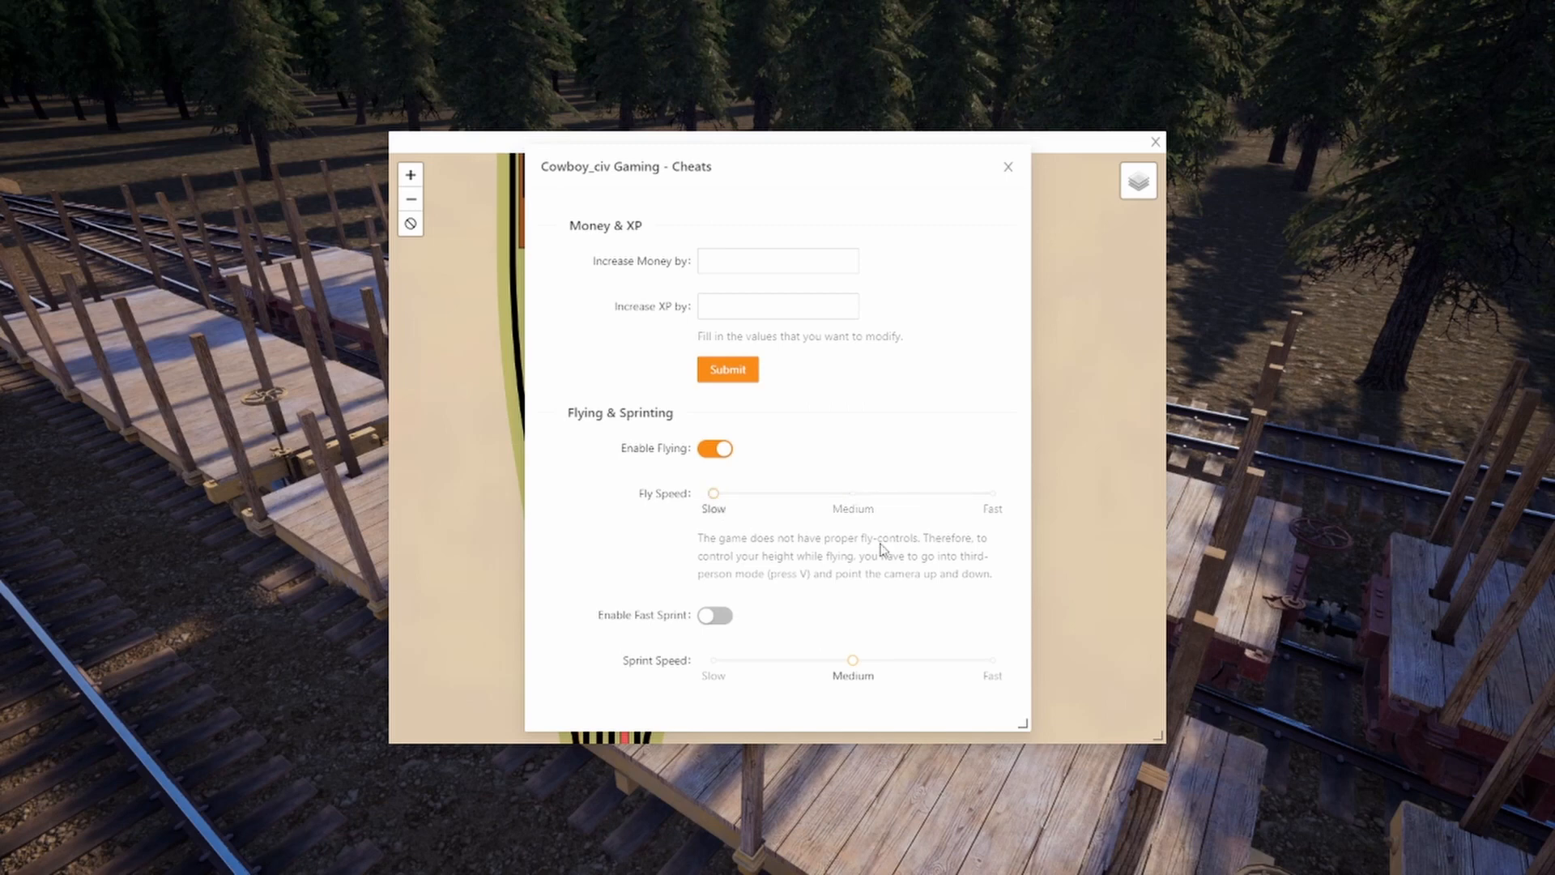
{"action": "left_click_drag", "start_coordinate": [713, 493], "coordinate": [992, 492]}
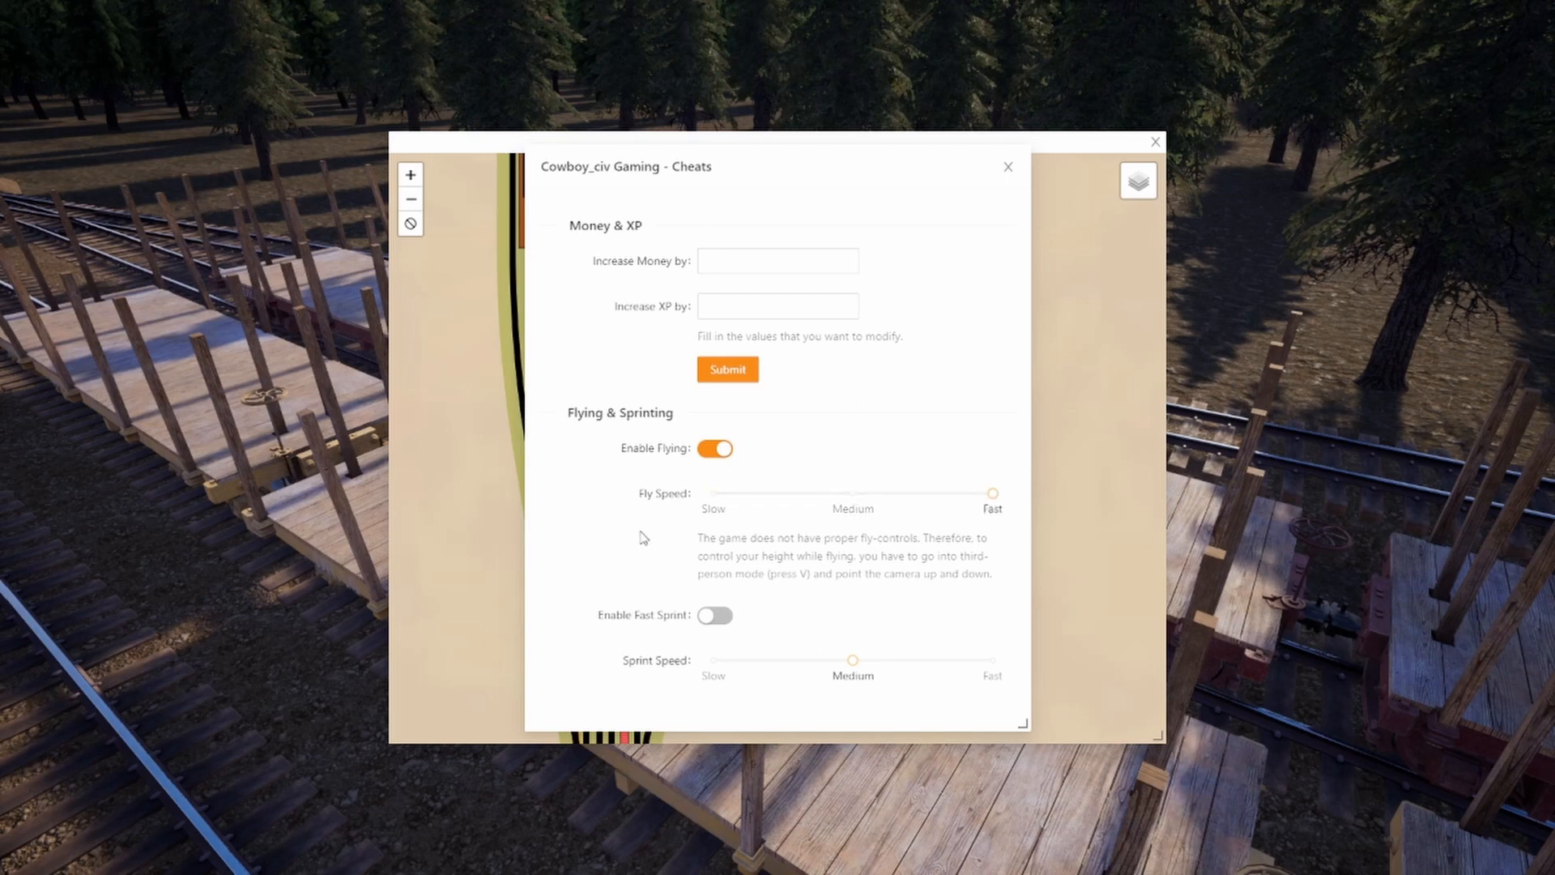
{"action": "mouse_move", "coordinate": [968, 113]}
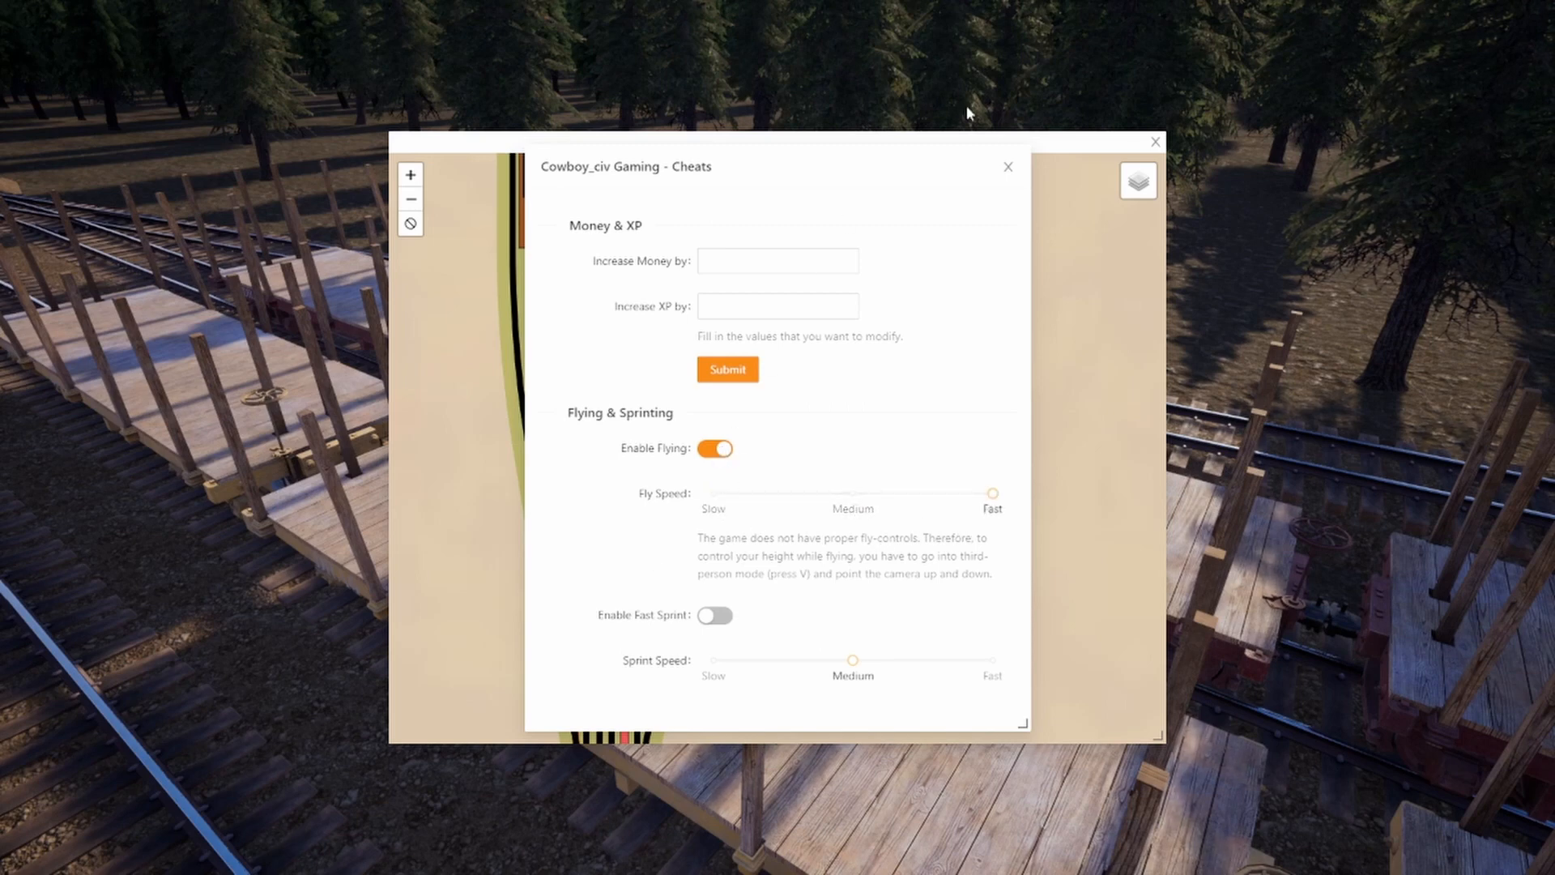
{"action": "mouse_move", "coordinate": [1306, 361]}
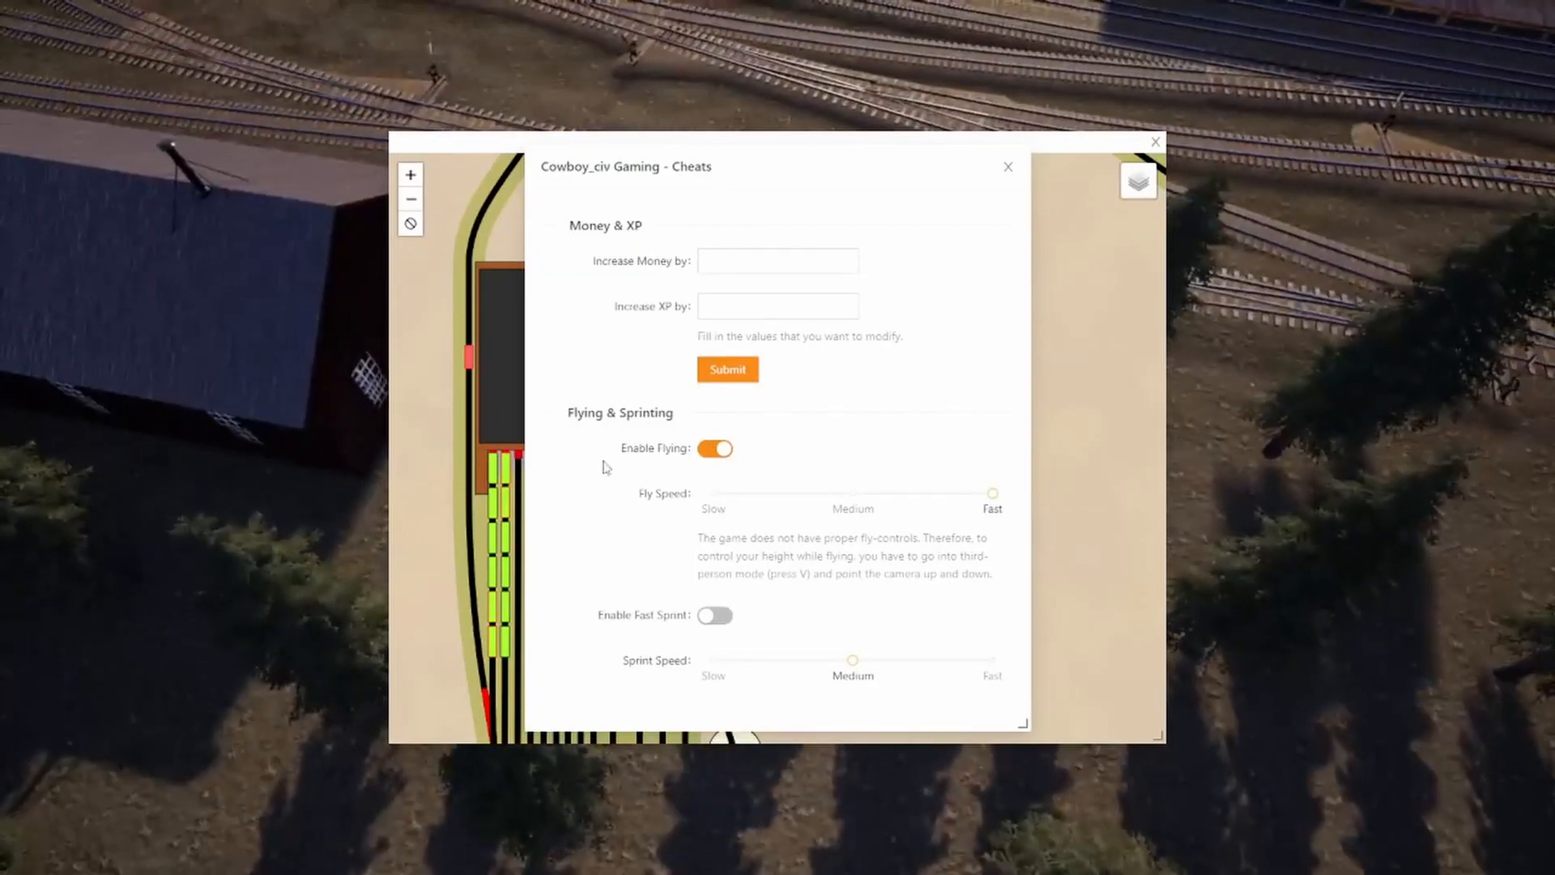
- Disable flying, try fast sprint at Slow speed, then switch fast sprint off again
{"action": "left_click", "coordinate": [715, 448]}
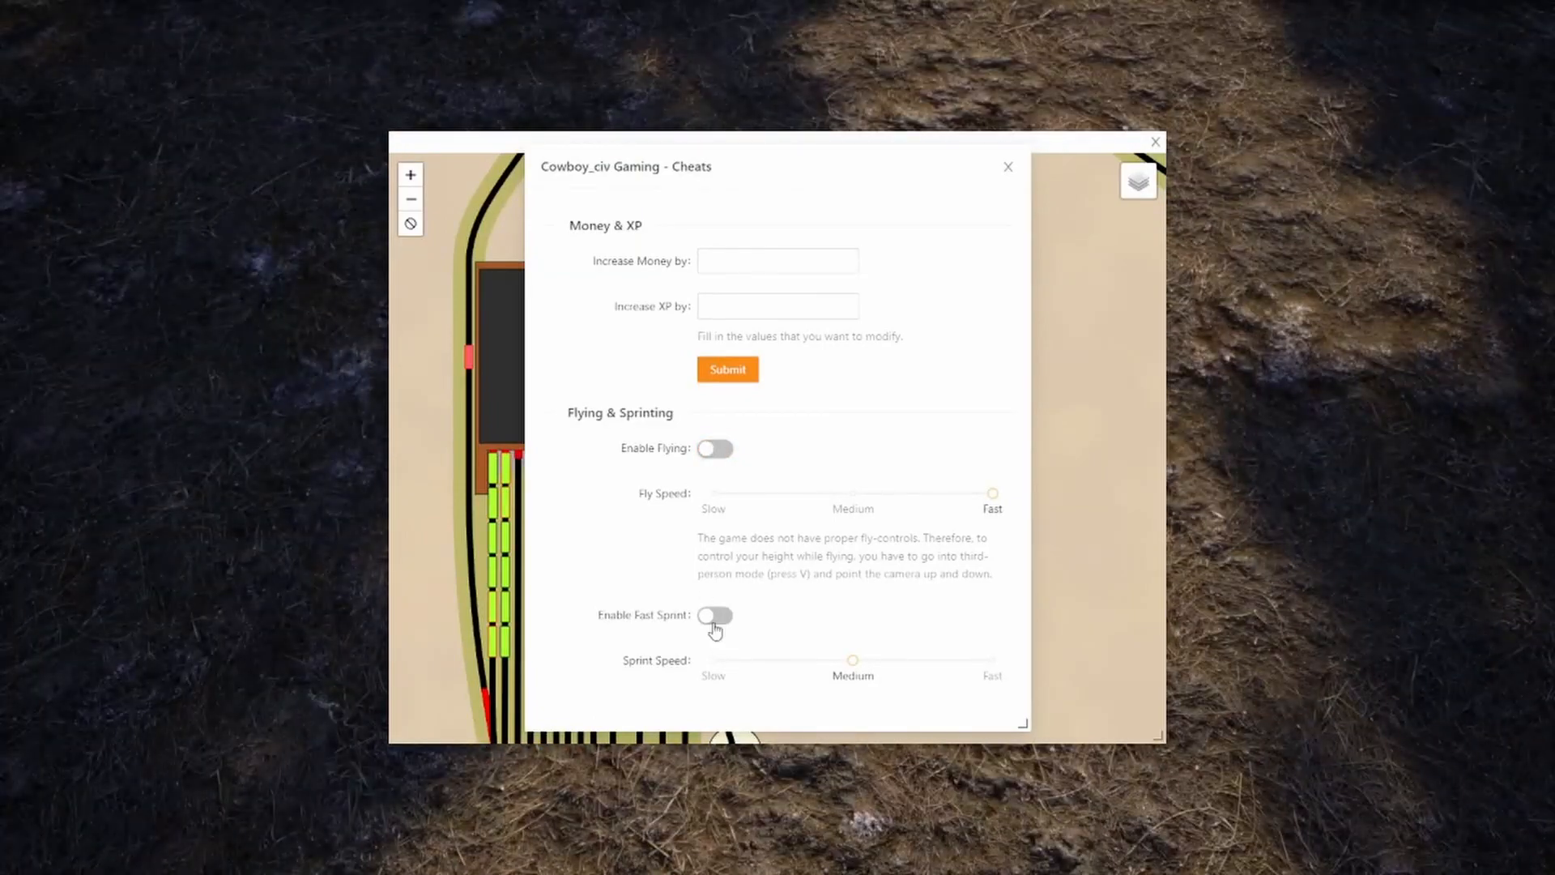
{"action": "left_click", "coordinate": [715, 615]}
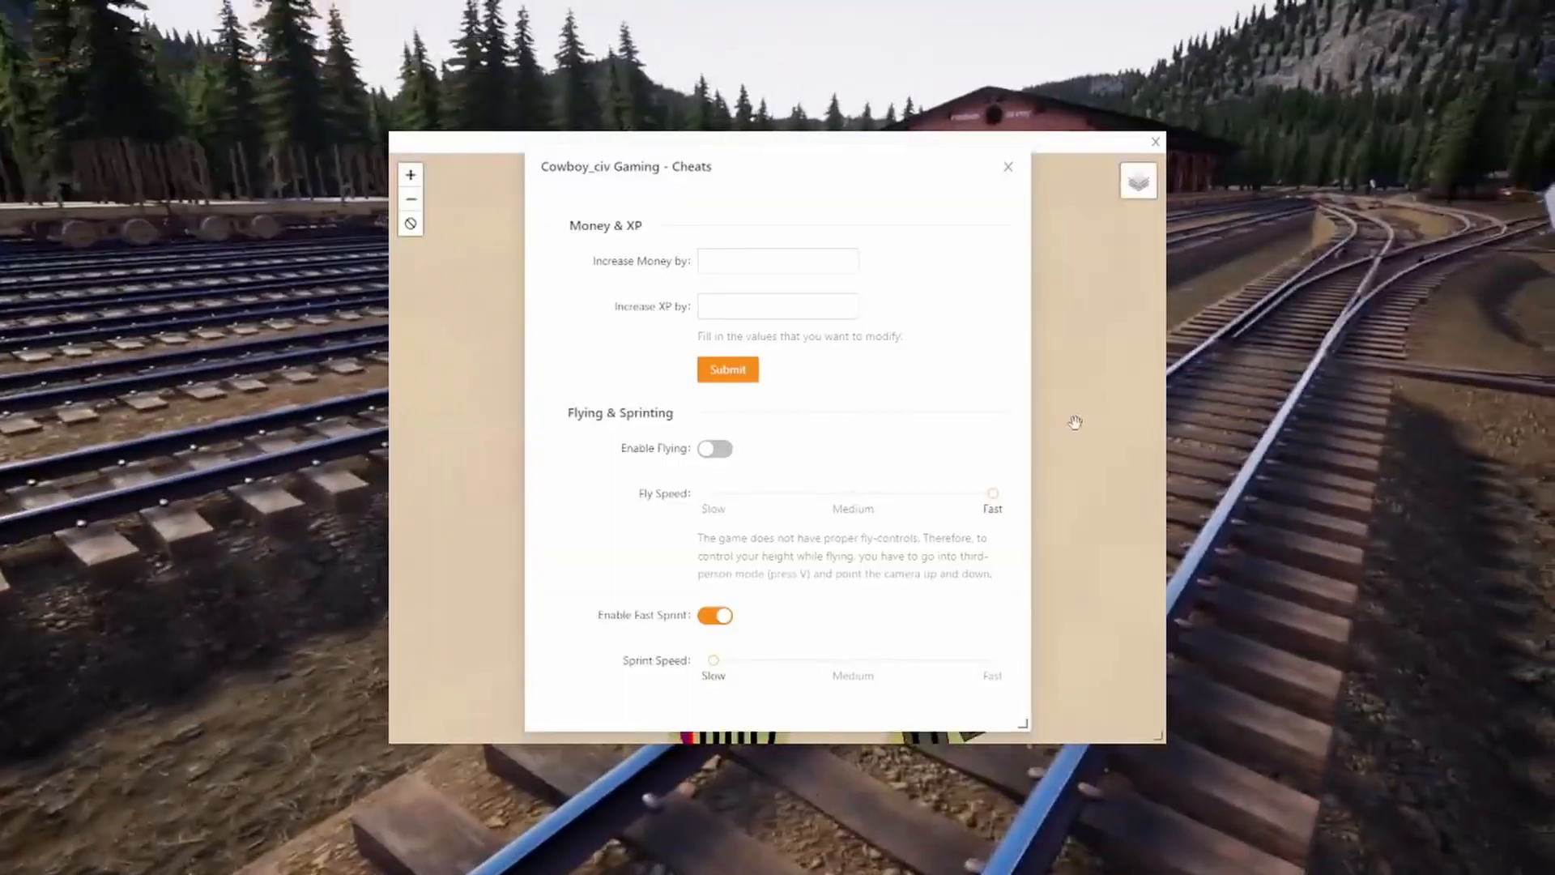
{"action": "left_click", "coordinate": [715, 616]}
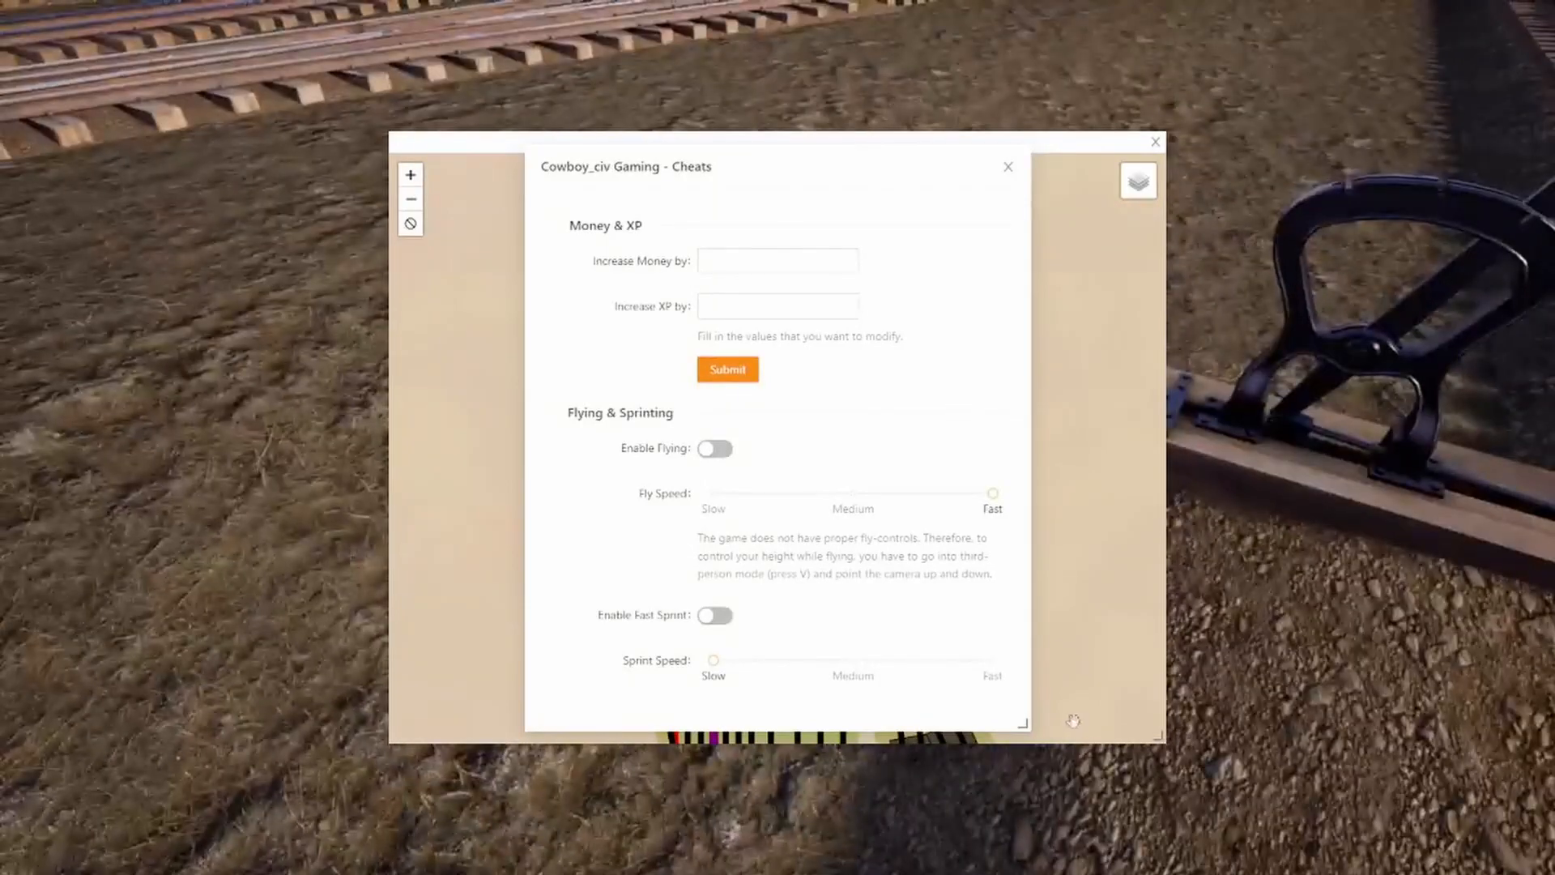
- Raise Sprint Speed to Fast with fast sprint on, then close the Cheats window
{"action": "left_click_drag", "start_coordinate": [713, 659], "coordinate": [992, 659]}
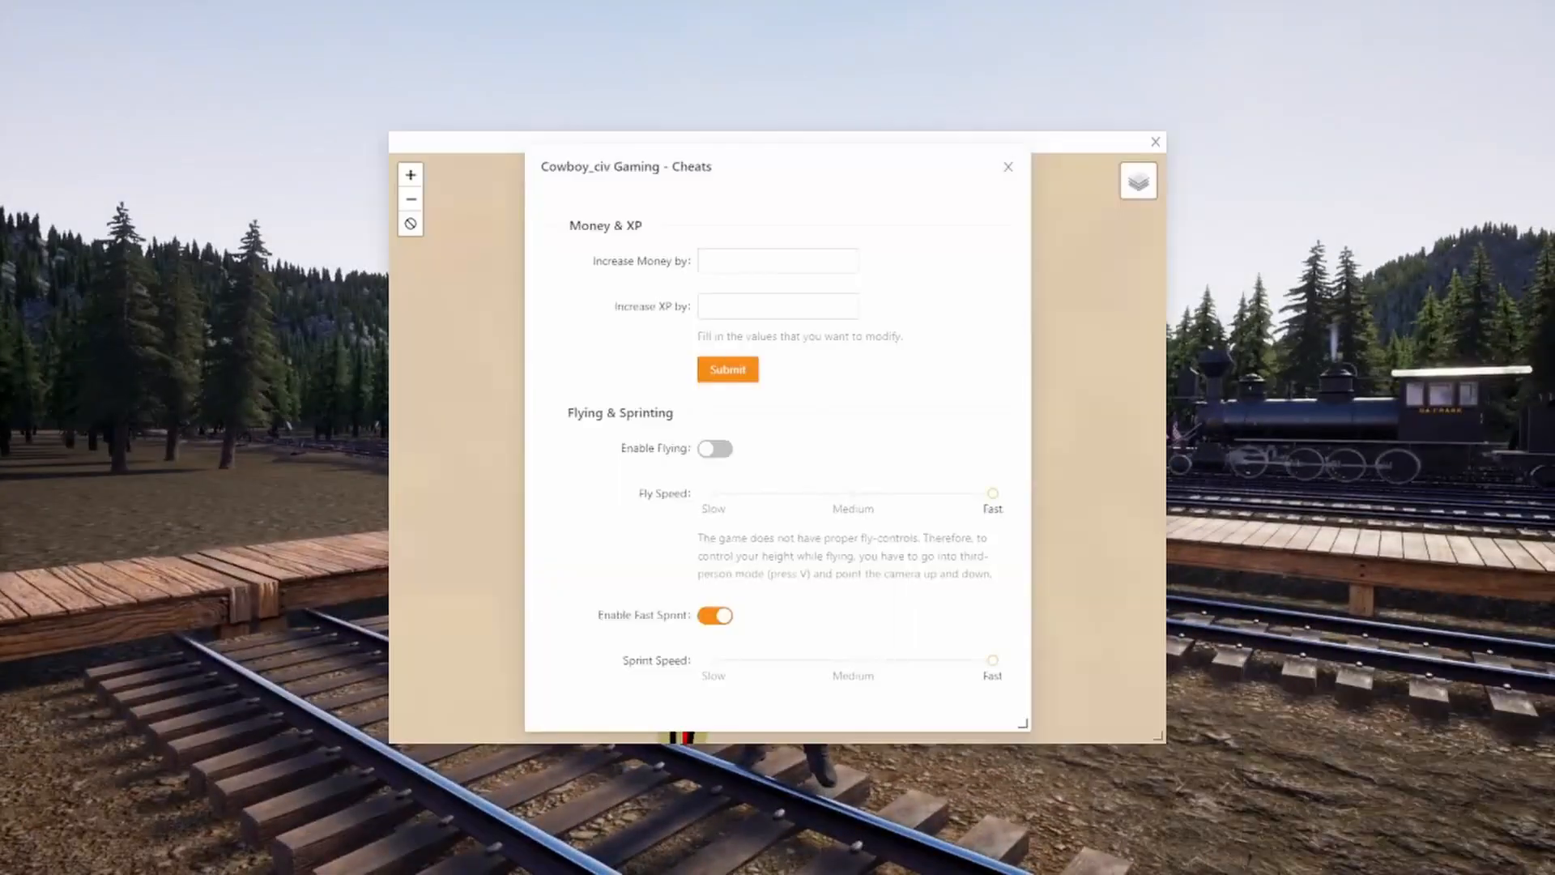
{"action": "left_click", "coordinate": [714, 616]}
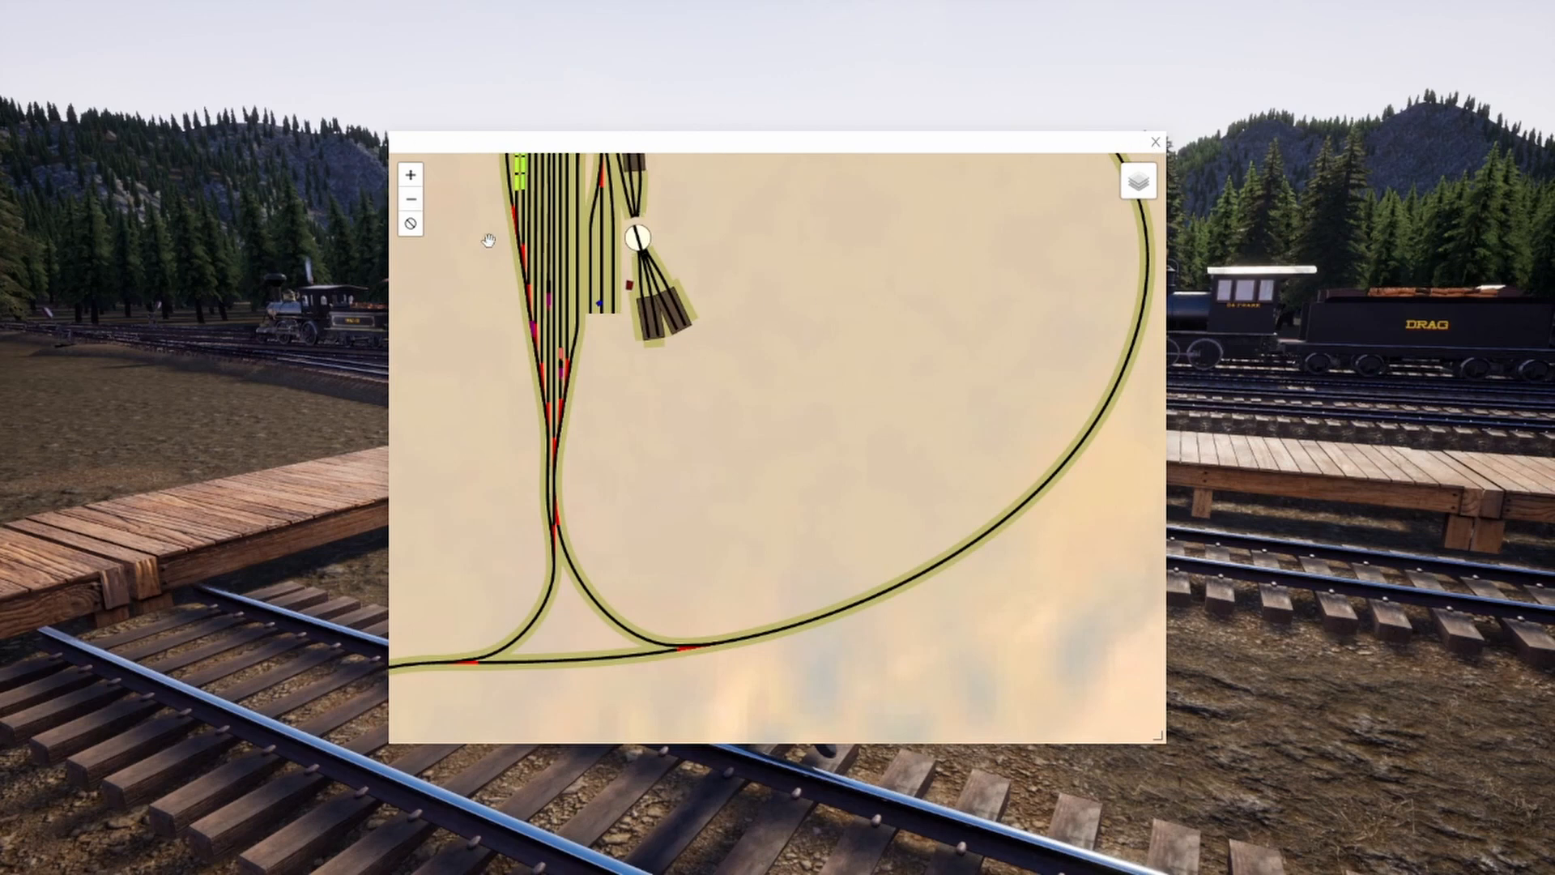
{"action": "mouse_move", "coordinate": [683, 383]}
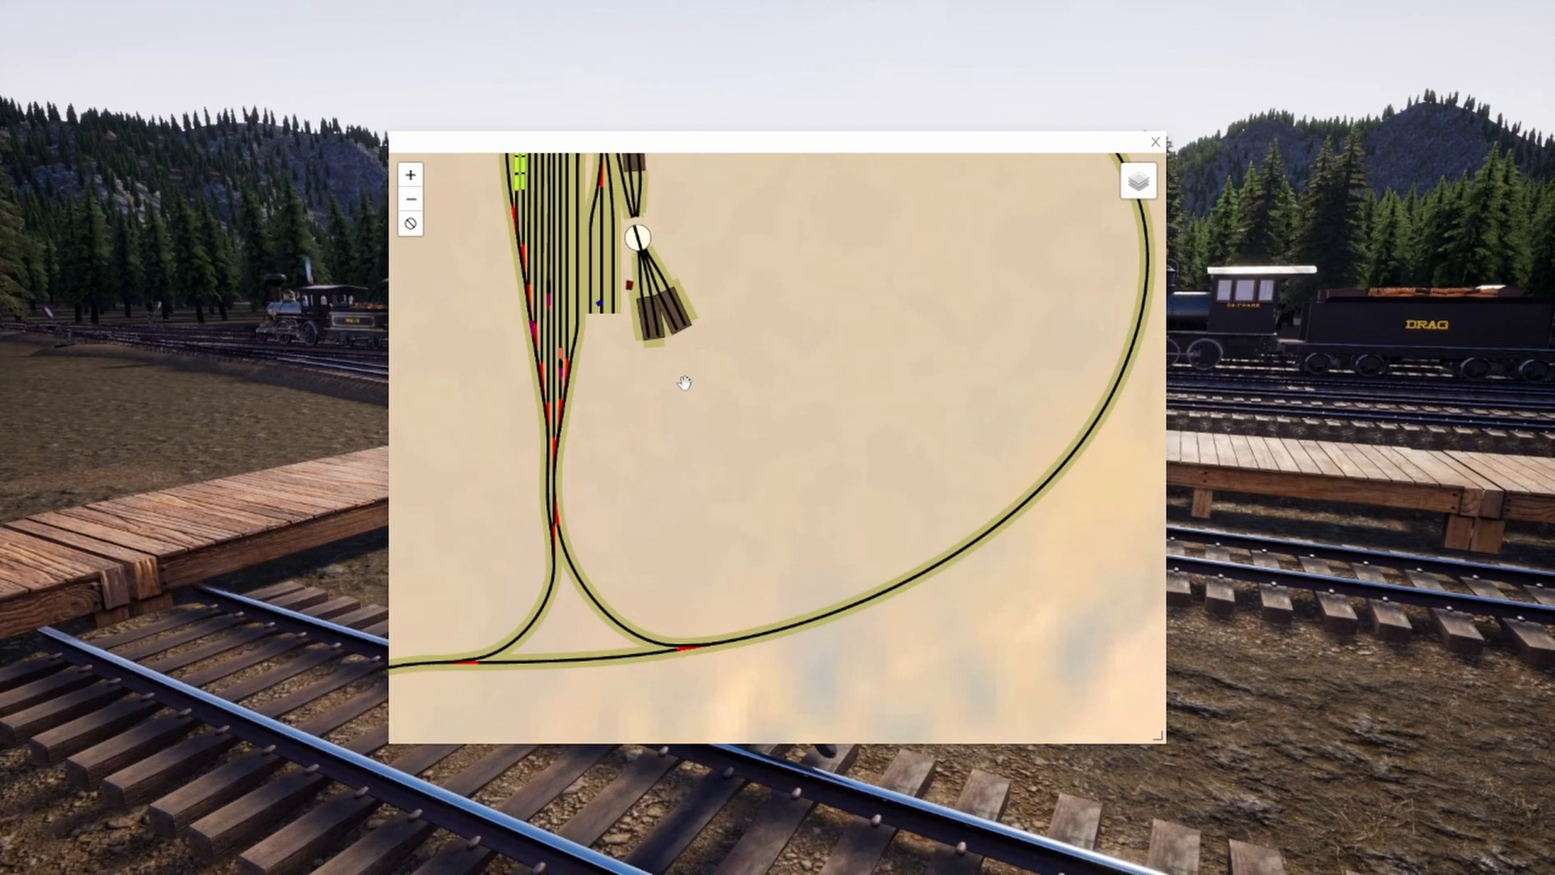
{"action": "mouse_move", "coordinate": [792, 423]}
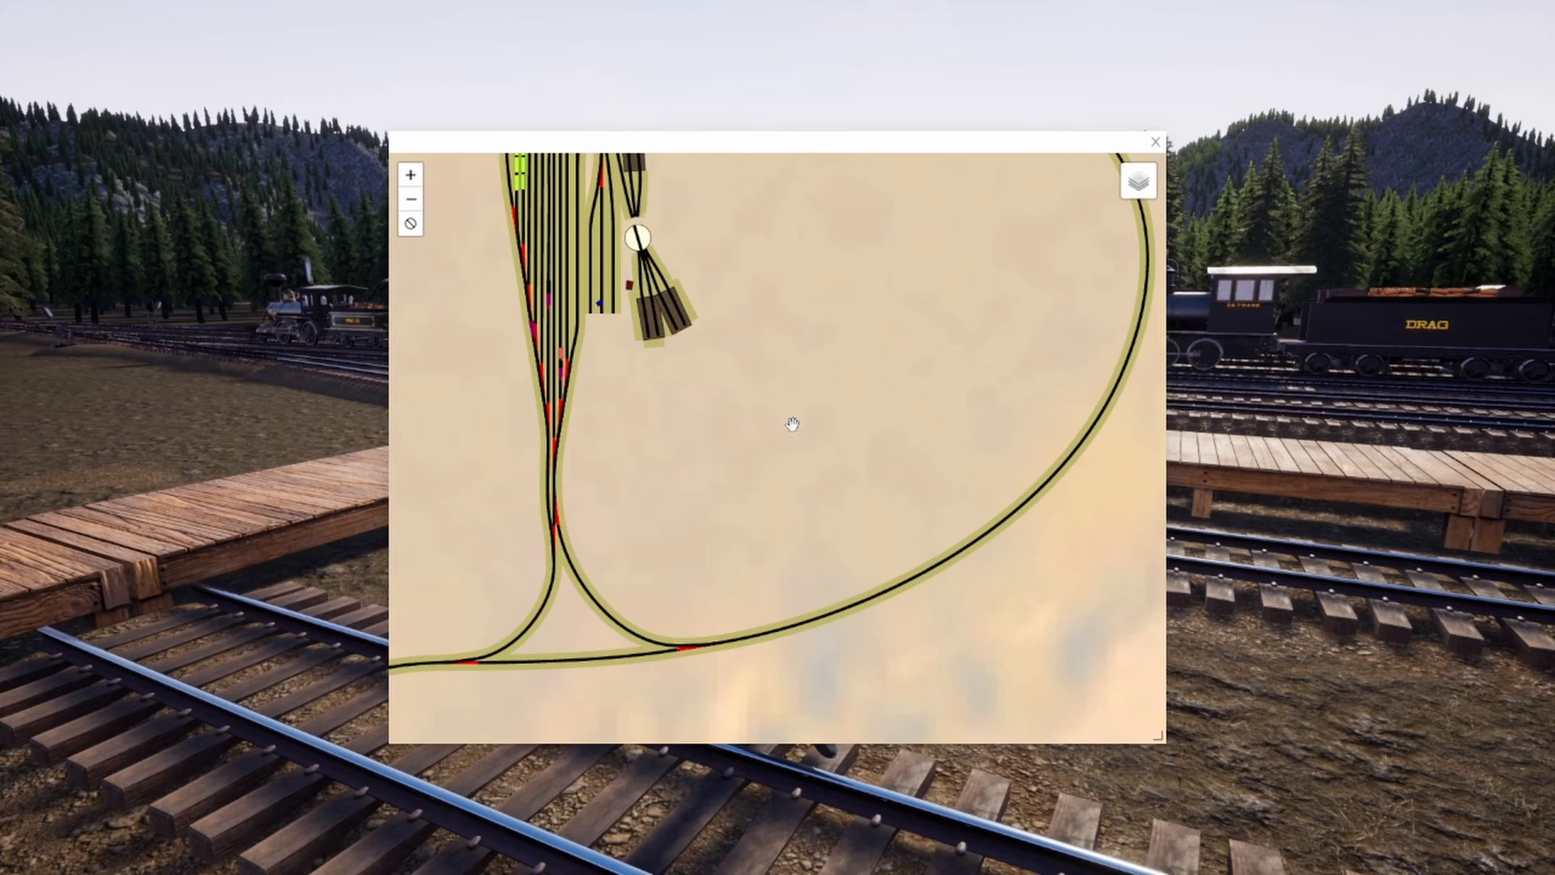
{"action": "mouse_move", "coordinate": [699, 417]}
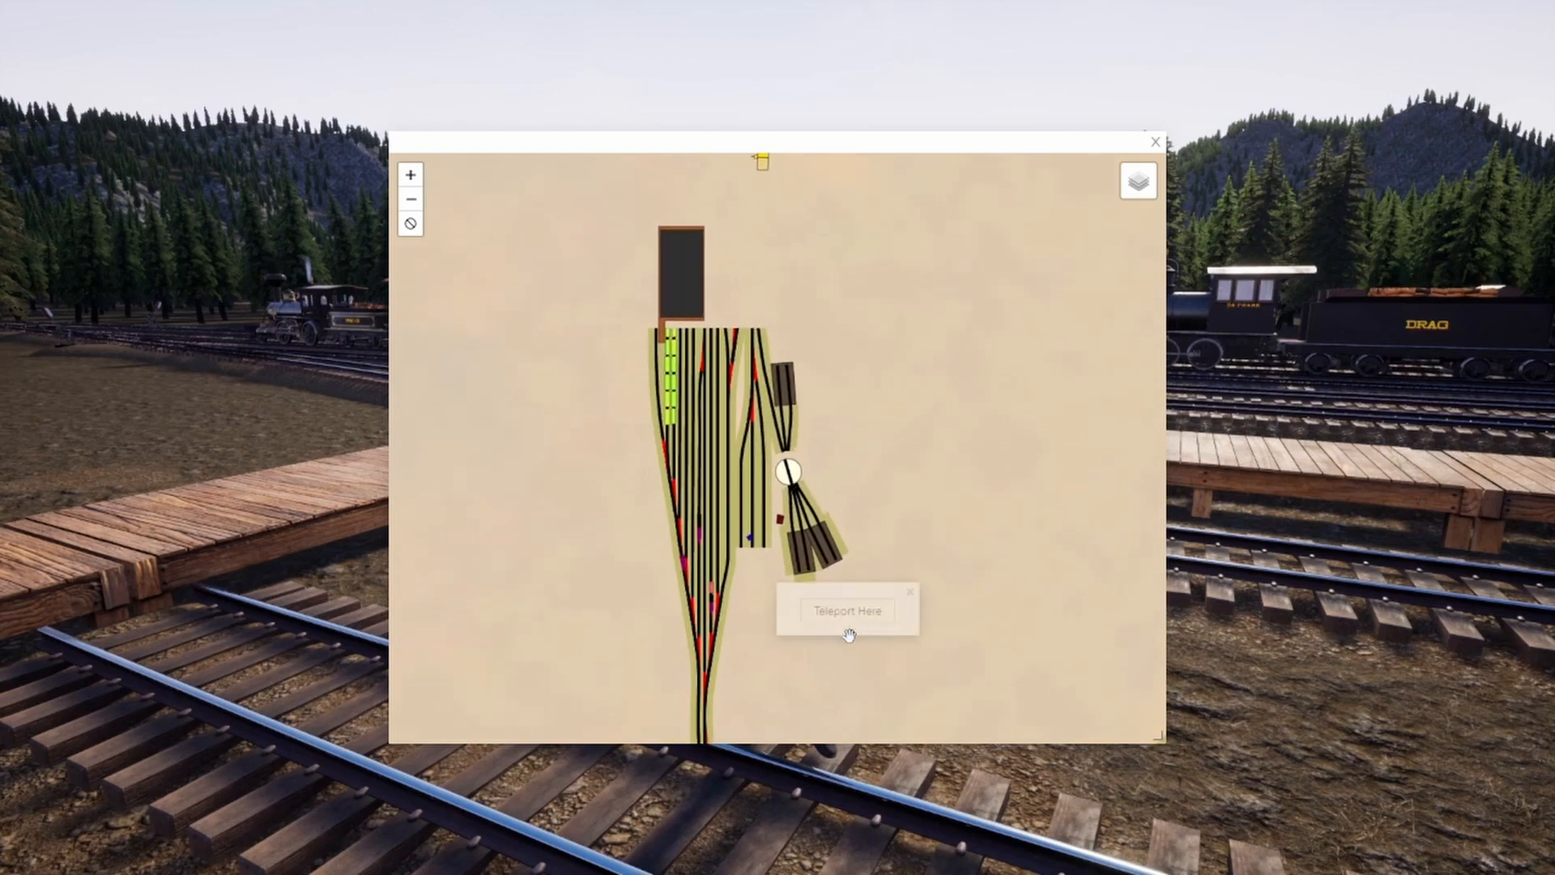
- Teleport the character to the chosen spot beside the yard via Teleport Here
{"action": "left_click", "coordinate": [846, 609]}
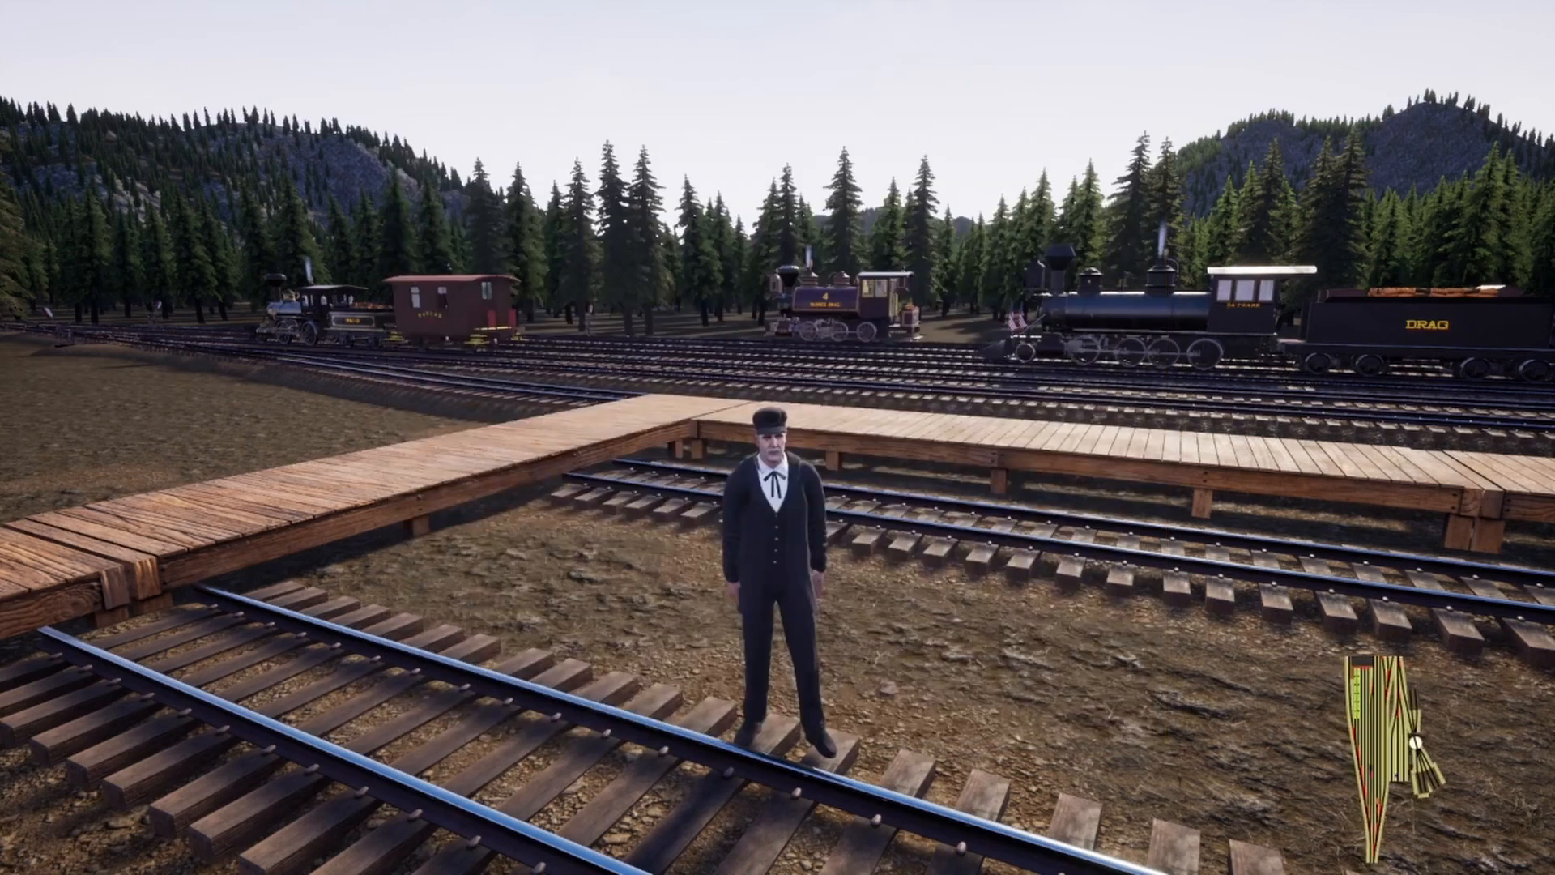